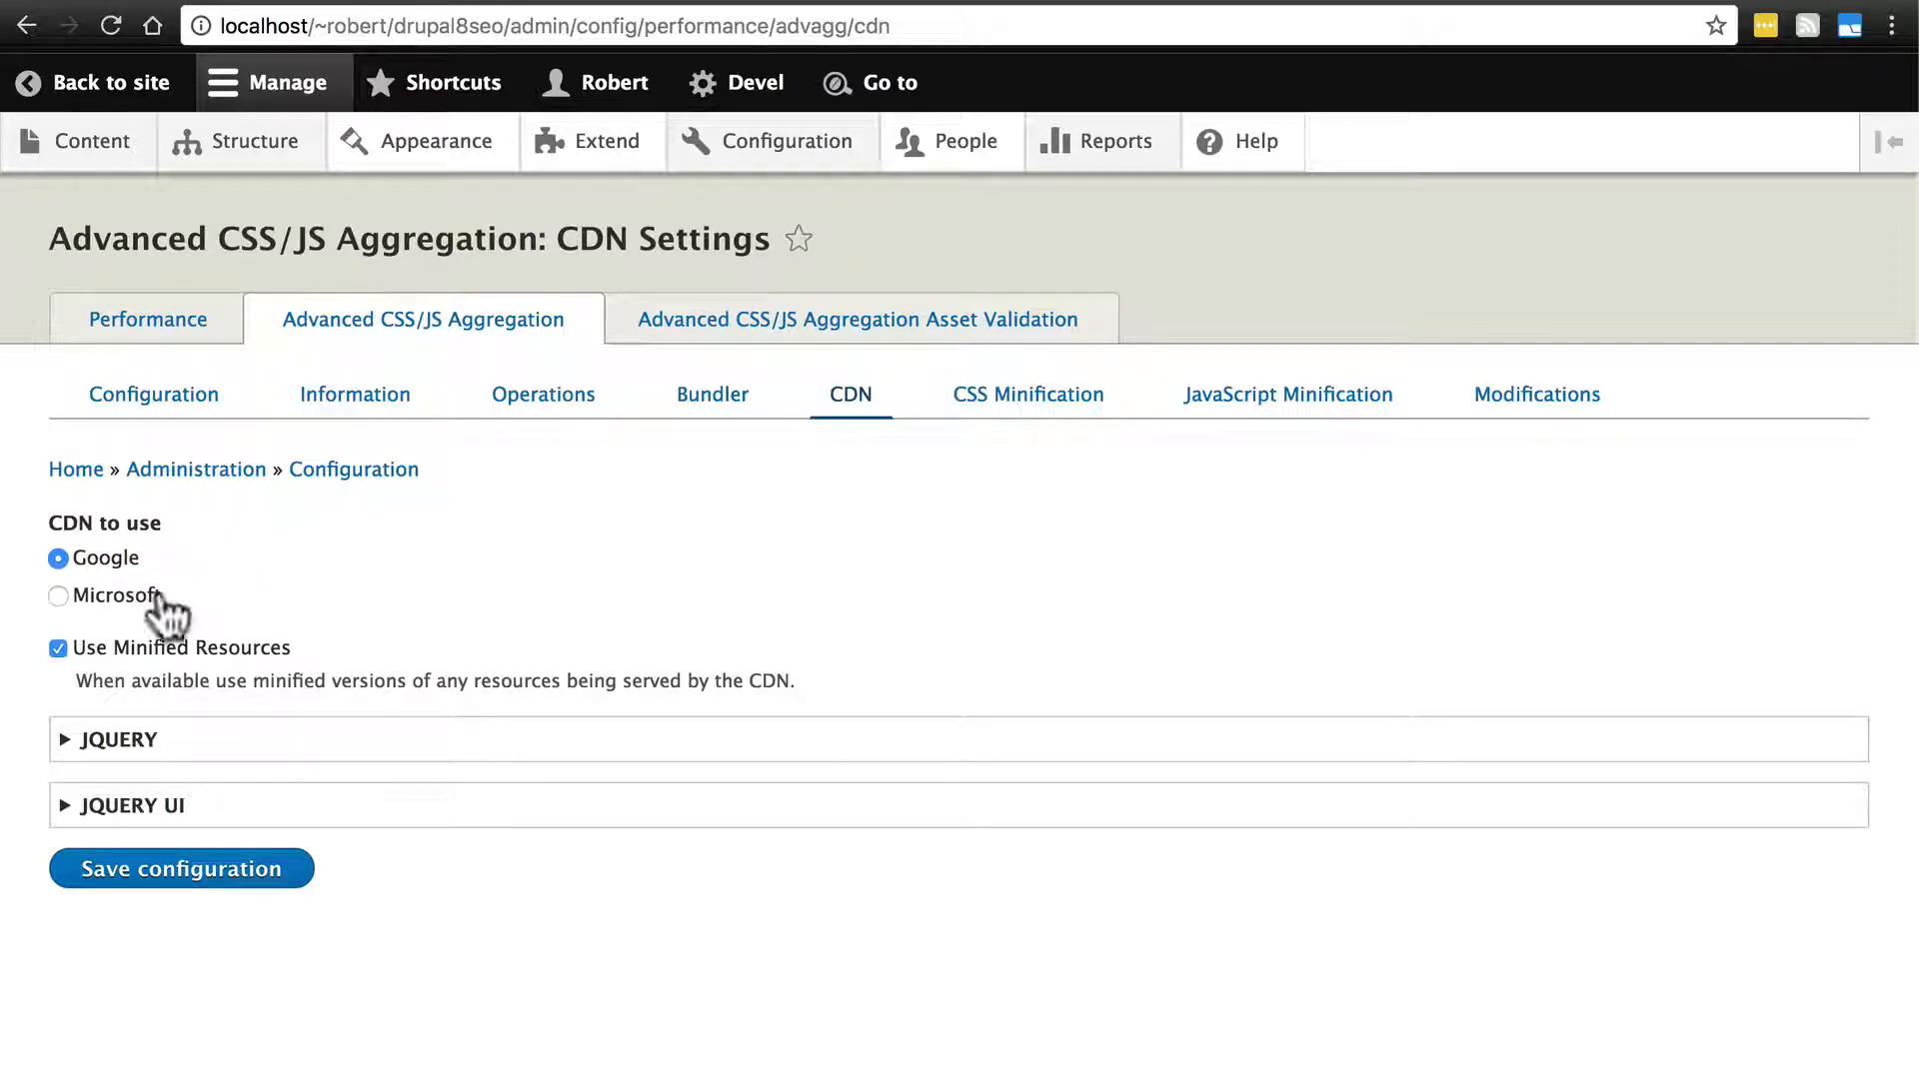
mouse_move(358, 575)
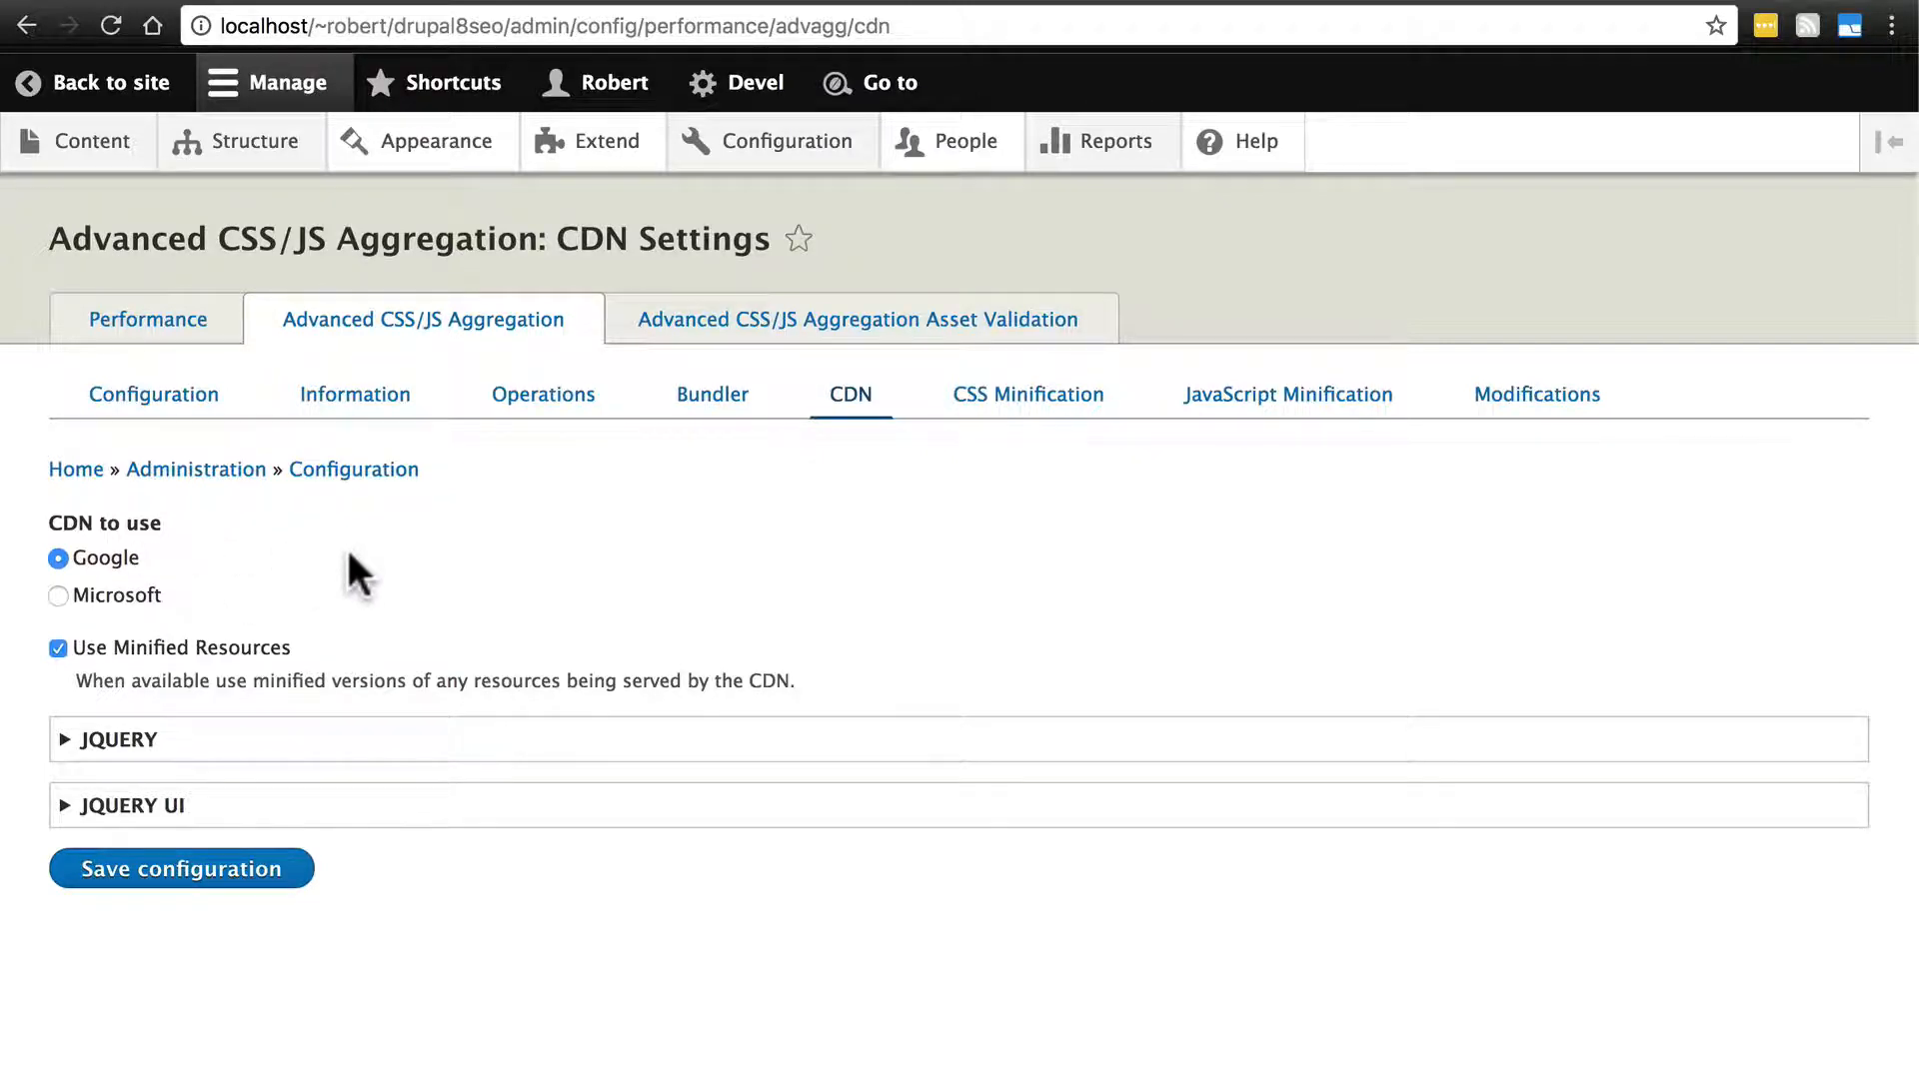
mouse_move(408, 660)
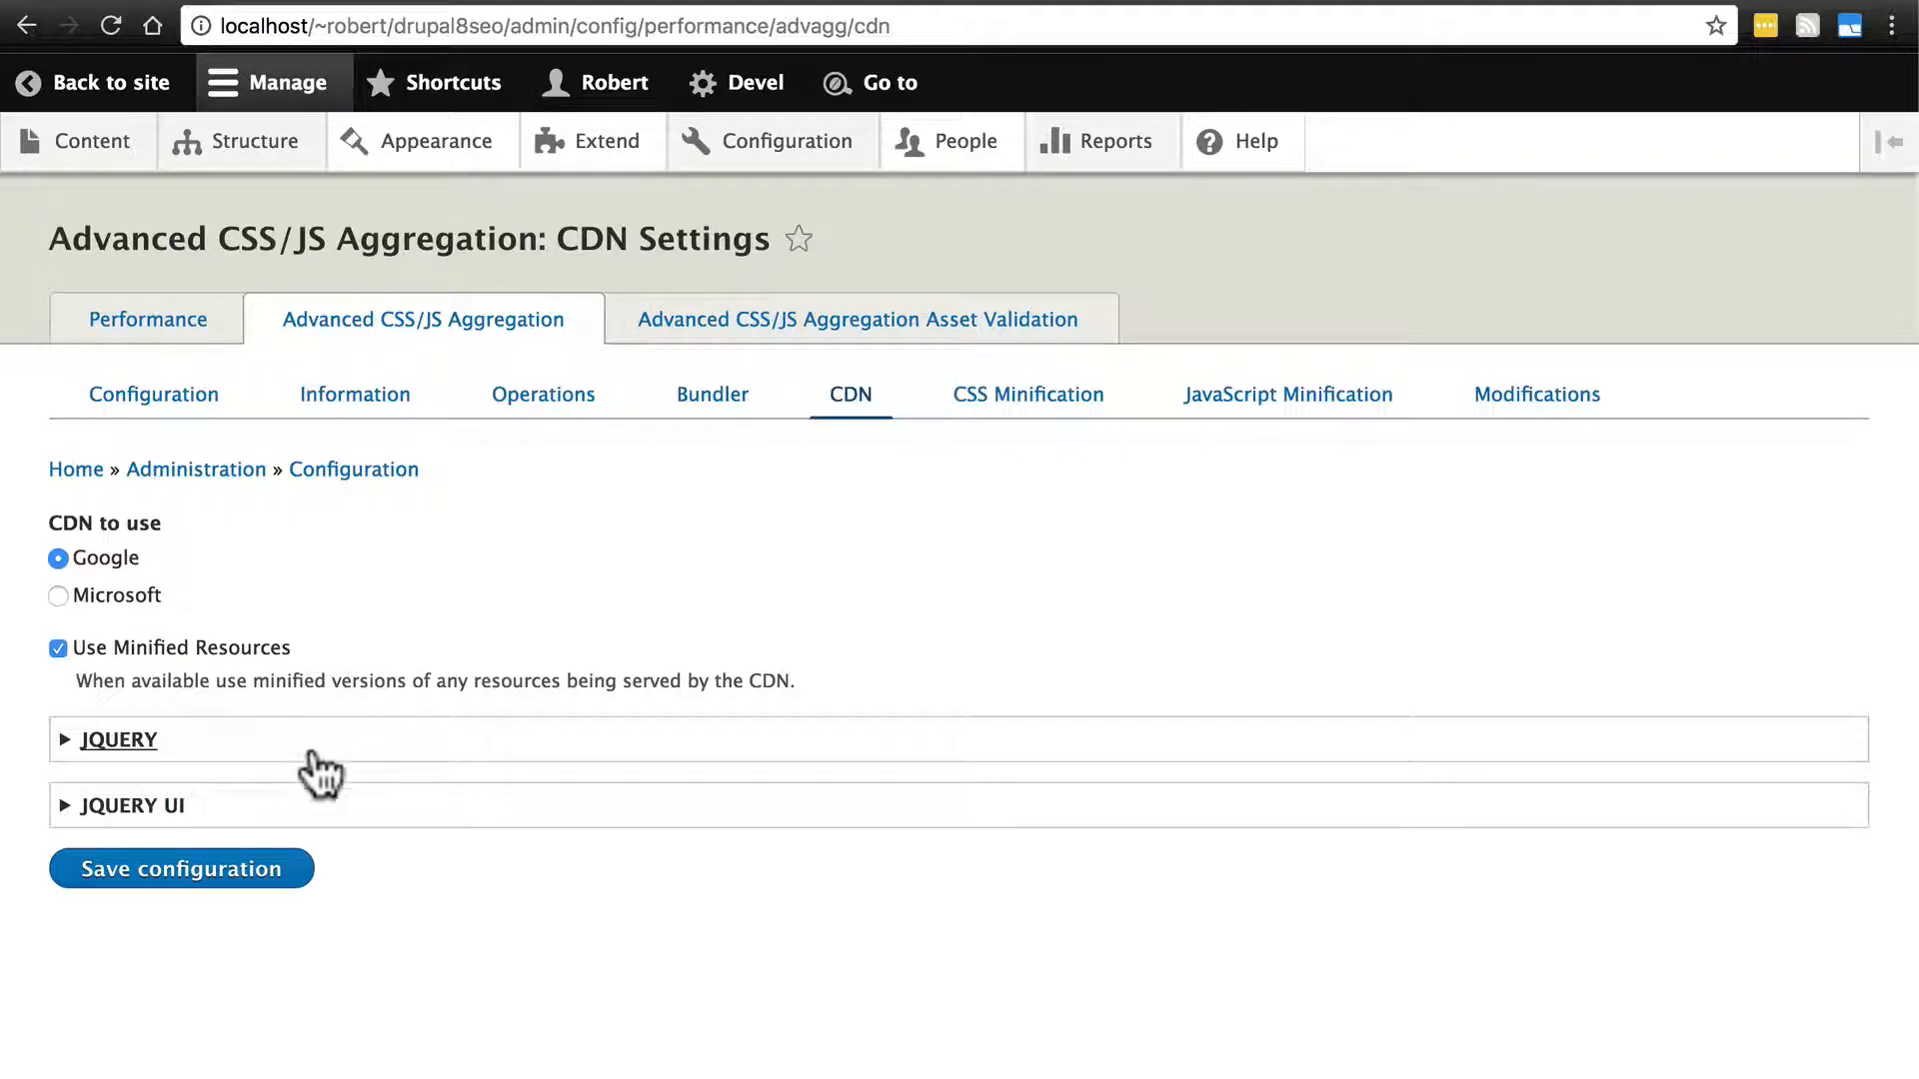
mouse_move(279, 762)
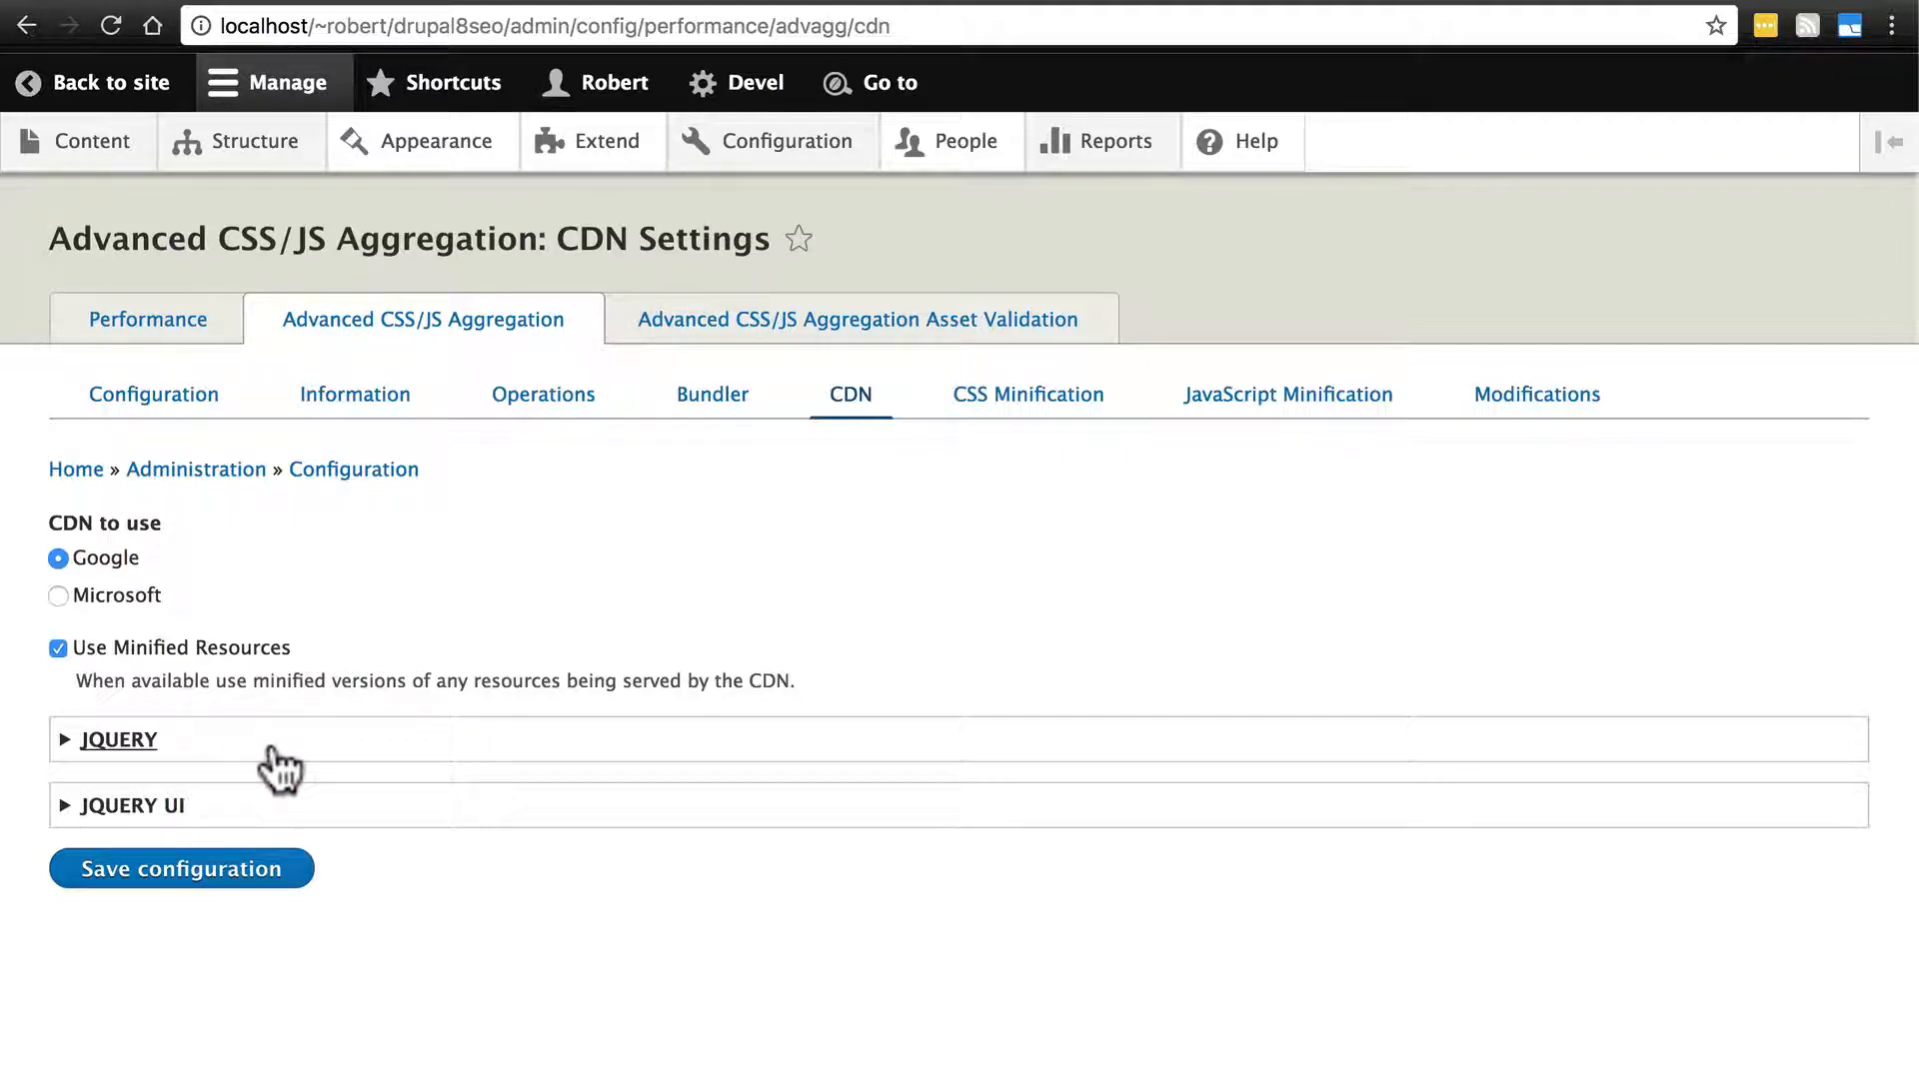
mouse_move(227, 612)
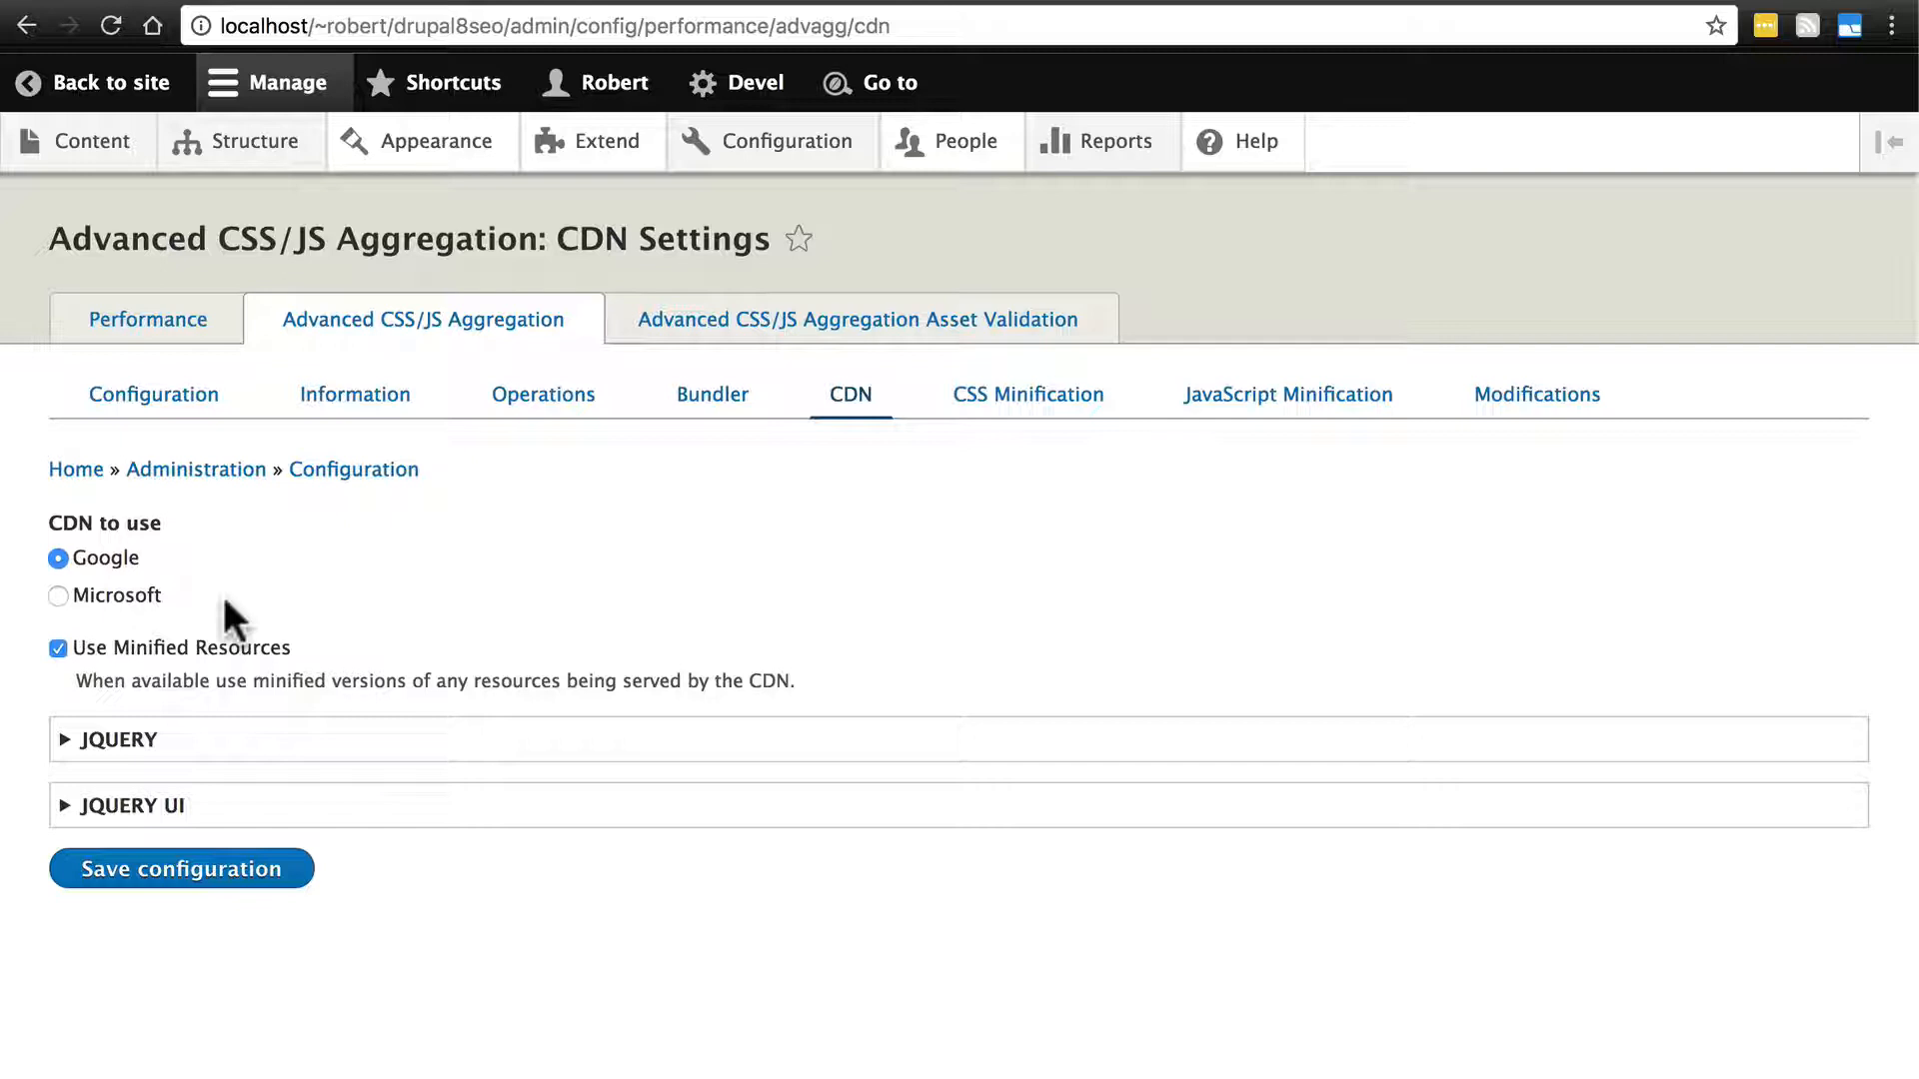
mouse_move(227, 753)
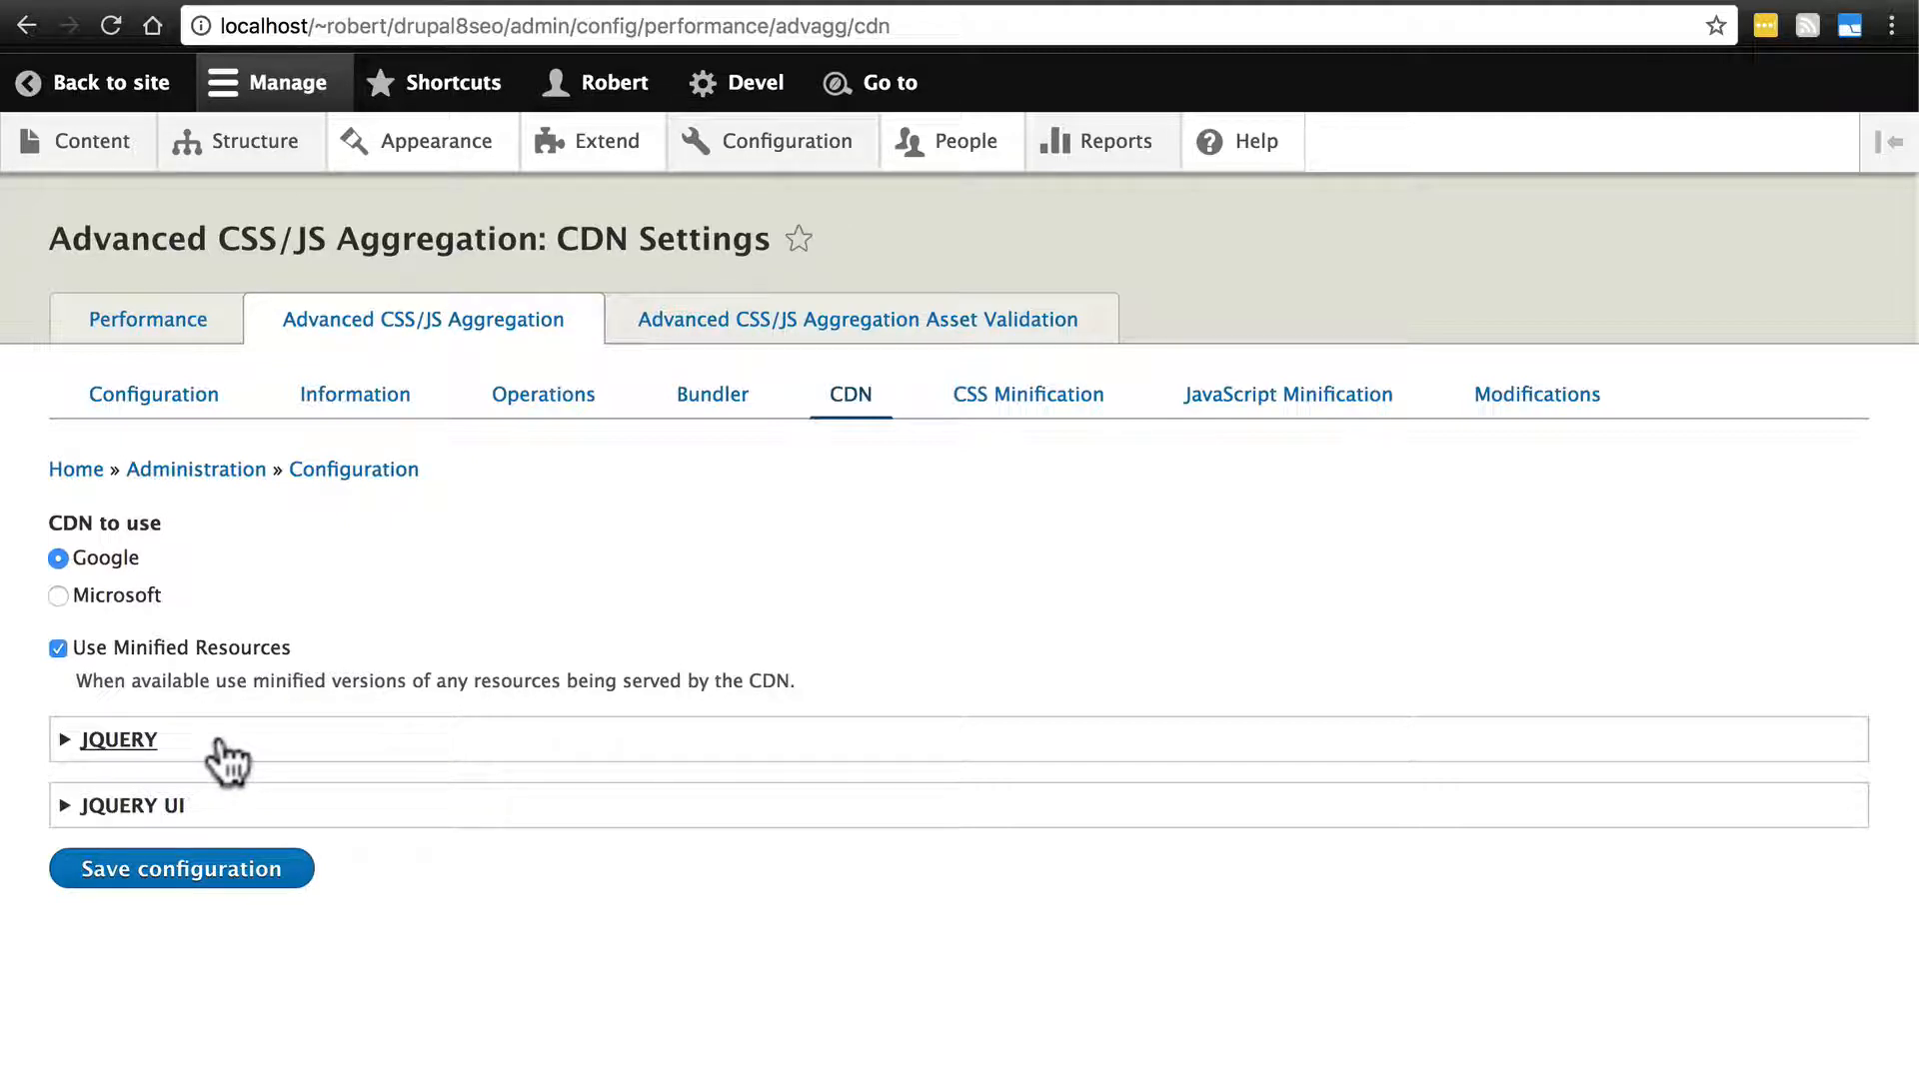
- Reveal the jQuery 2.1.4 and jQuery UI 1.11.4 CDN options and save the configuration
click(256, 141)
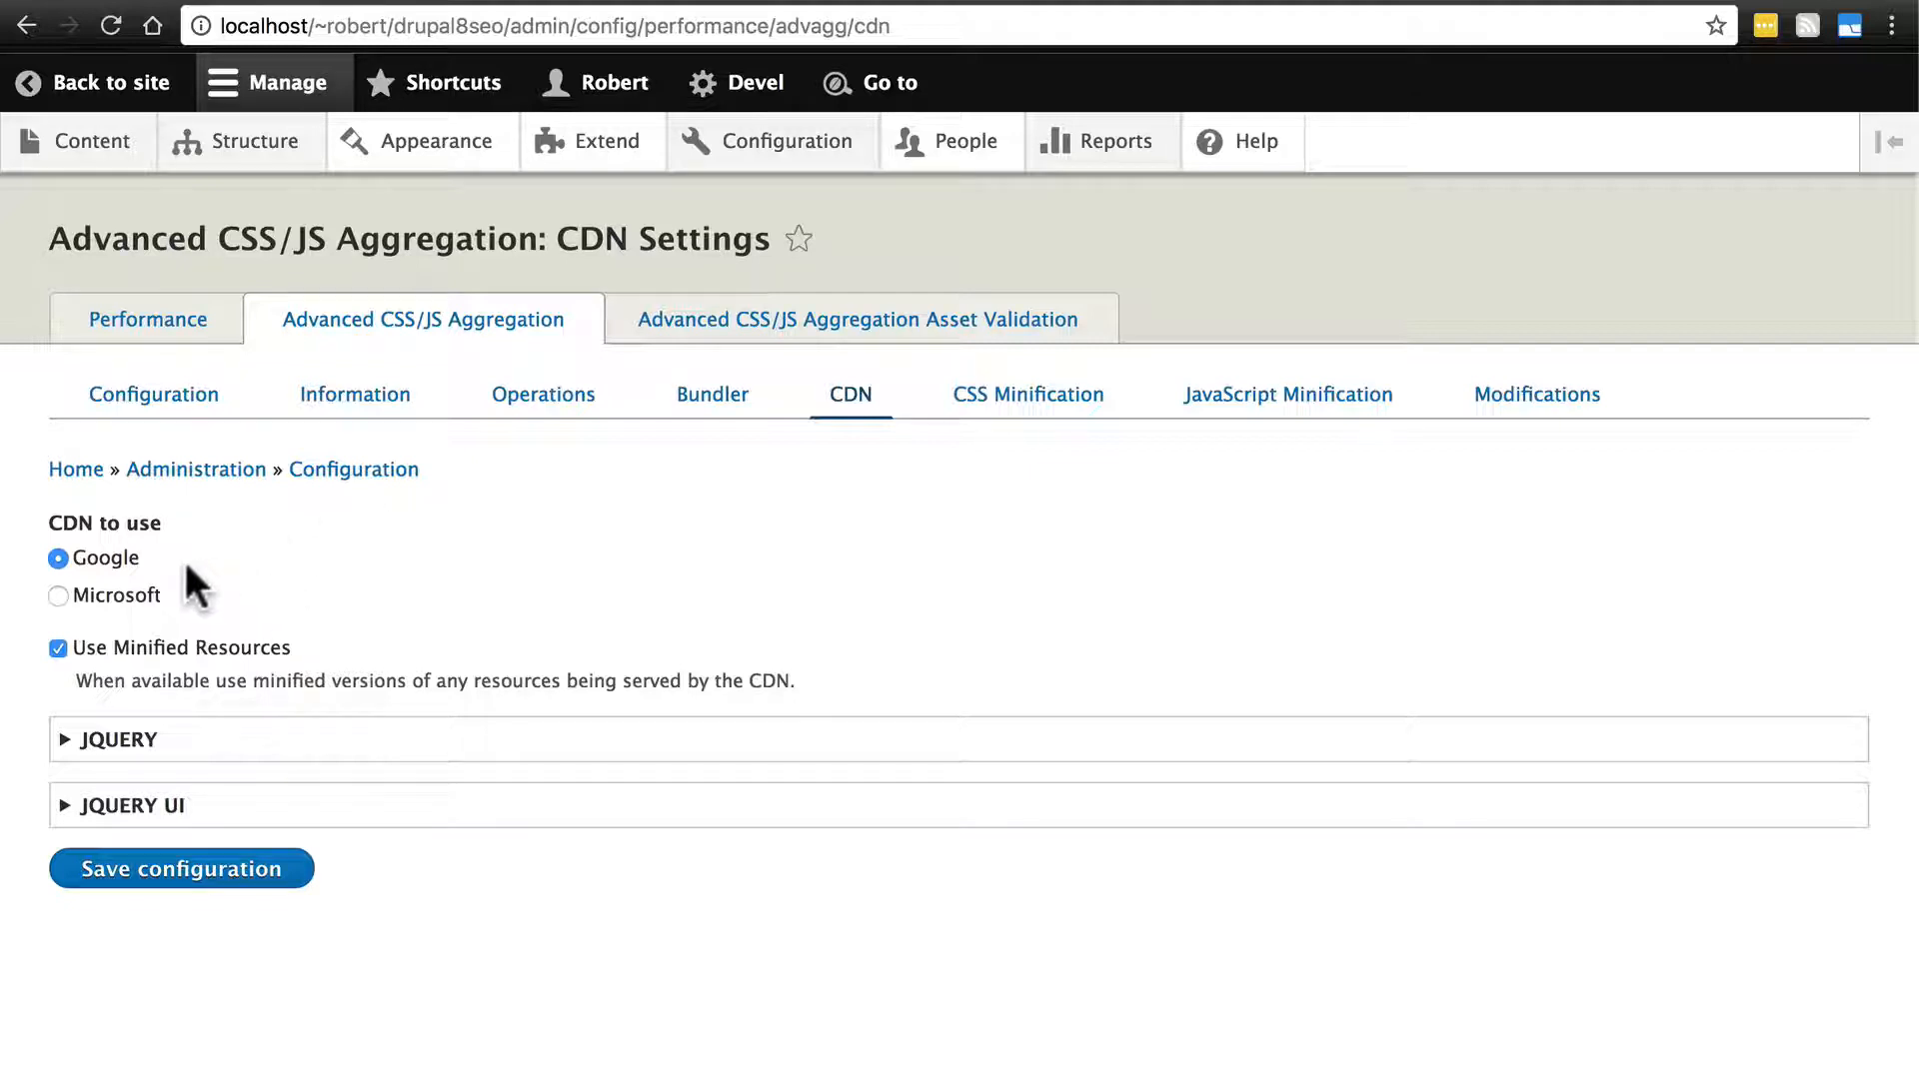
mouse_move(196, 596)
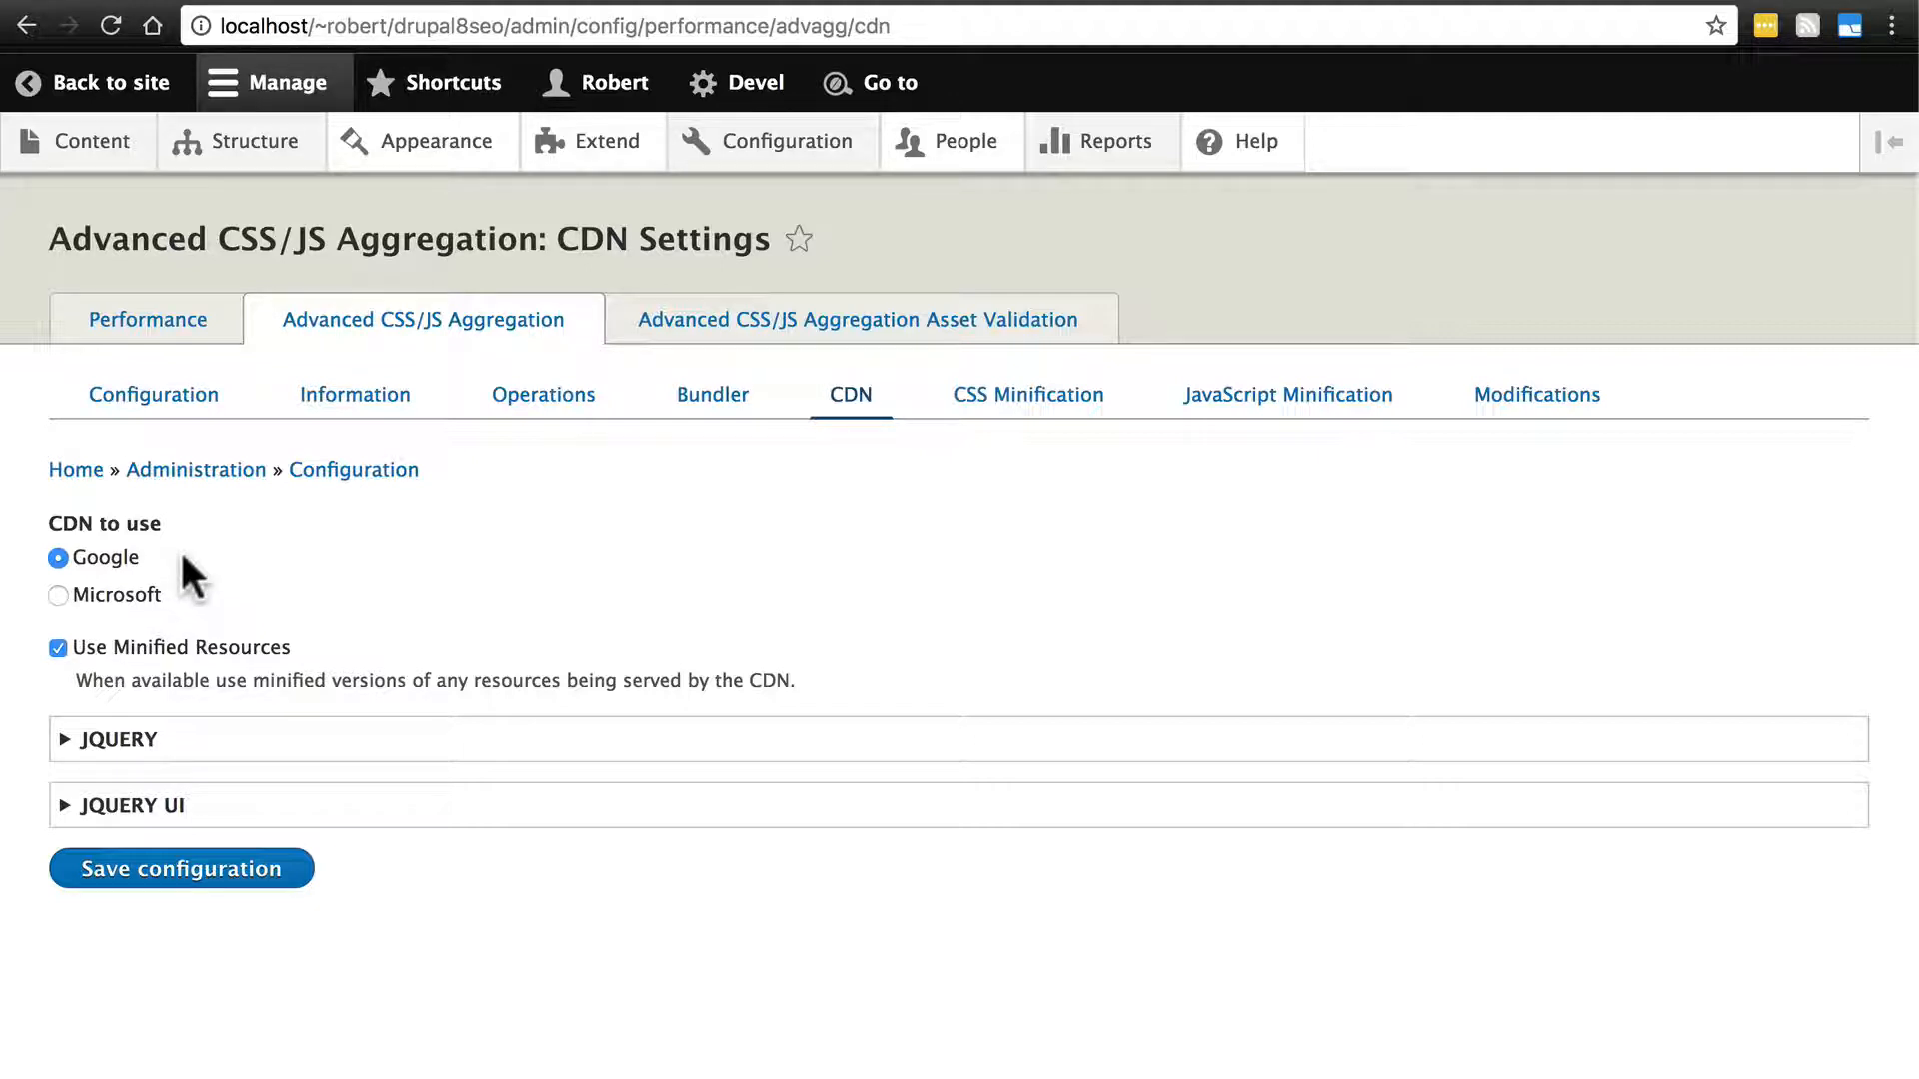
mouse_move(118, 739)
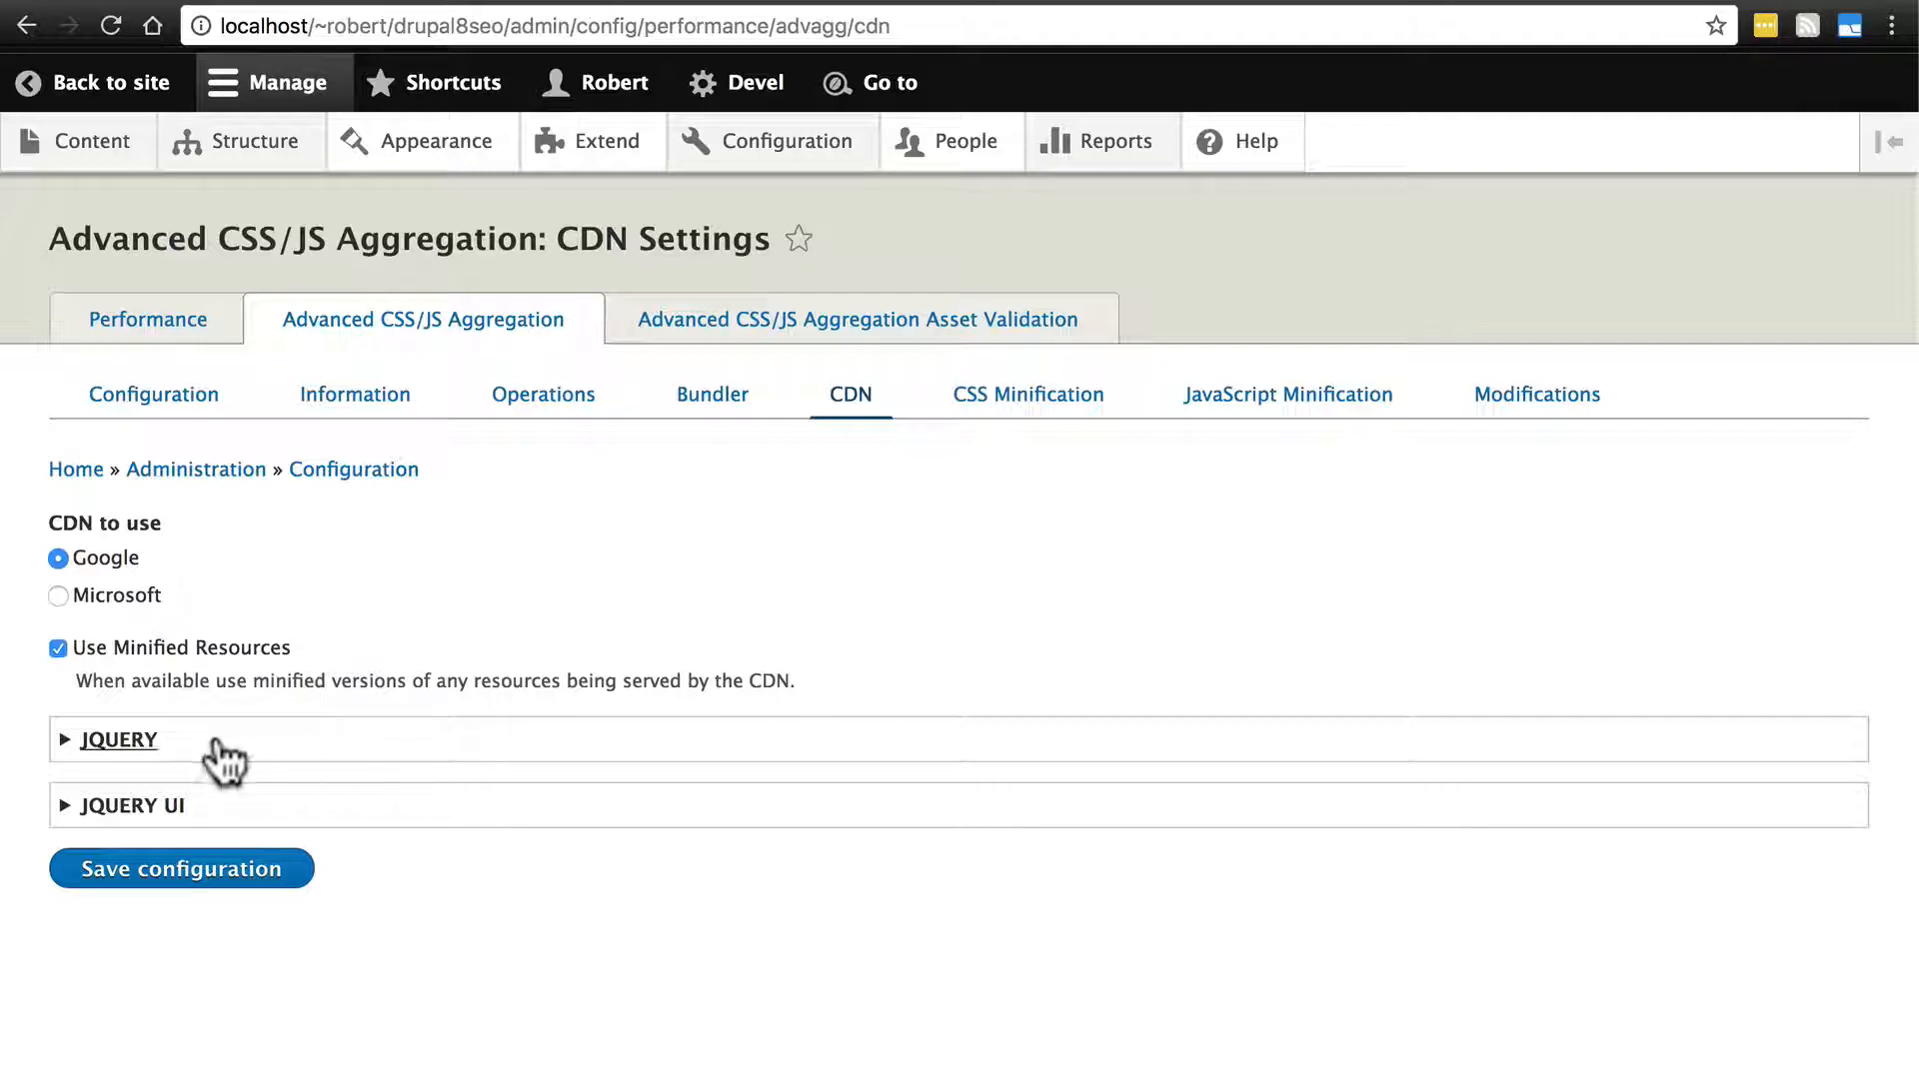
mouse_move(340, 709)
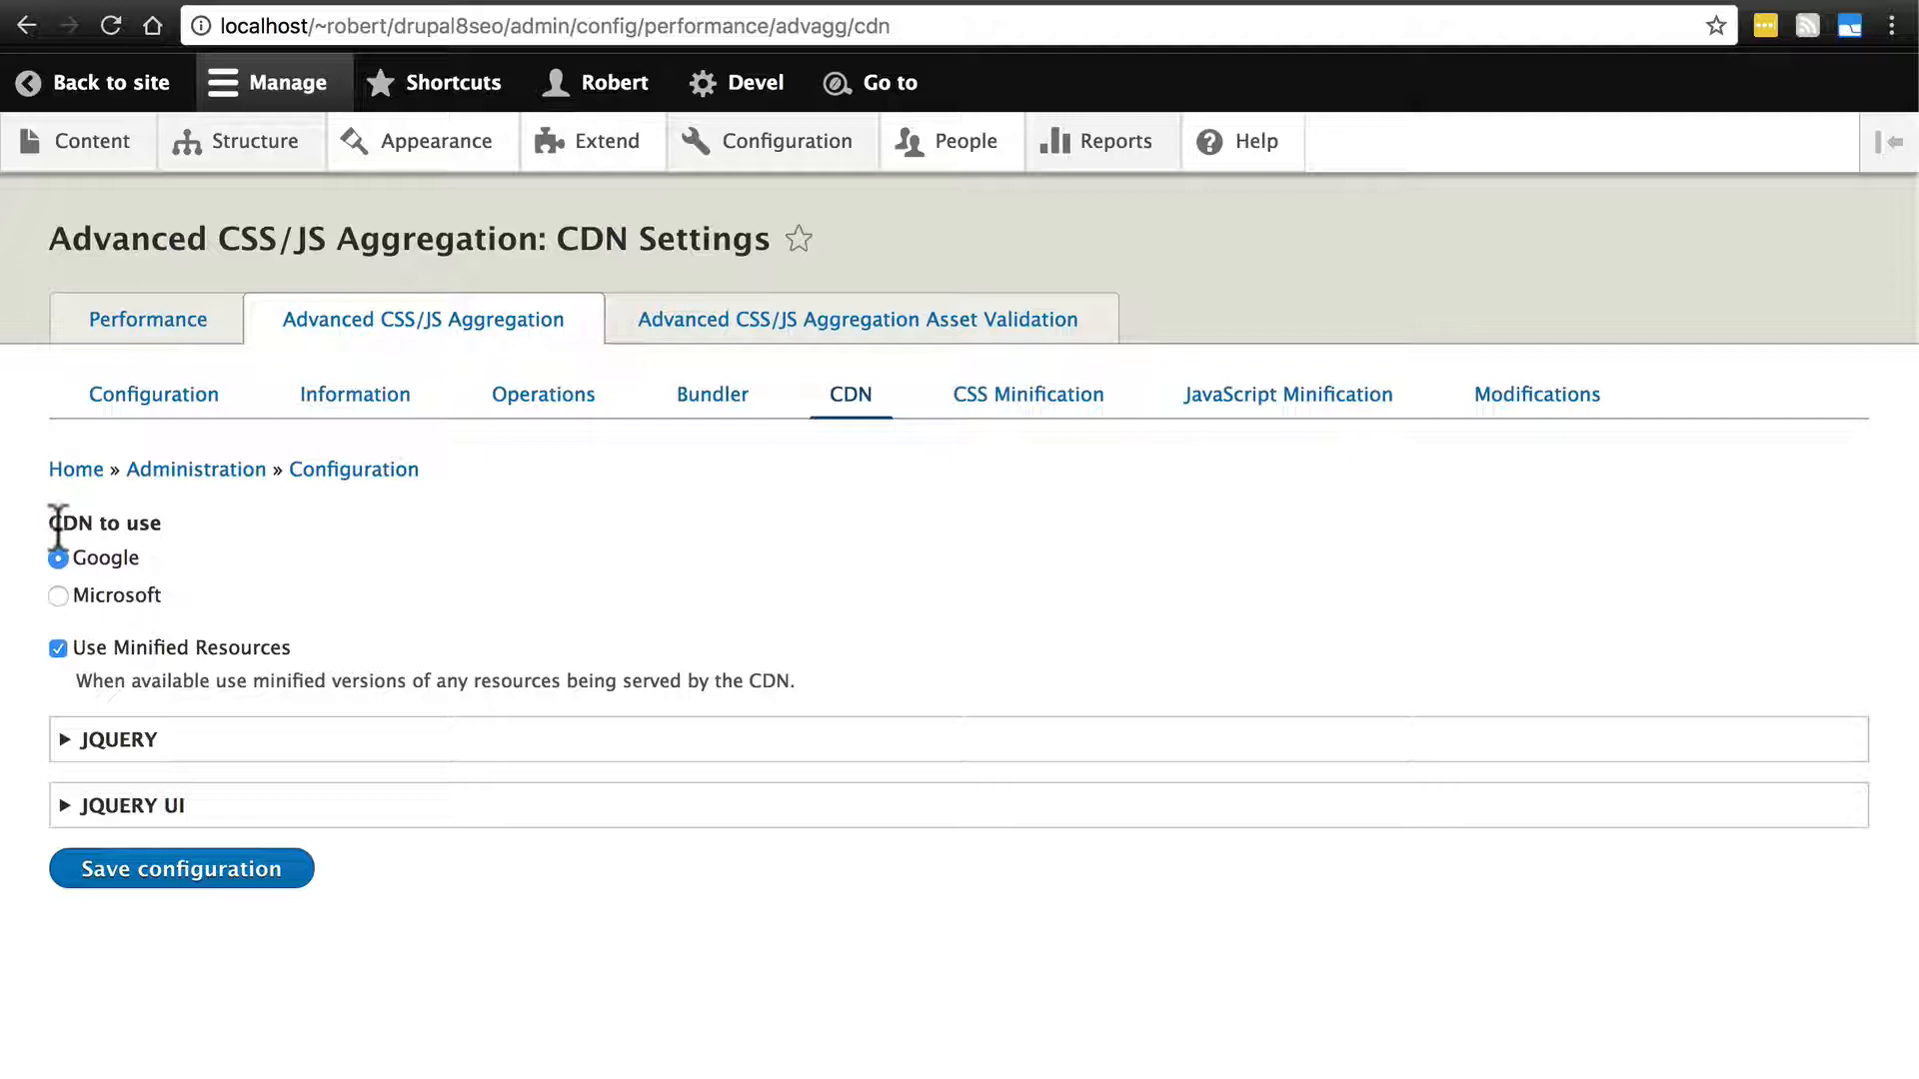
mouse_move(211, 577)
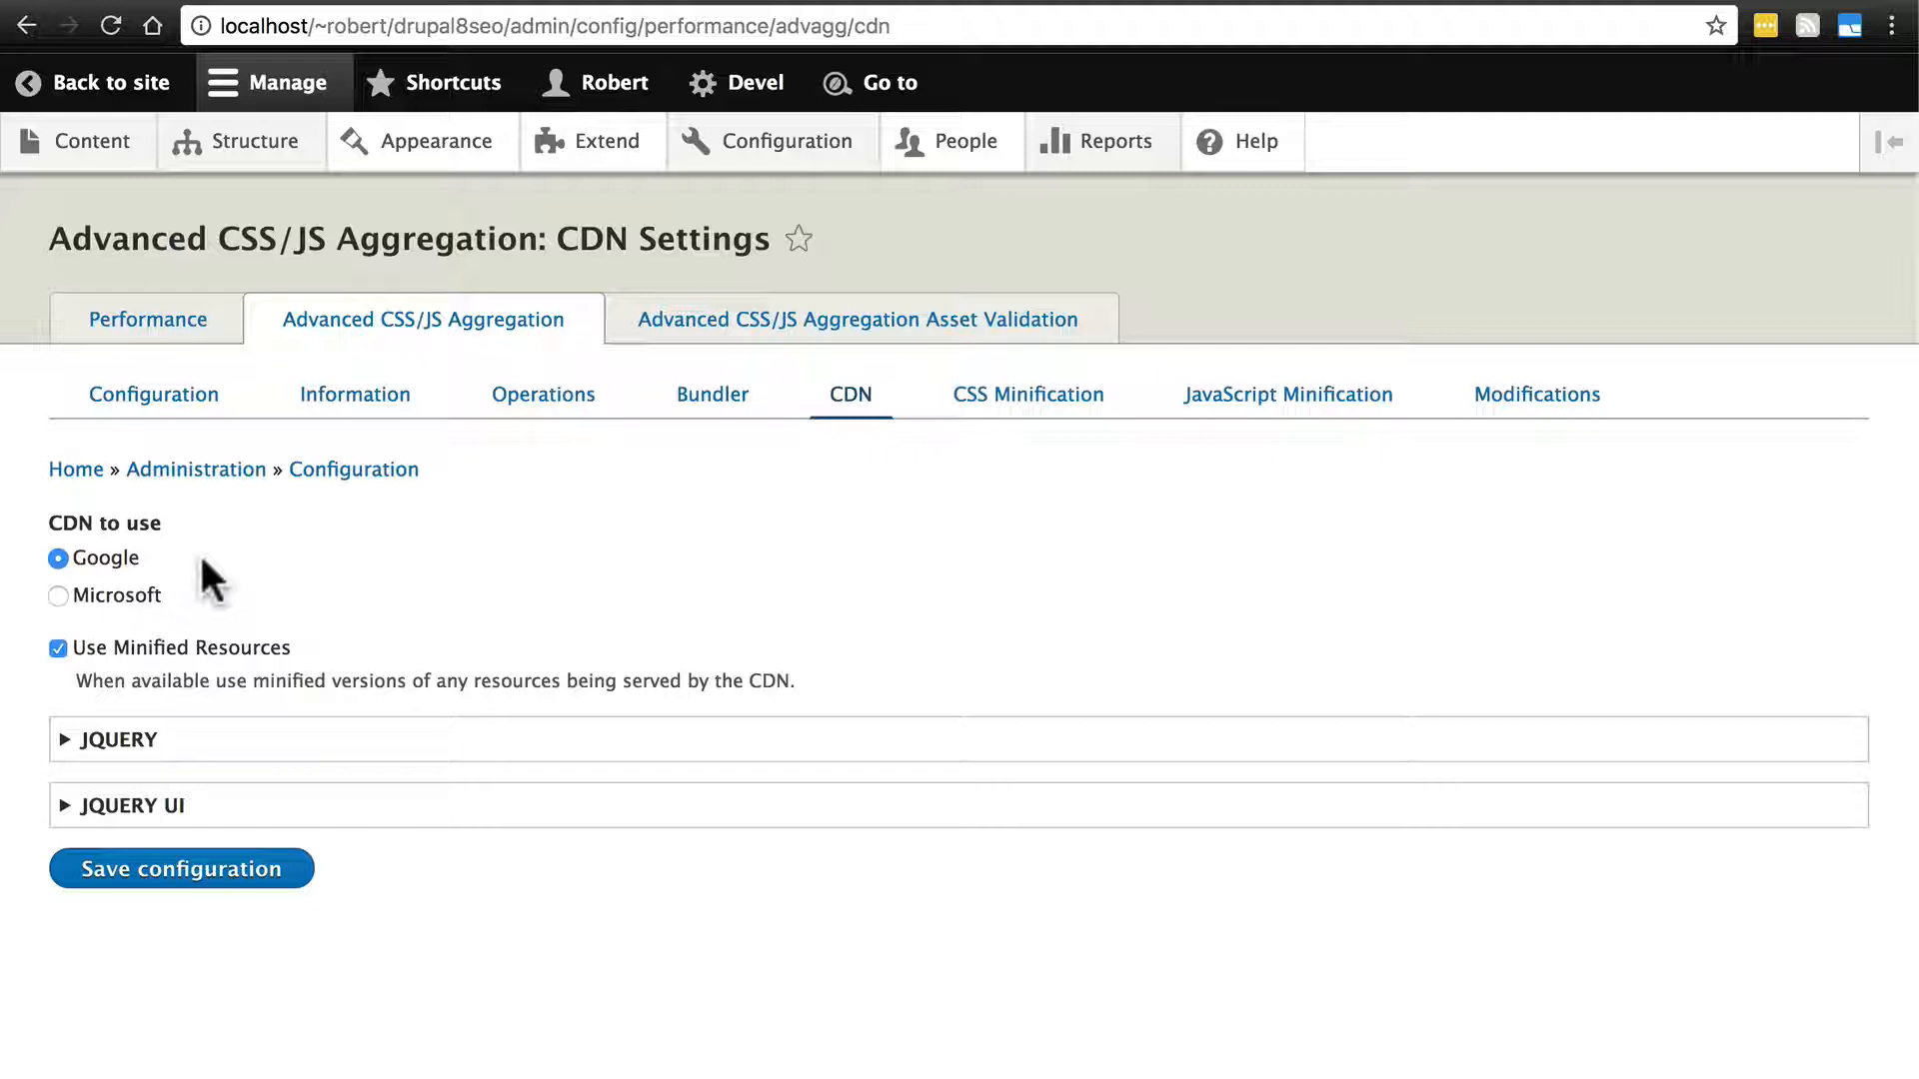
mouse_move(387, 622)
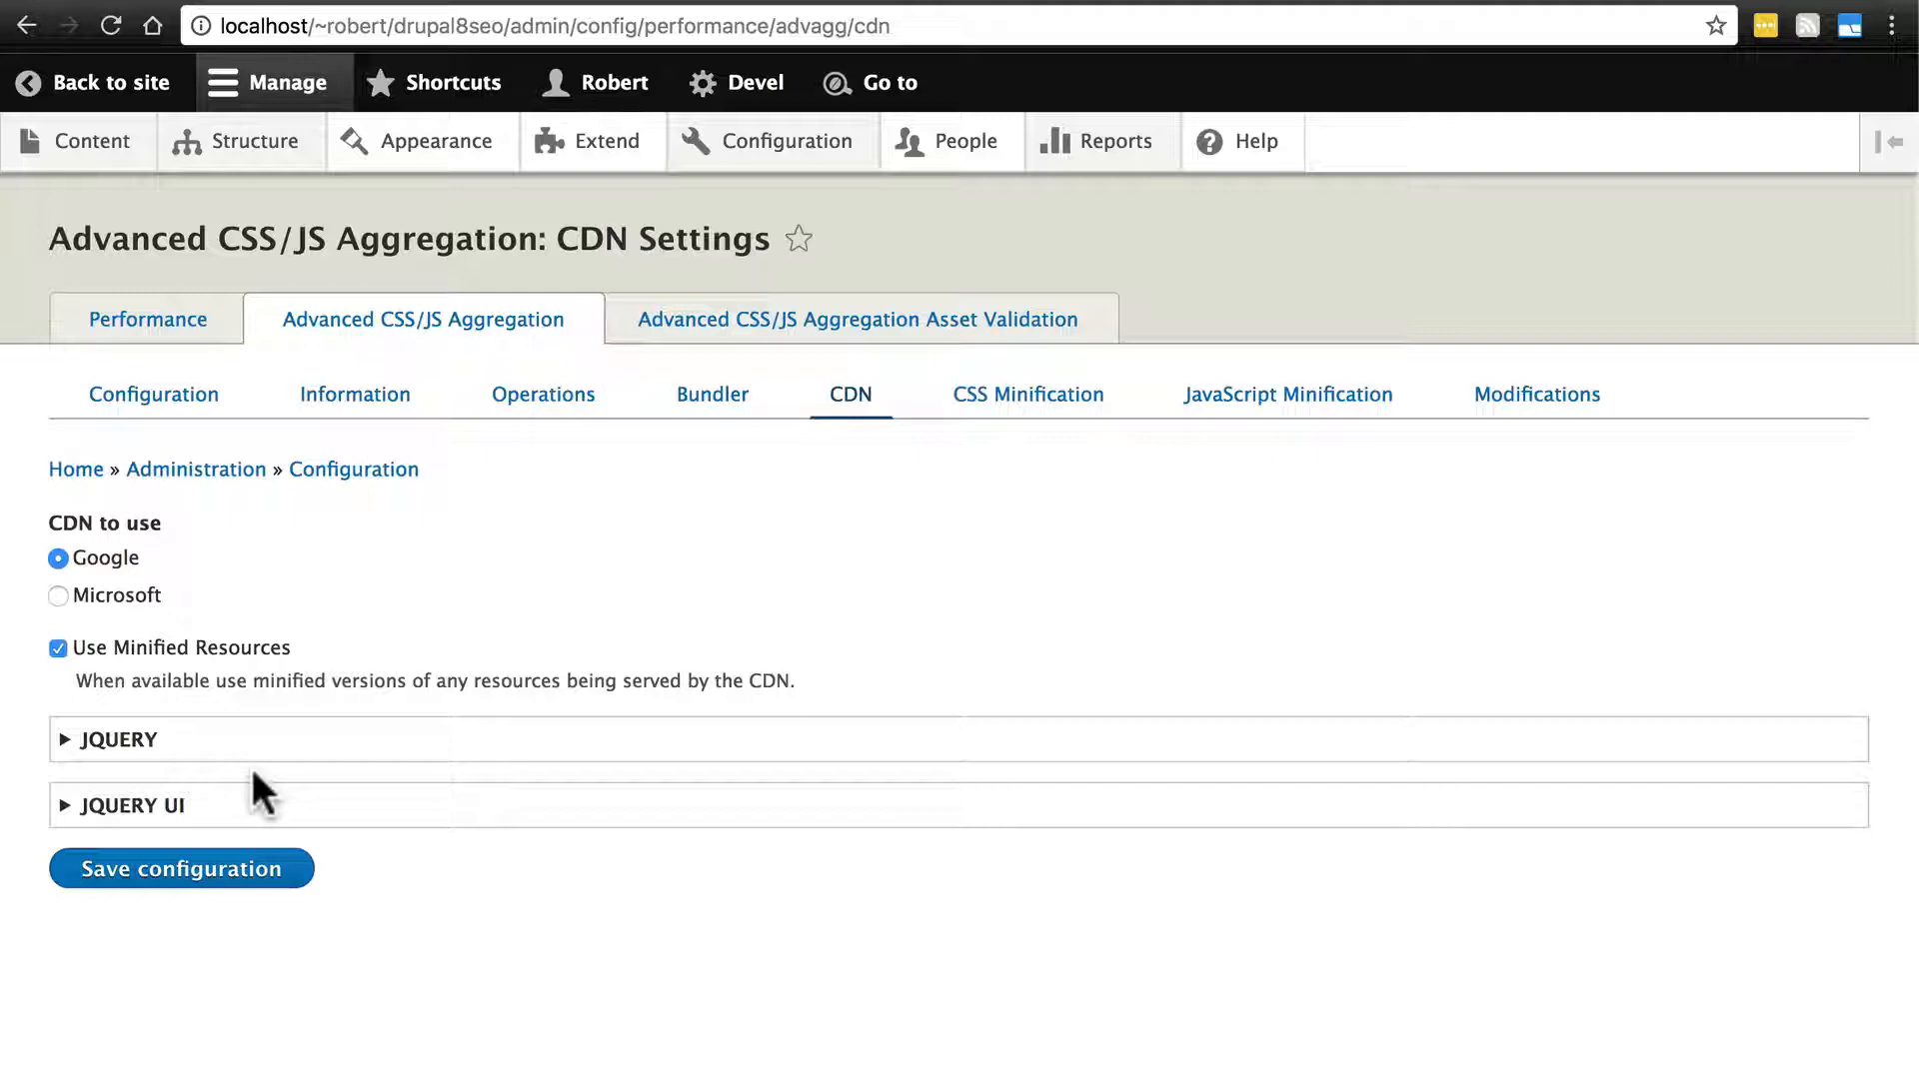
click(118, 740)
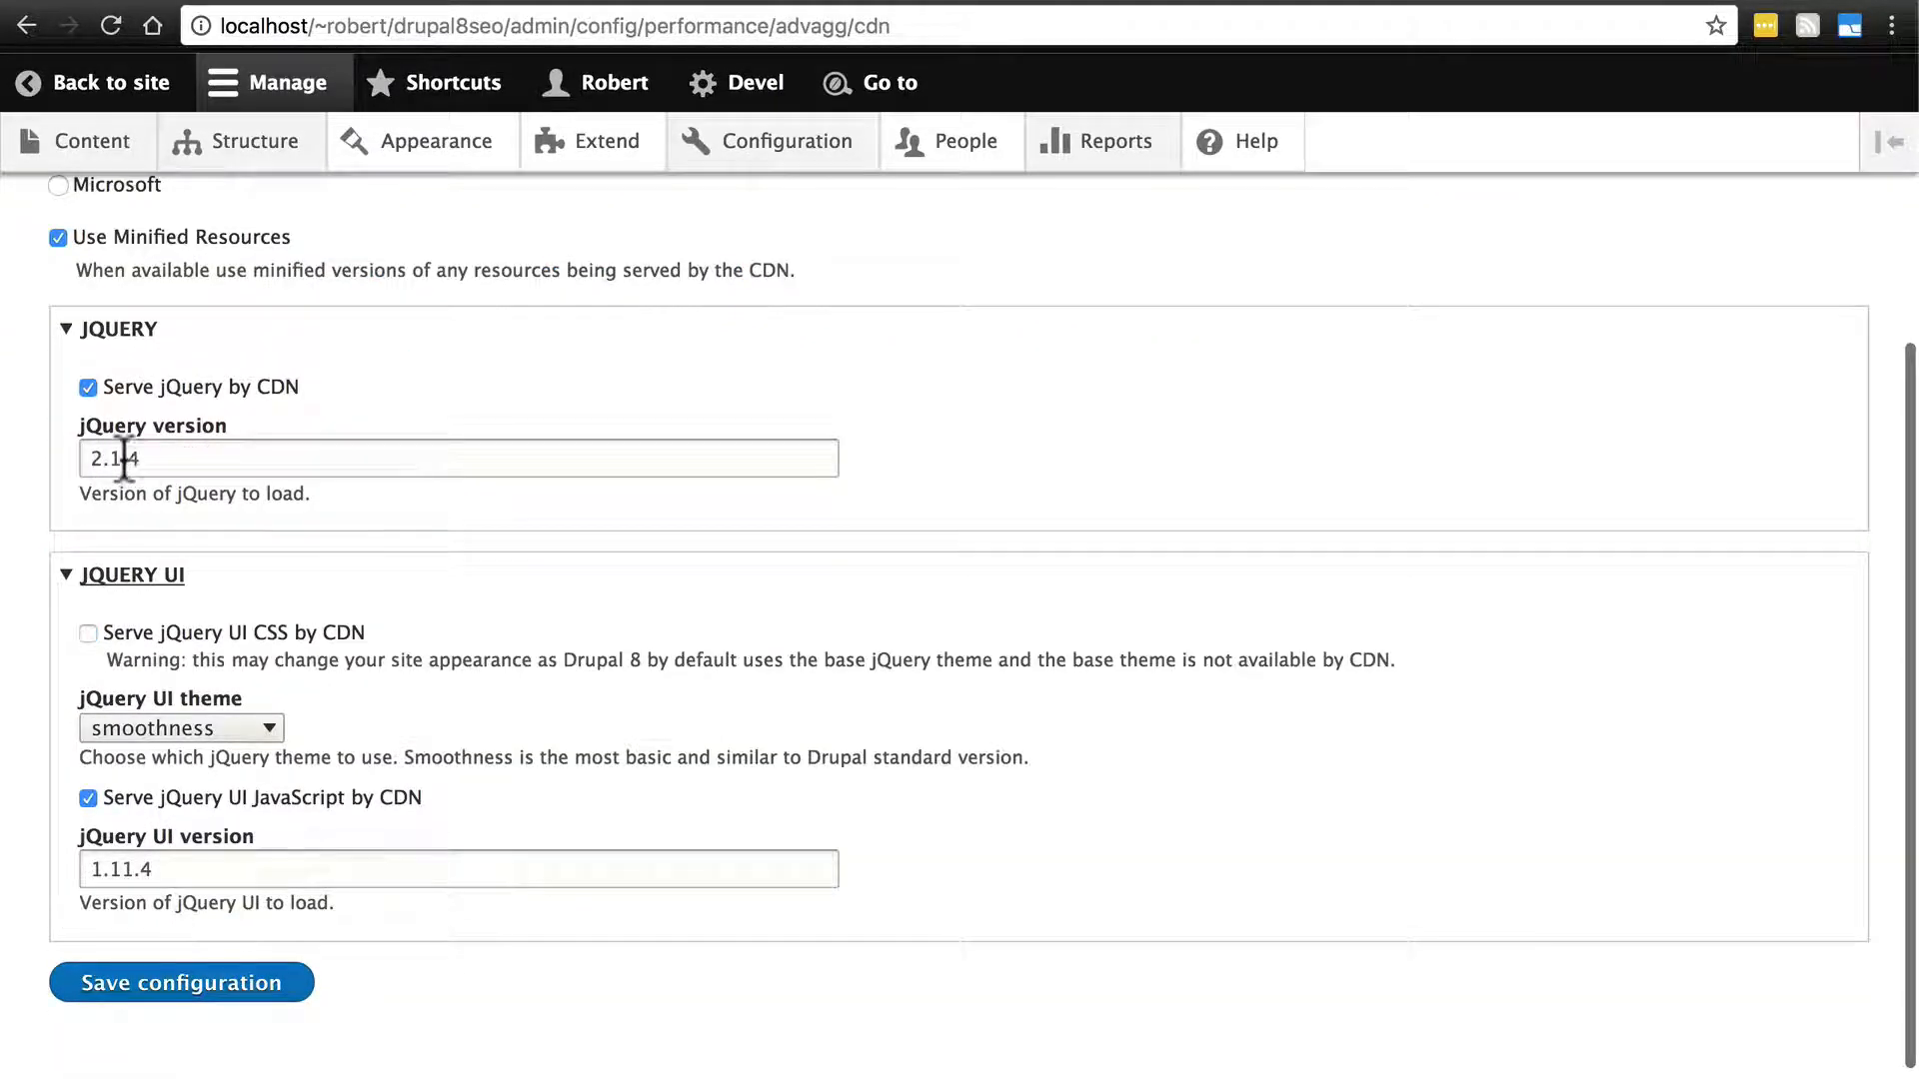
mouse_move(342, 661)
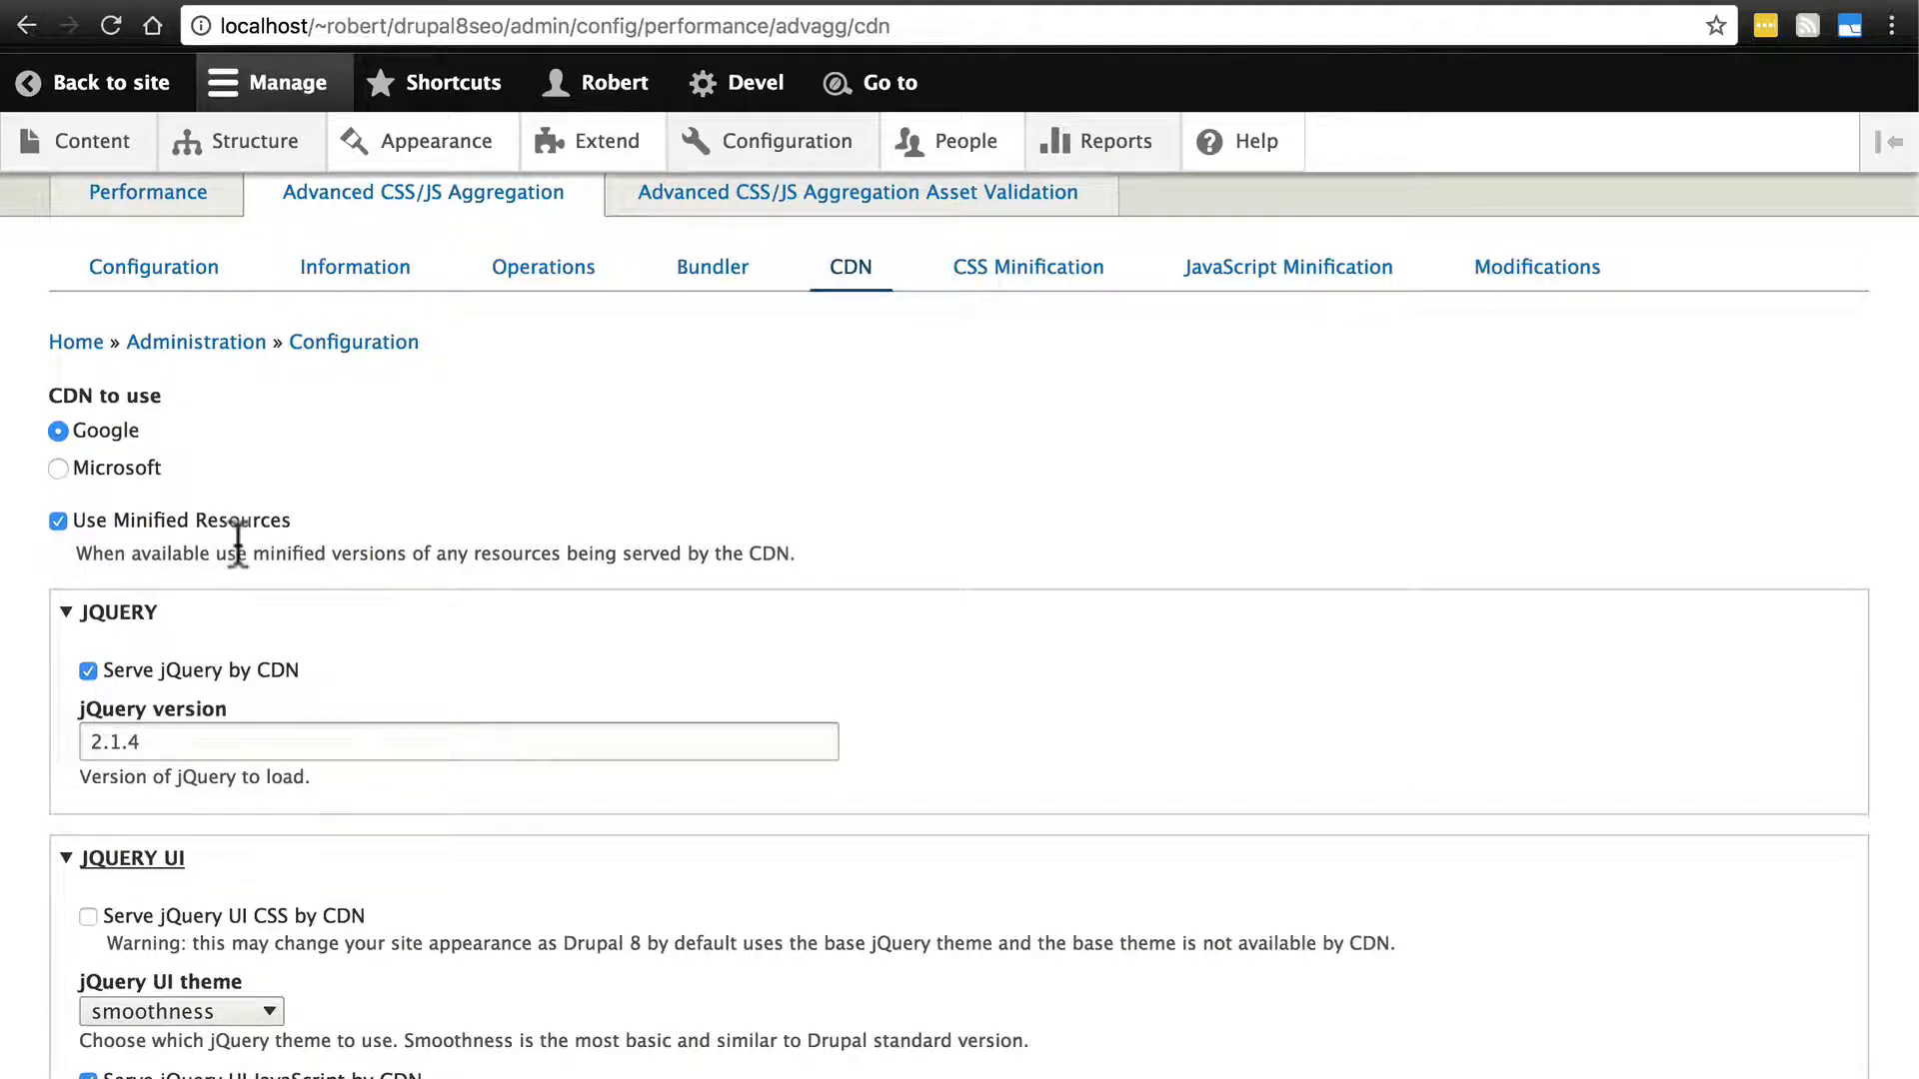
mouse_move(354, 530)
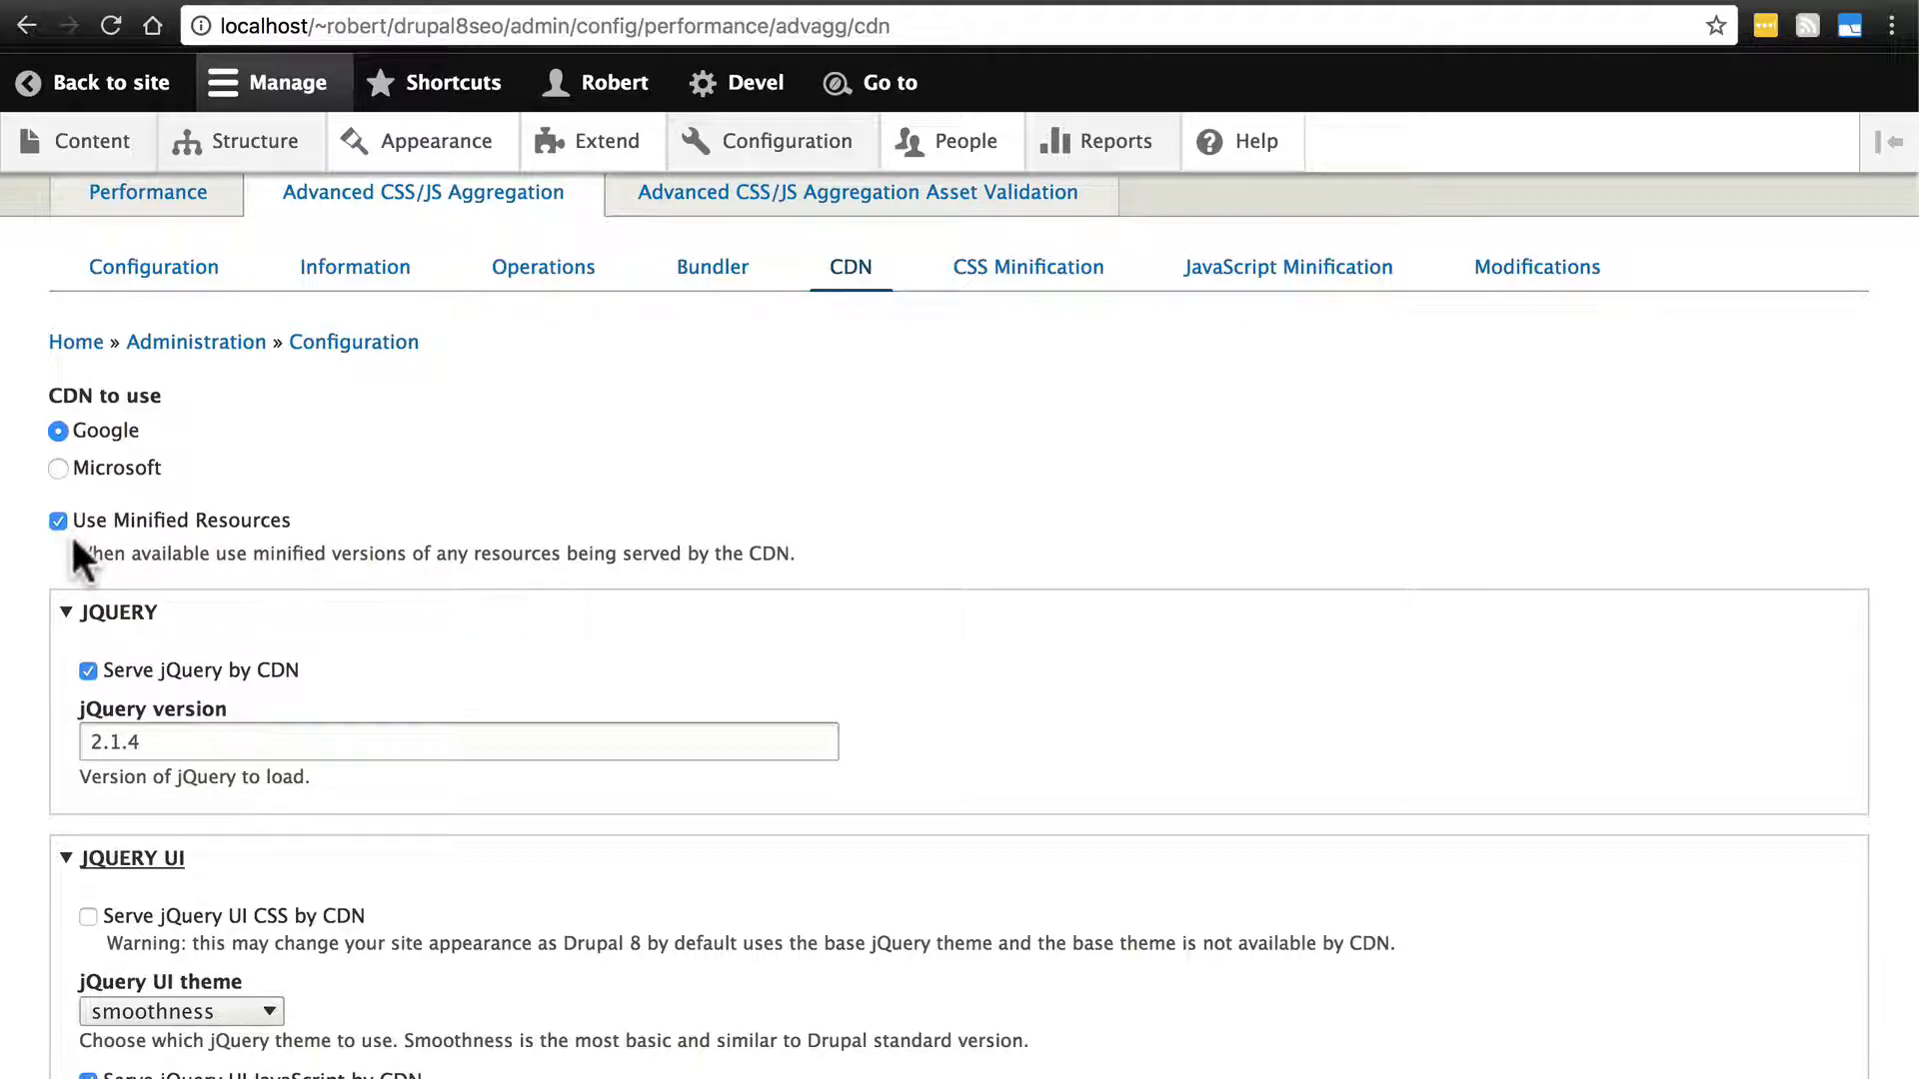
scroll(down, 3)
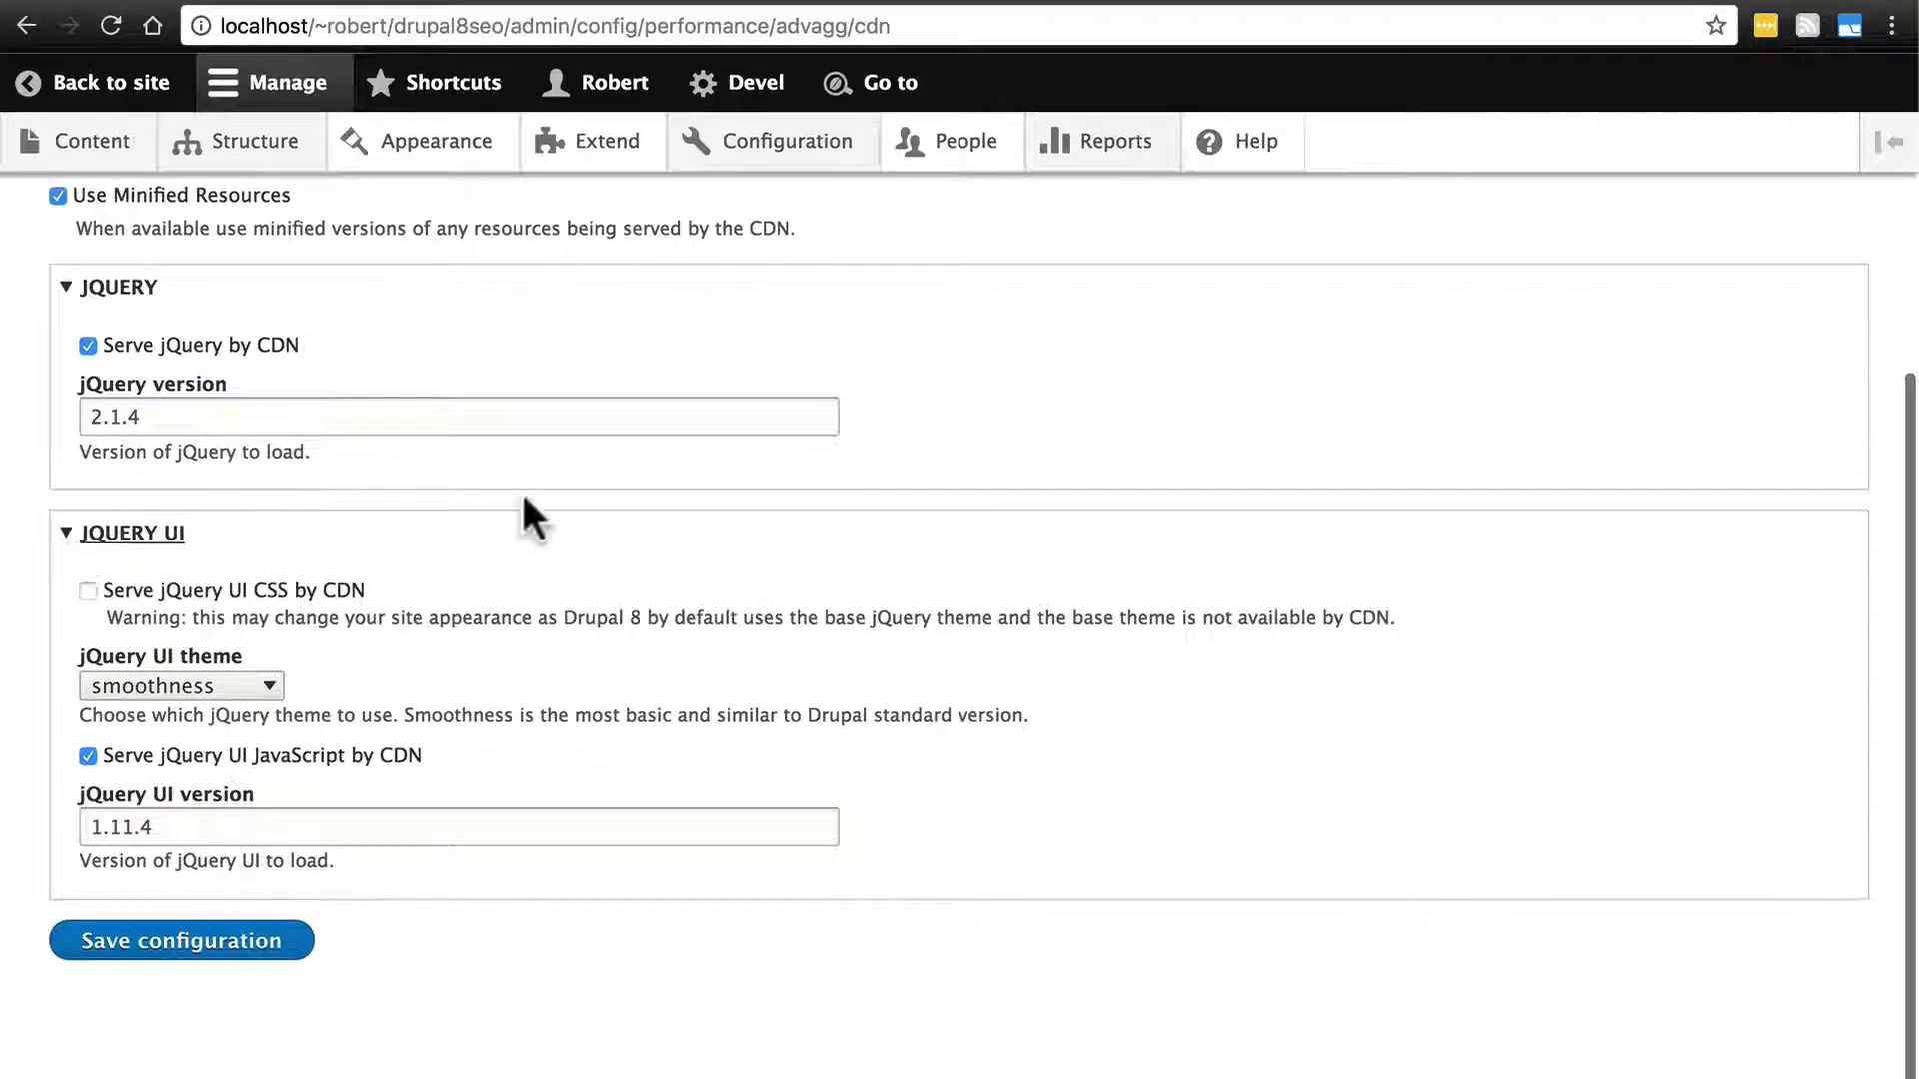
click(181, 941)
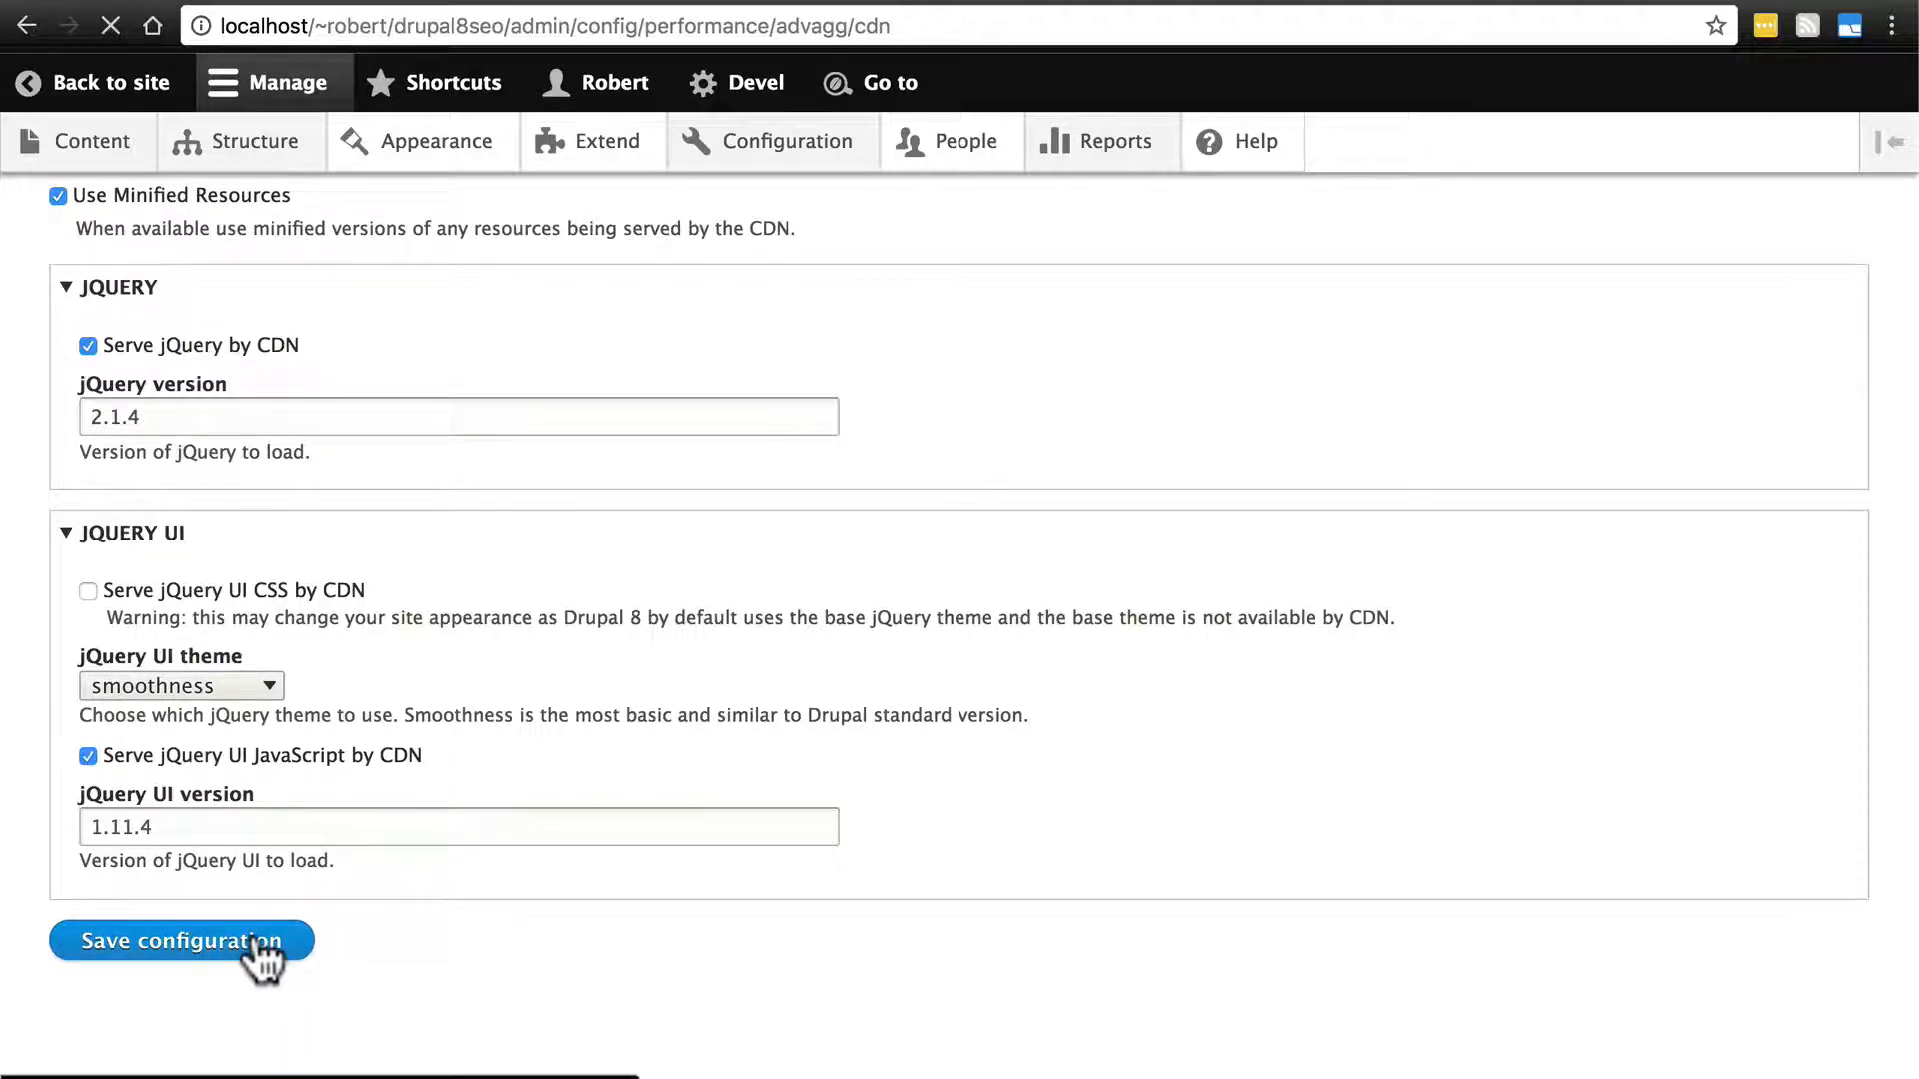
- Try Core, then keep YUI as the default CSS minifier and save the settings
click(180, 942)
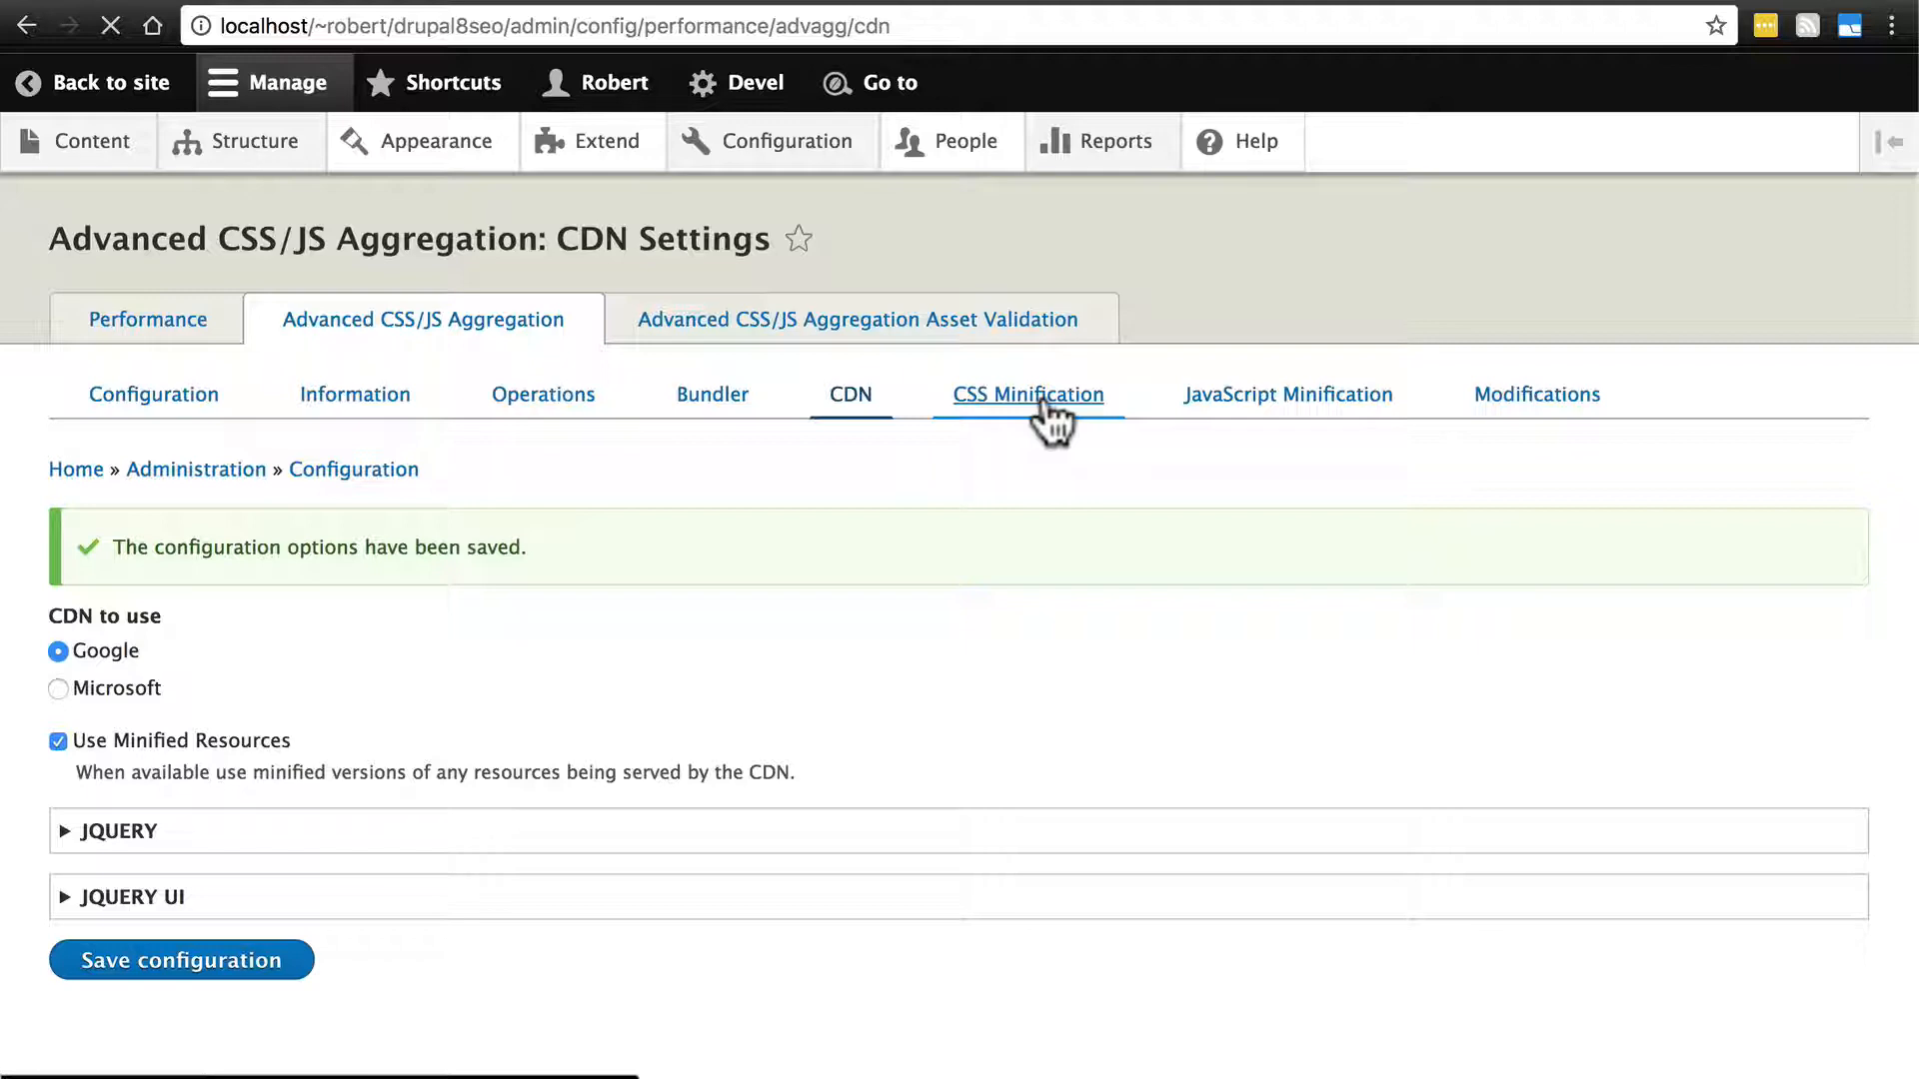
click(1028, 393)
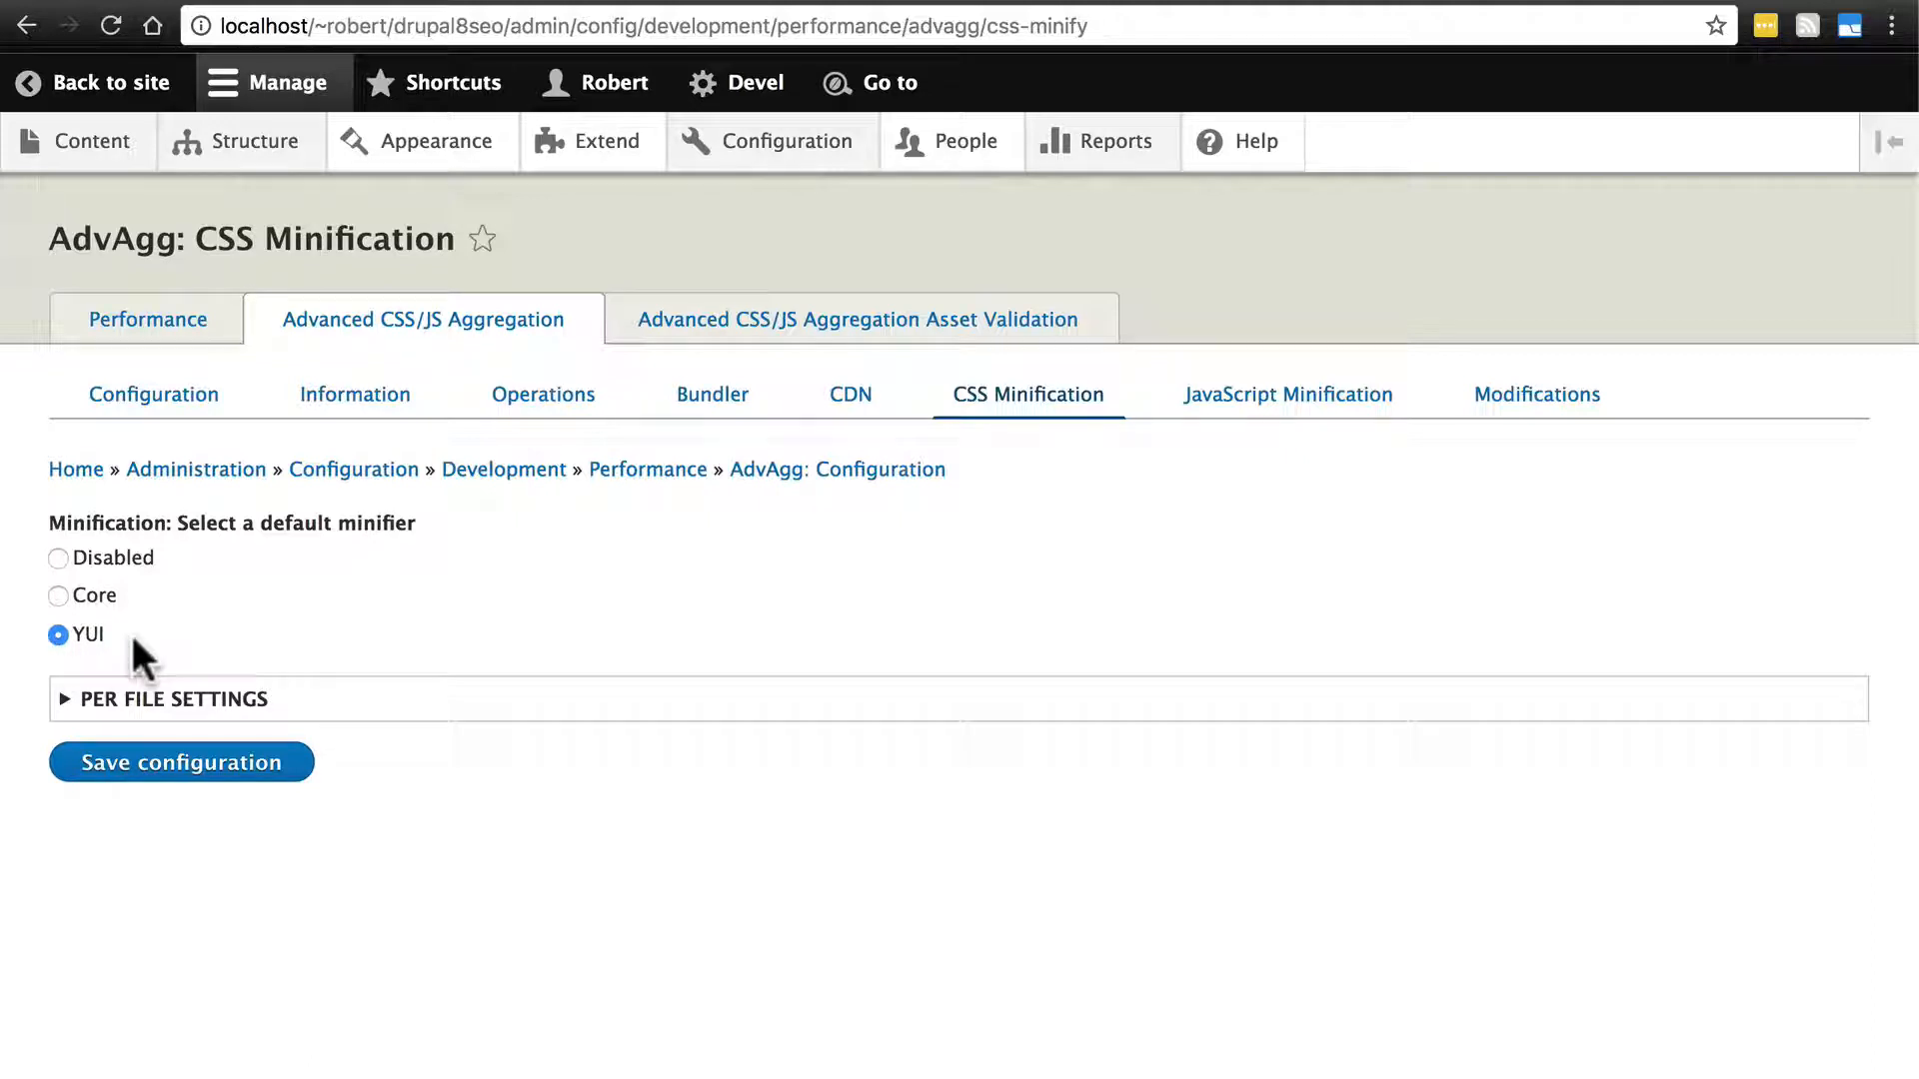
mouse_move(1022, 490)
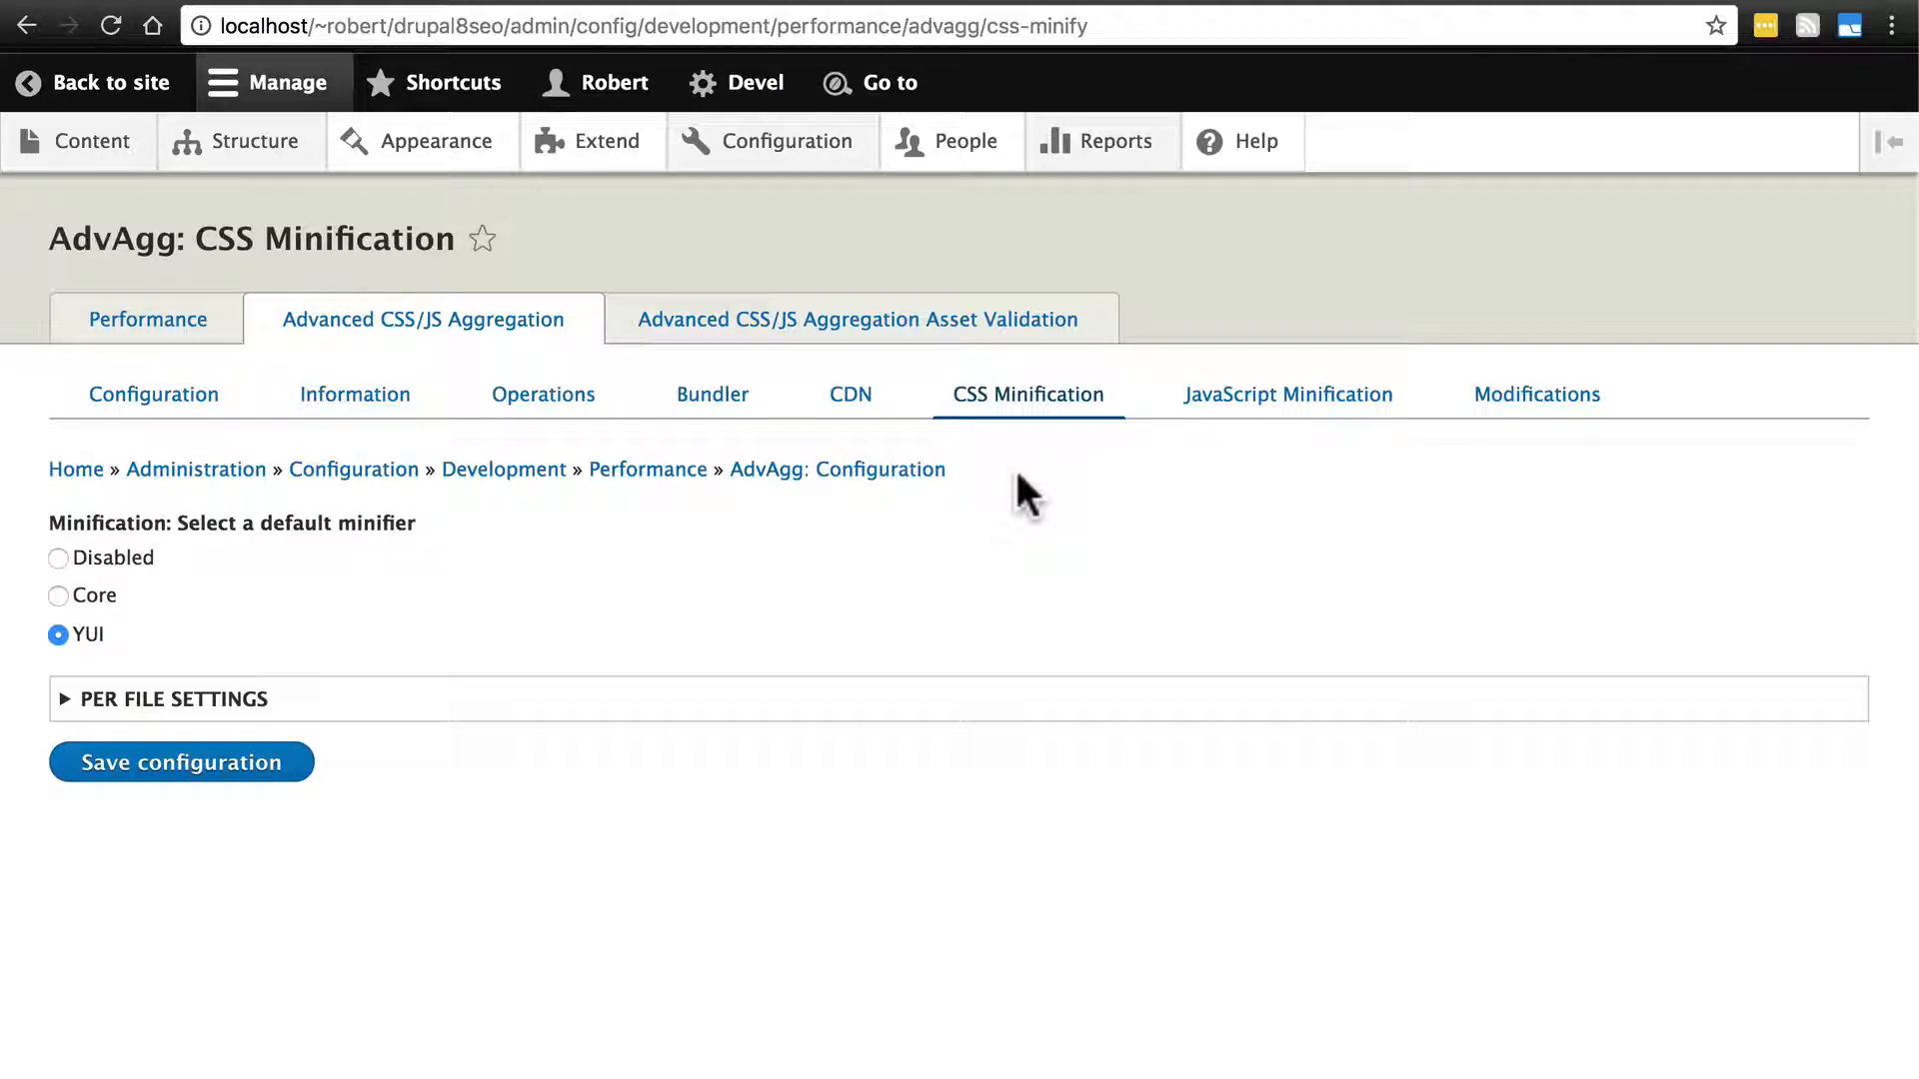
mouse_move(98, 652)
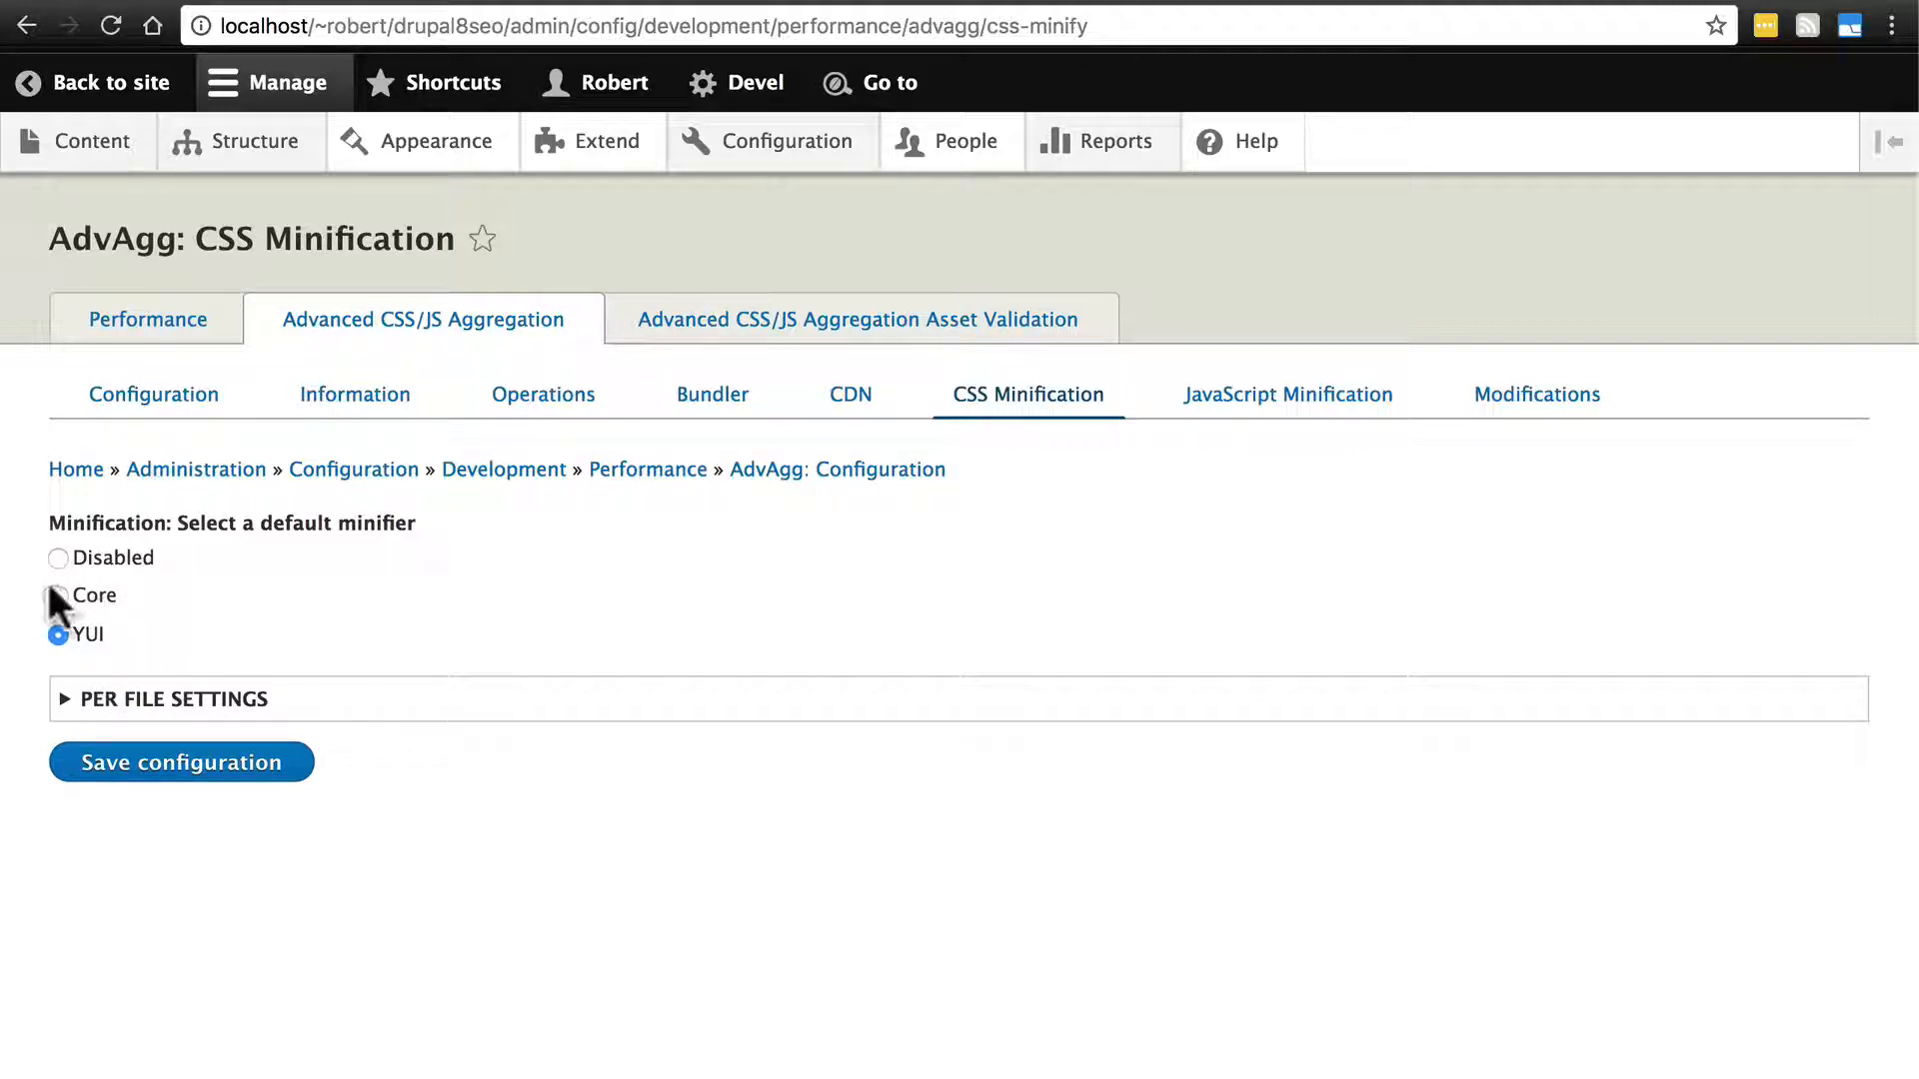
click(58, 595)
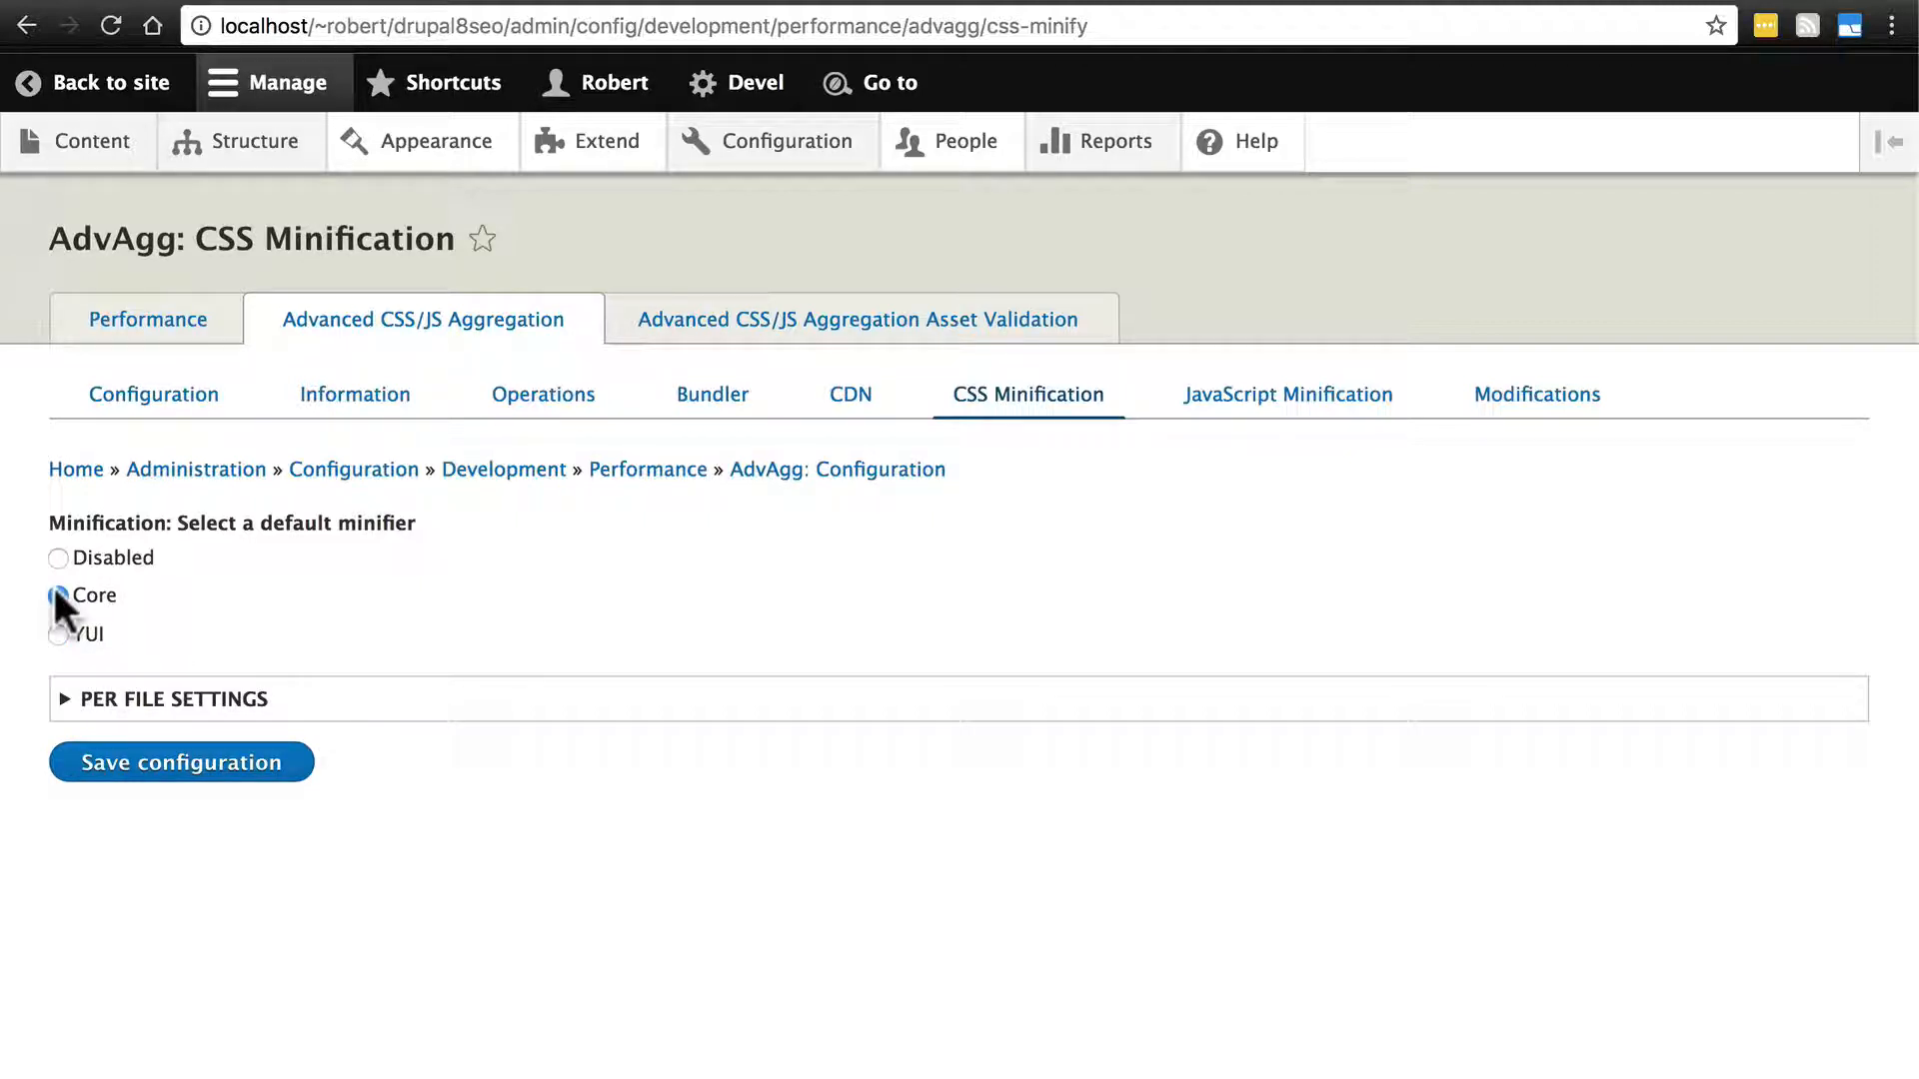
click(58, 595)
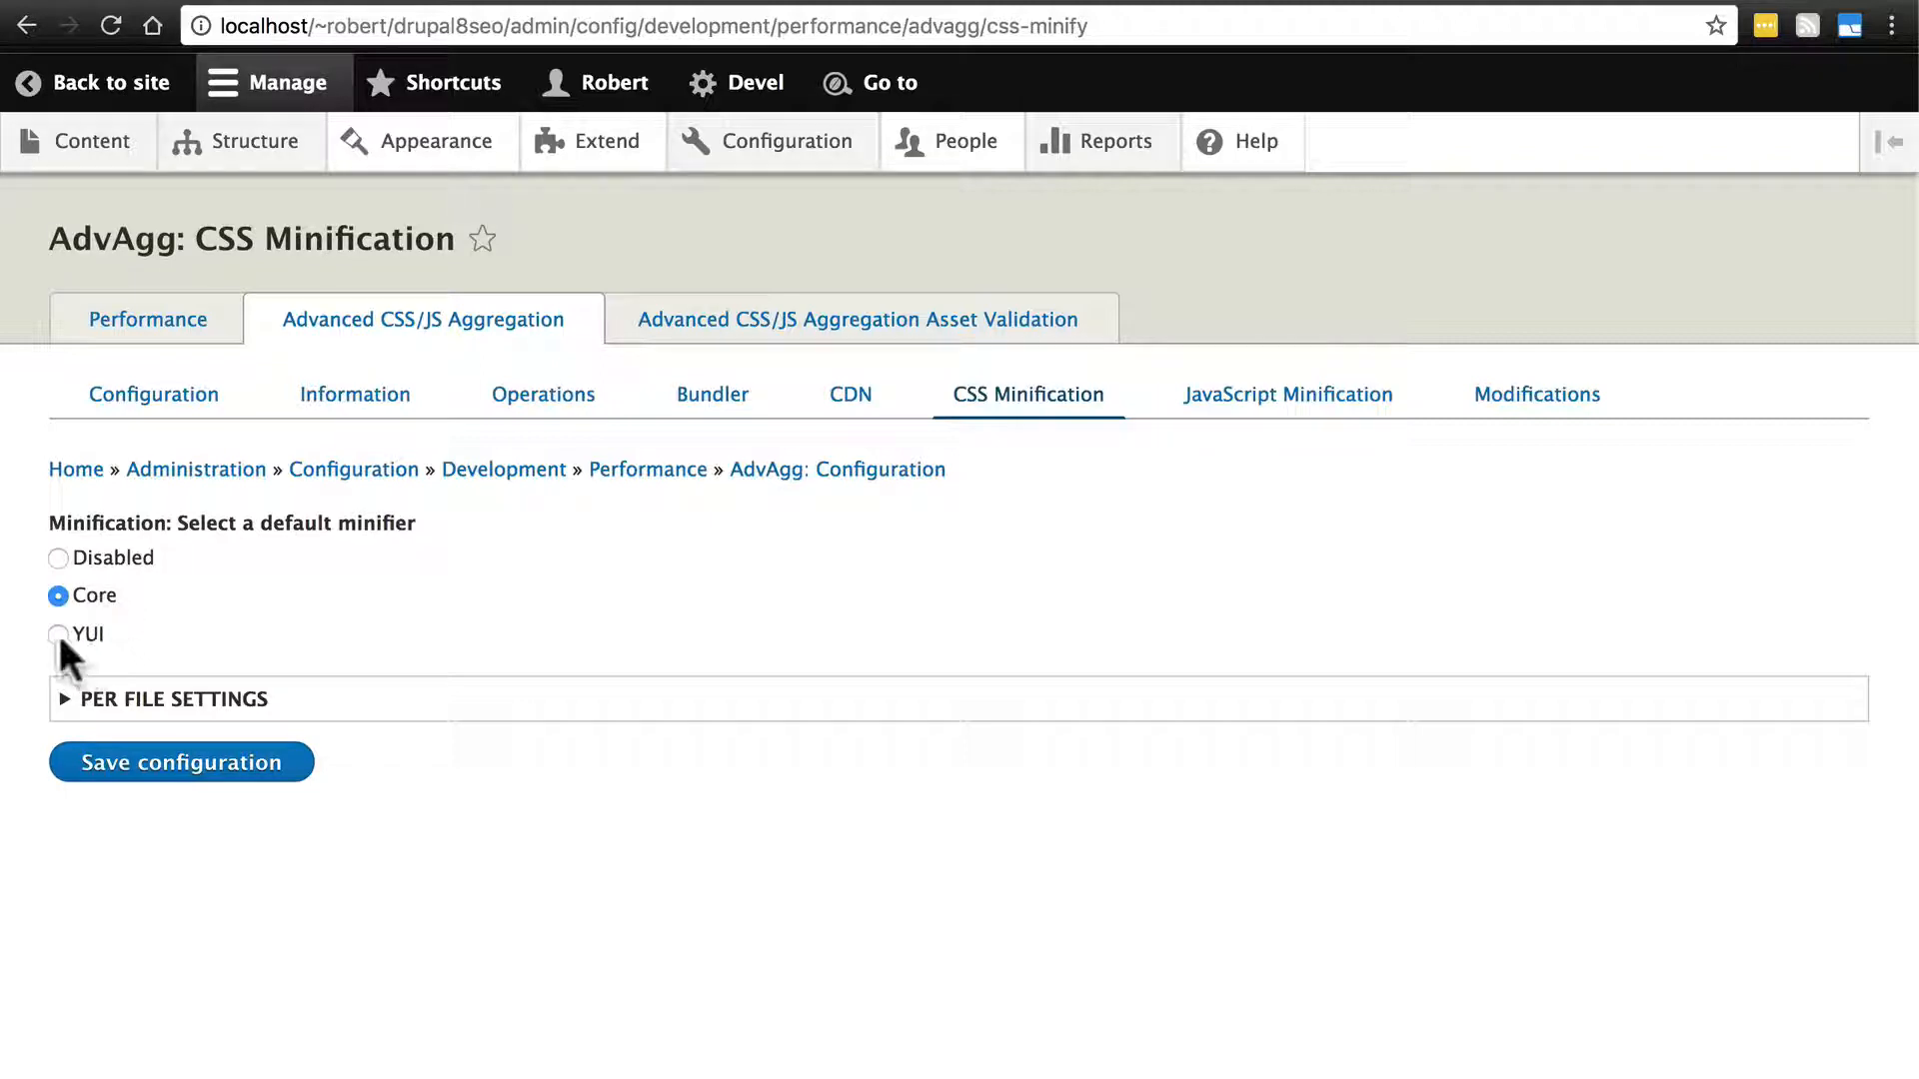
click(58, 635)
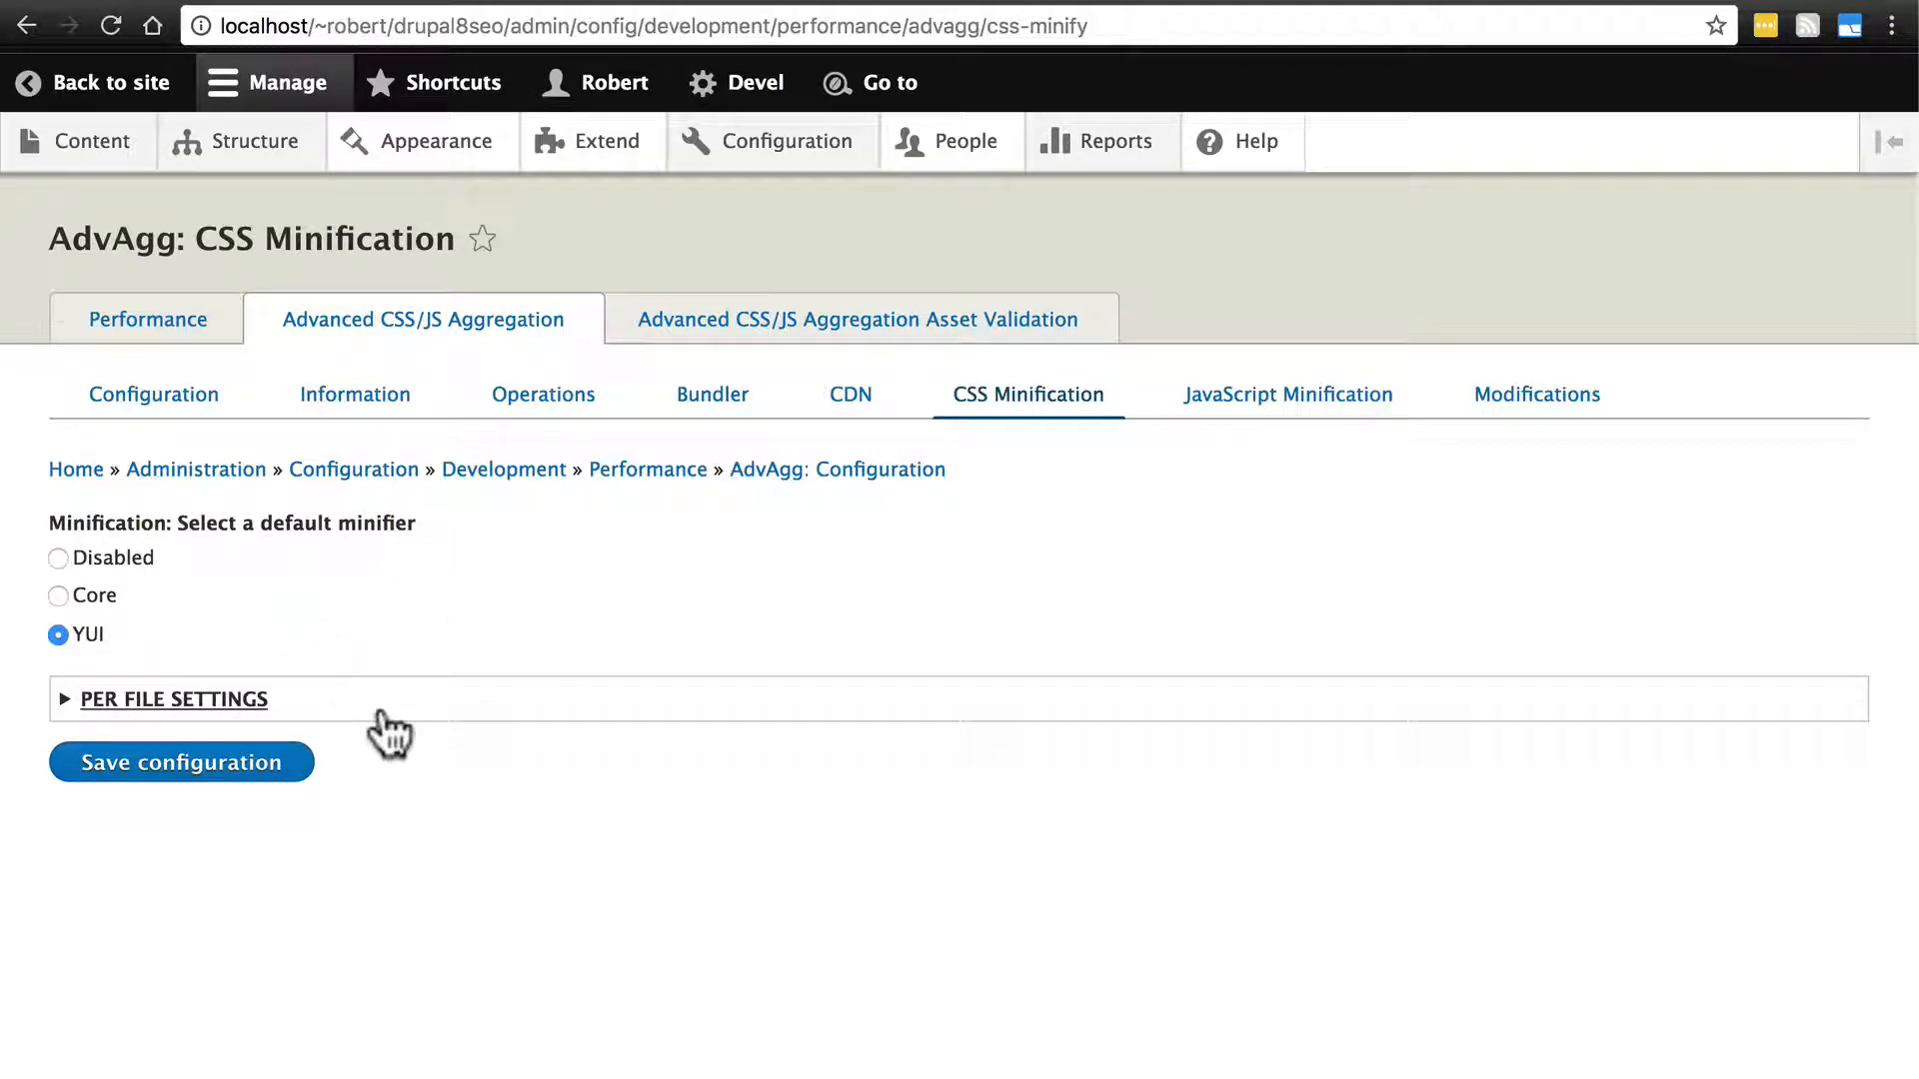
click(180, 761)
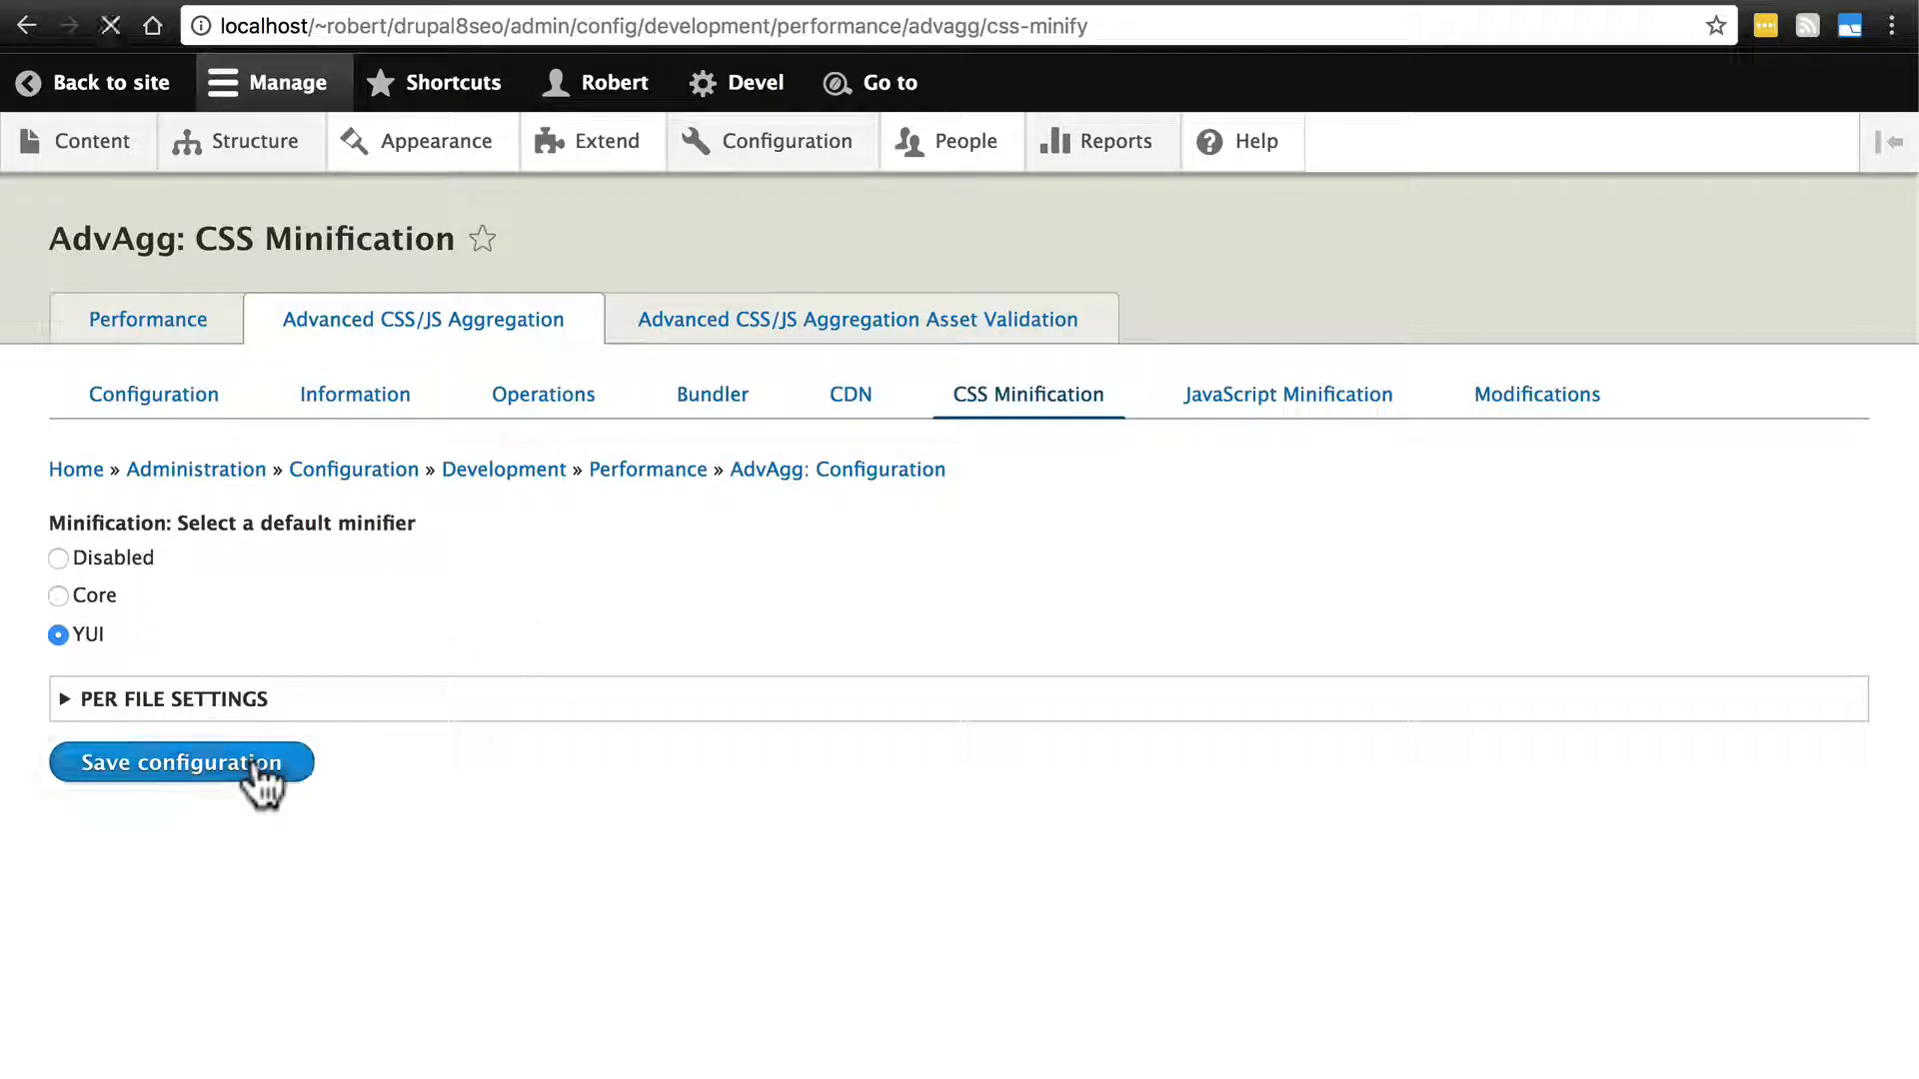
click(180, 763)
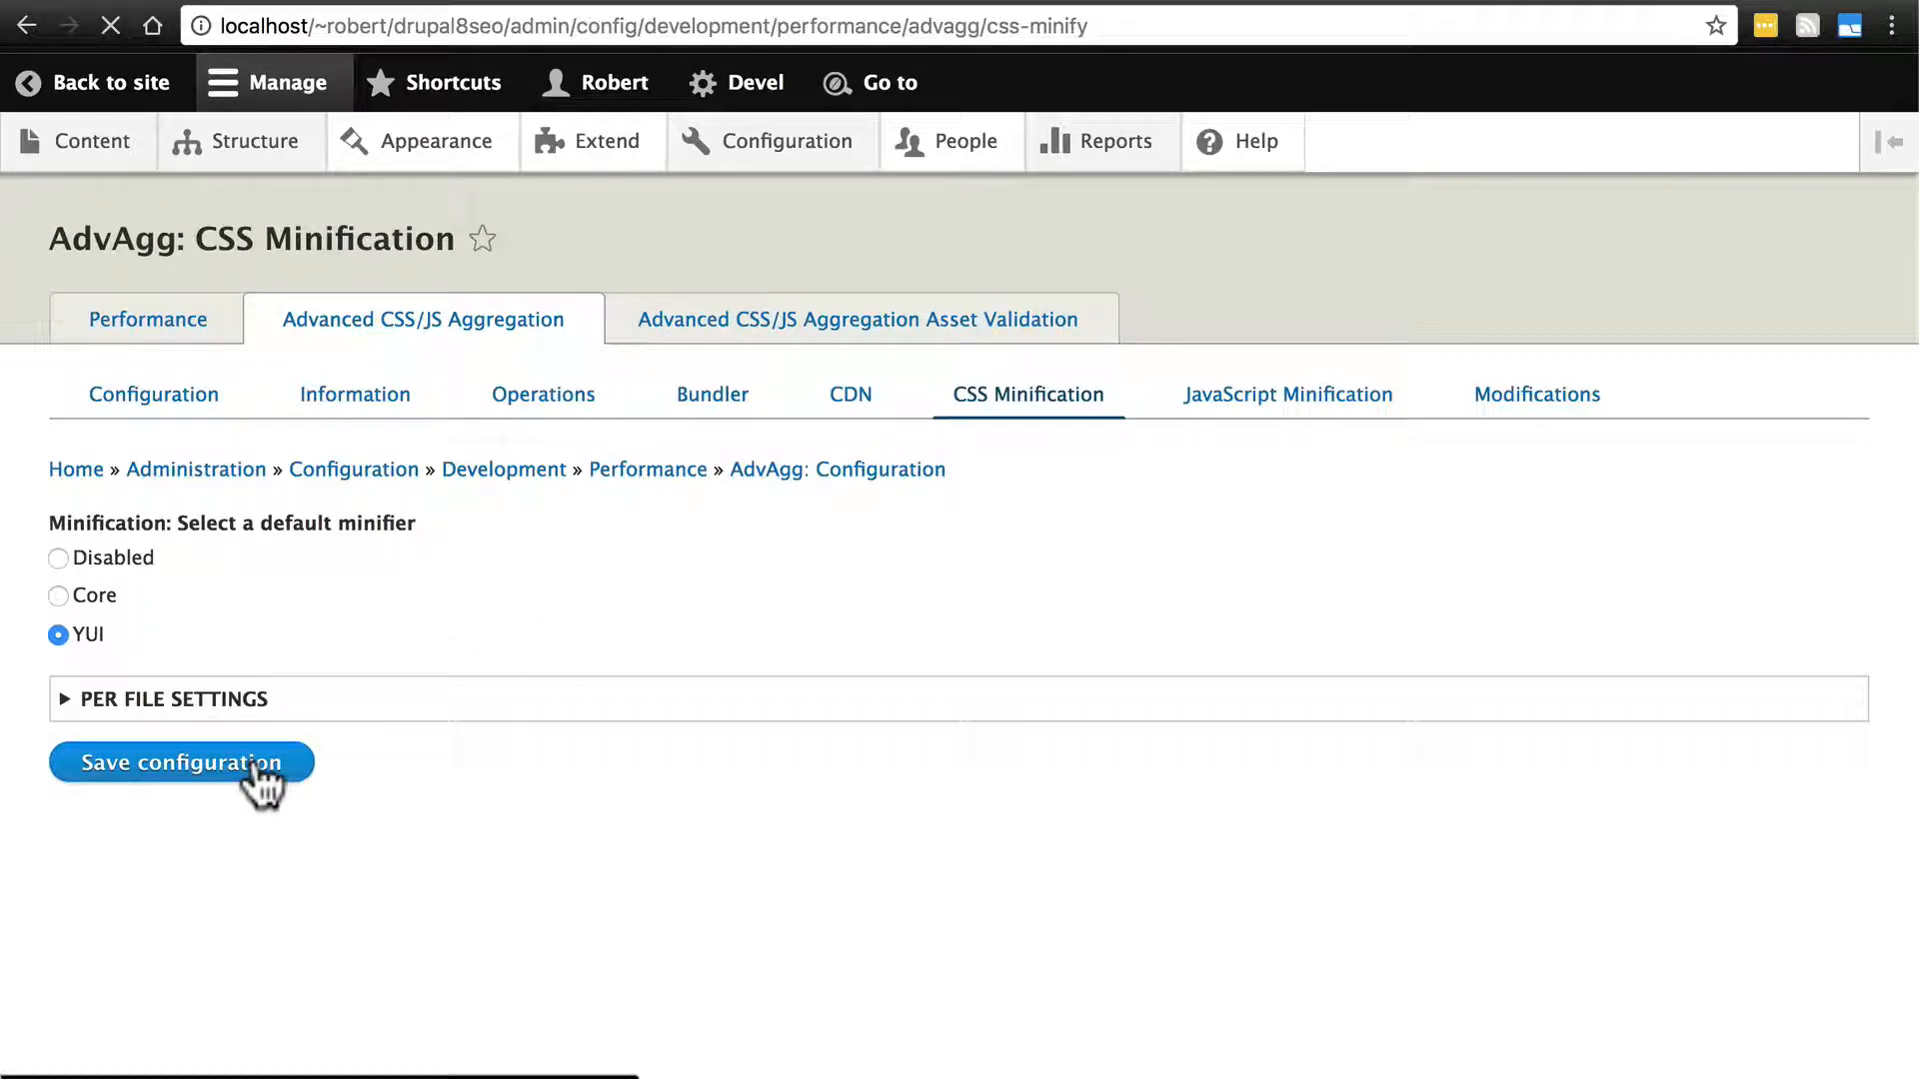
click(180, 762)
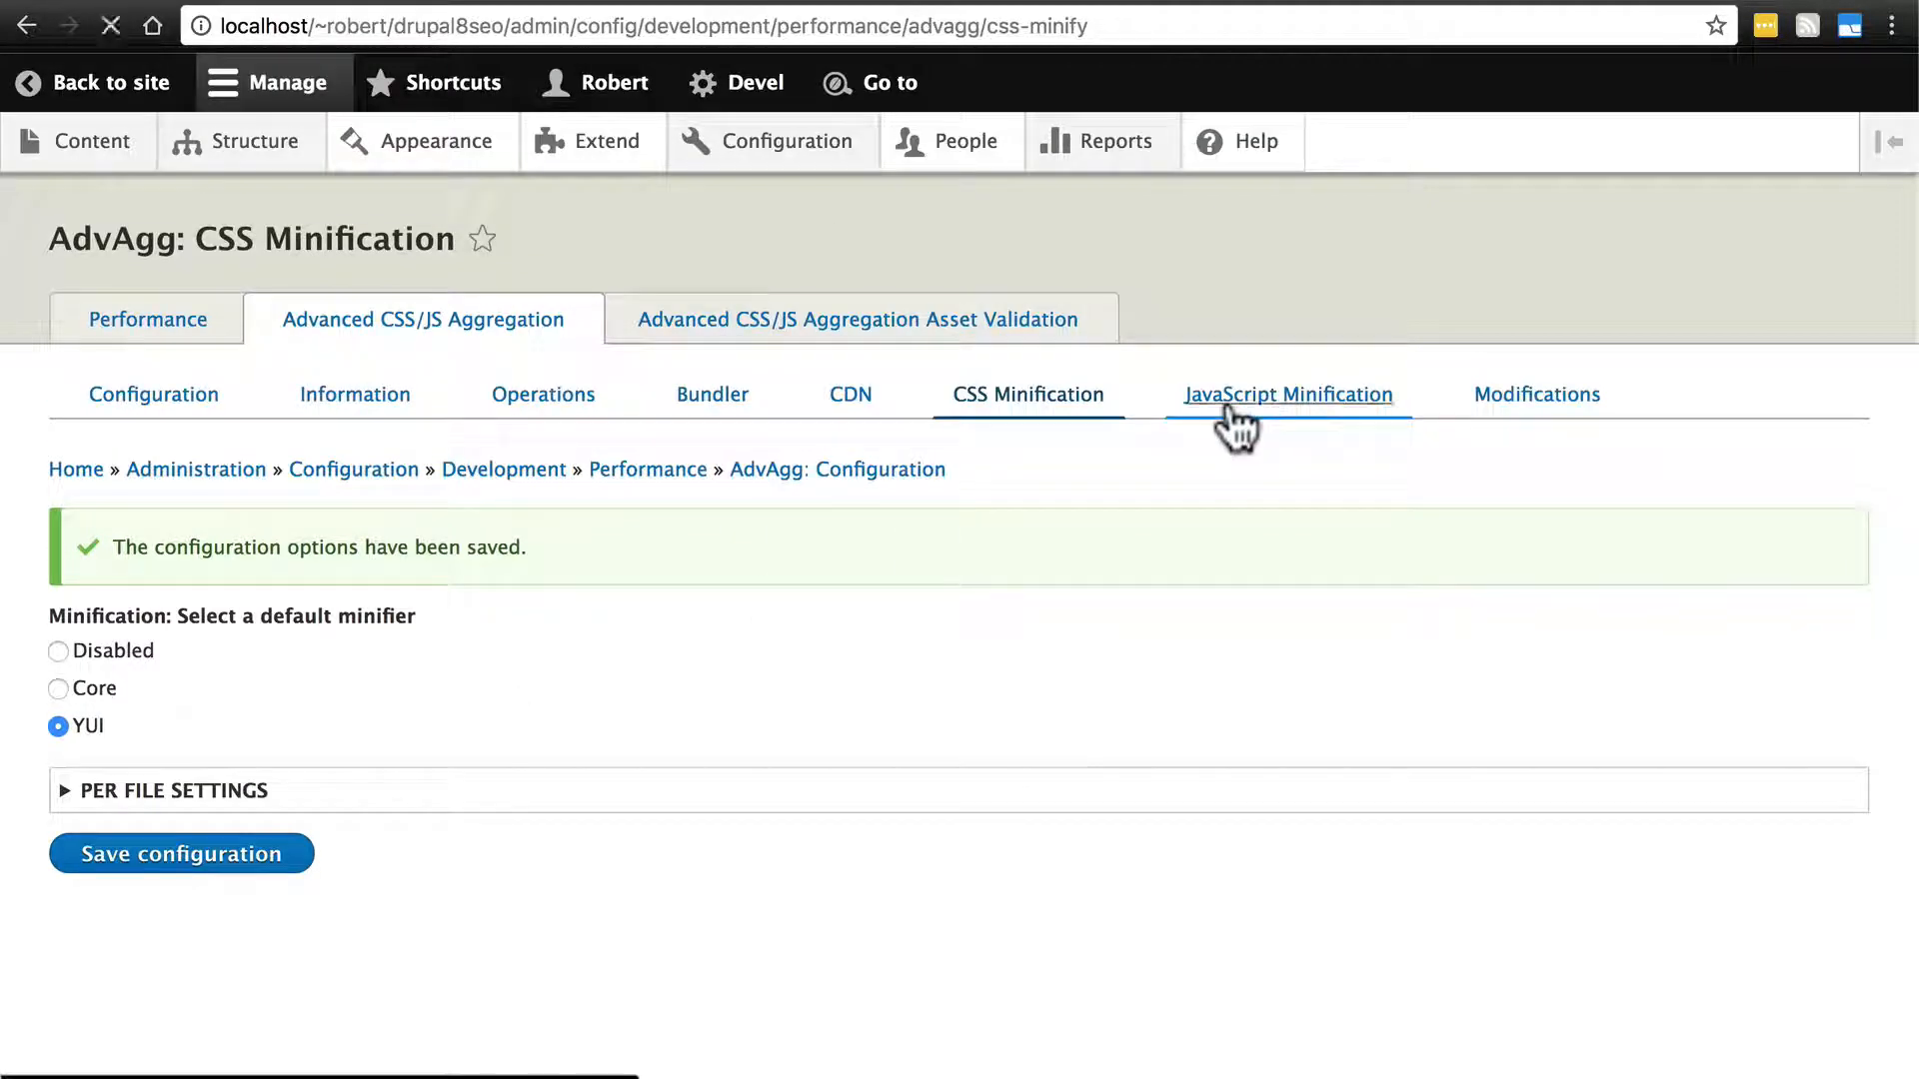
- Select the JSqueeze (~600ms) JavaScript minifier and save the configuration
click(1286, 394)
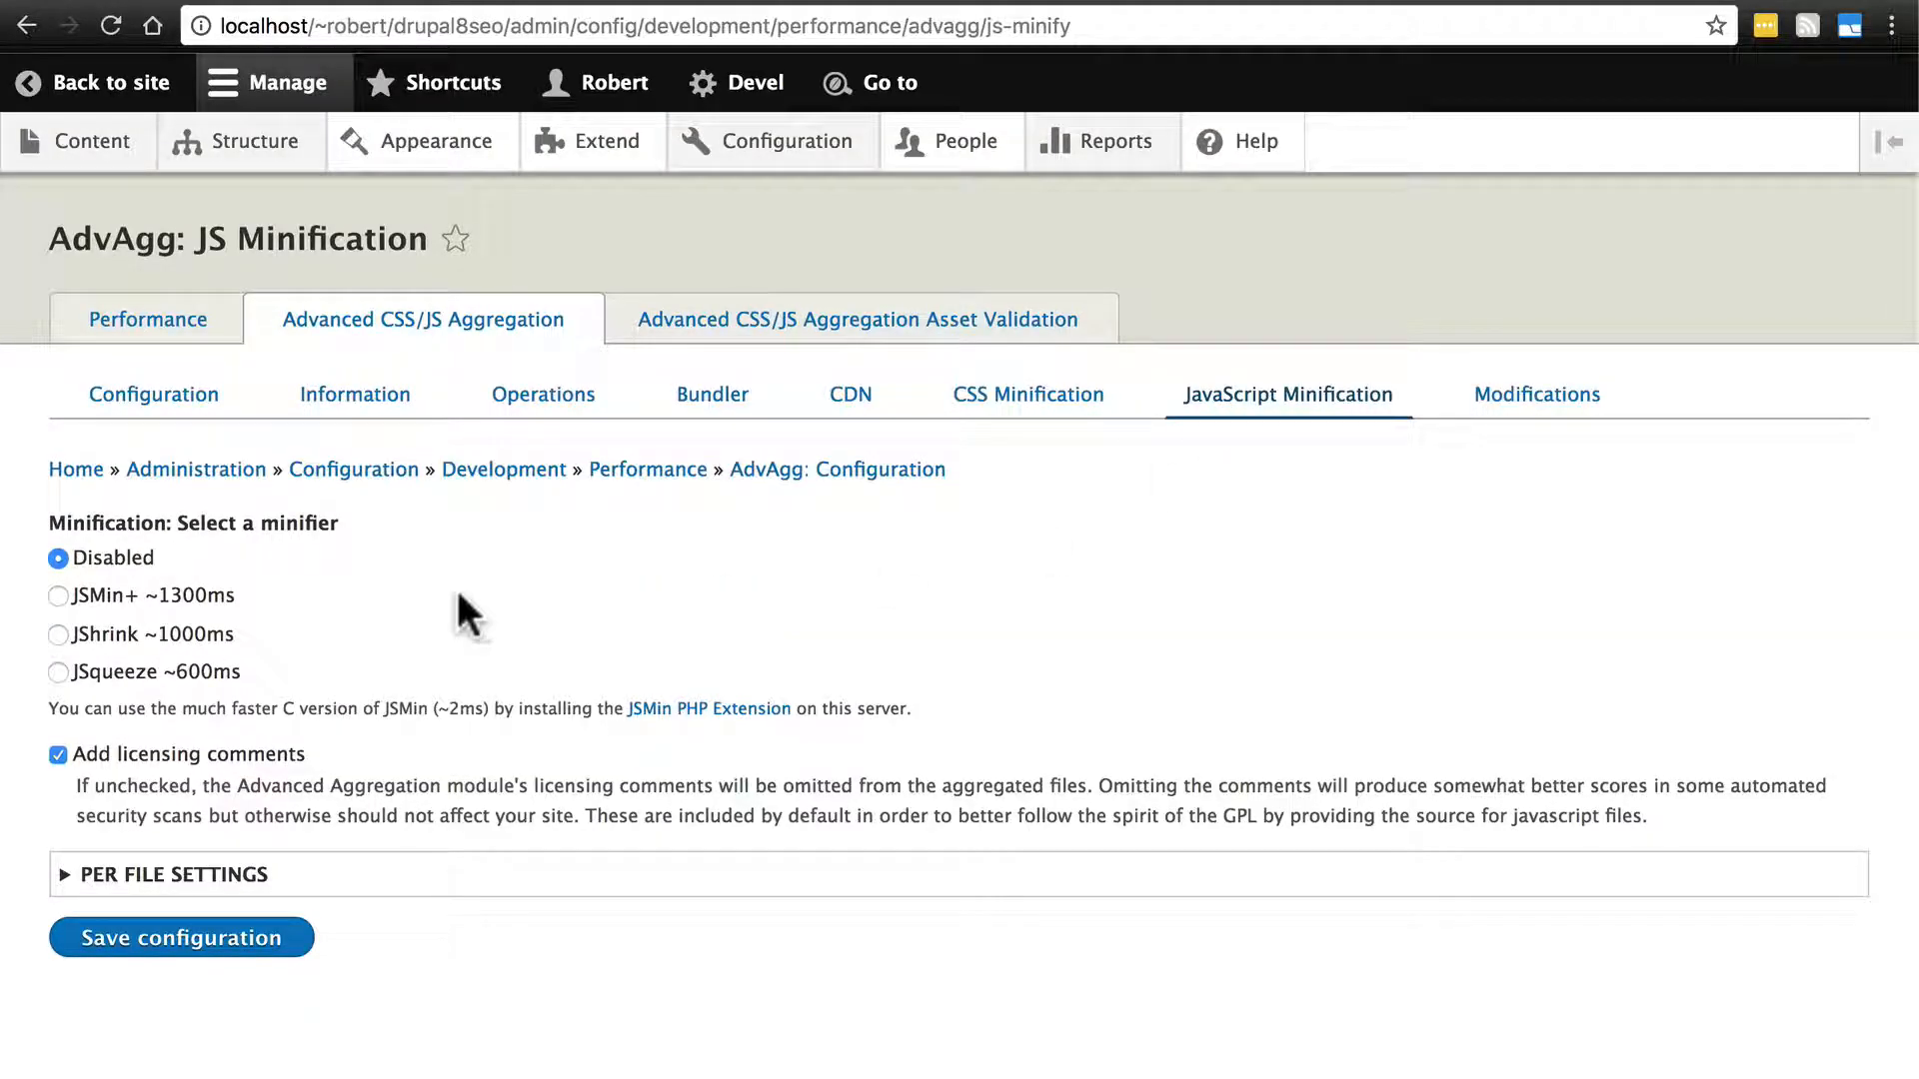
mouse_move(269, 622)
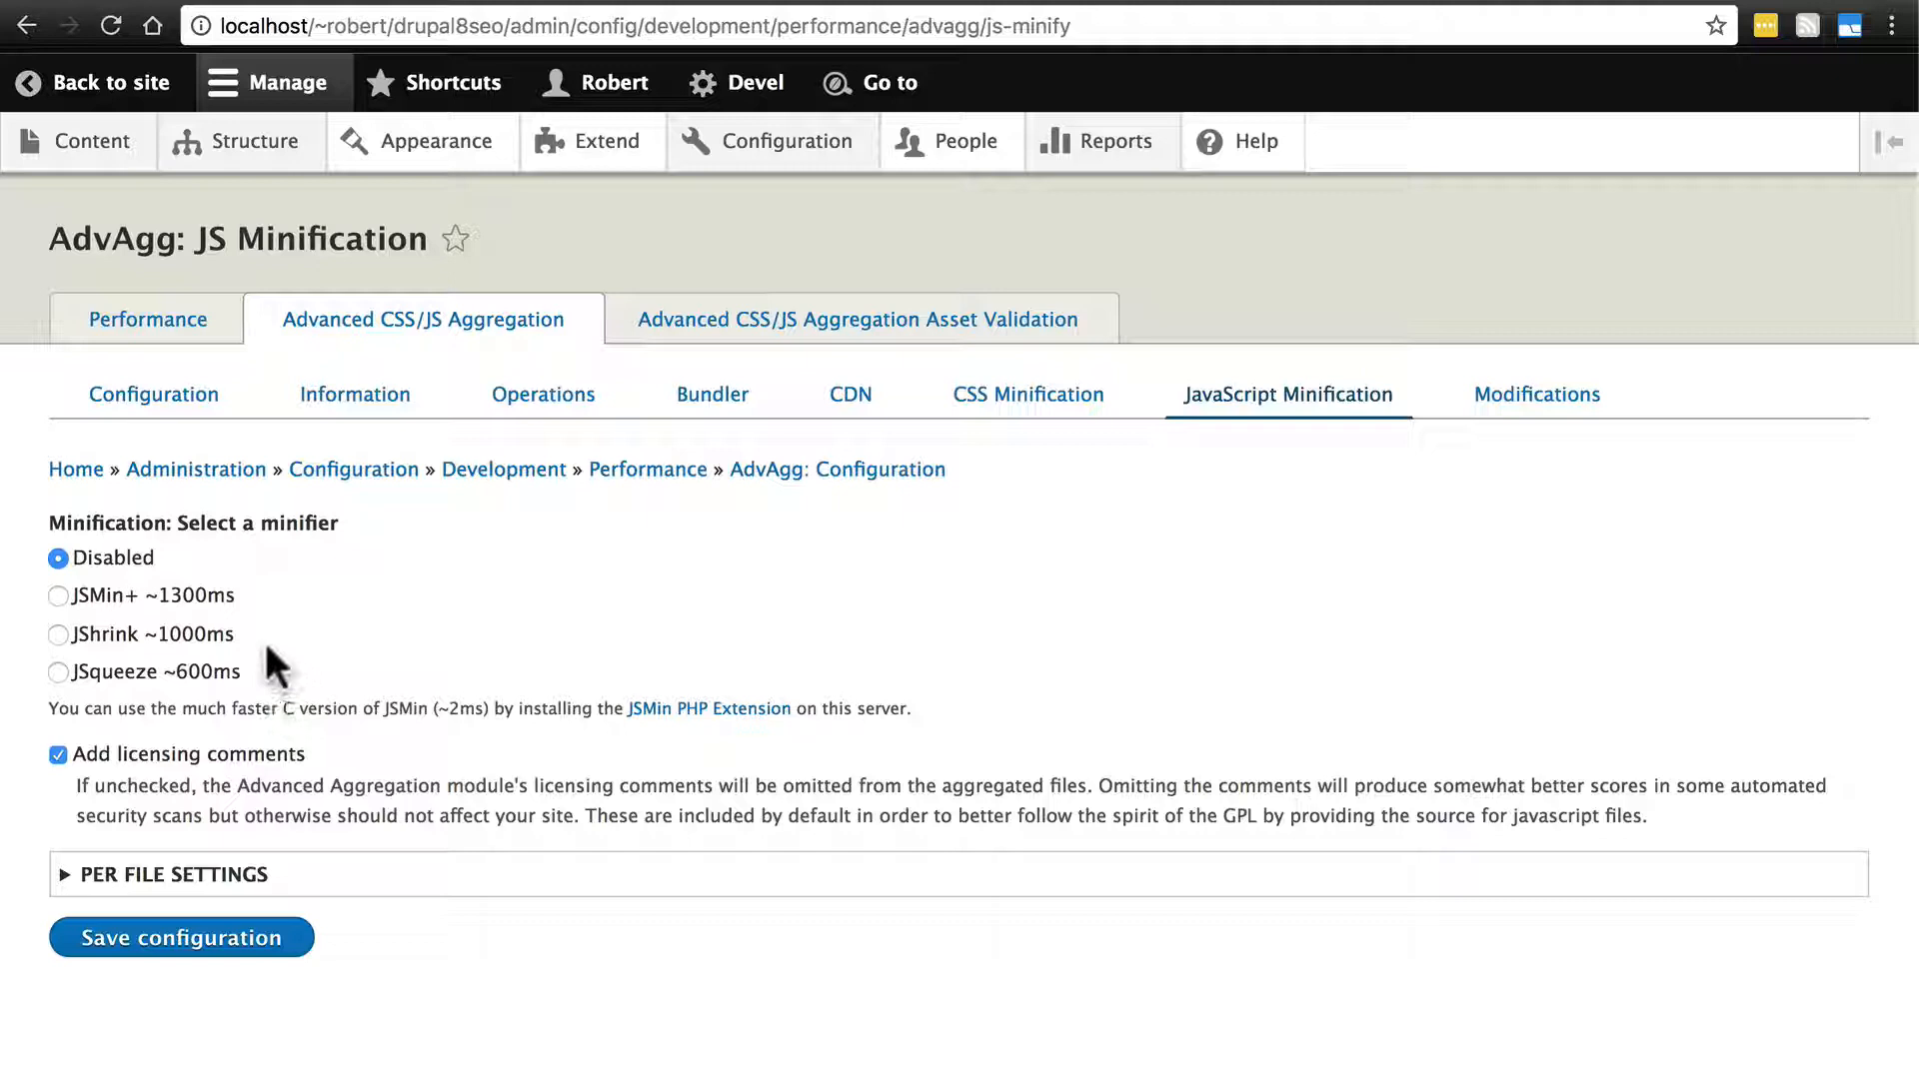
mouse_move(963, 478)
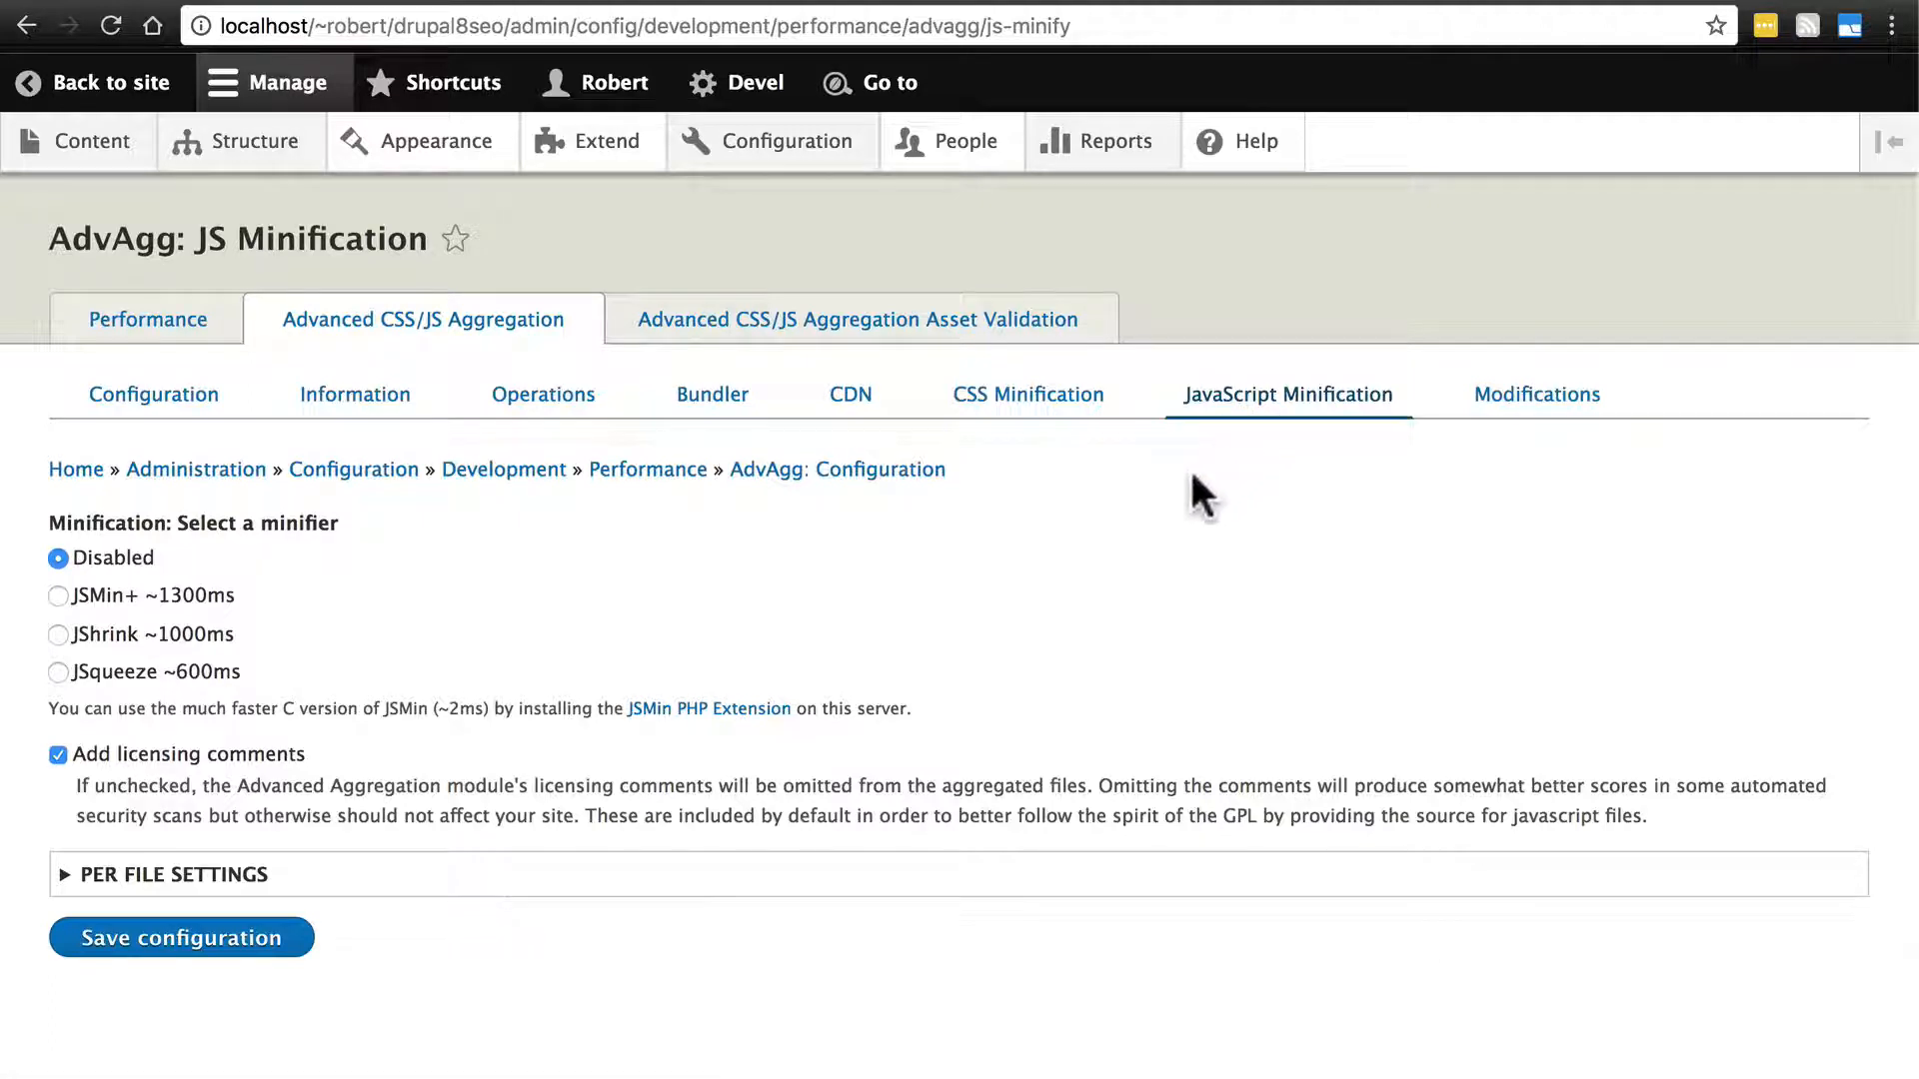
mouse_move(147, 695)
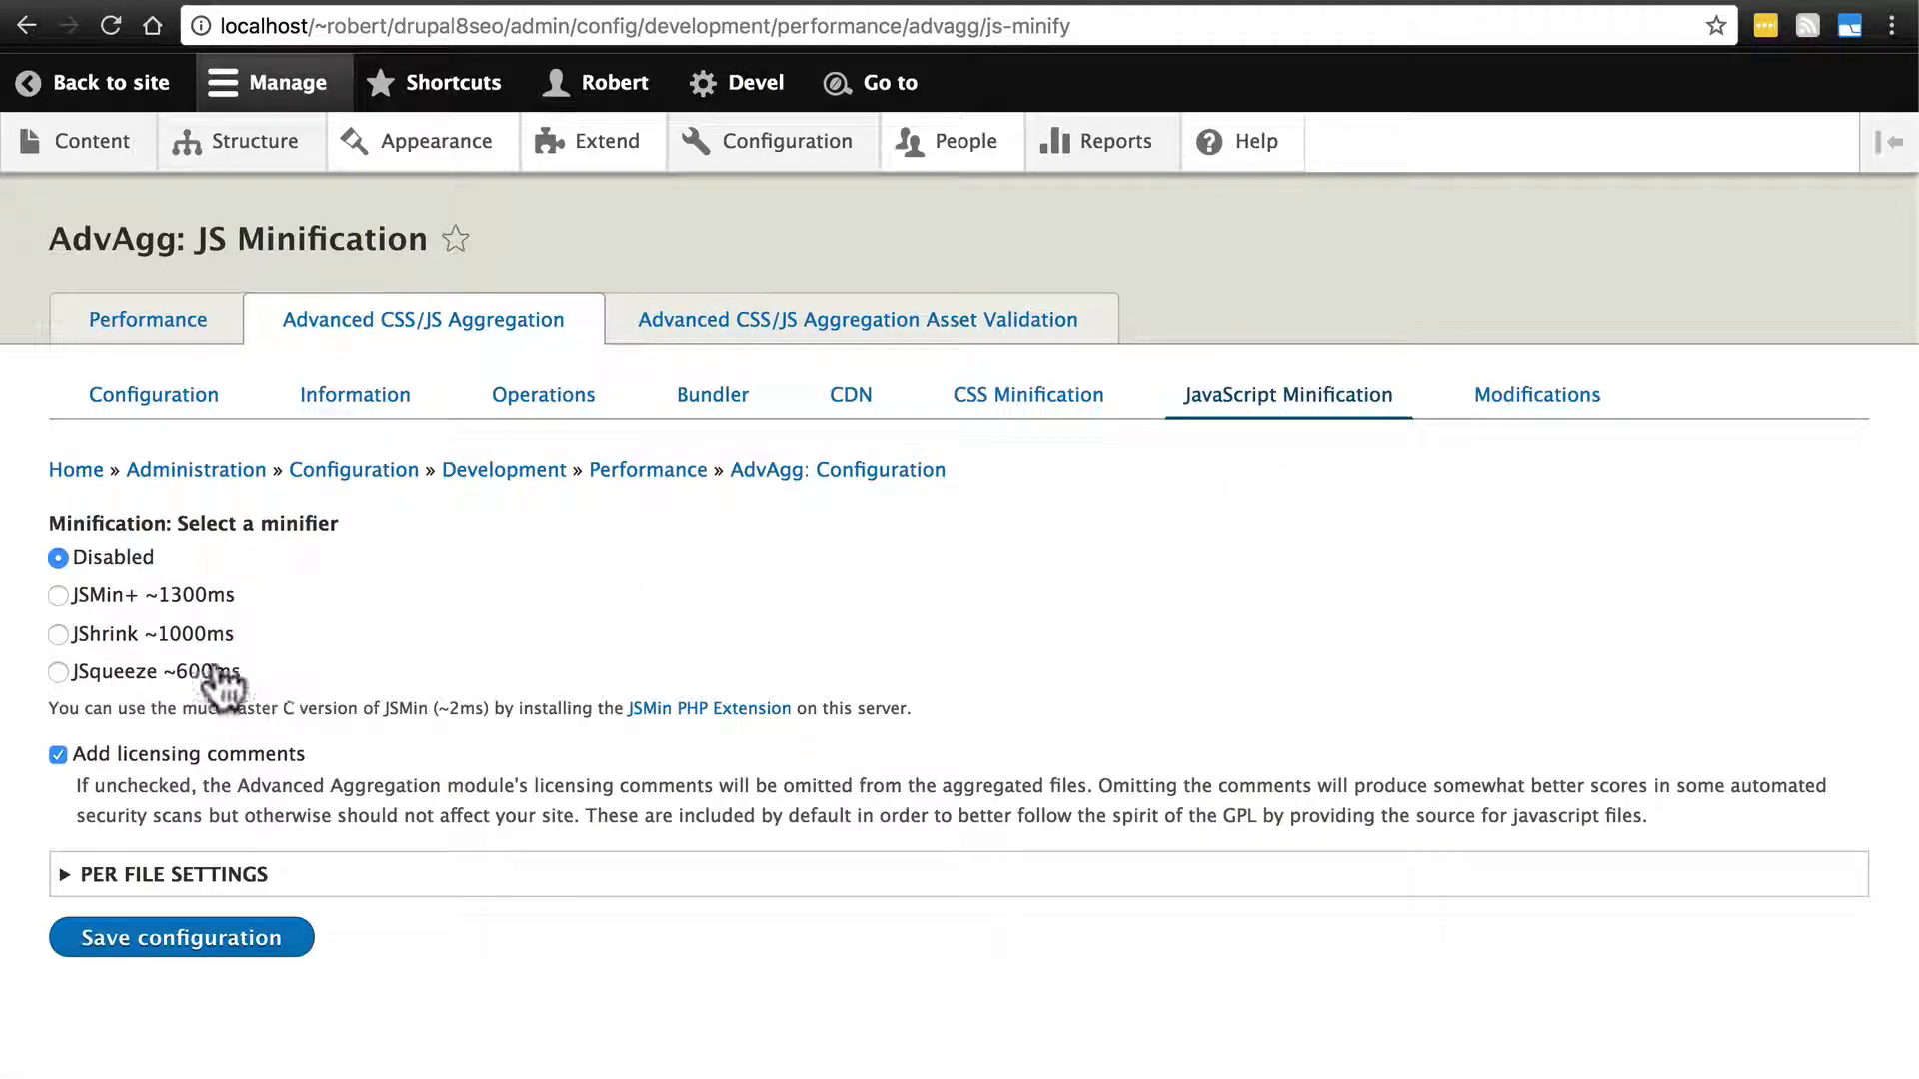
mouse_move(347, 646)
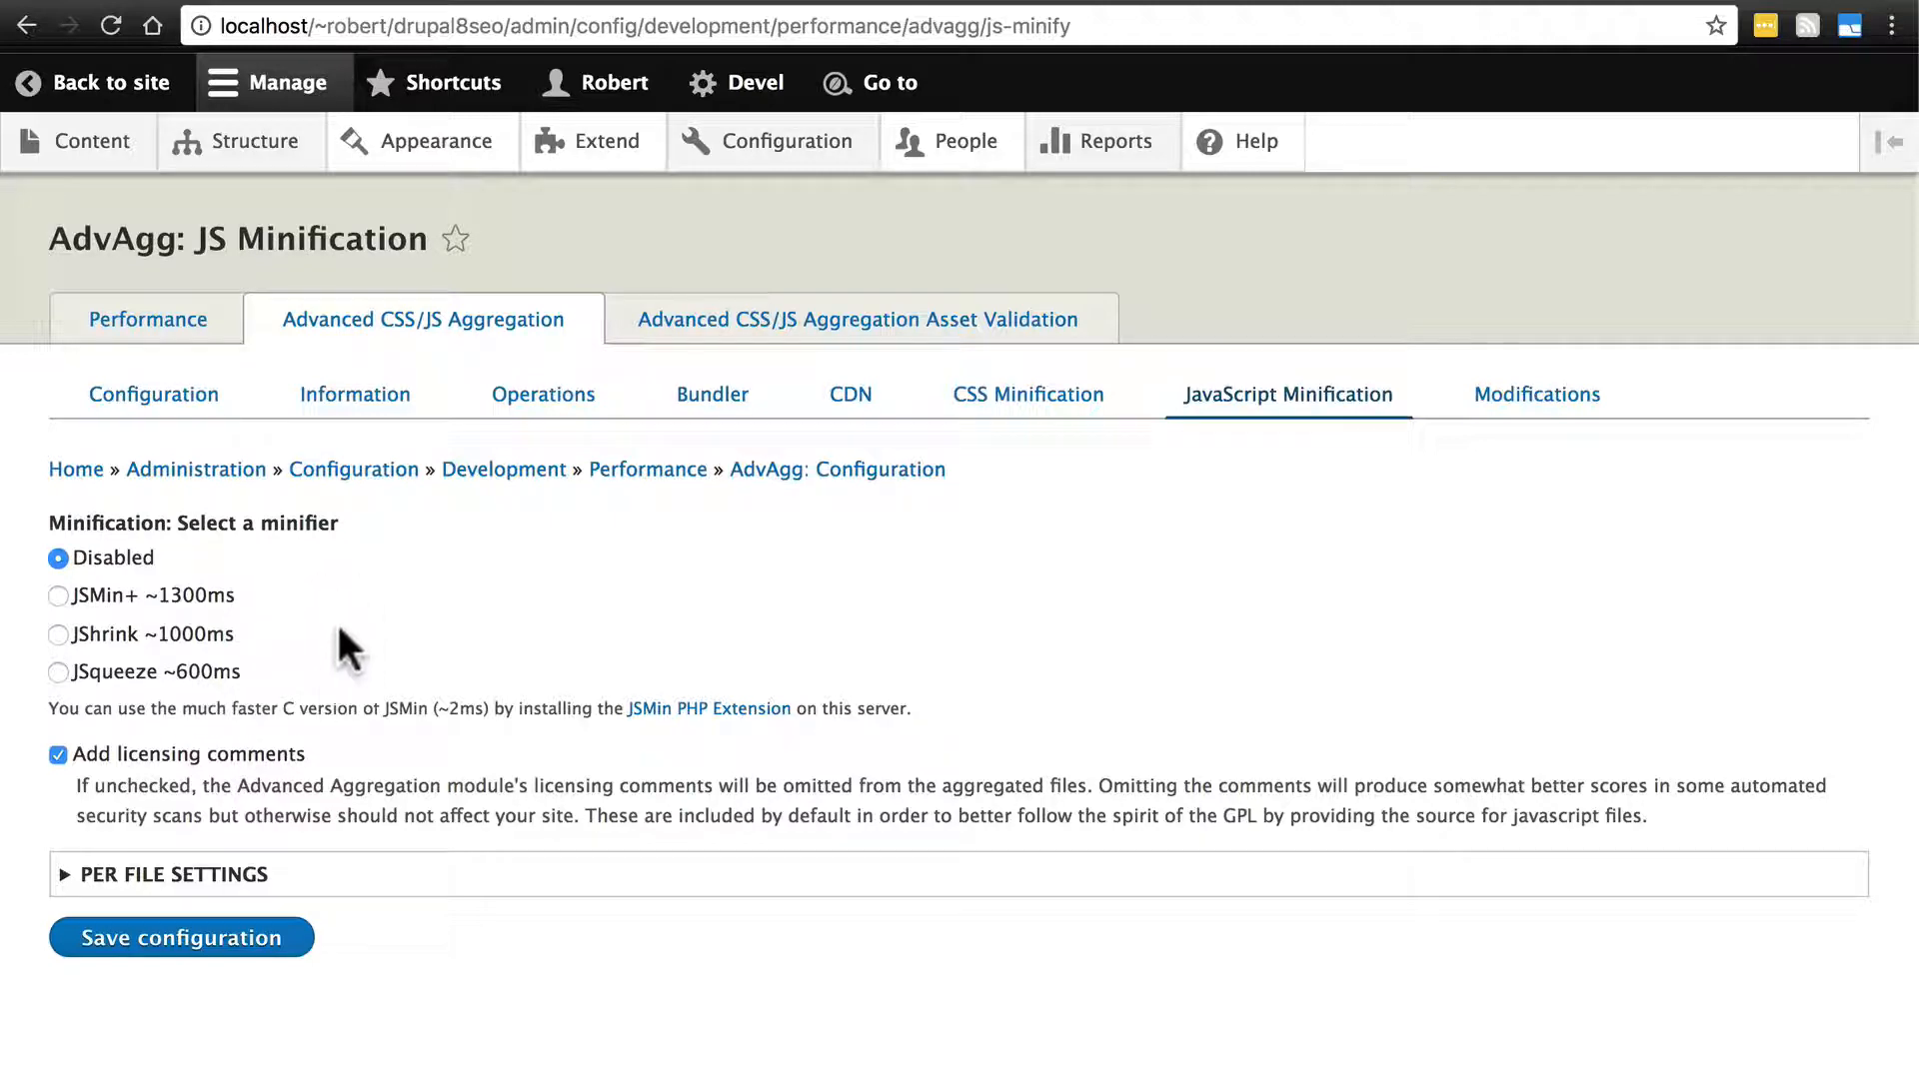
mouse_move(64, 704)
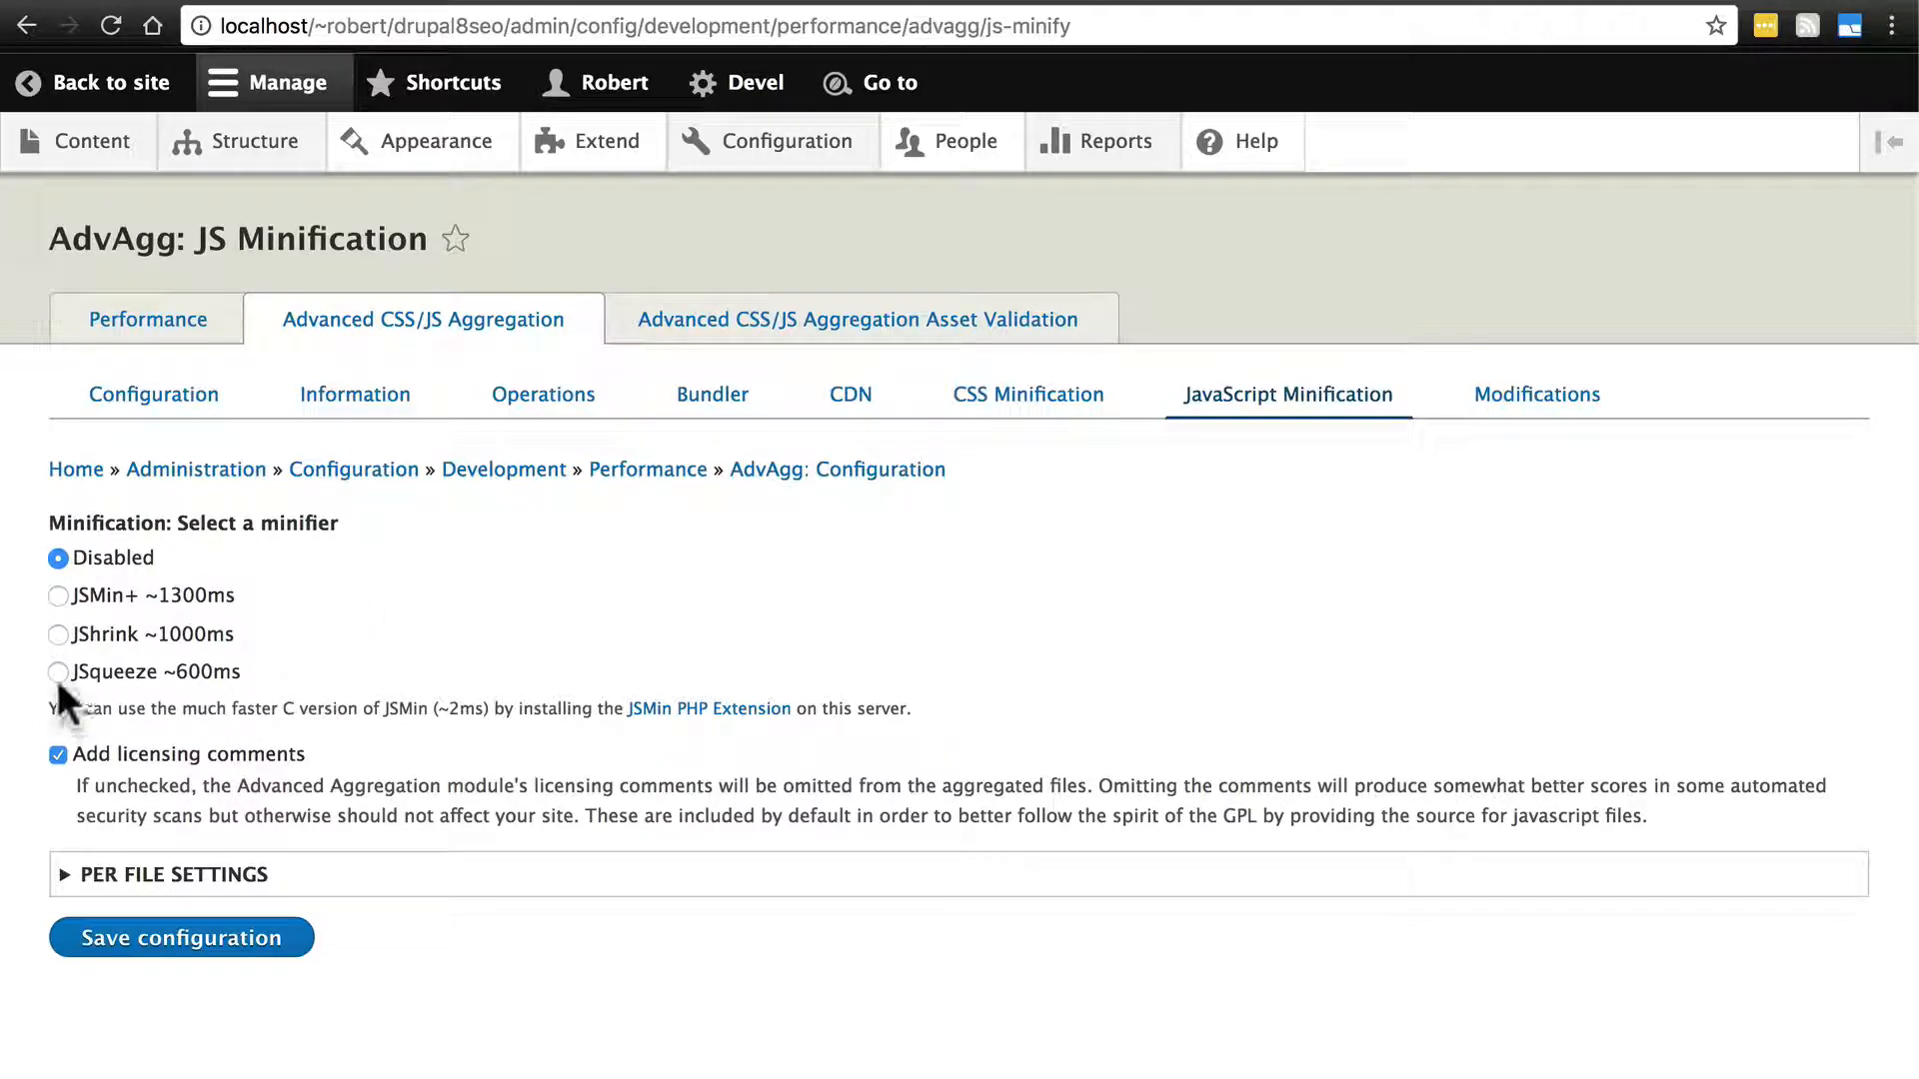
click(58, 672)
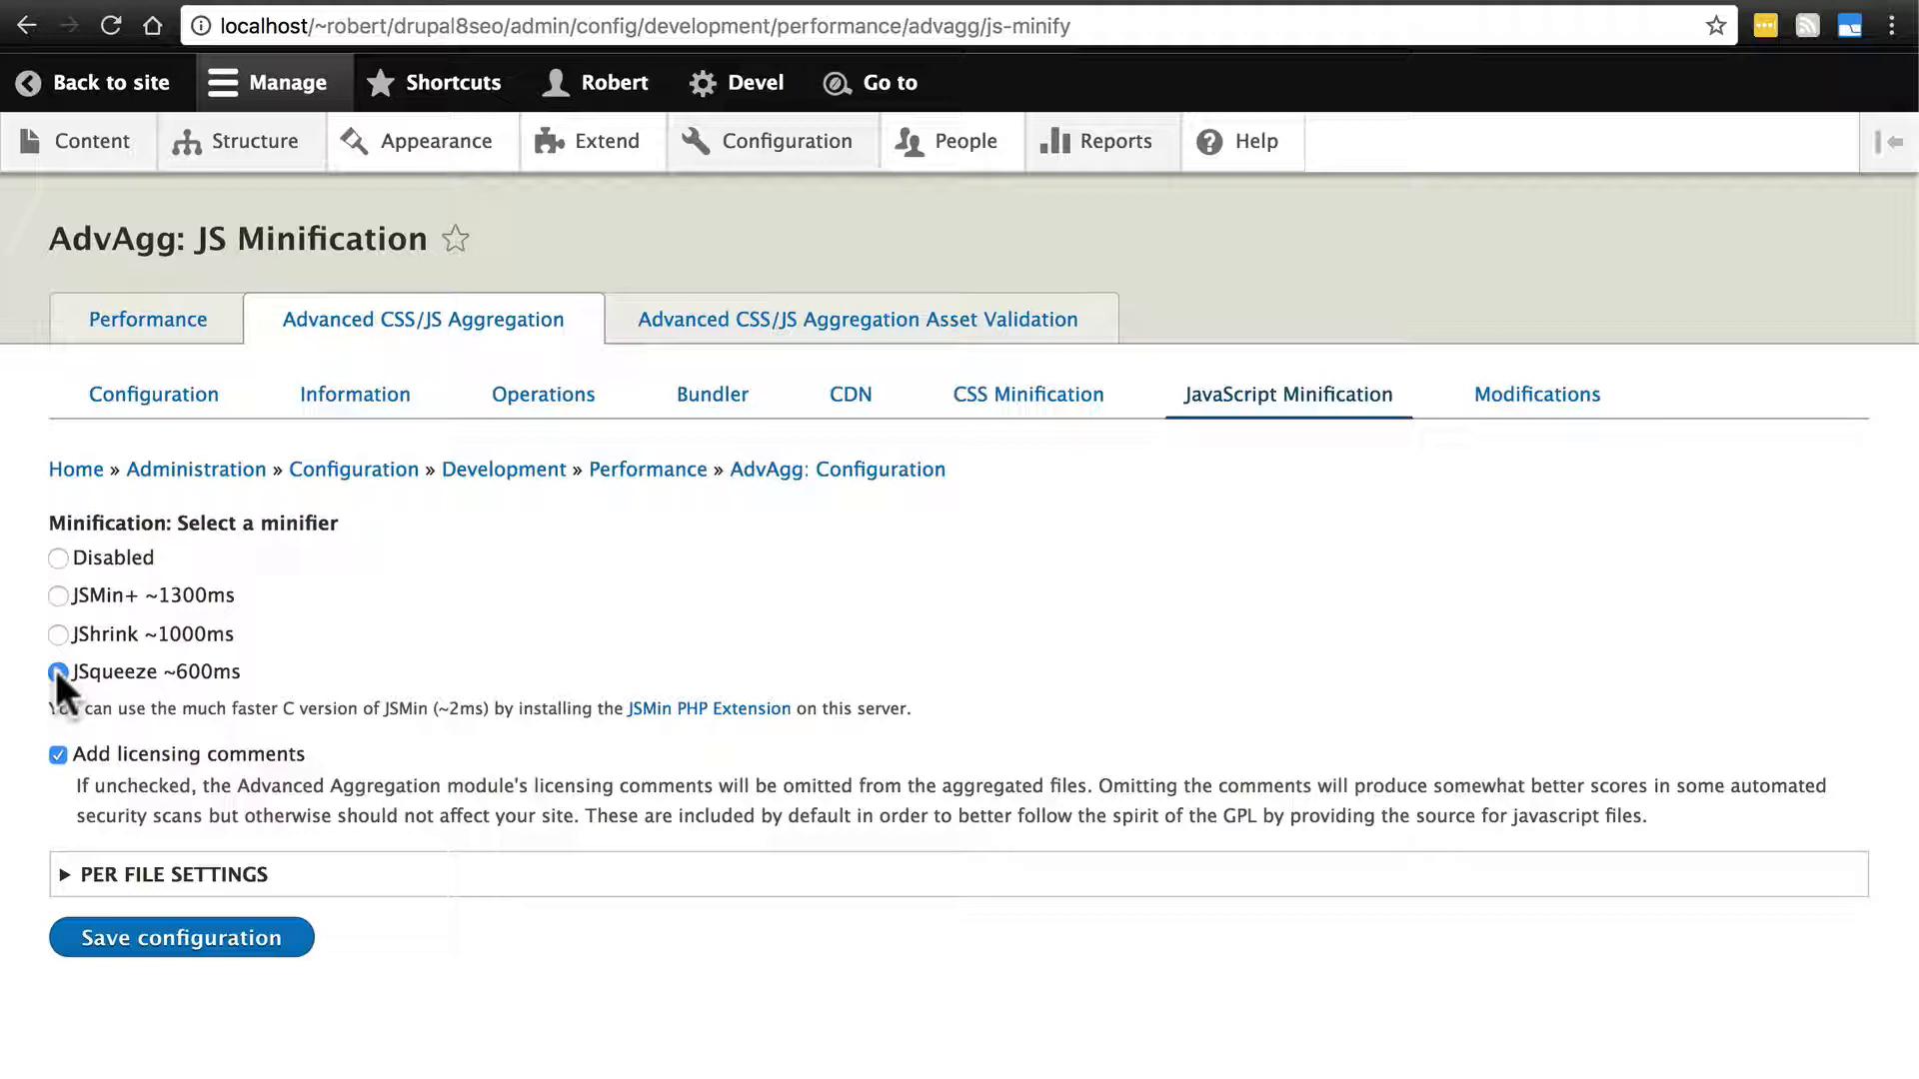
click(58, 671)
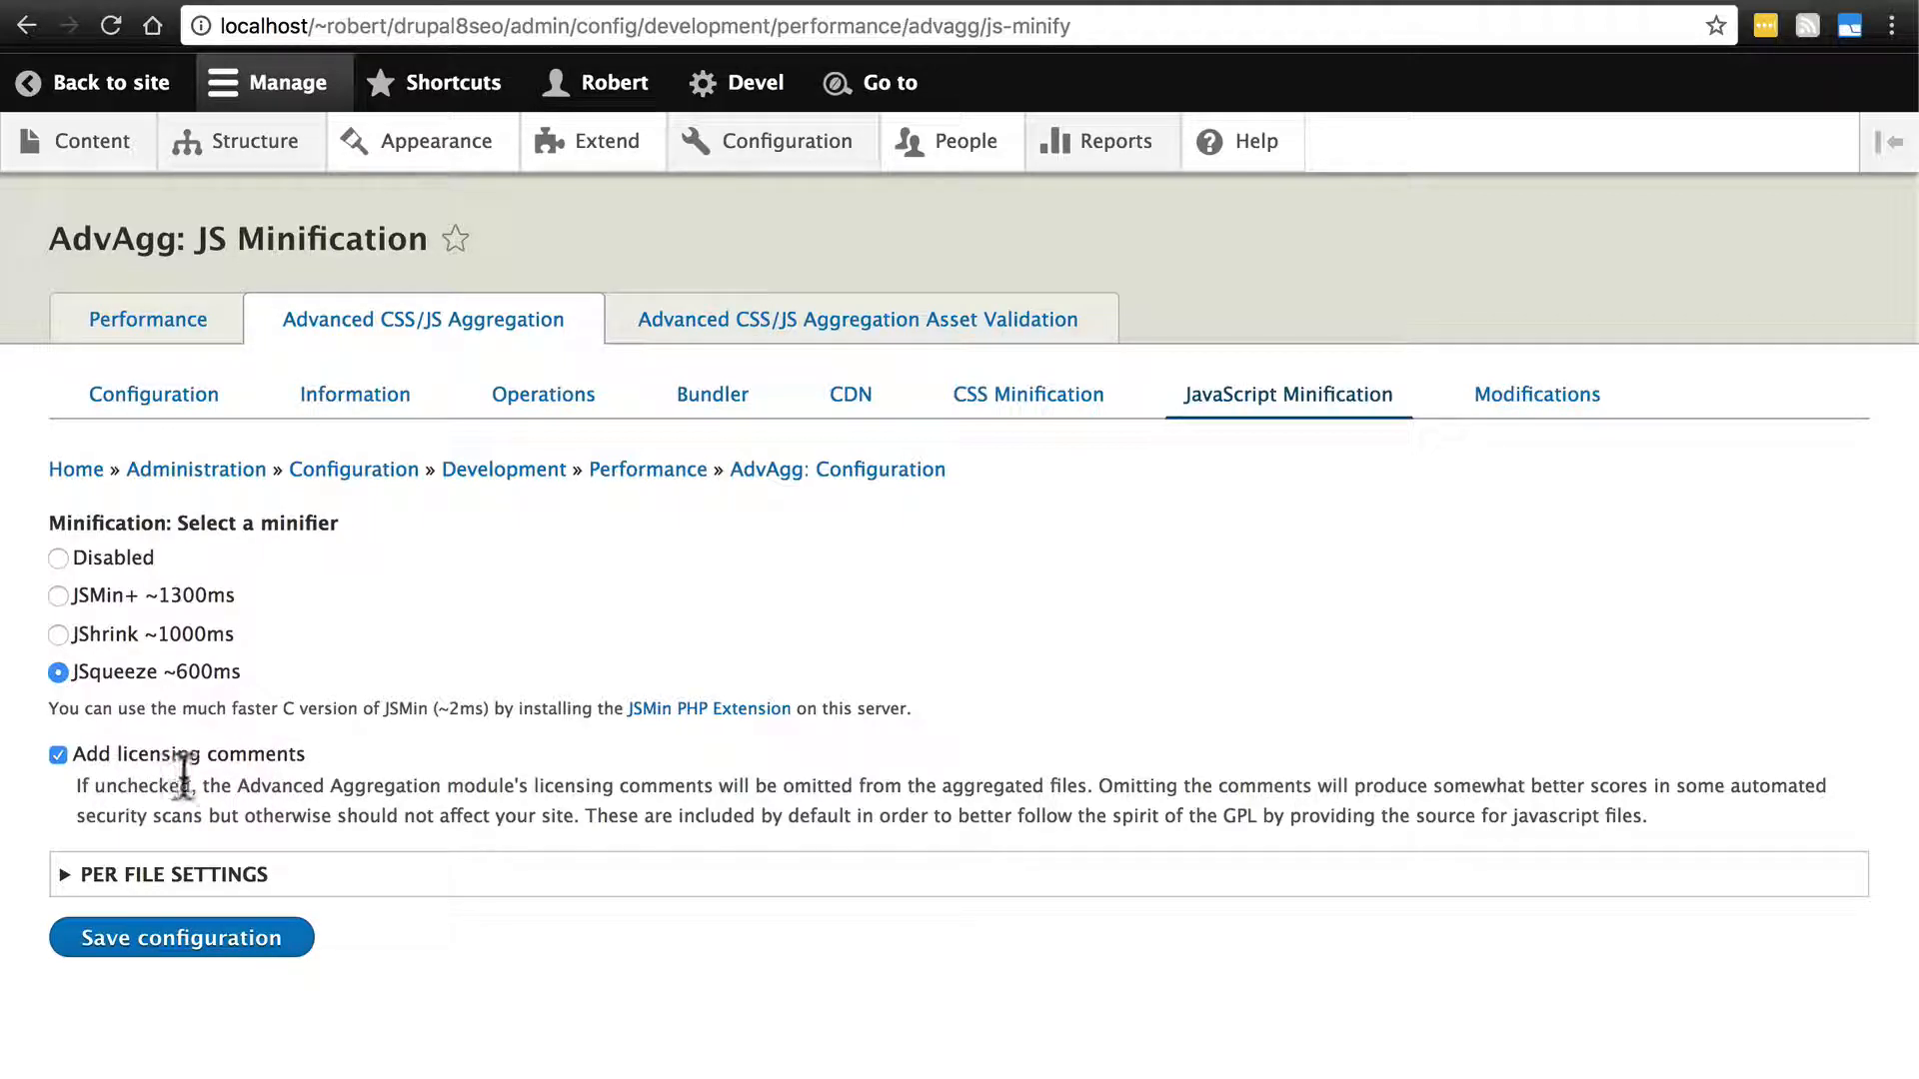
mouse_move(929, 822)
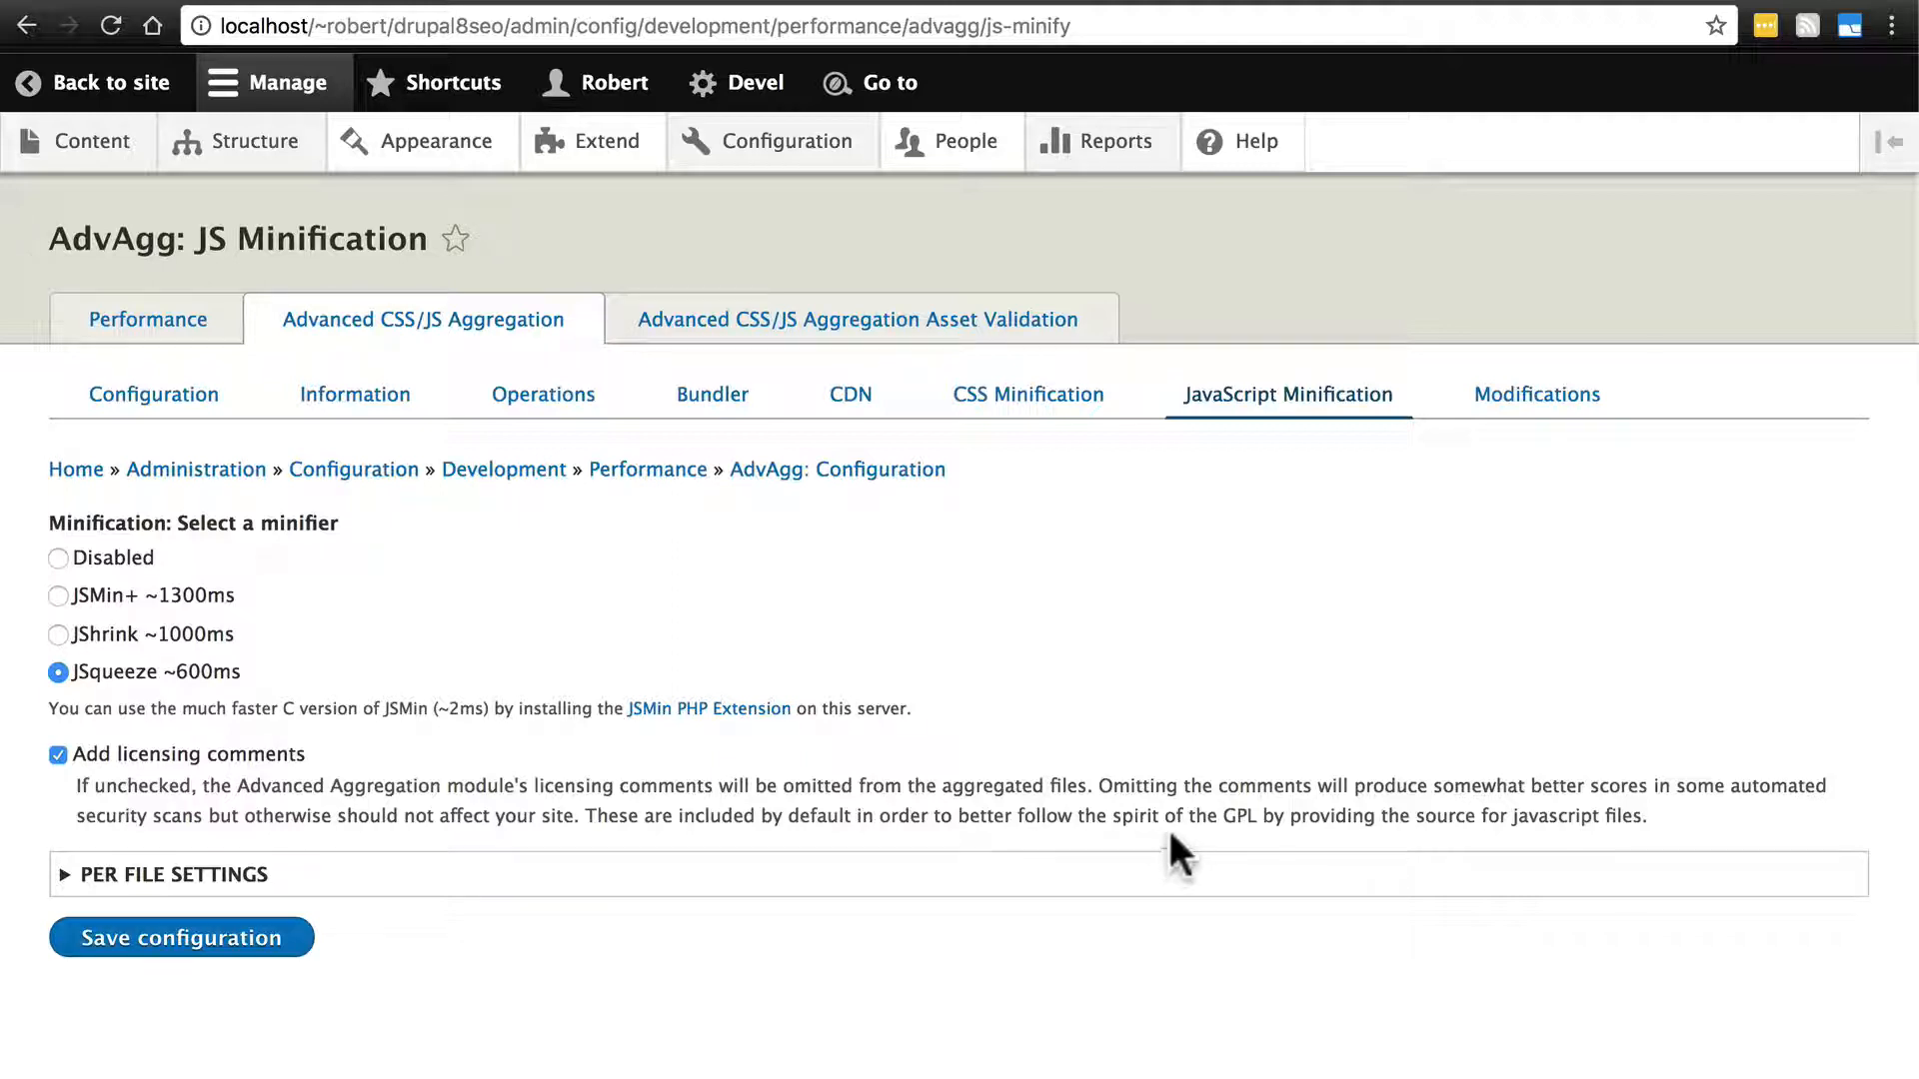
mouse_move(1244, 856)
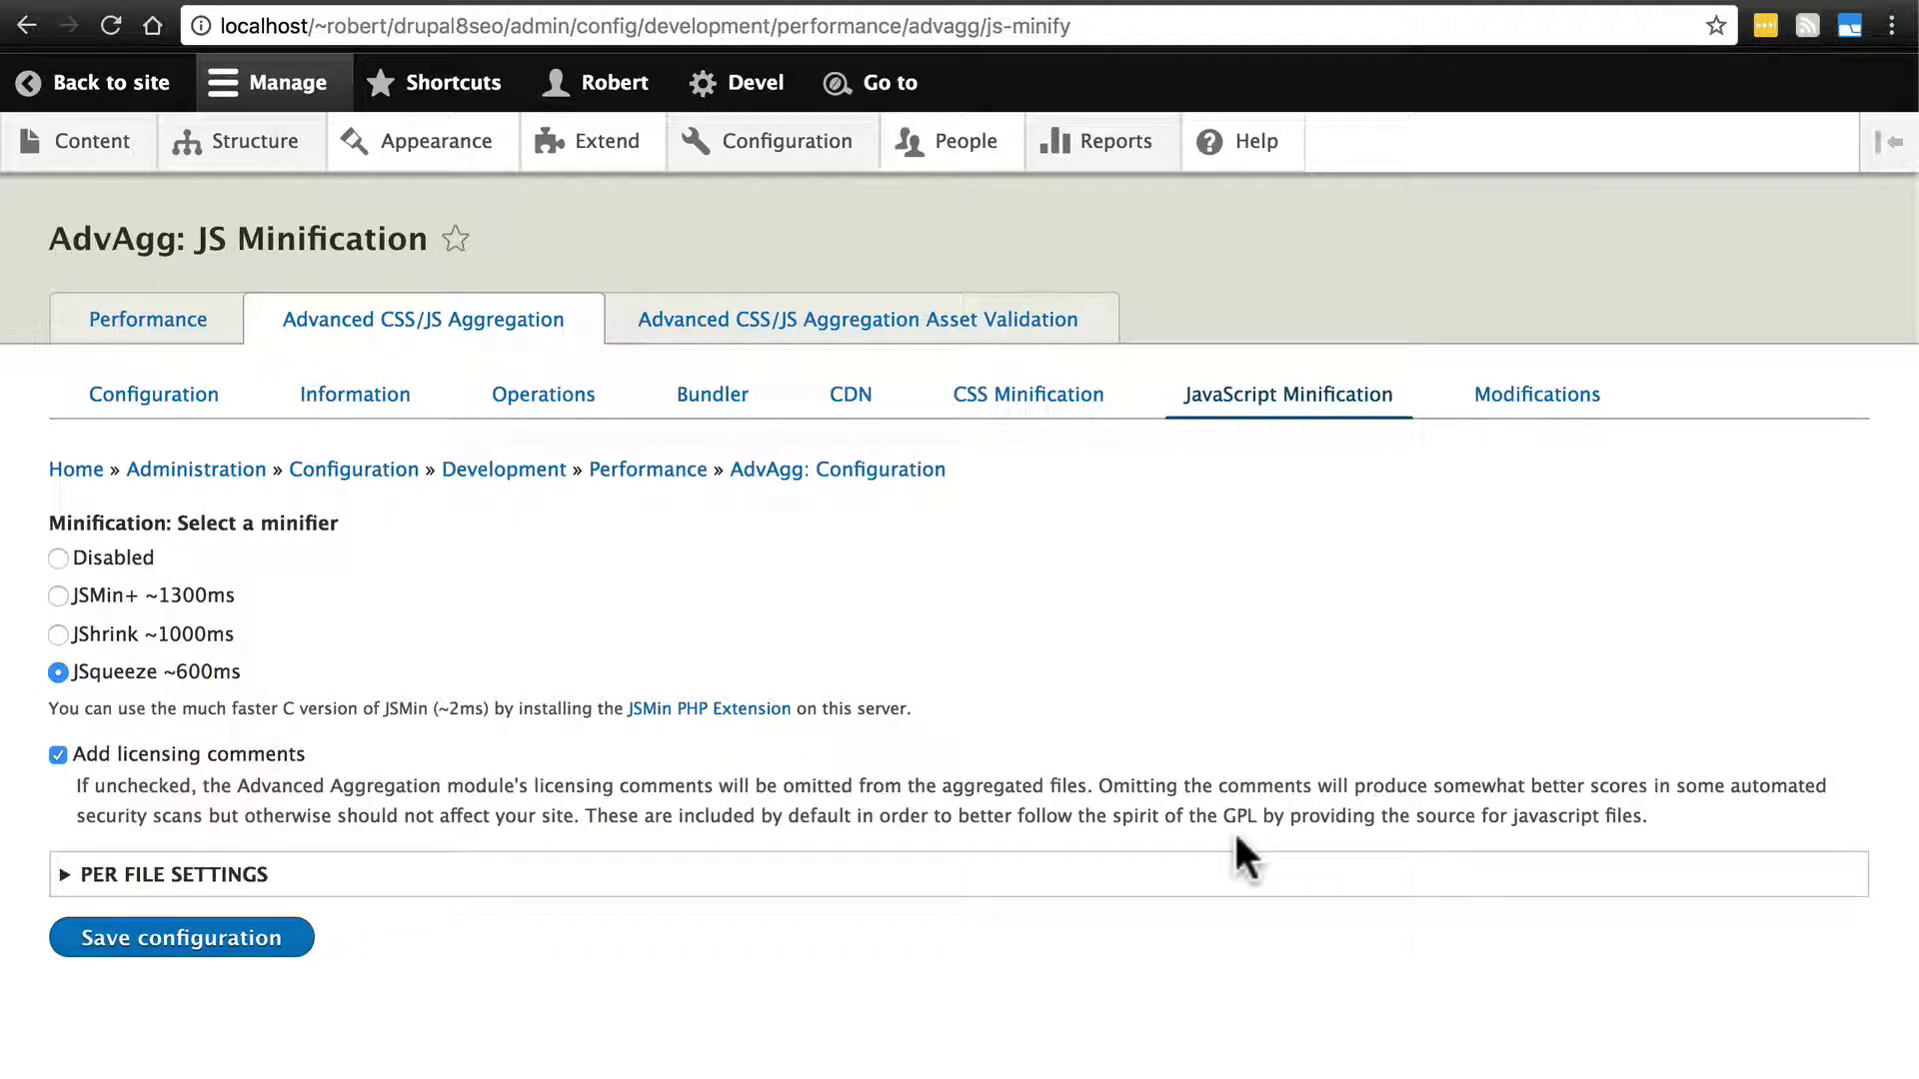
mouse_move(159, 752)
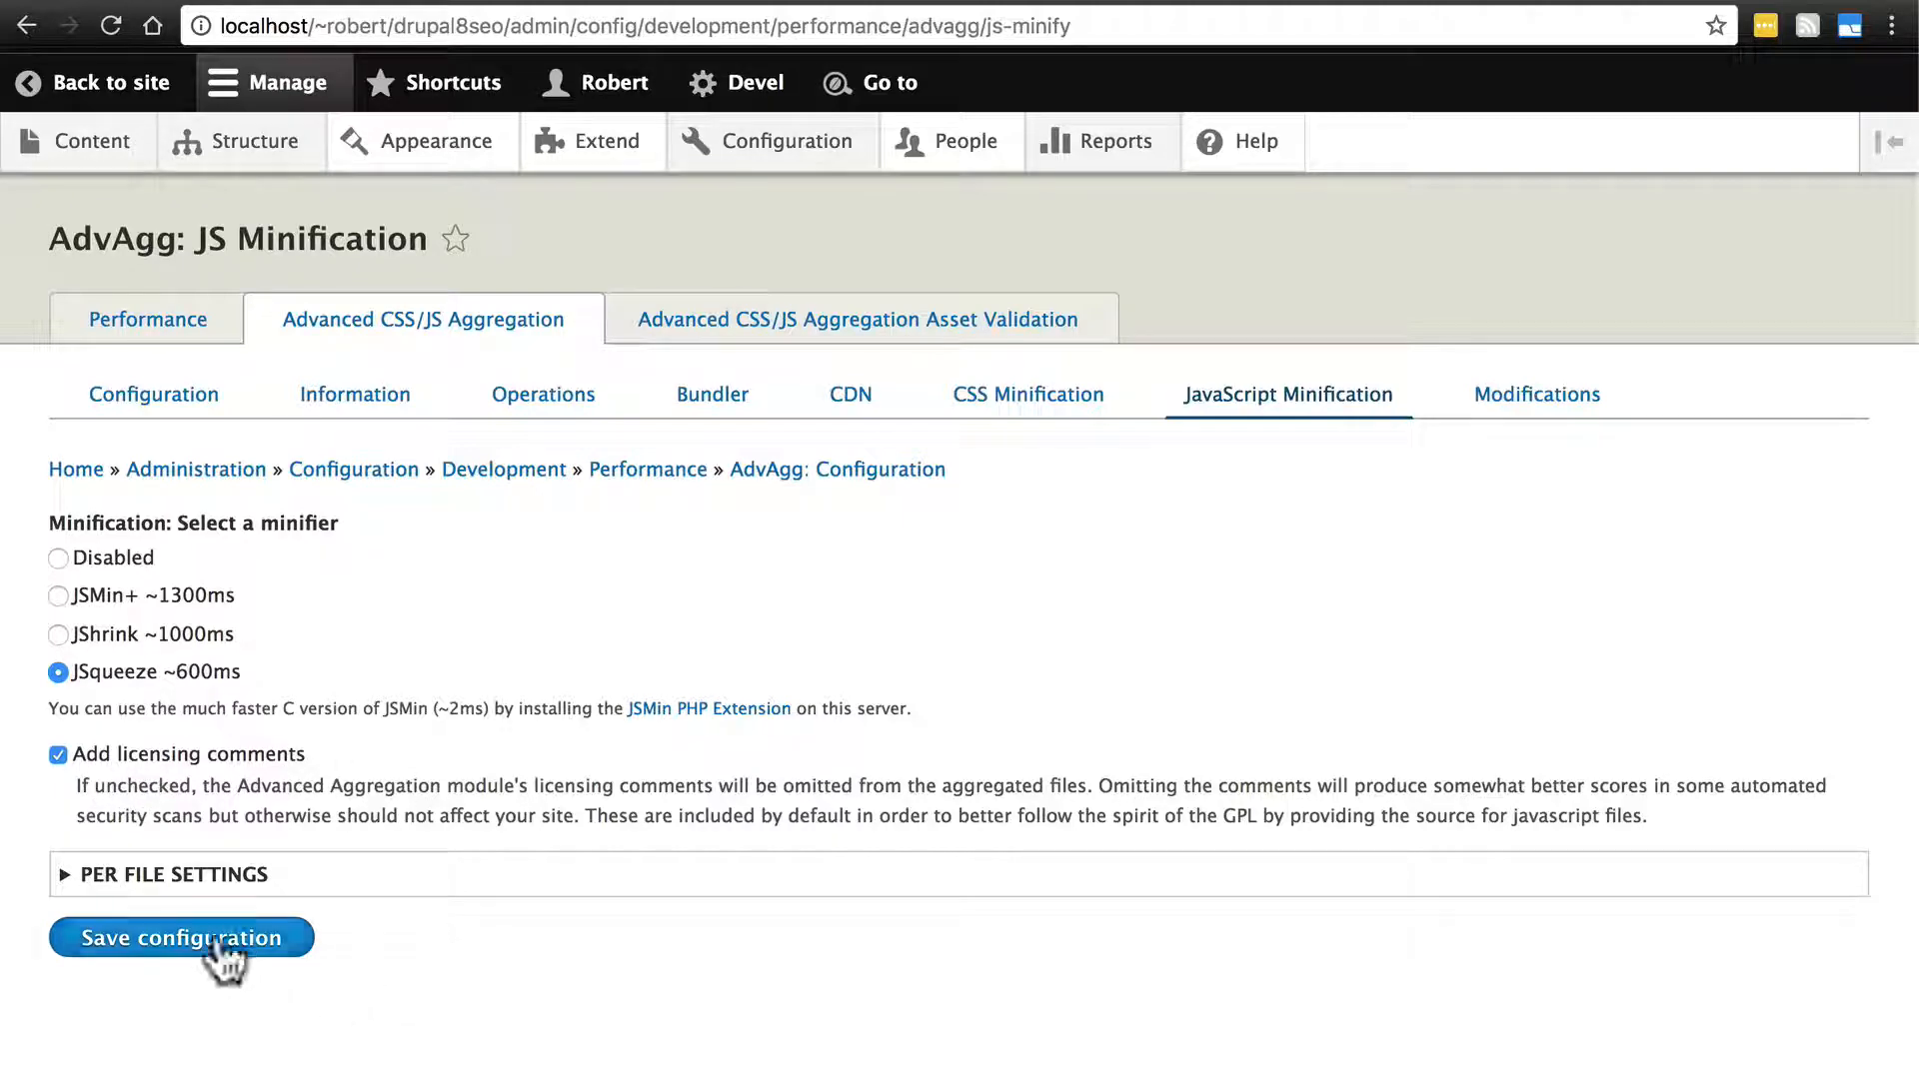
click(180, 938)
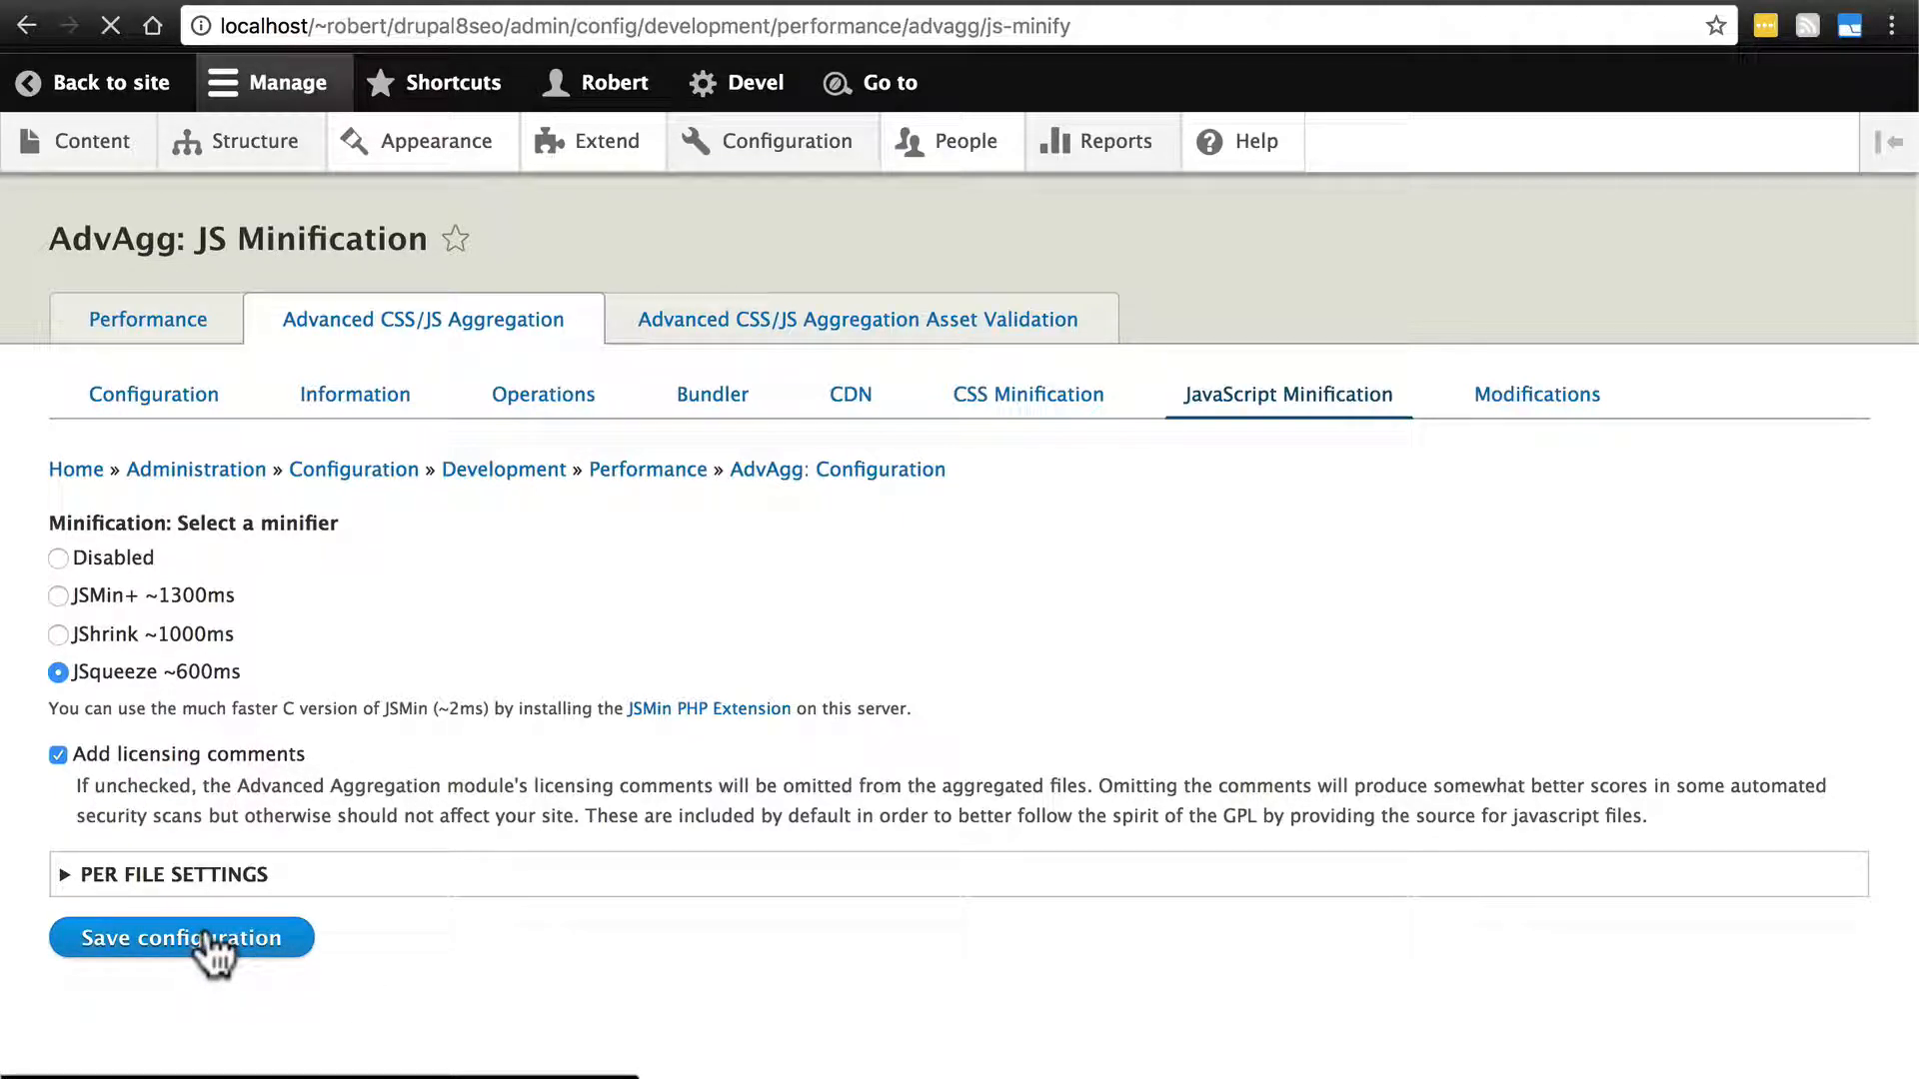
click(180, 937)
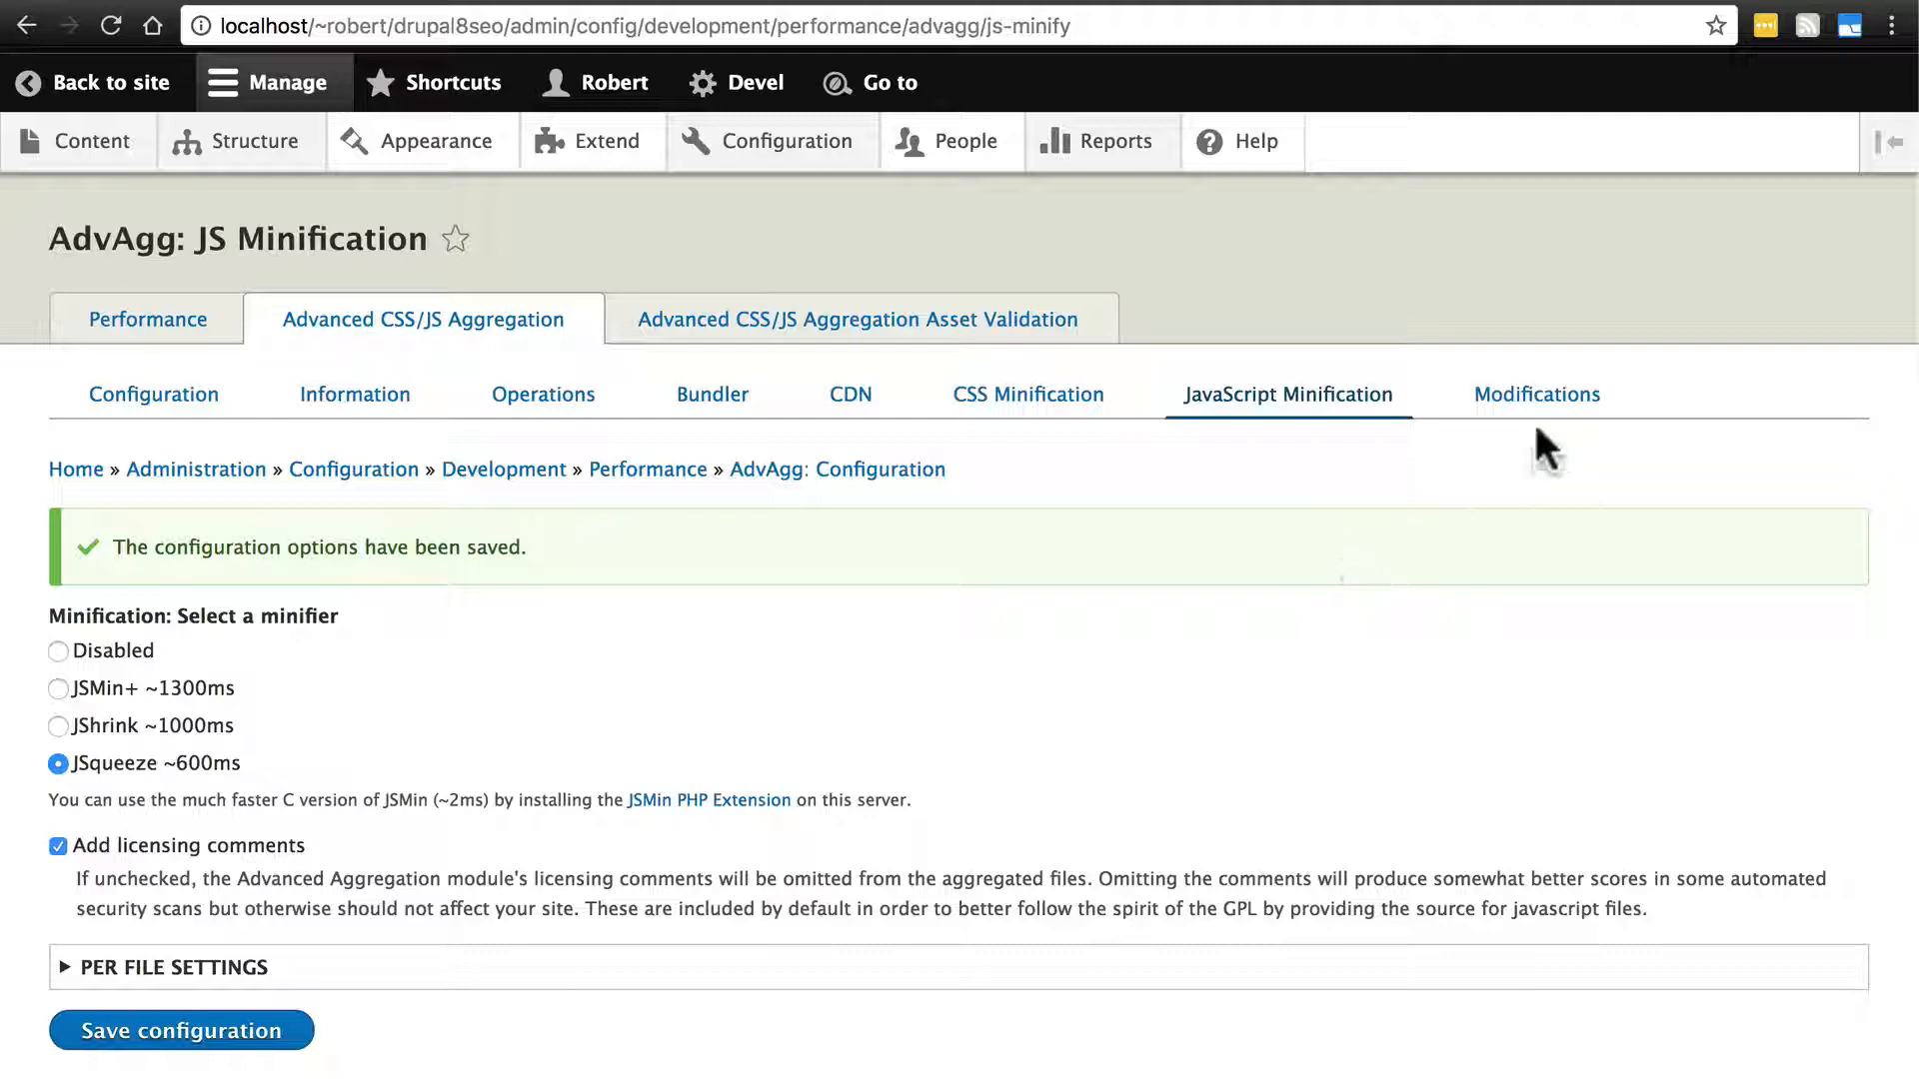
- Open the AdvAgg Modifications tab with its JavaScript and CSS options
click(1536, 394)
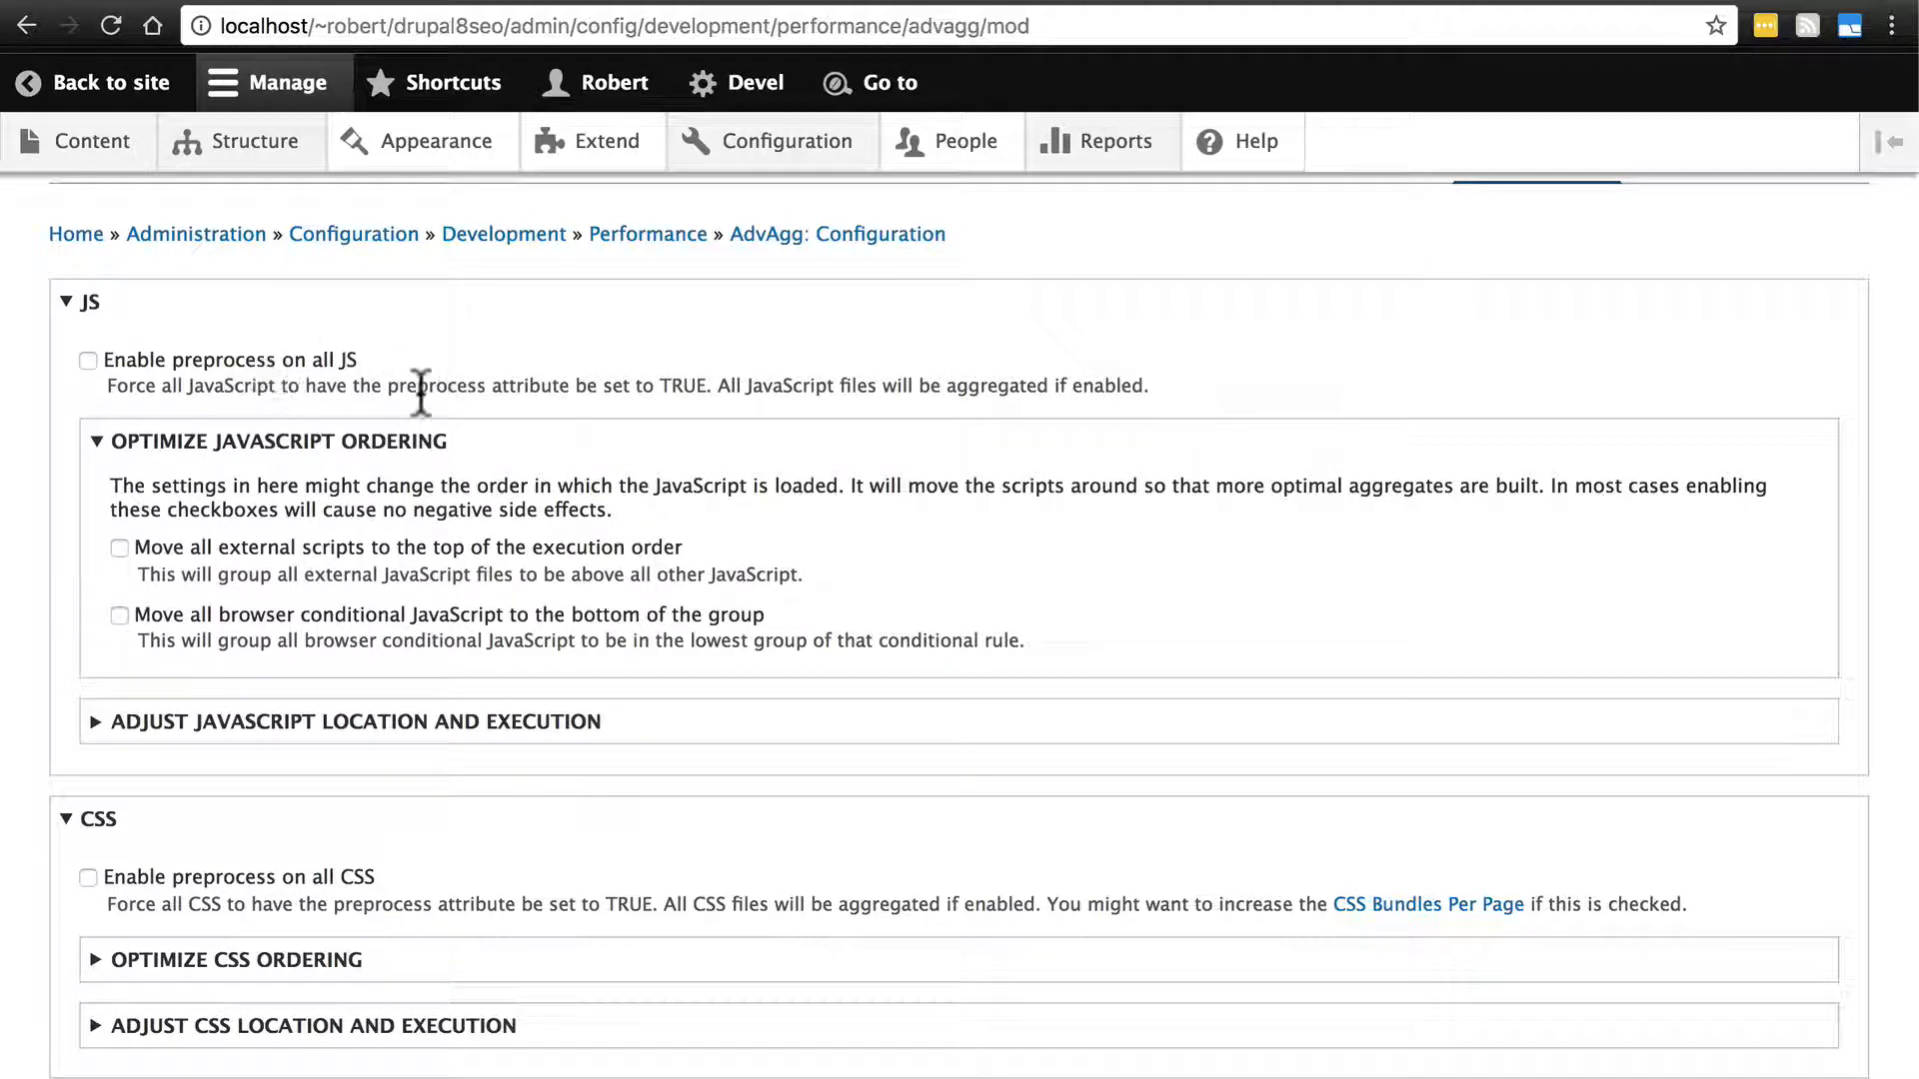
mouse_move(435, 422)
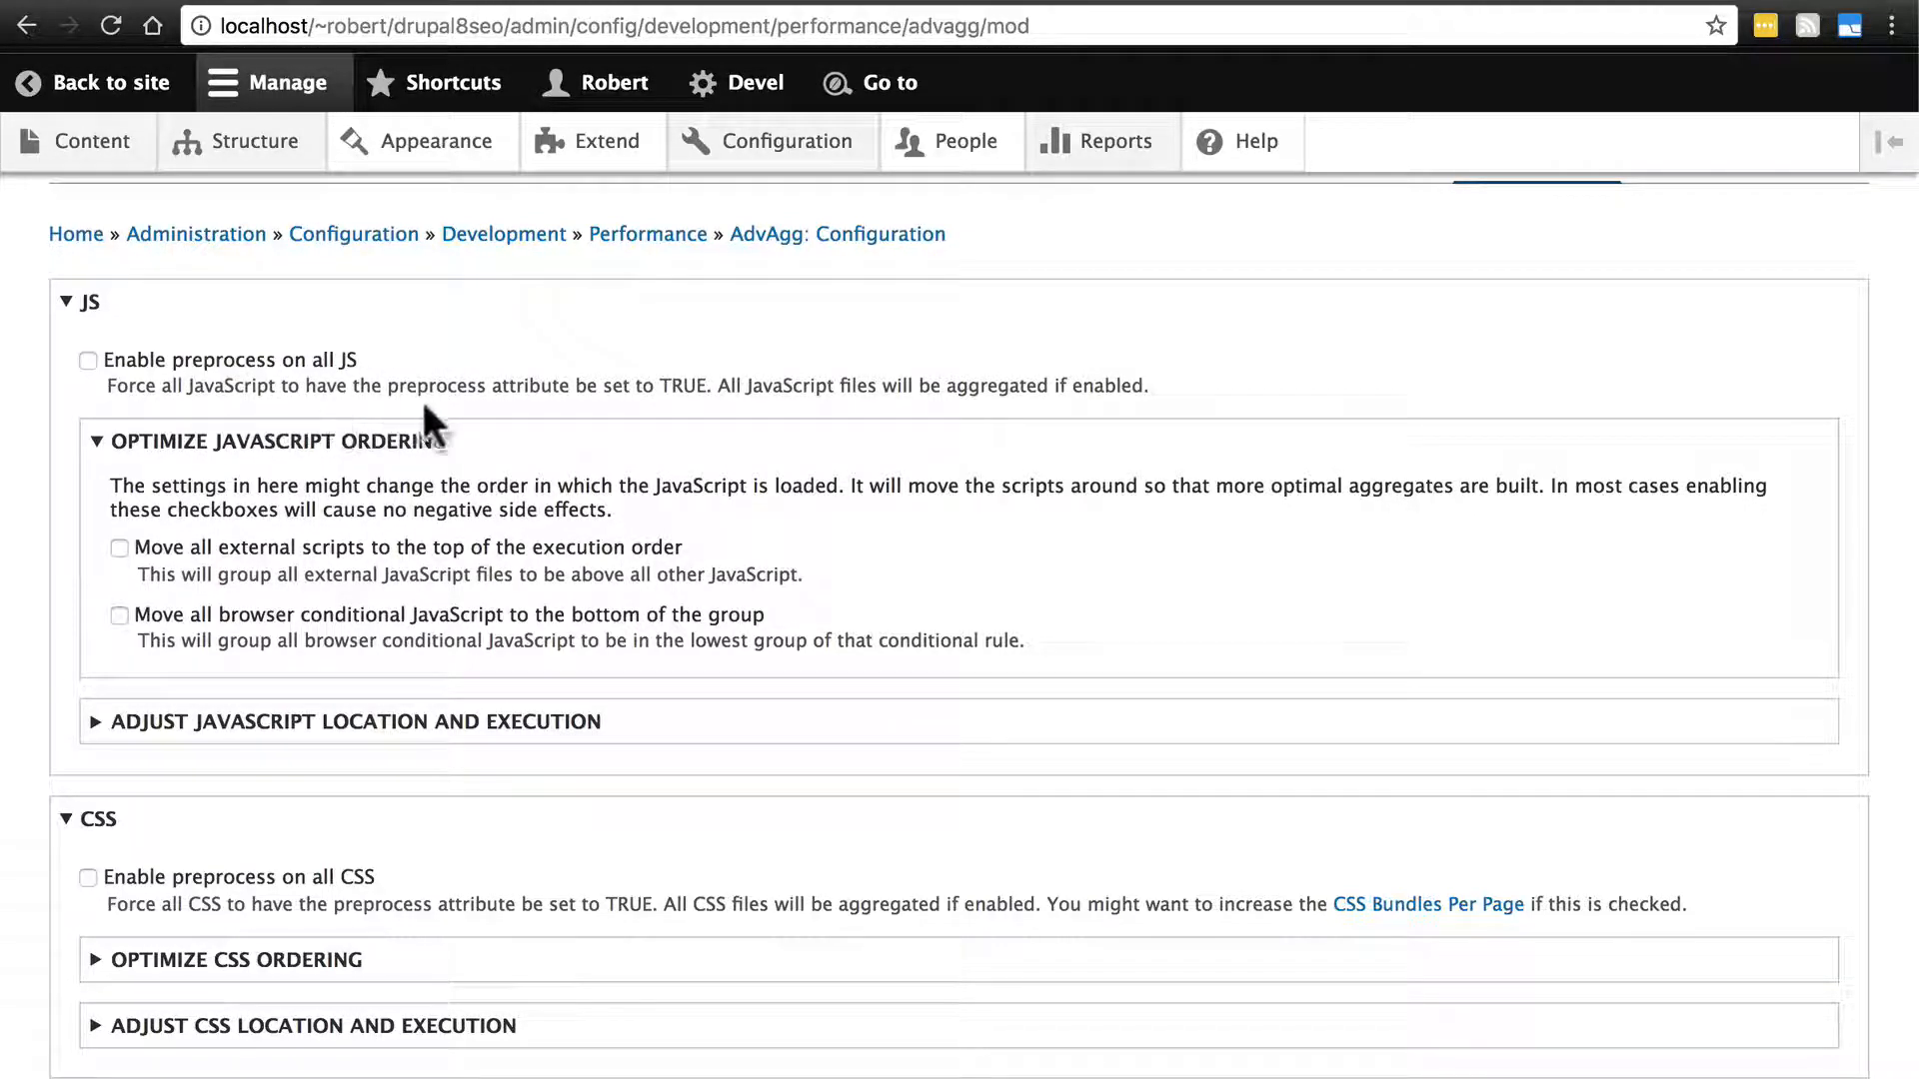
mouse_move(764, 442)
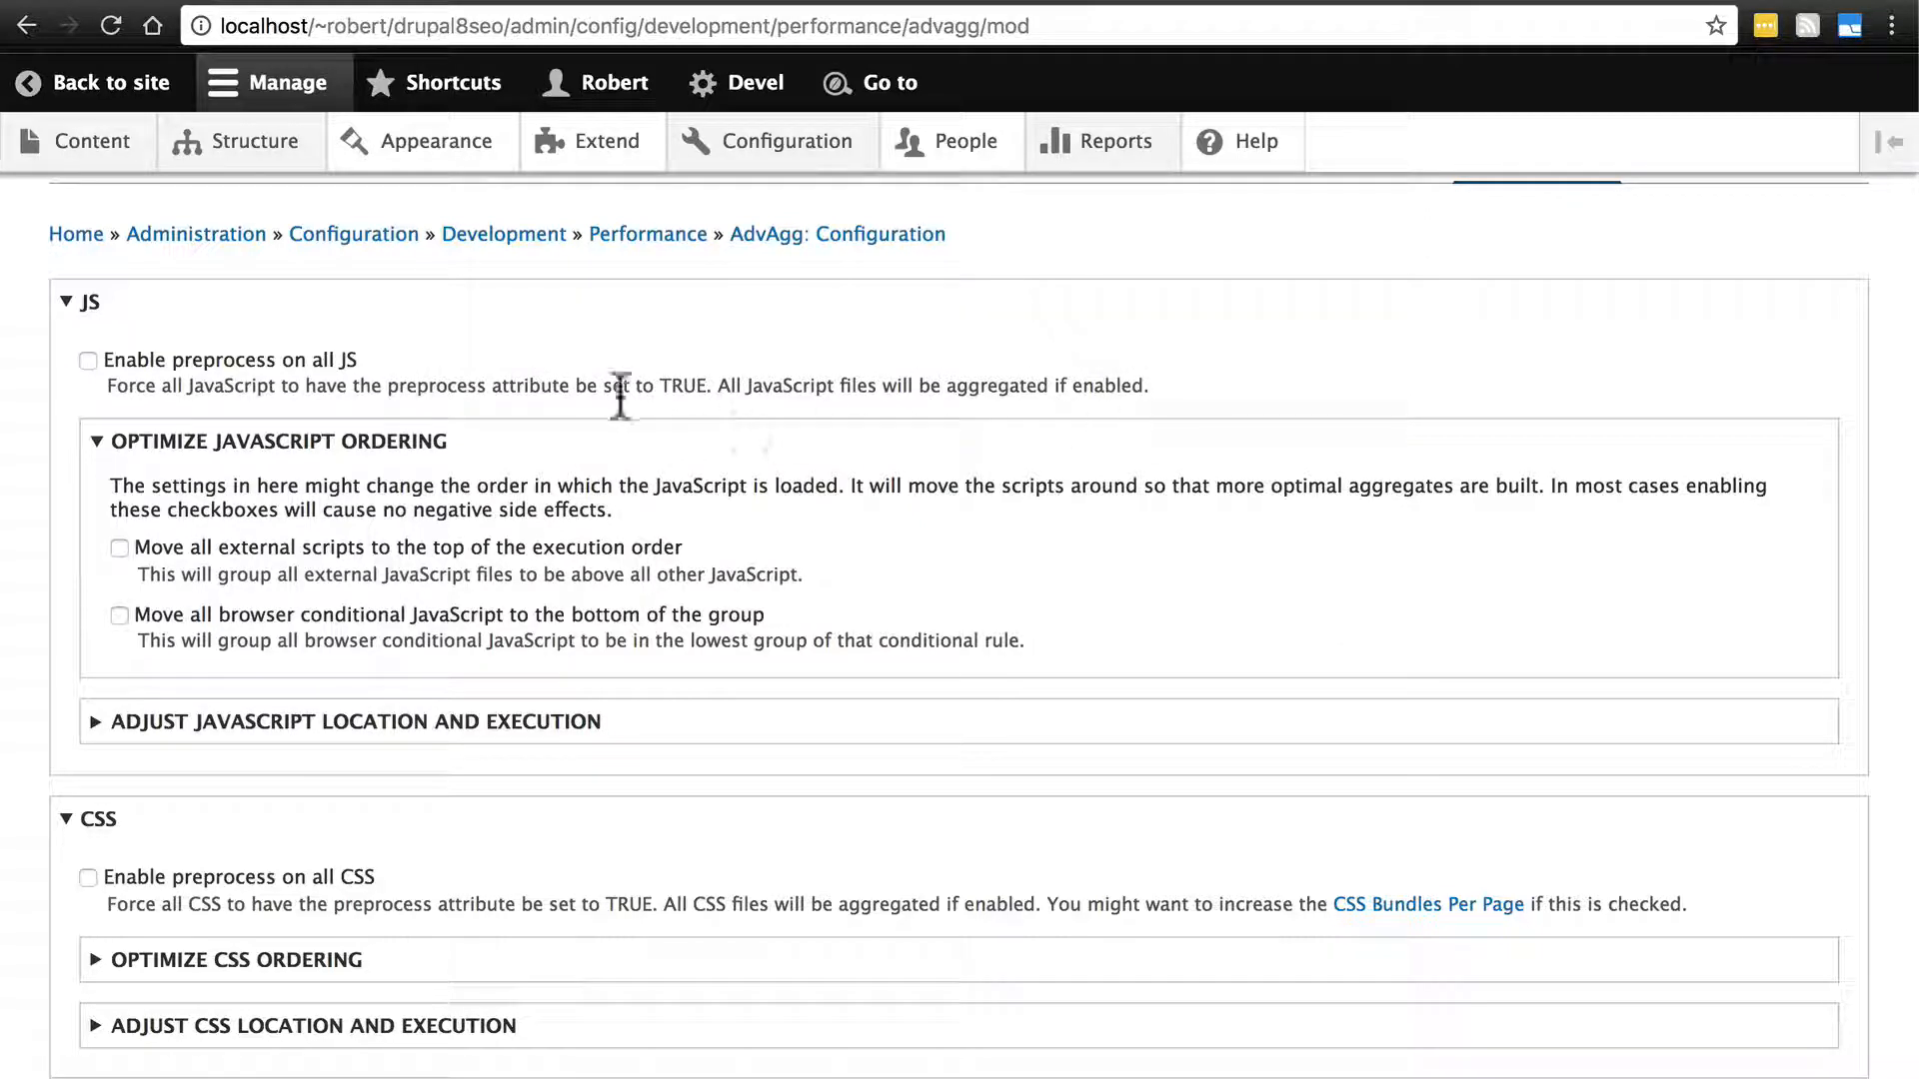
mouse_move(527, 367)
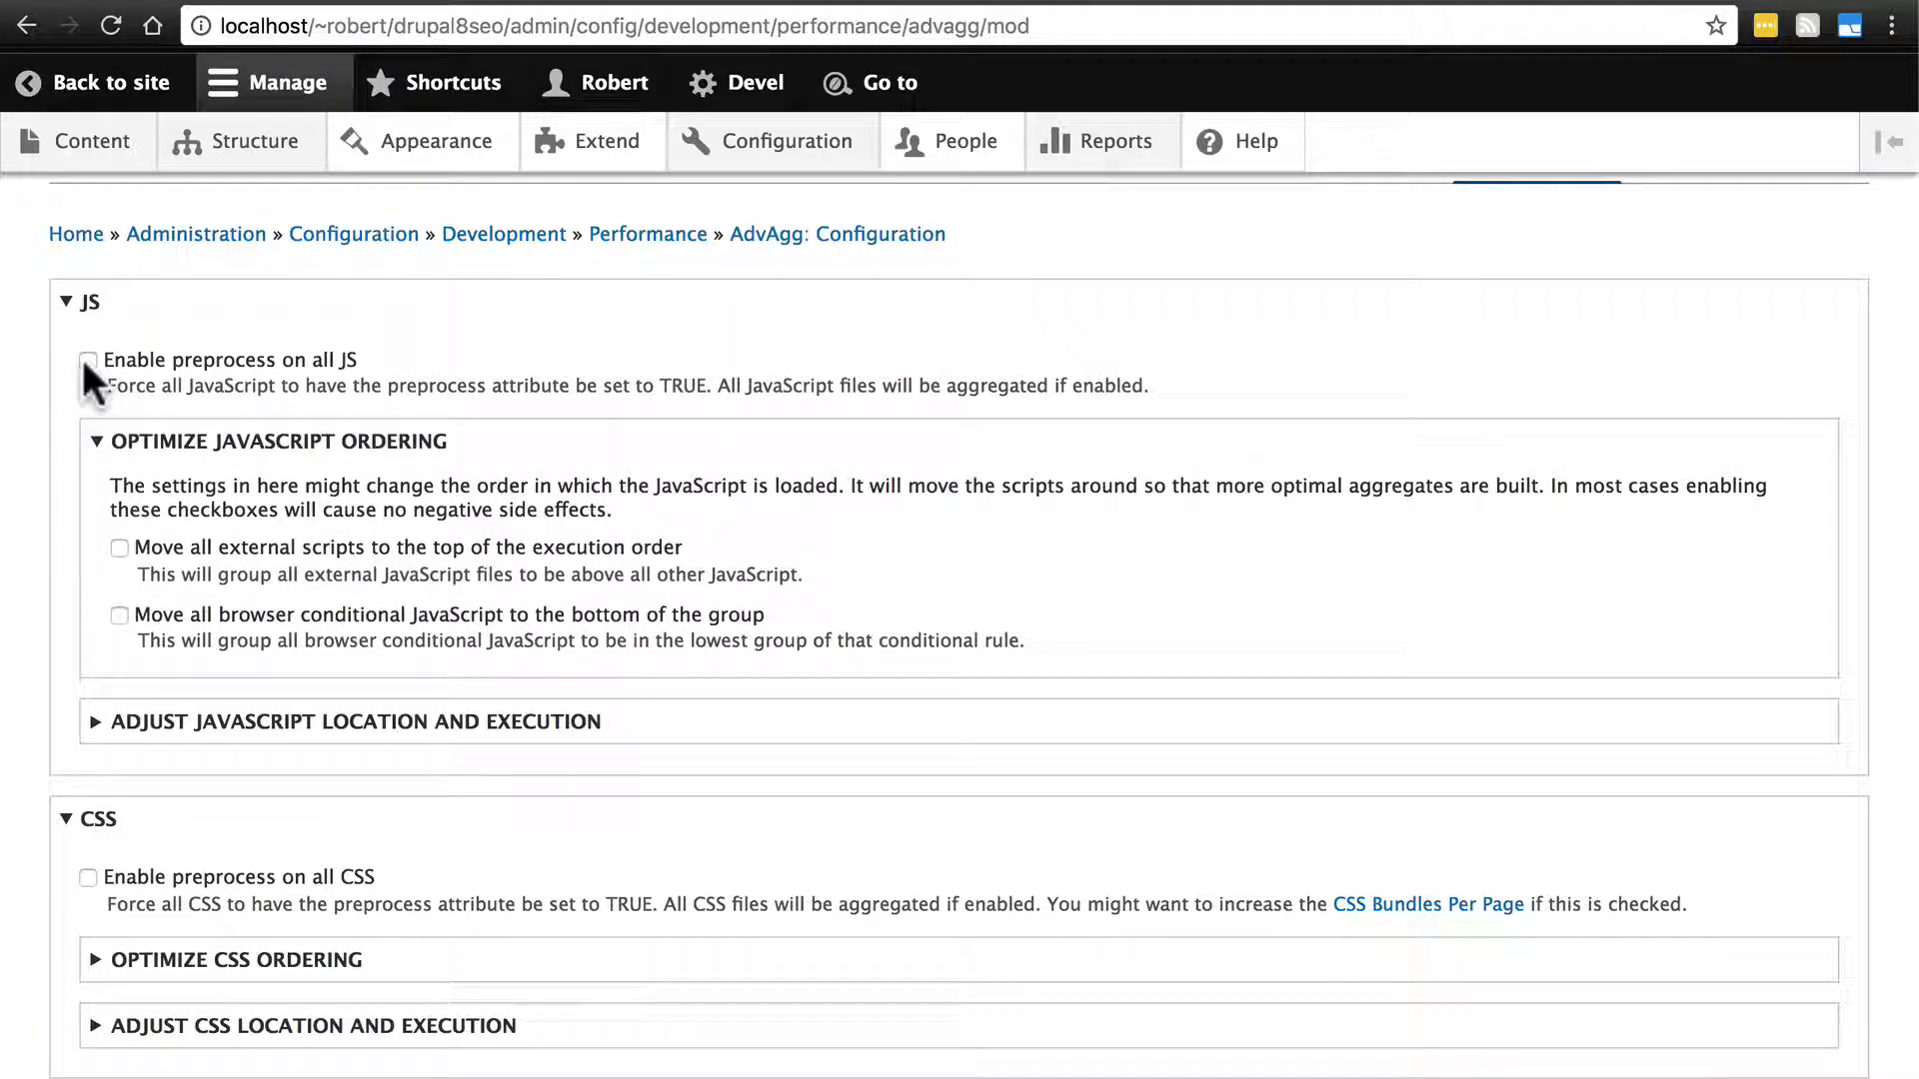
- Tick 'Move all external scripts to the top' and 'Move browser conditional JavaScript to the bottom'
scroll(down, 3)
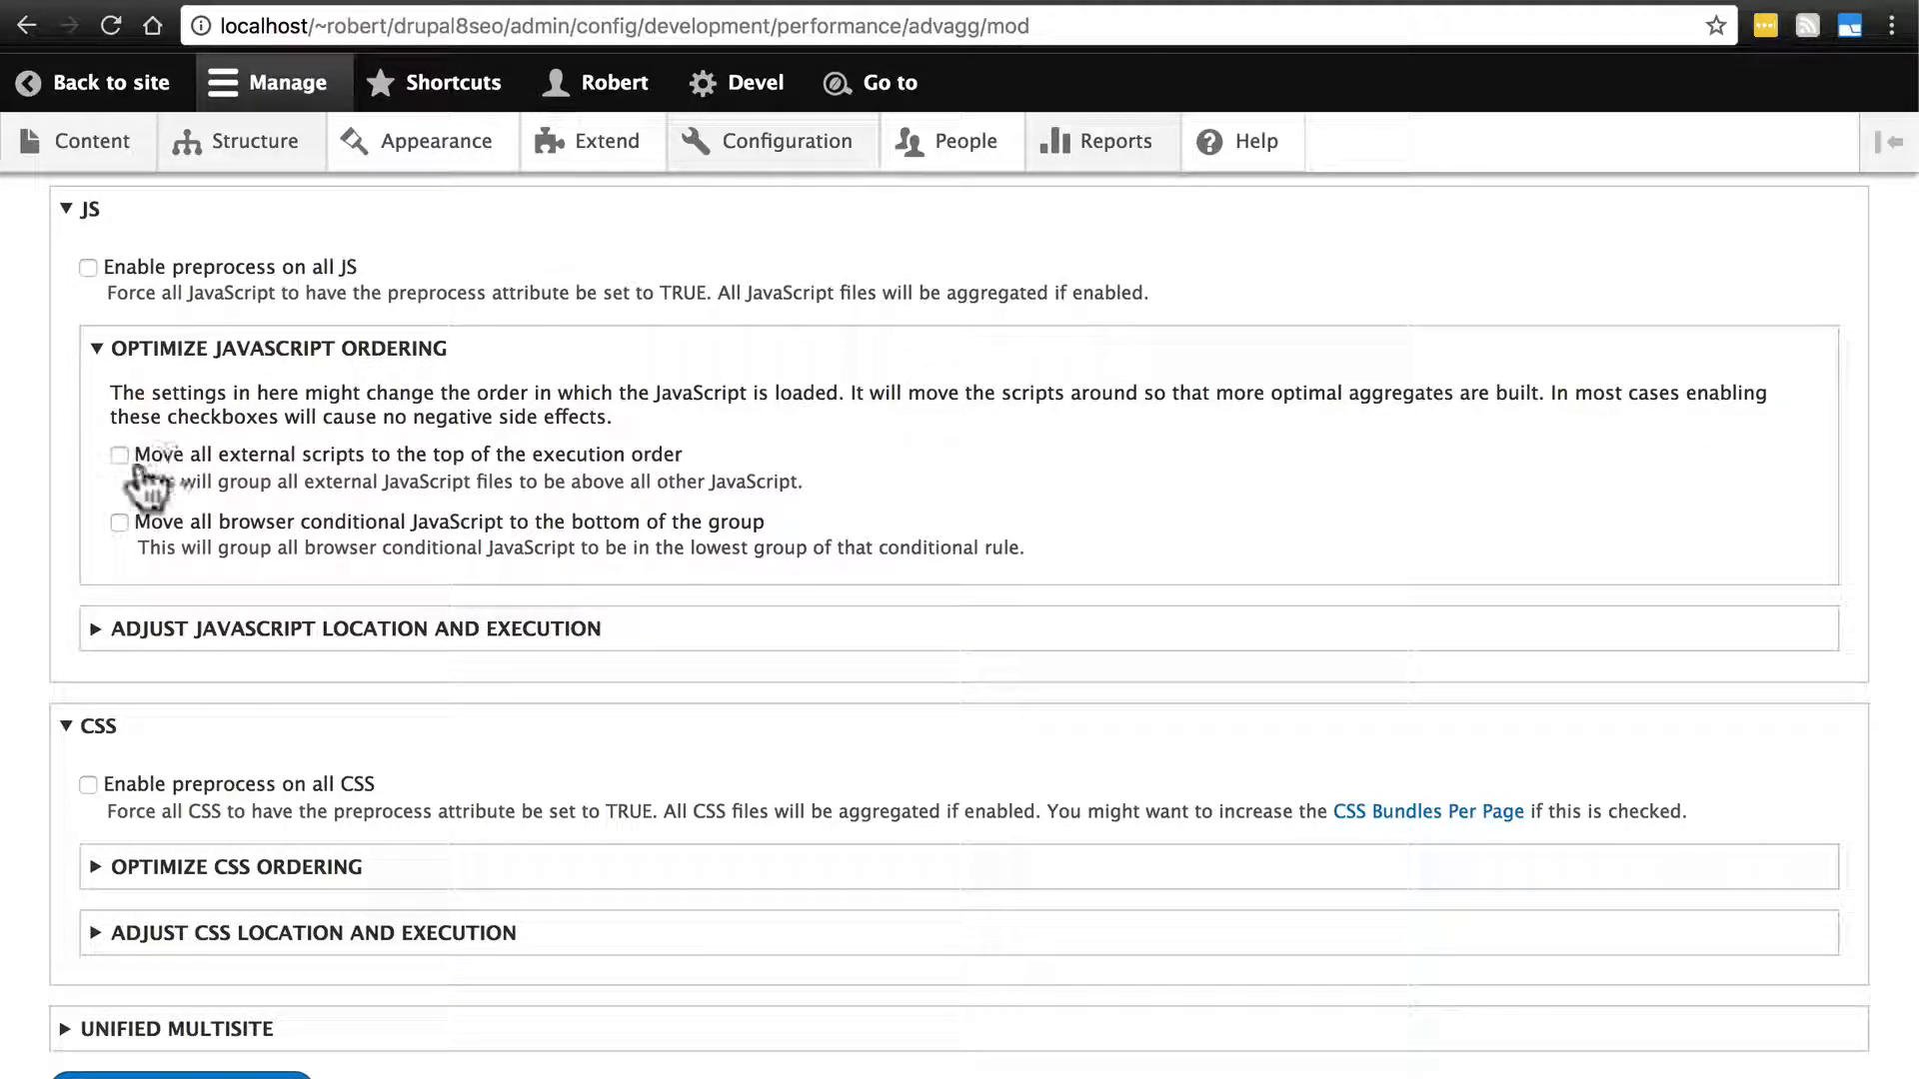
mouse_move(302, 481)
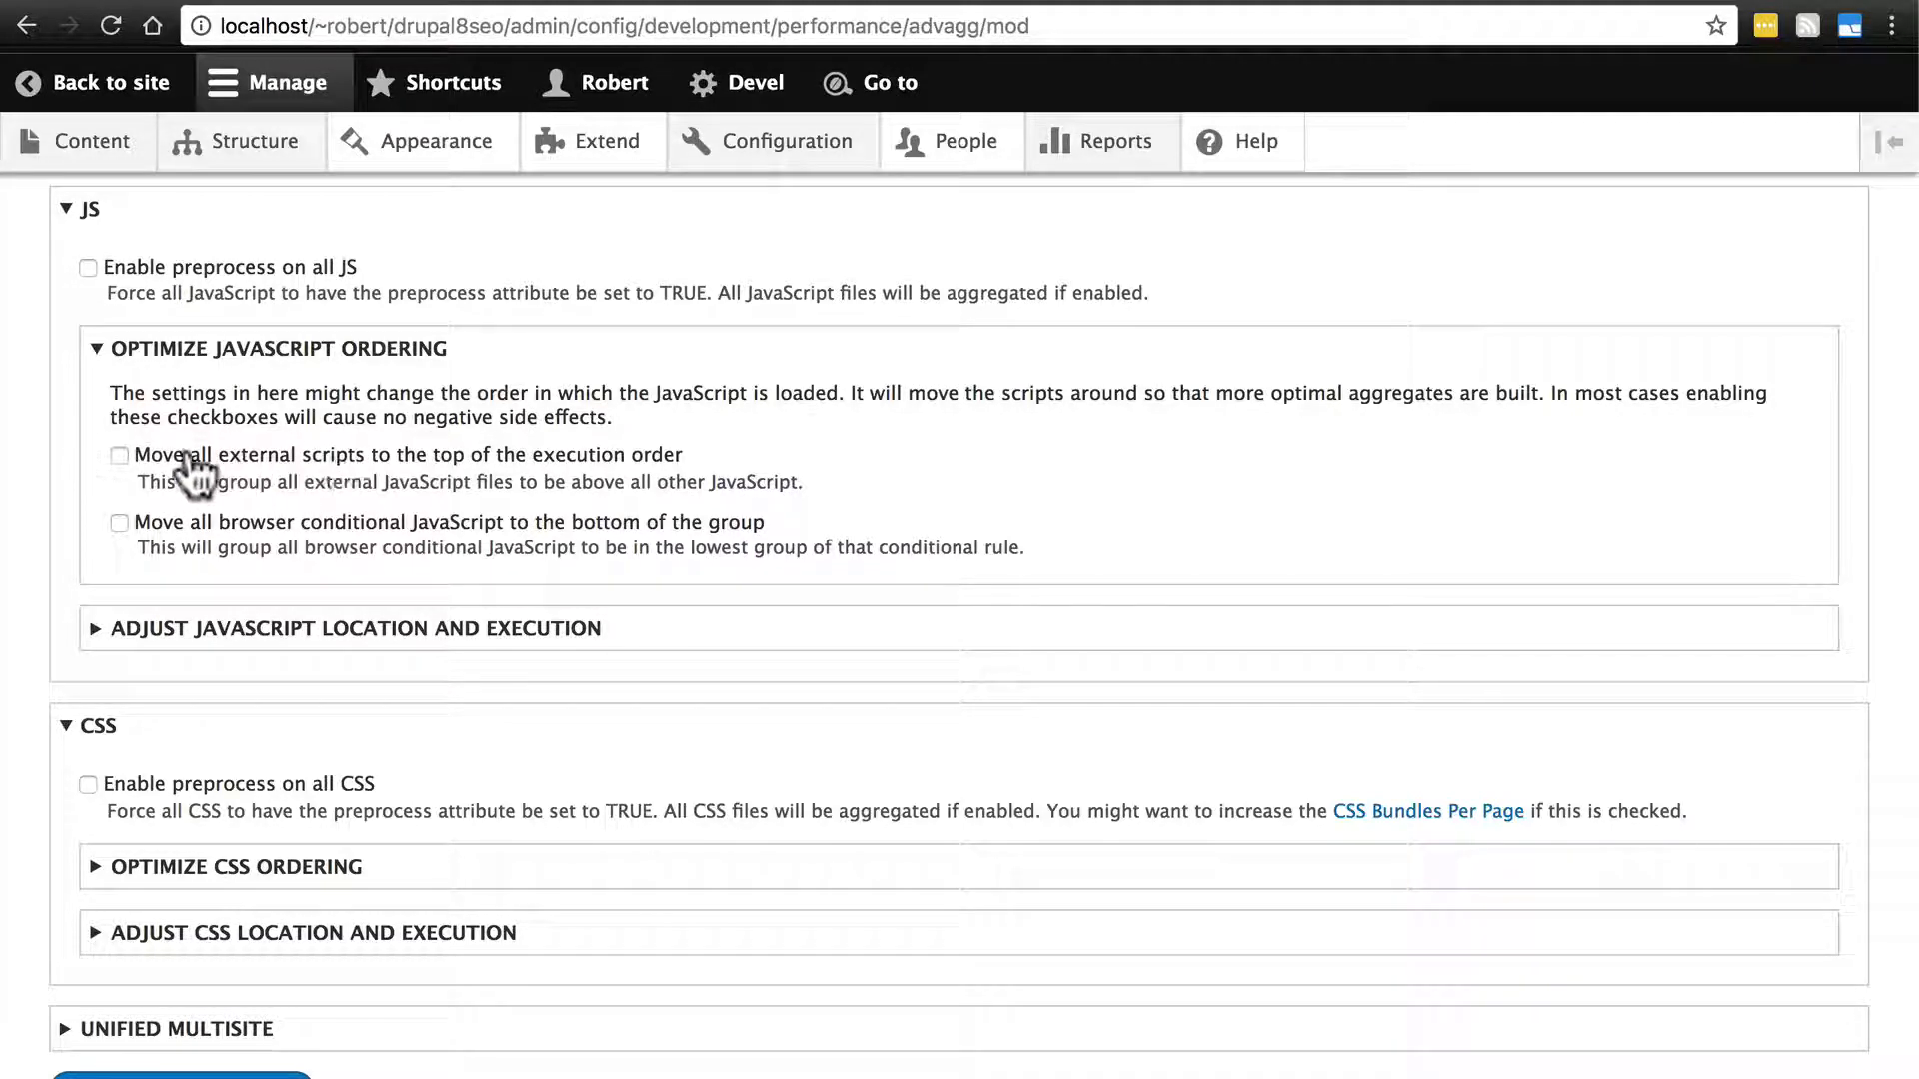
click(120, 456)
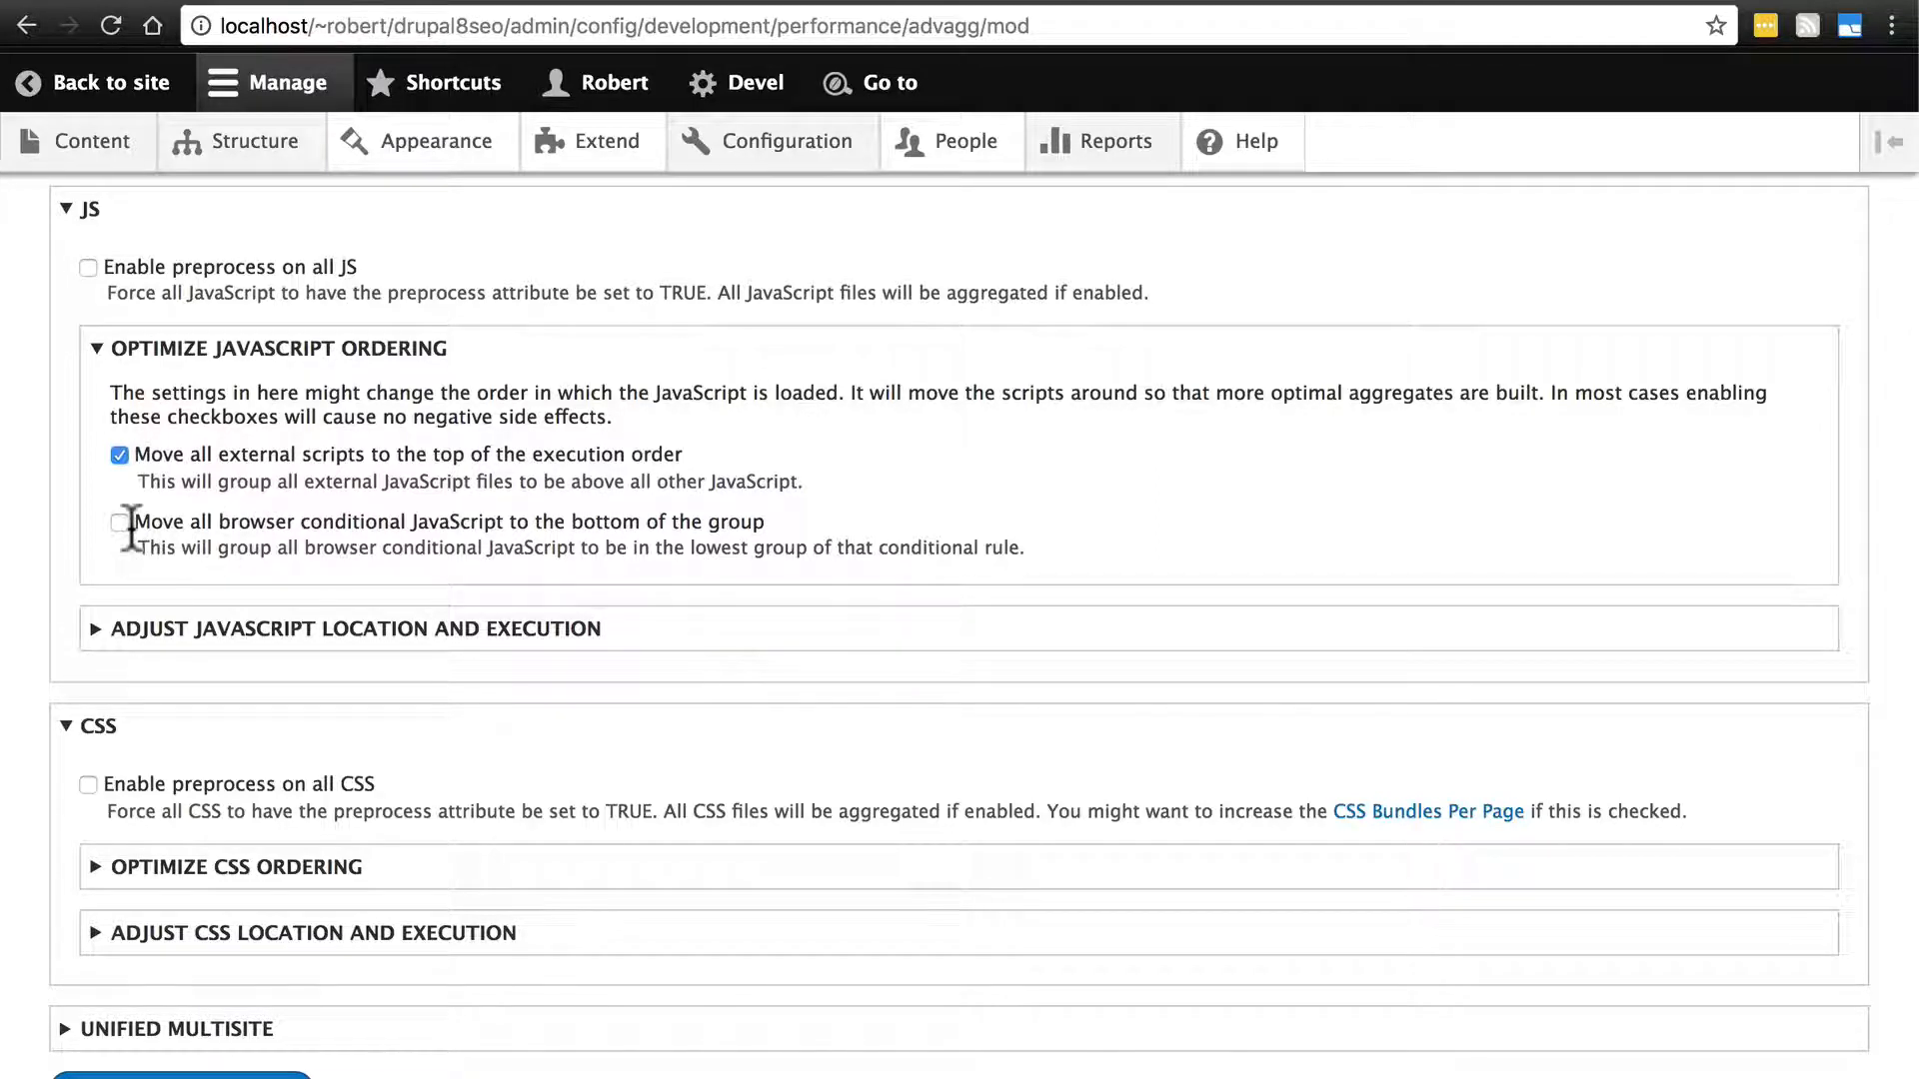
click(119, 523)
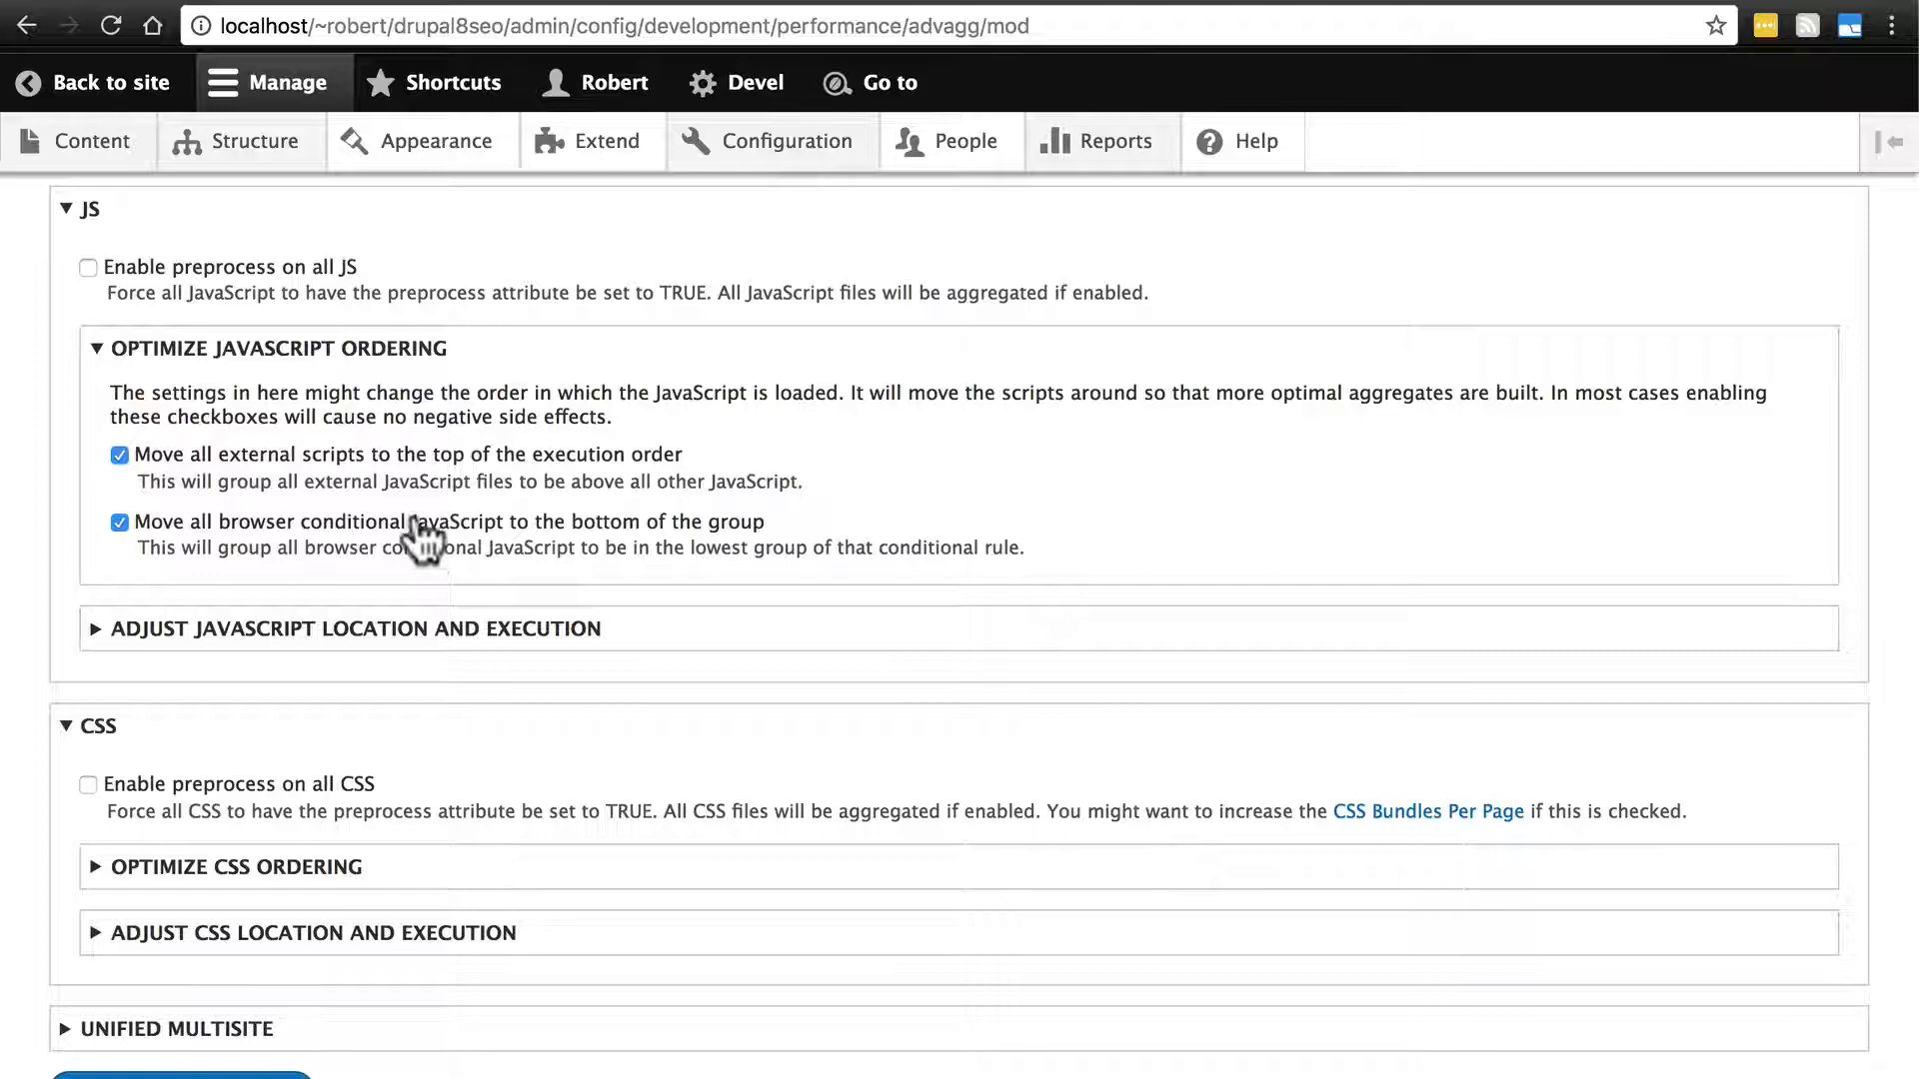
mouse_move(450, 553)
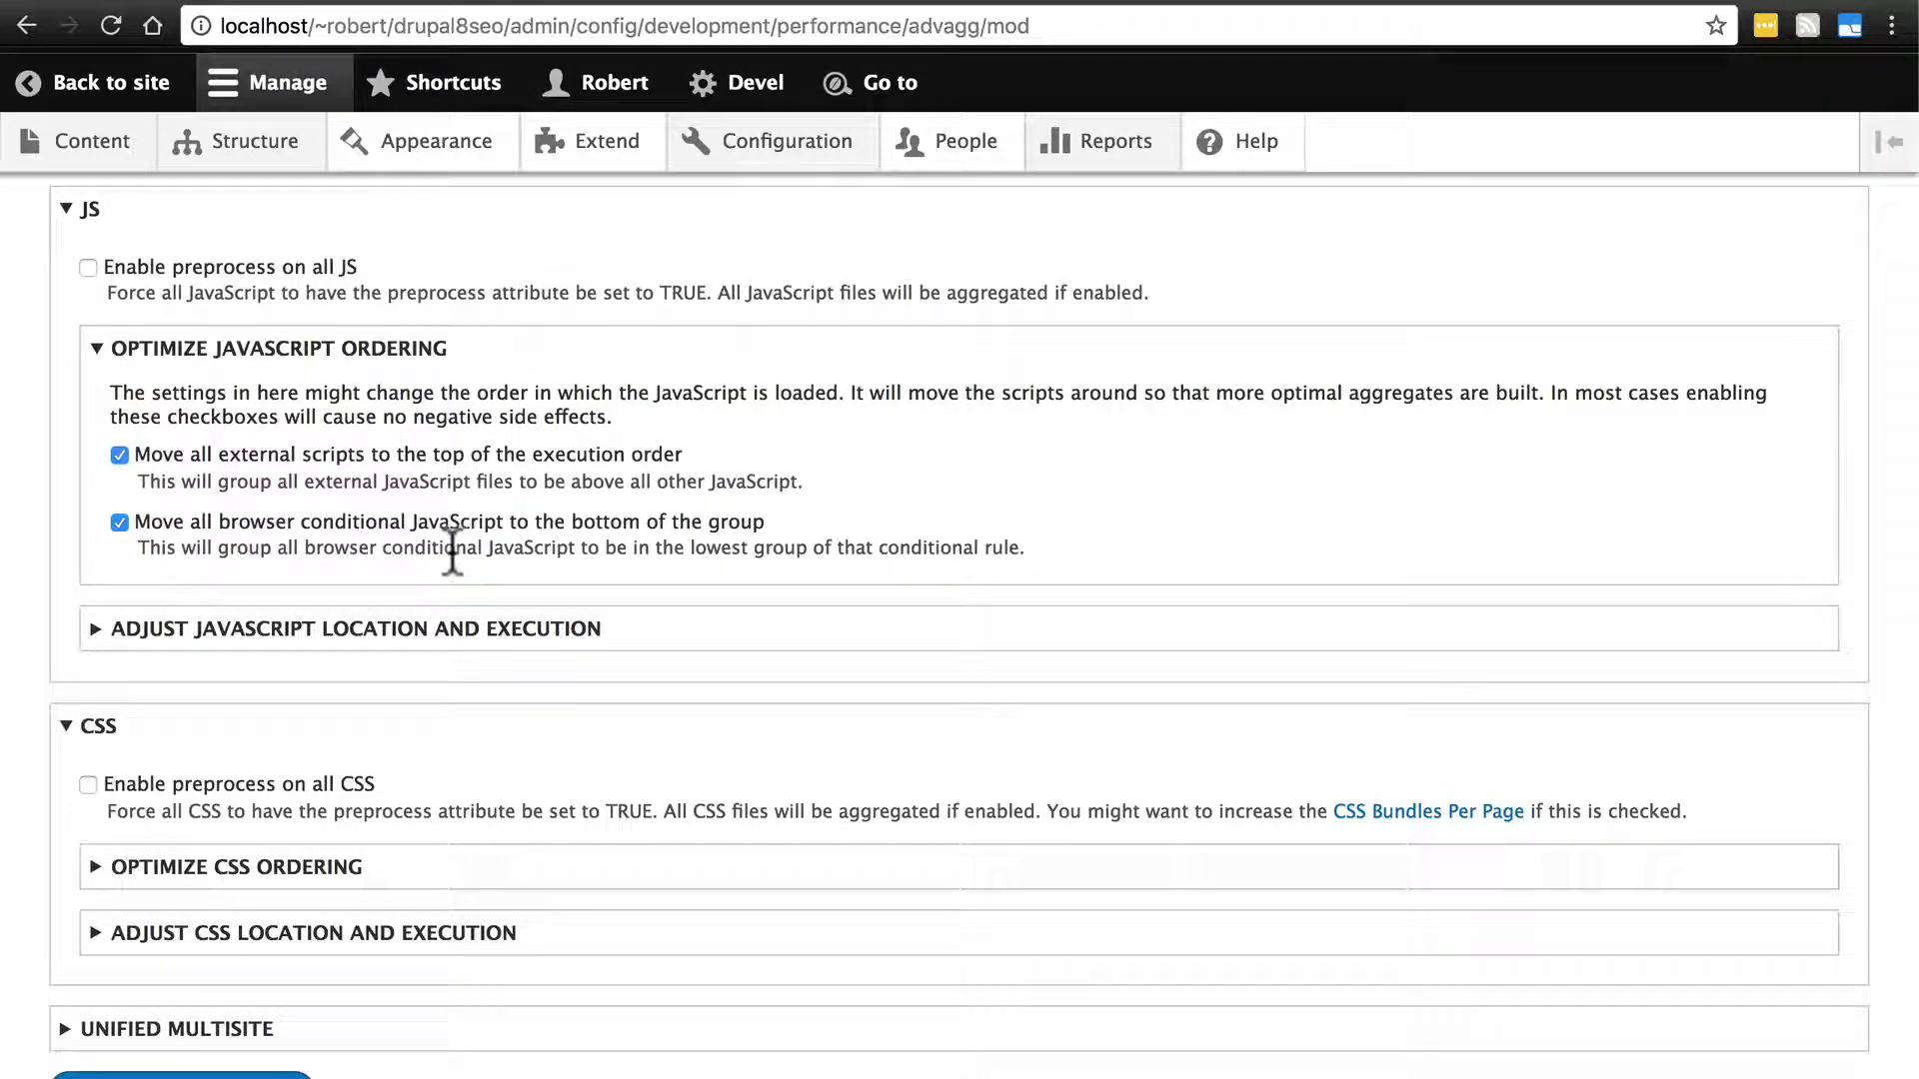
mouse_move(431, 557)
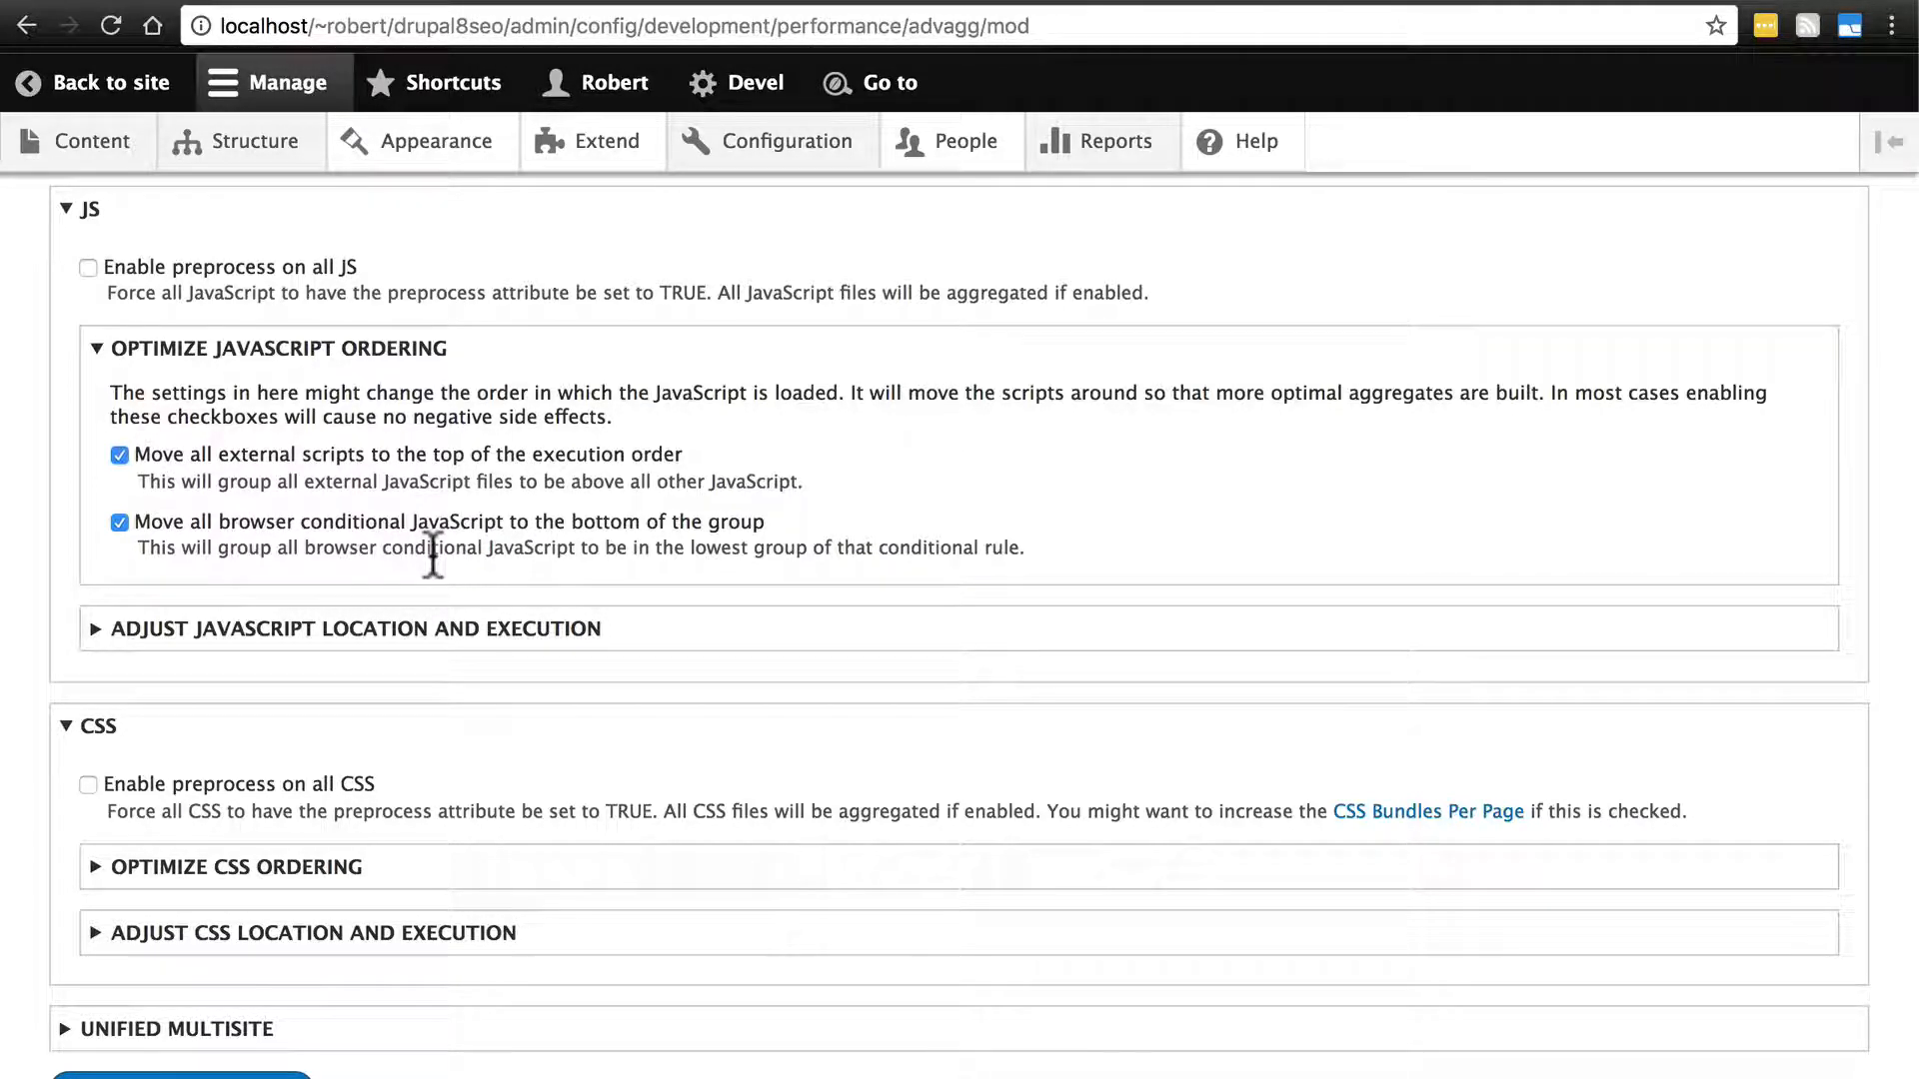
mouse_move(416, 550)
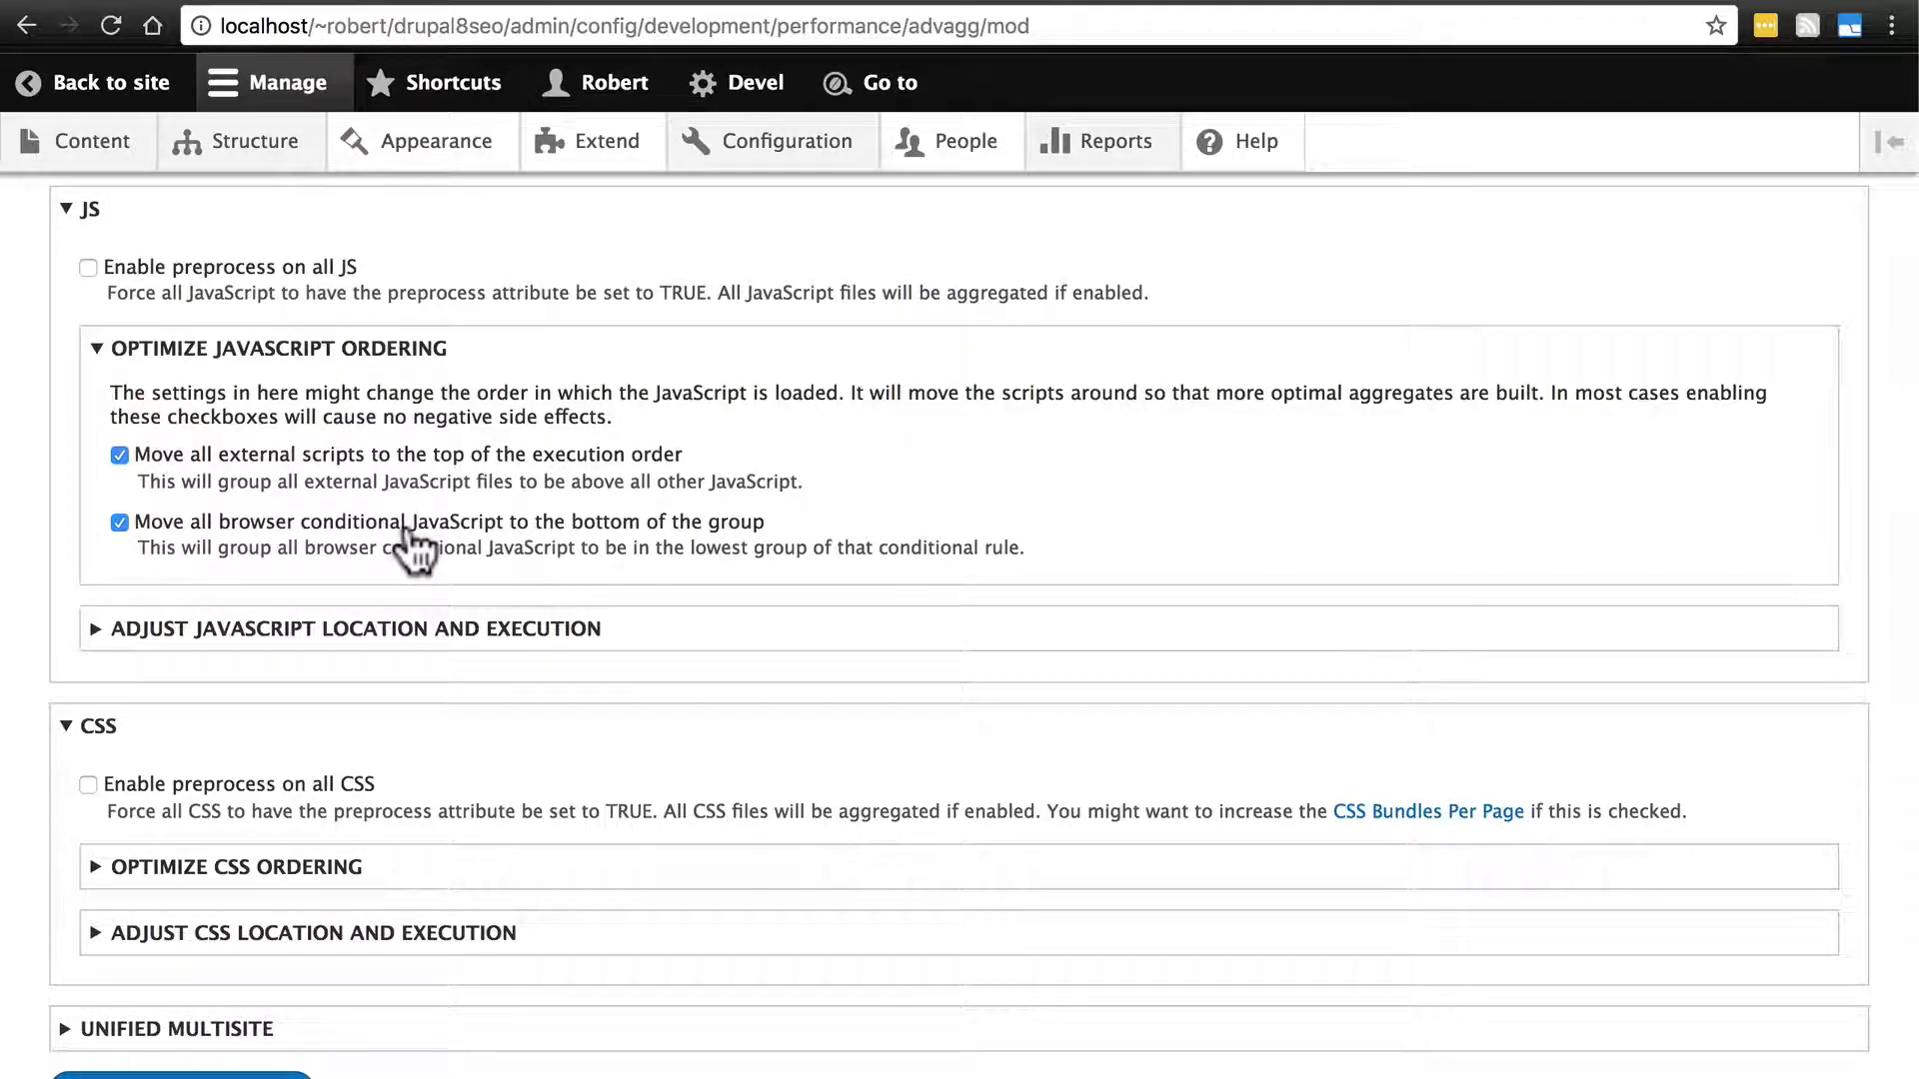
mouse_move(524, 609)
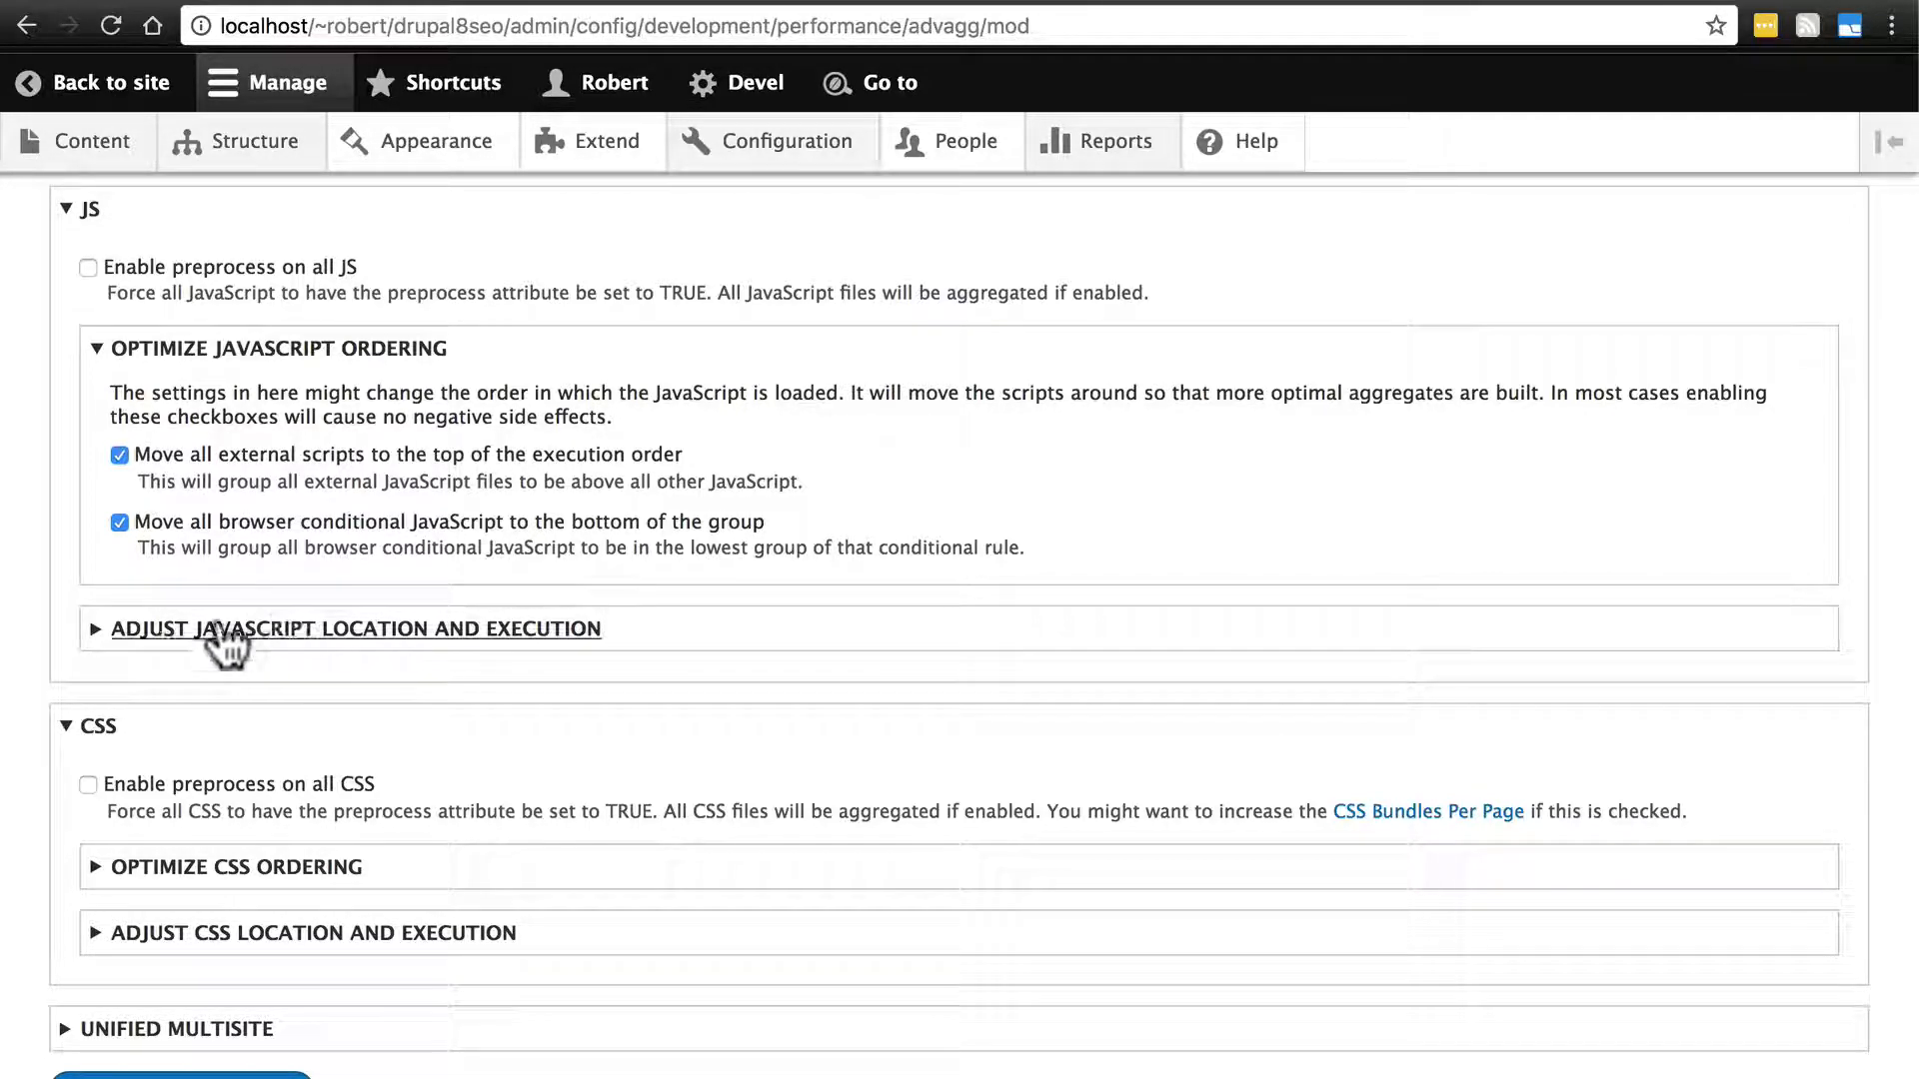
click(352, 627)
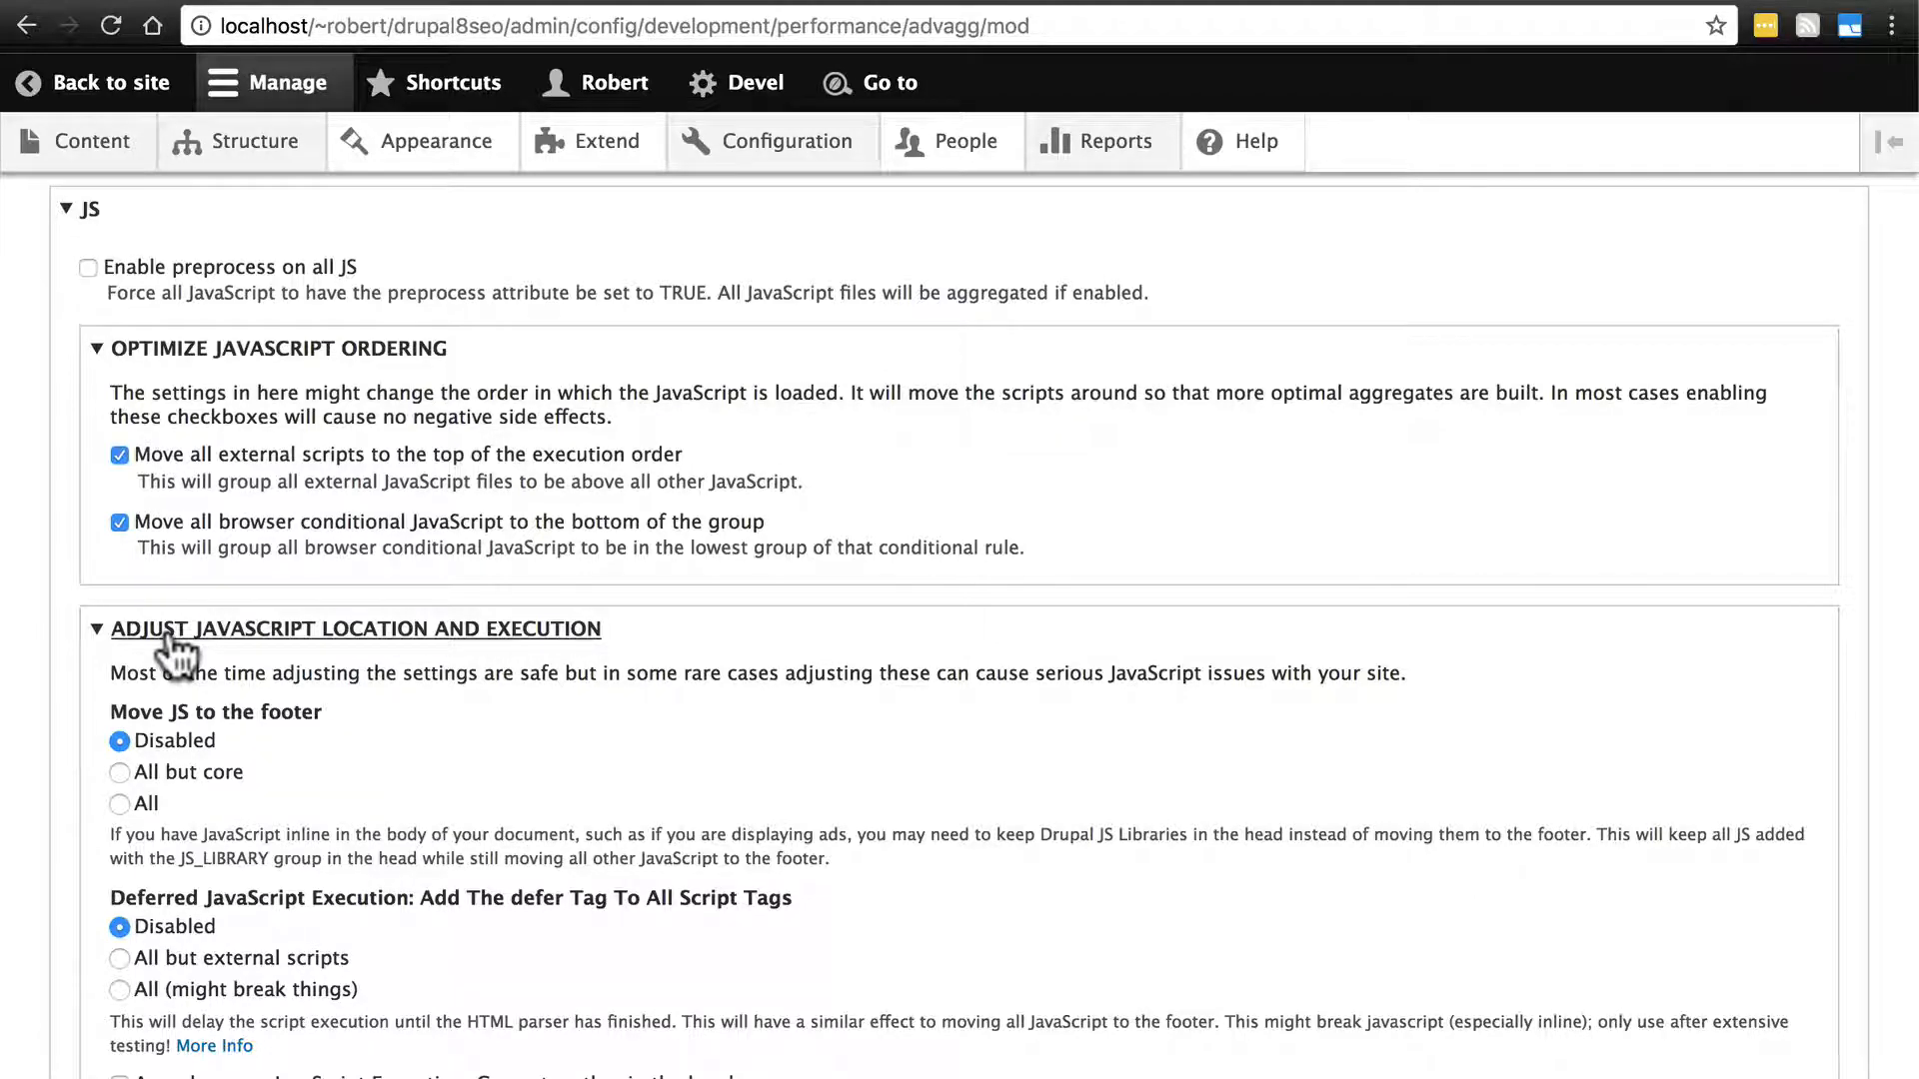
scroll(down, 3)
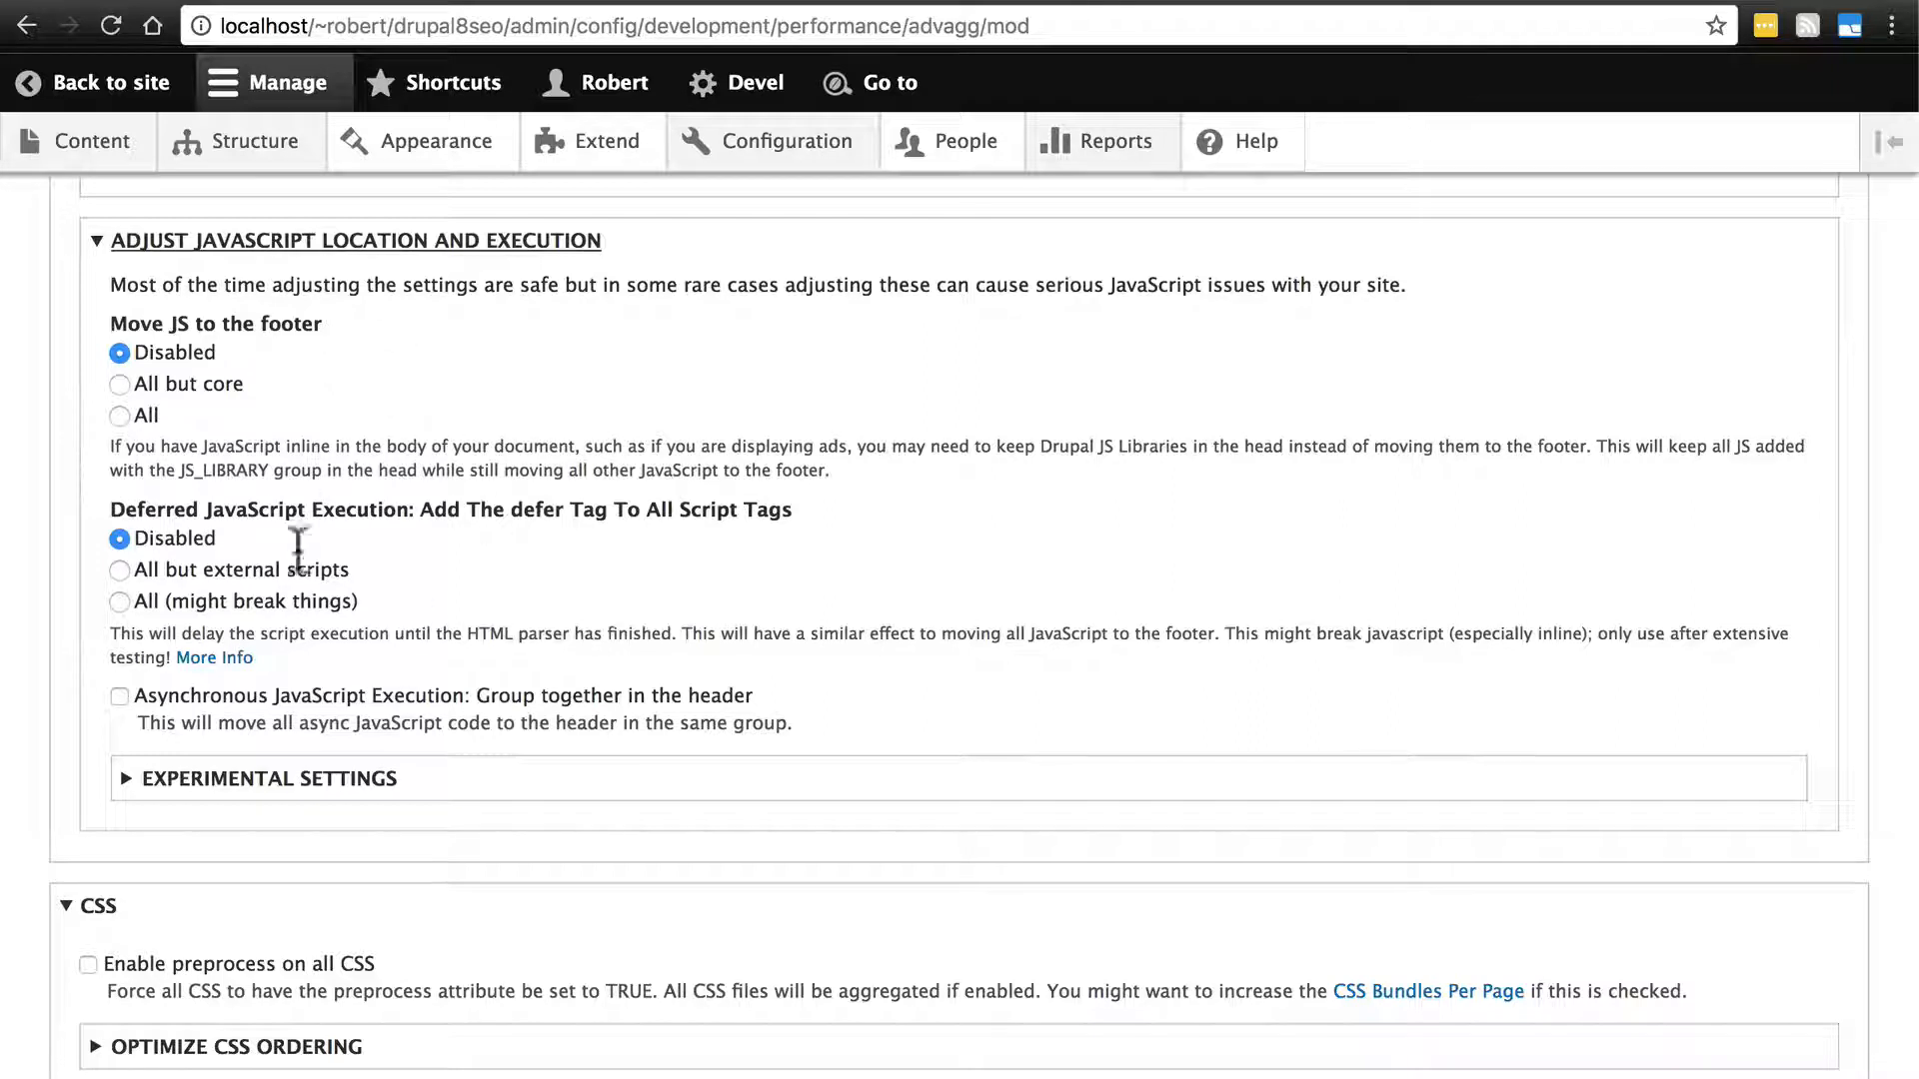
mouse_move(224, 330)
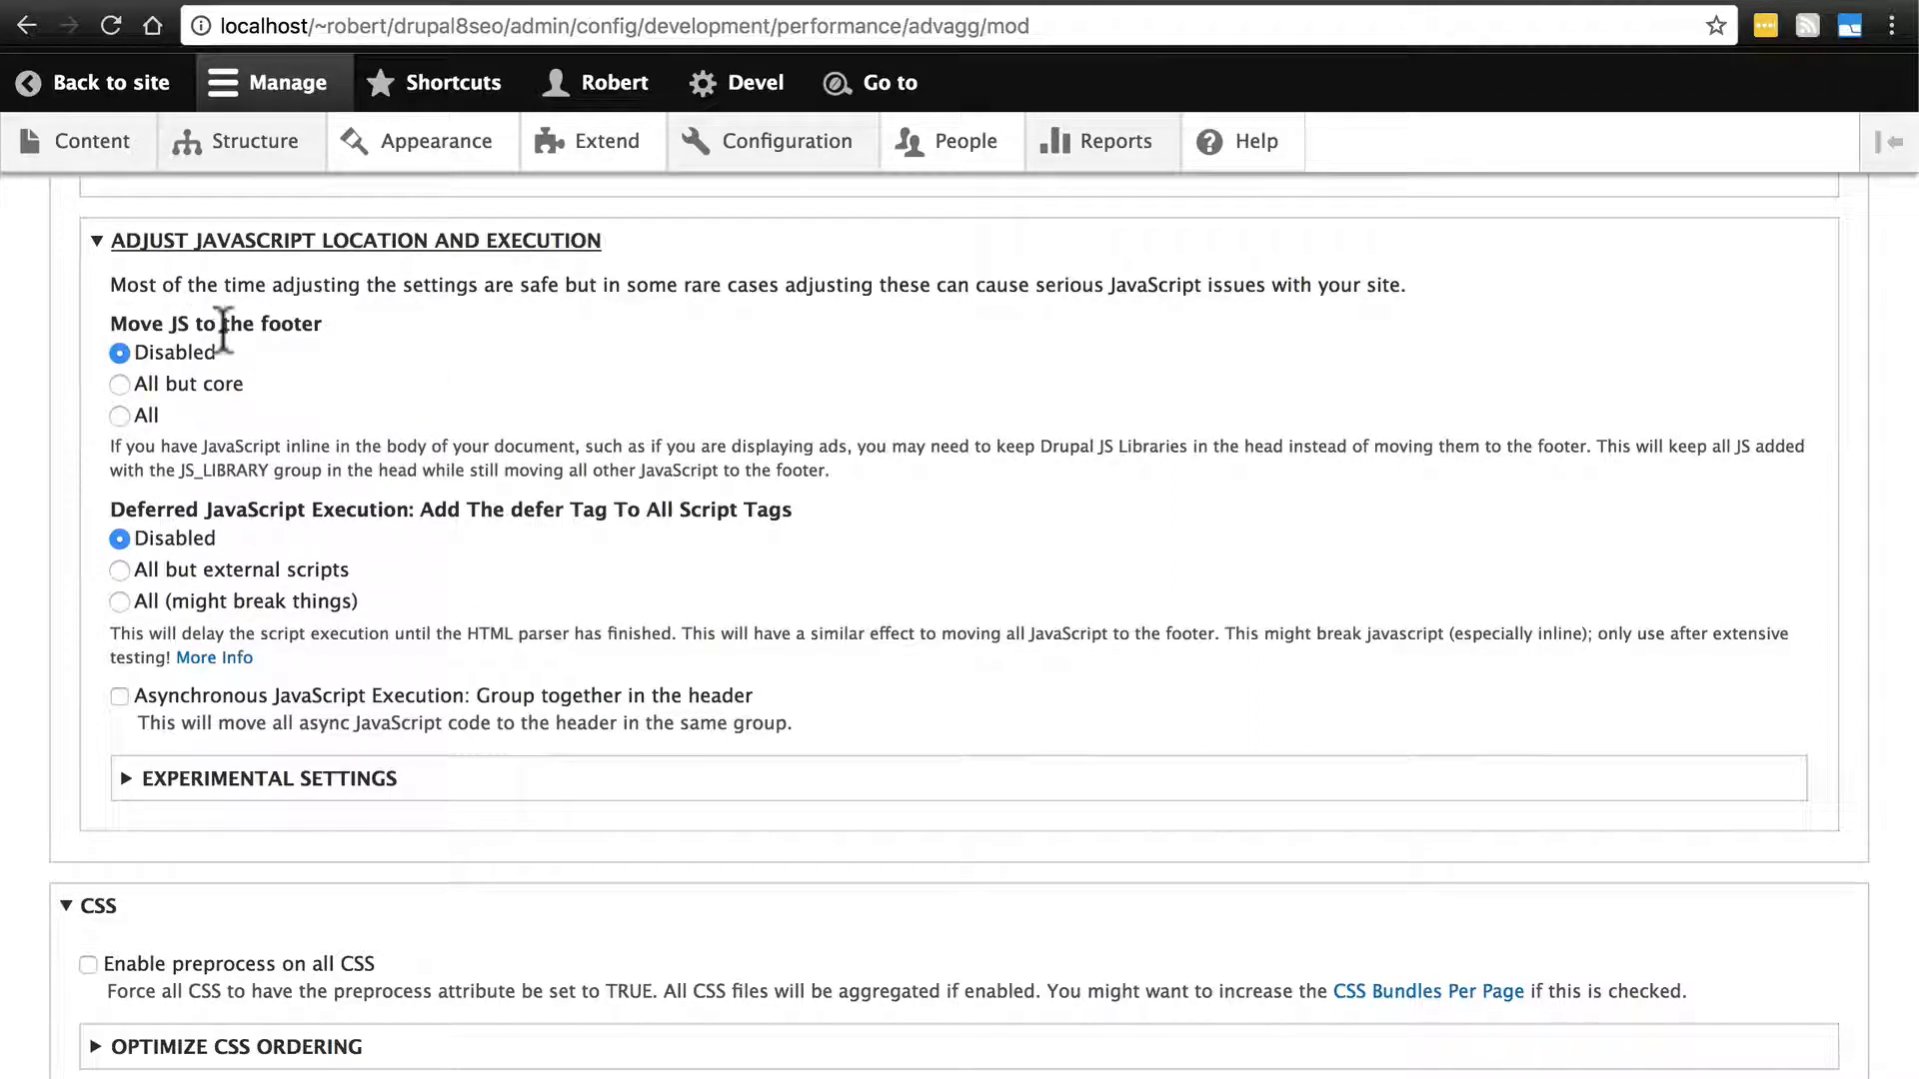
mouse_move(167, 514)
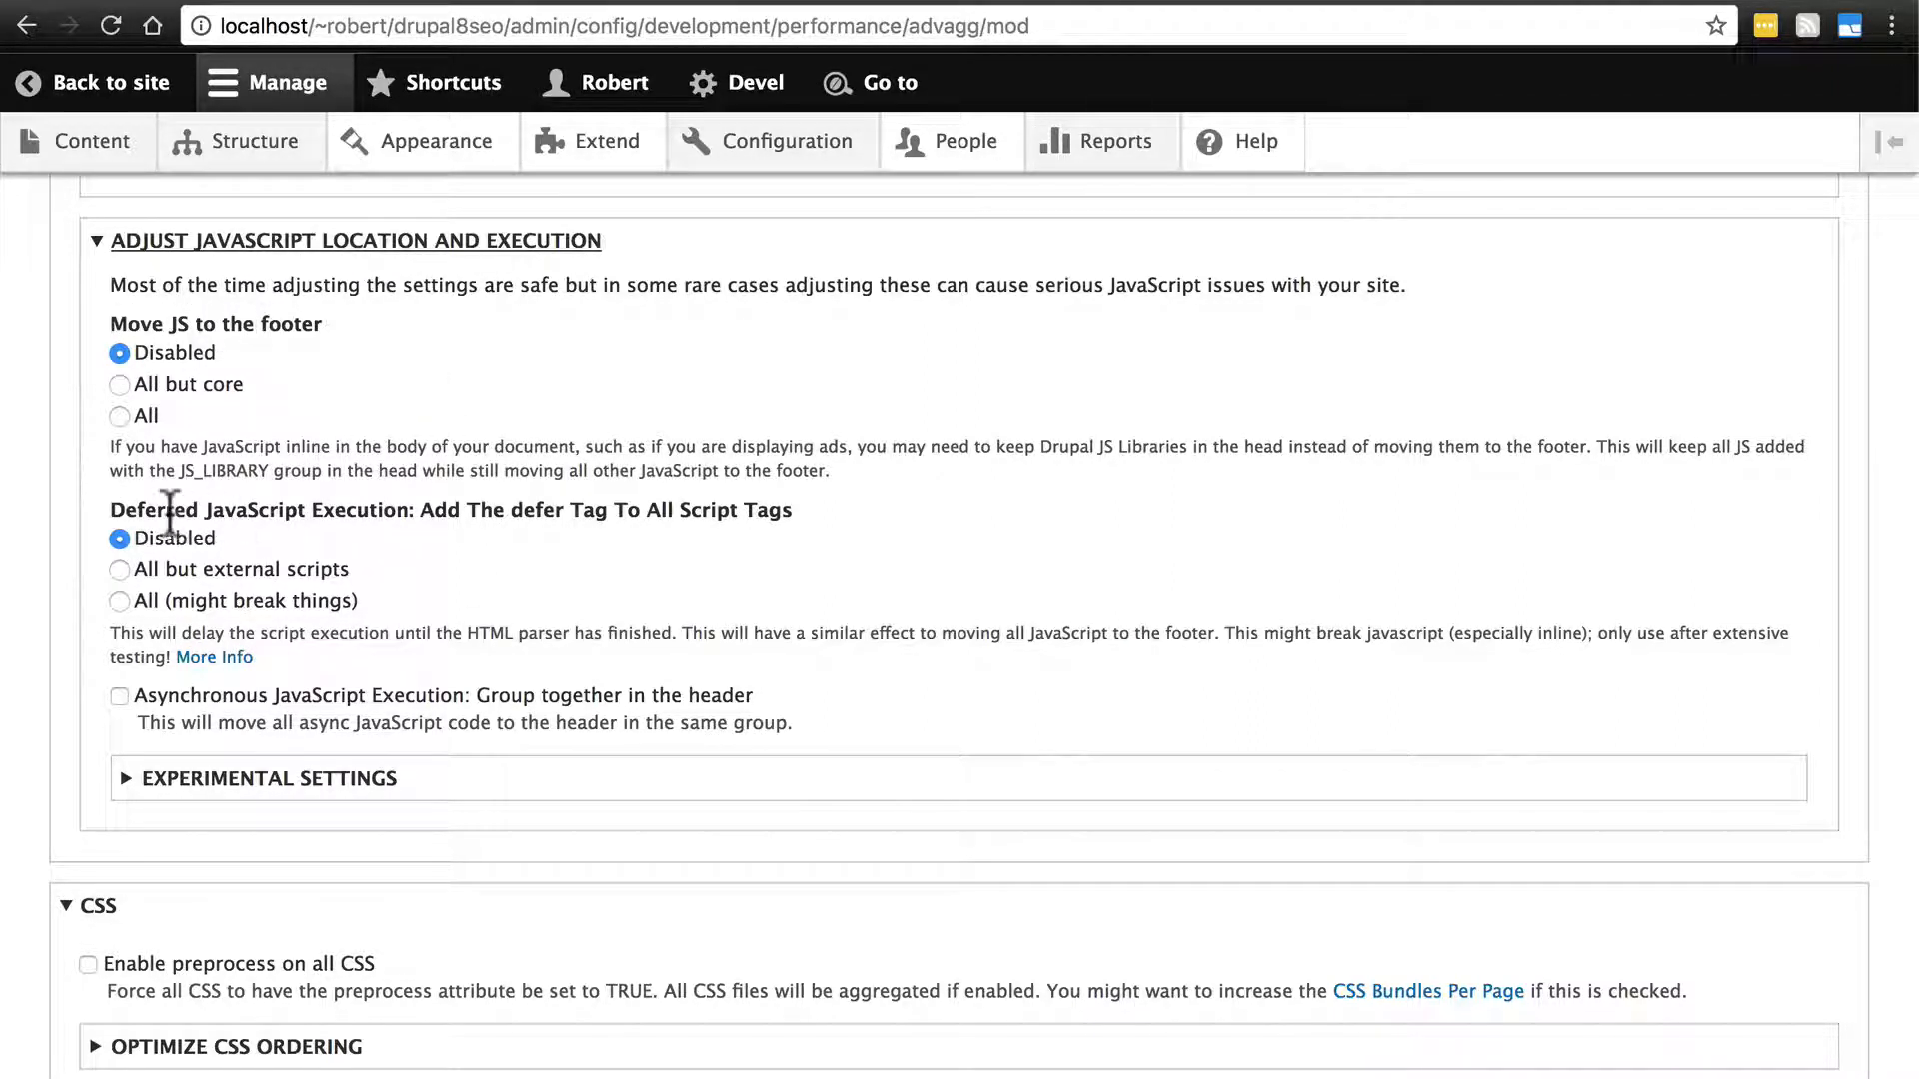
mouse_move(153, 506)
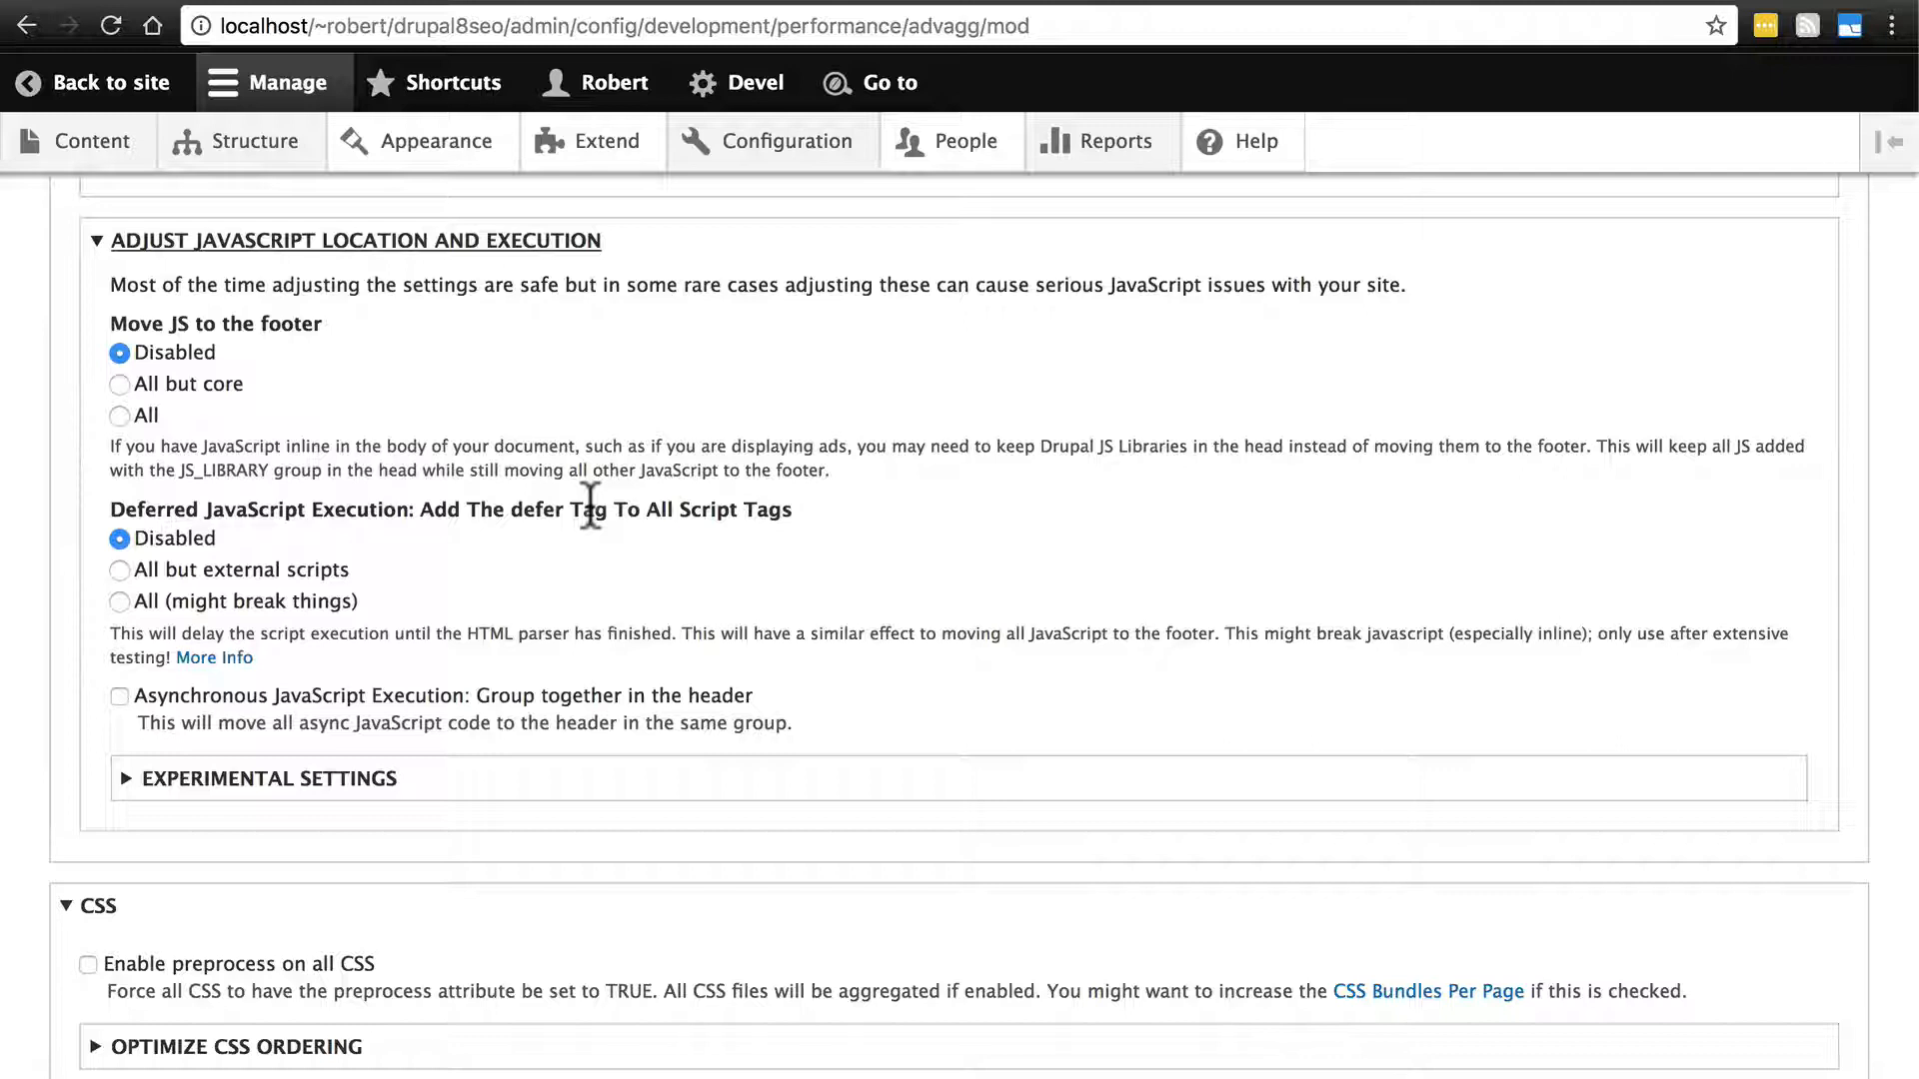
mouse_move(614, 598)
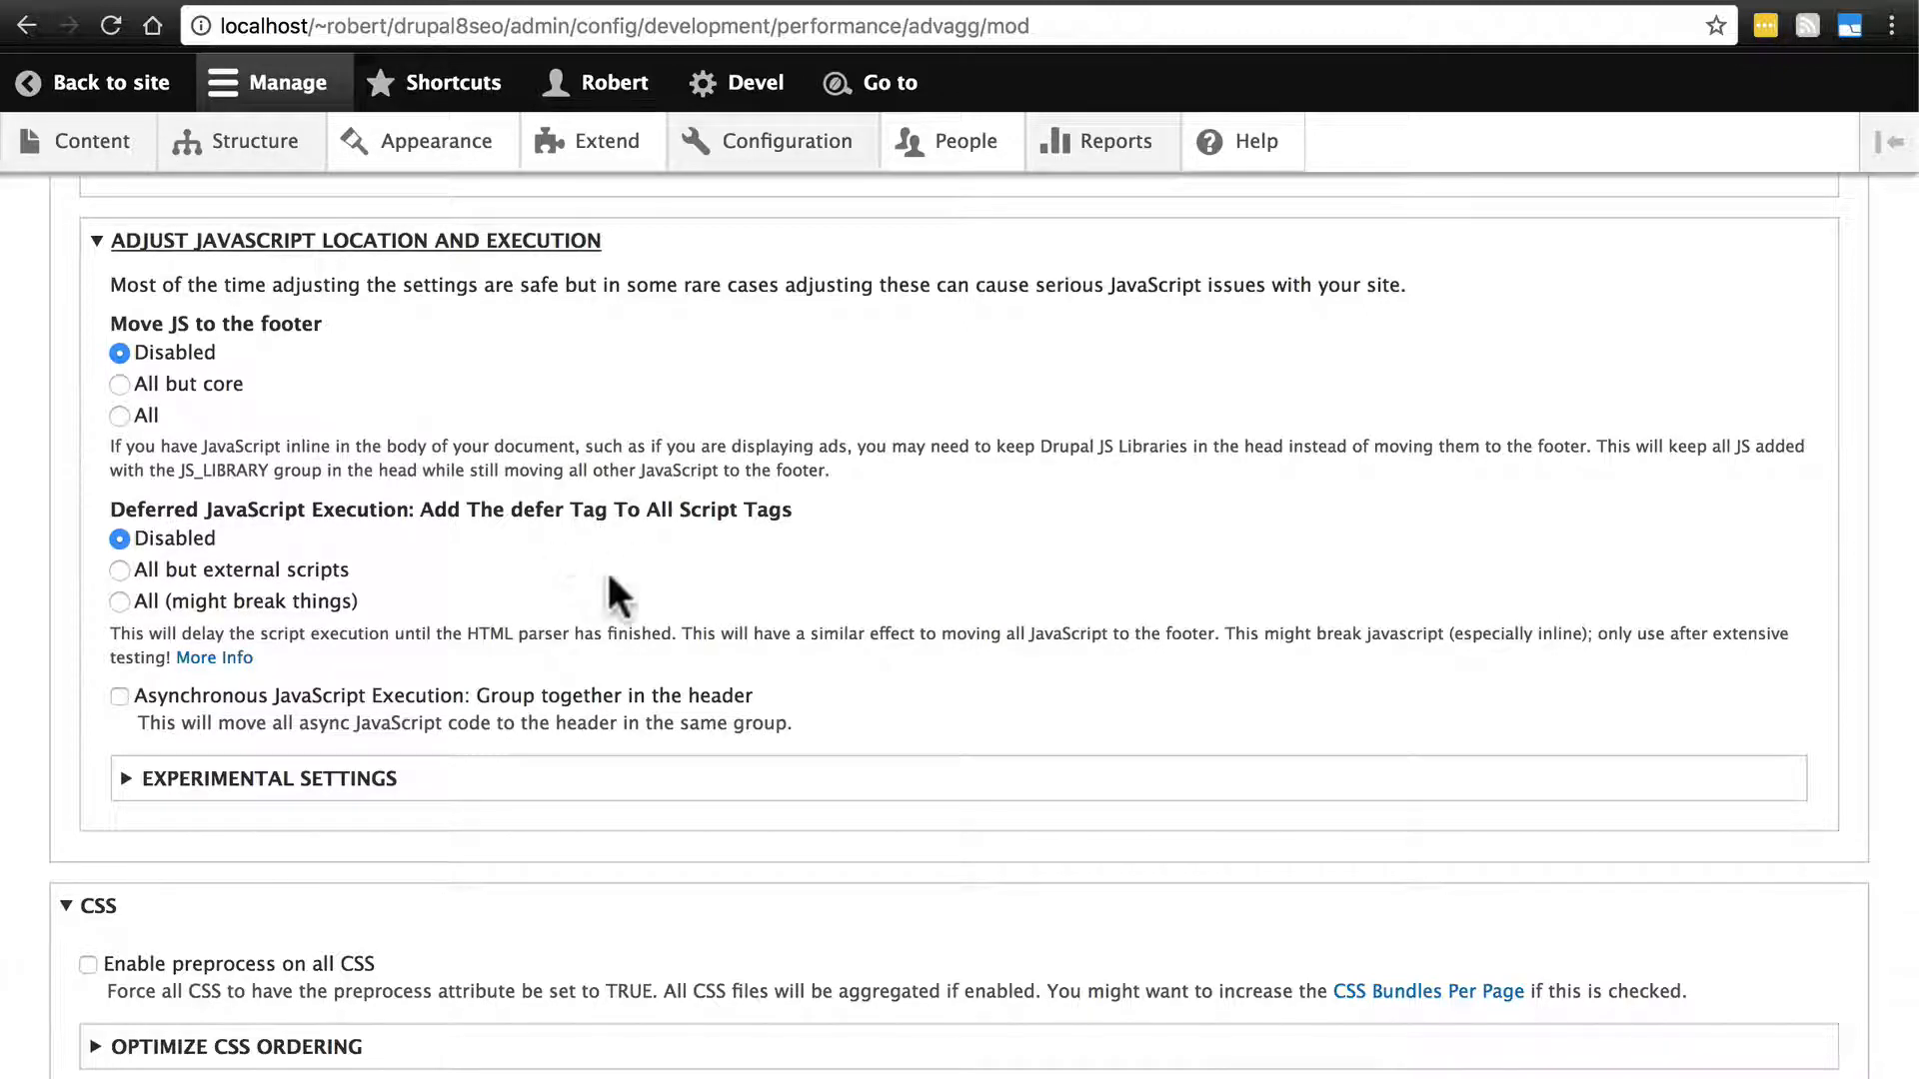
mouse_move(337, 642)
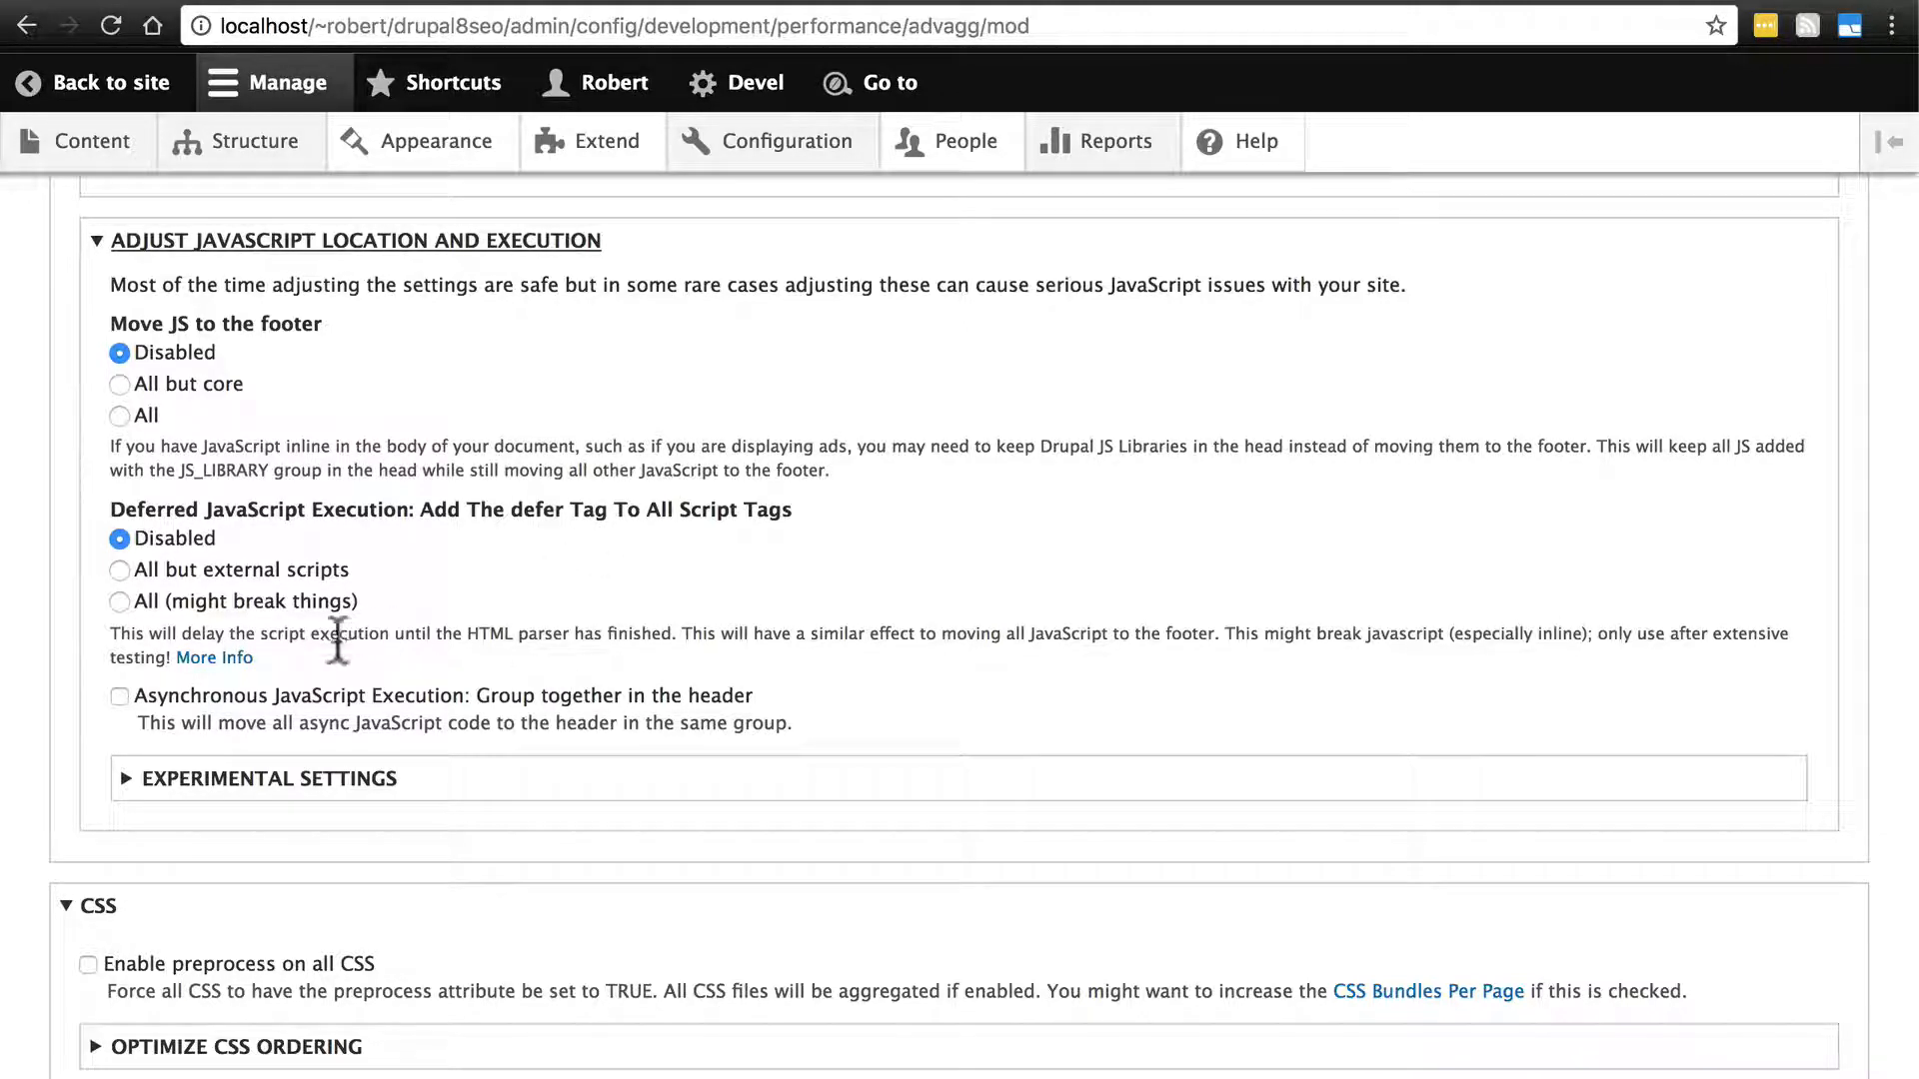
mouse_move(379, 666)
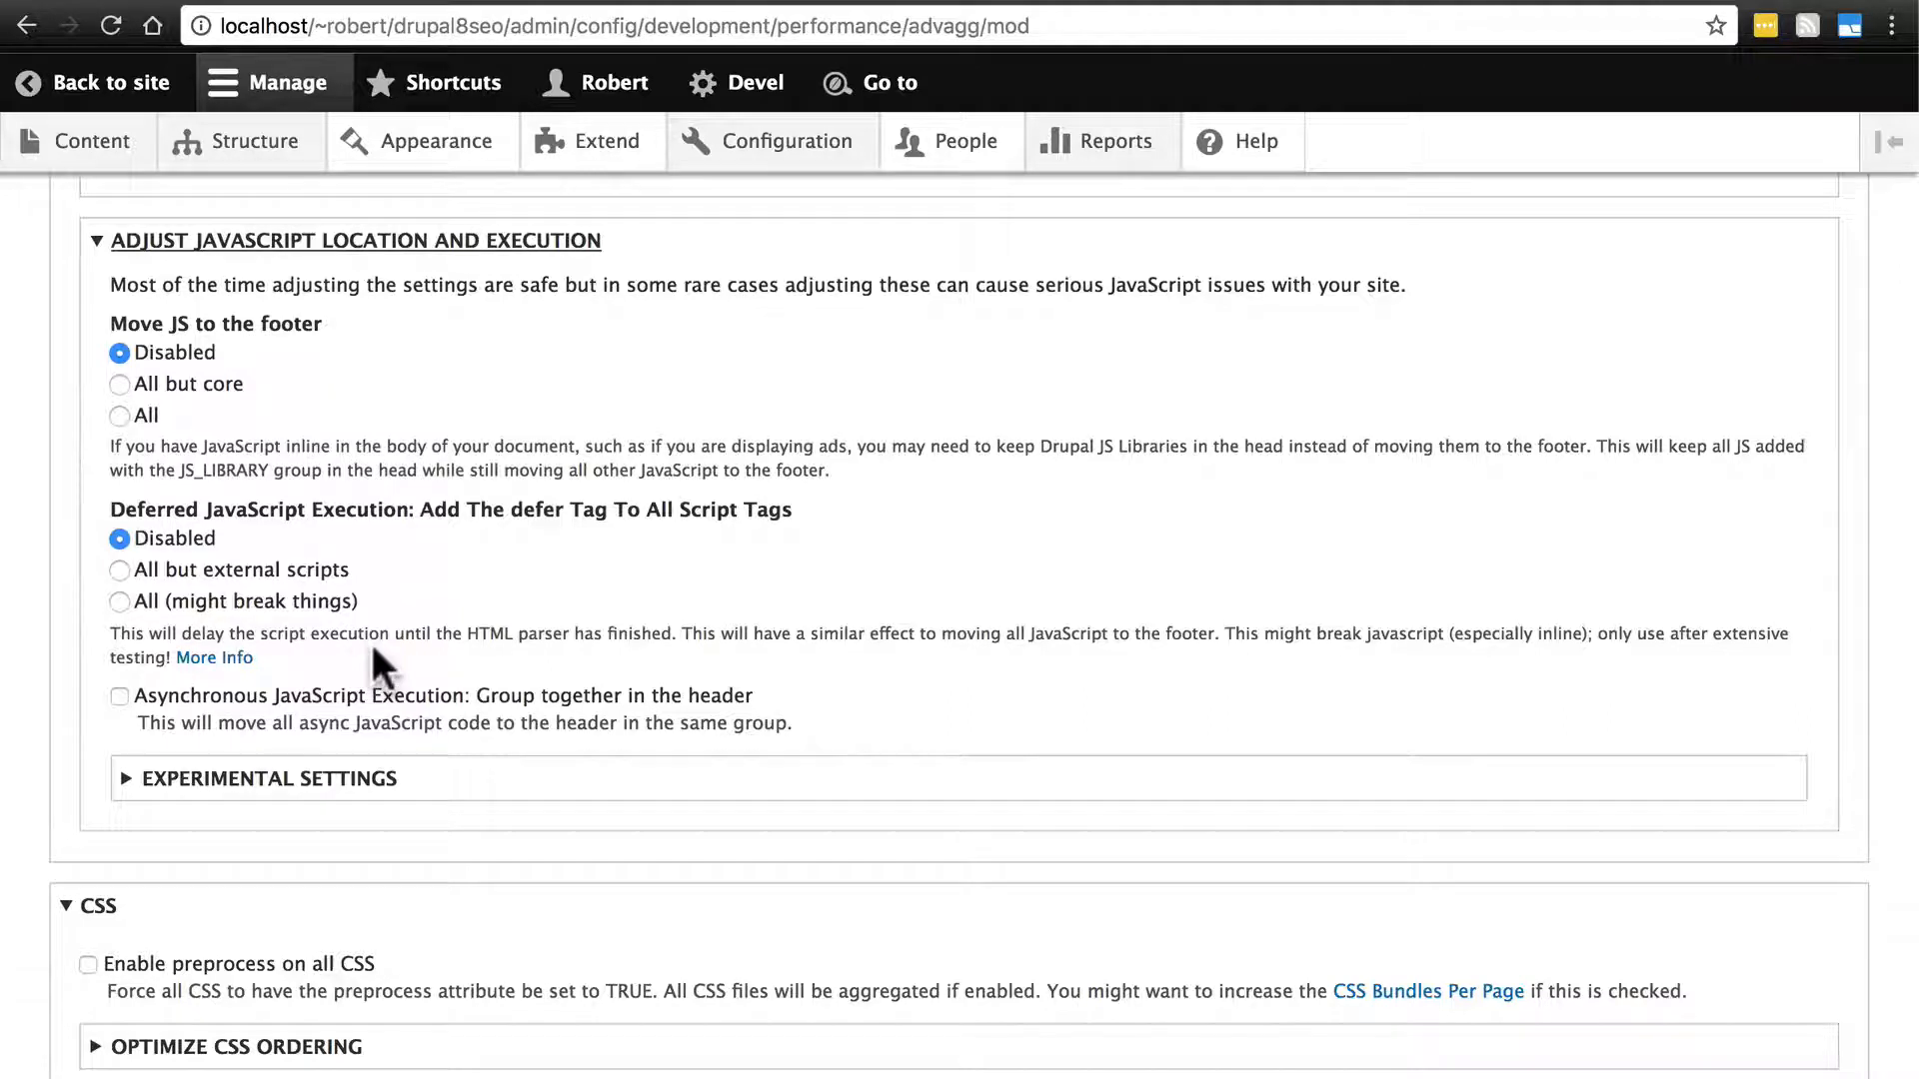
mouse_move(600, 672)
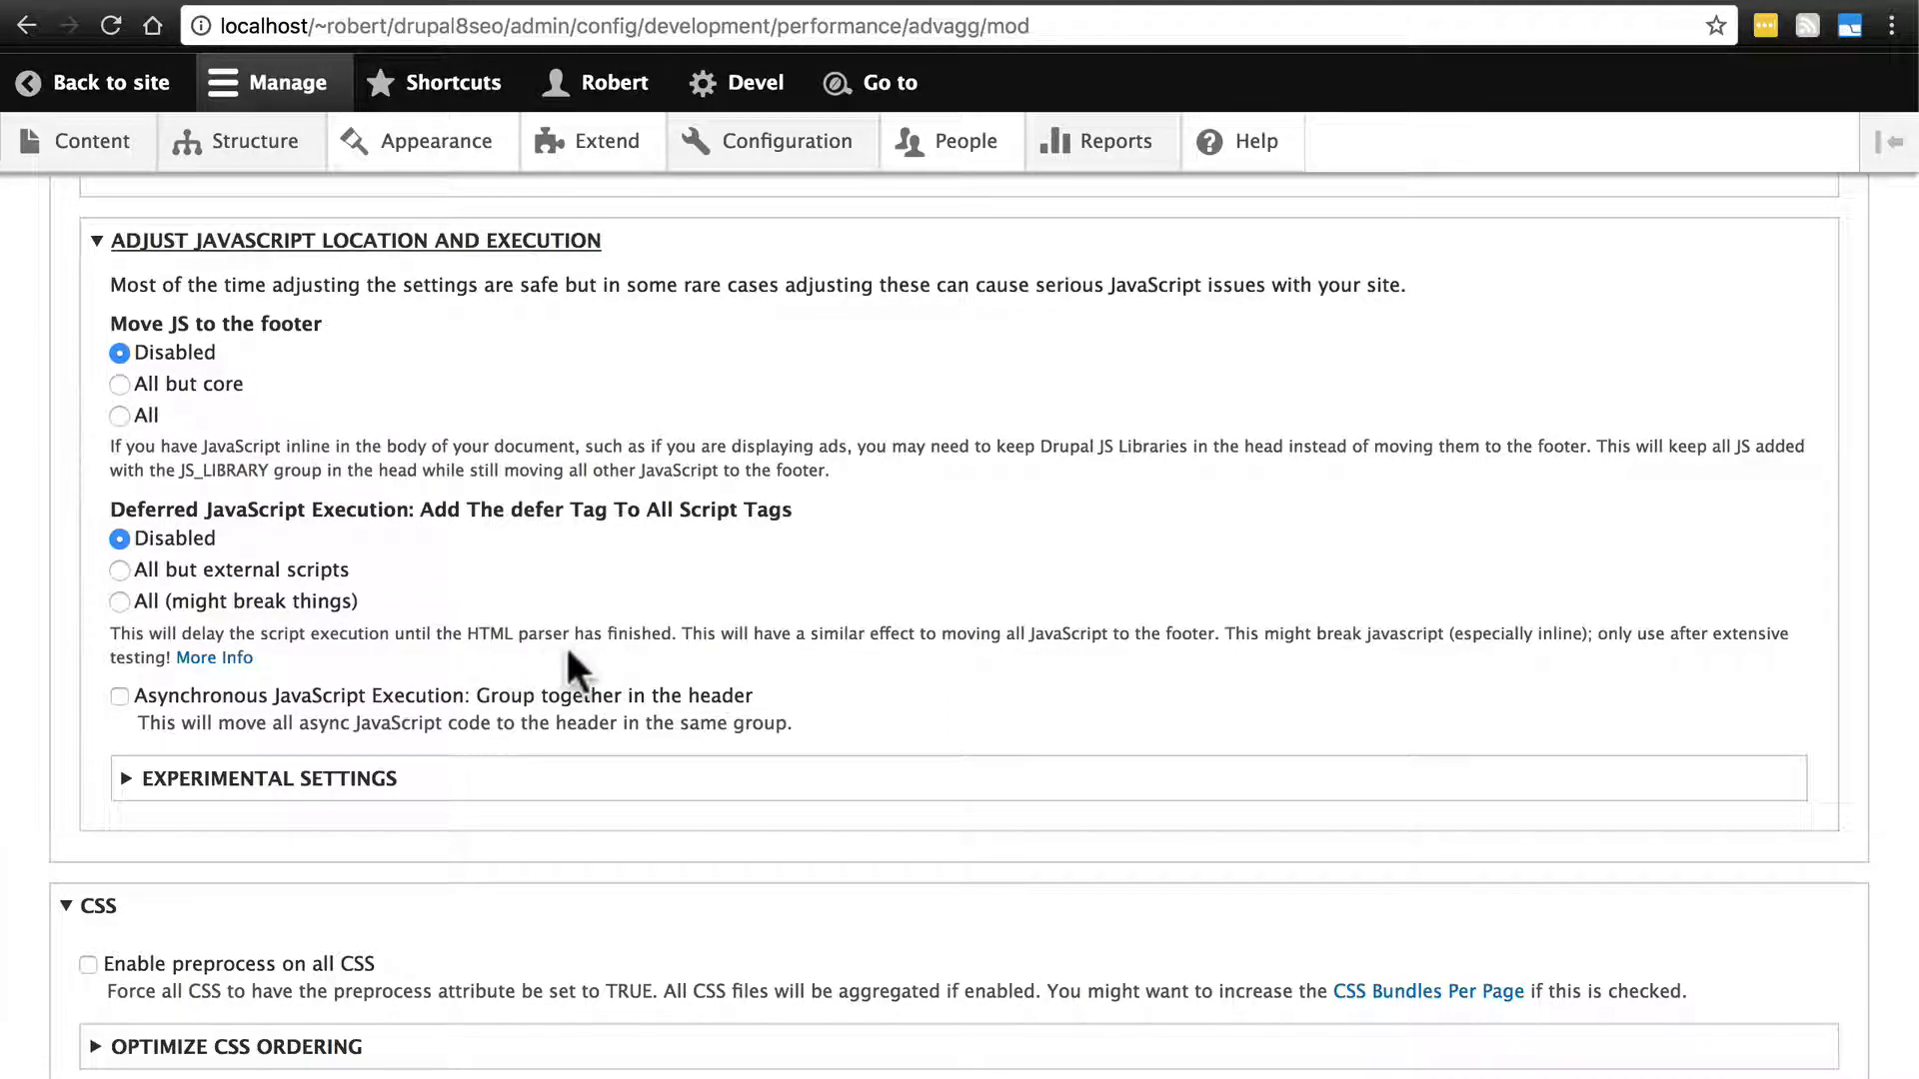
mouse_move(533, 671)
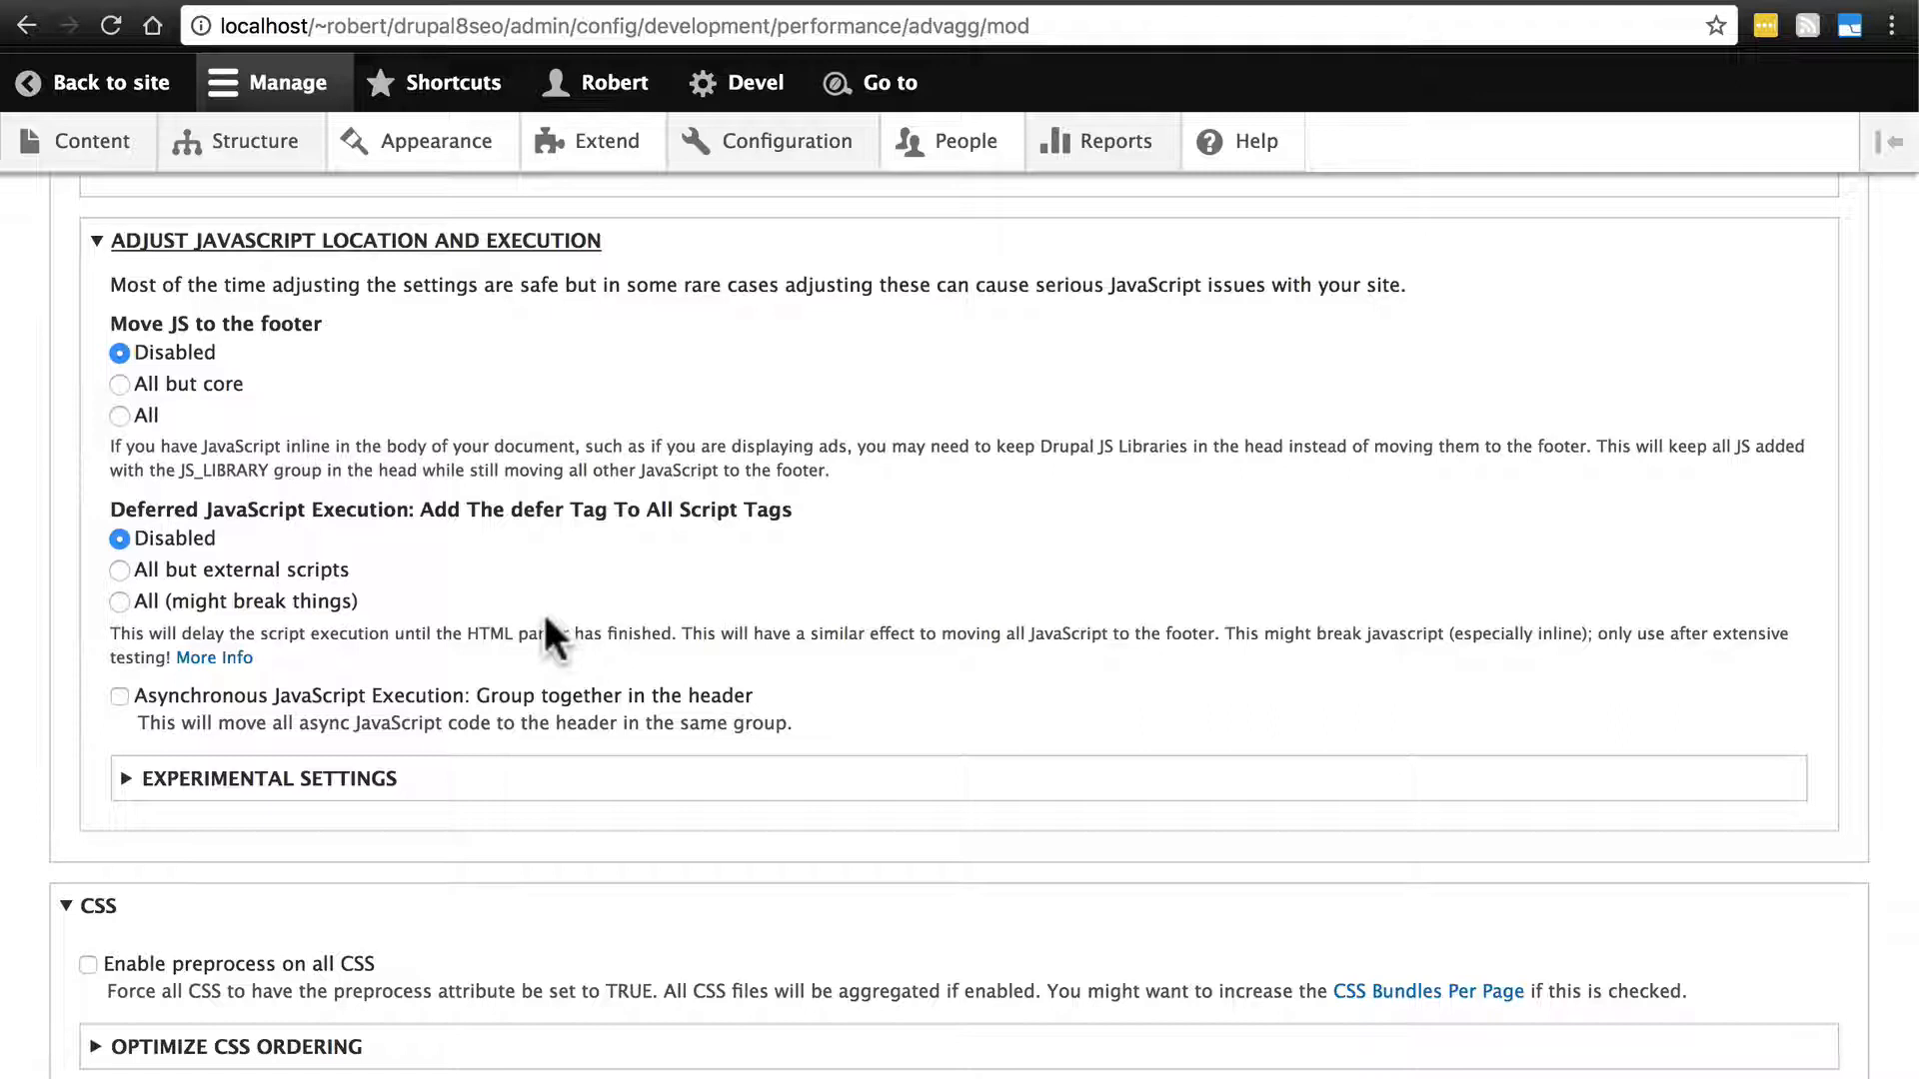
mouse_move(288, 397)
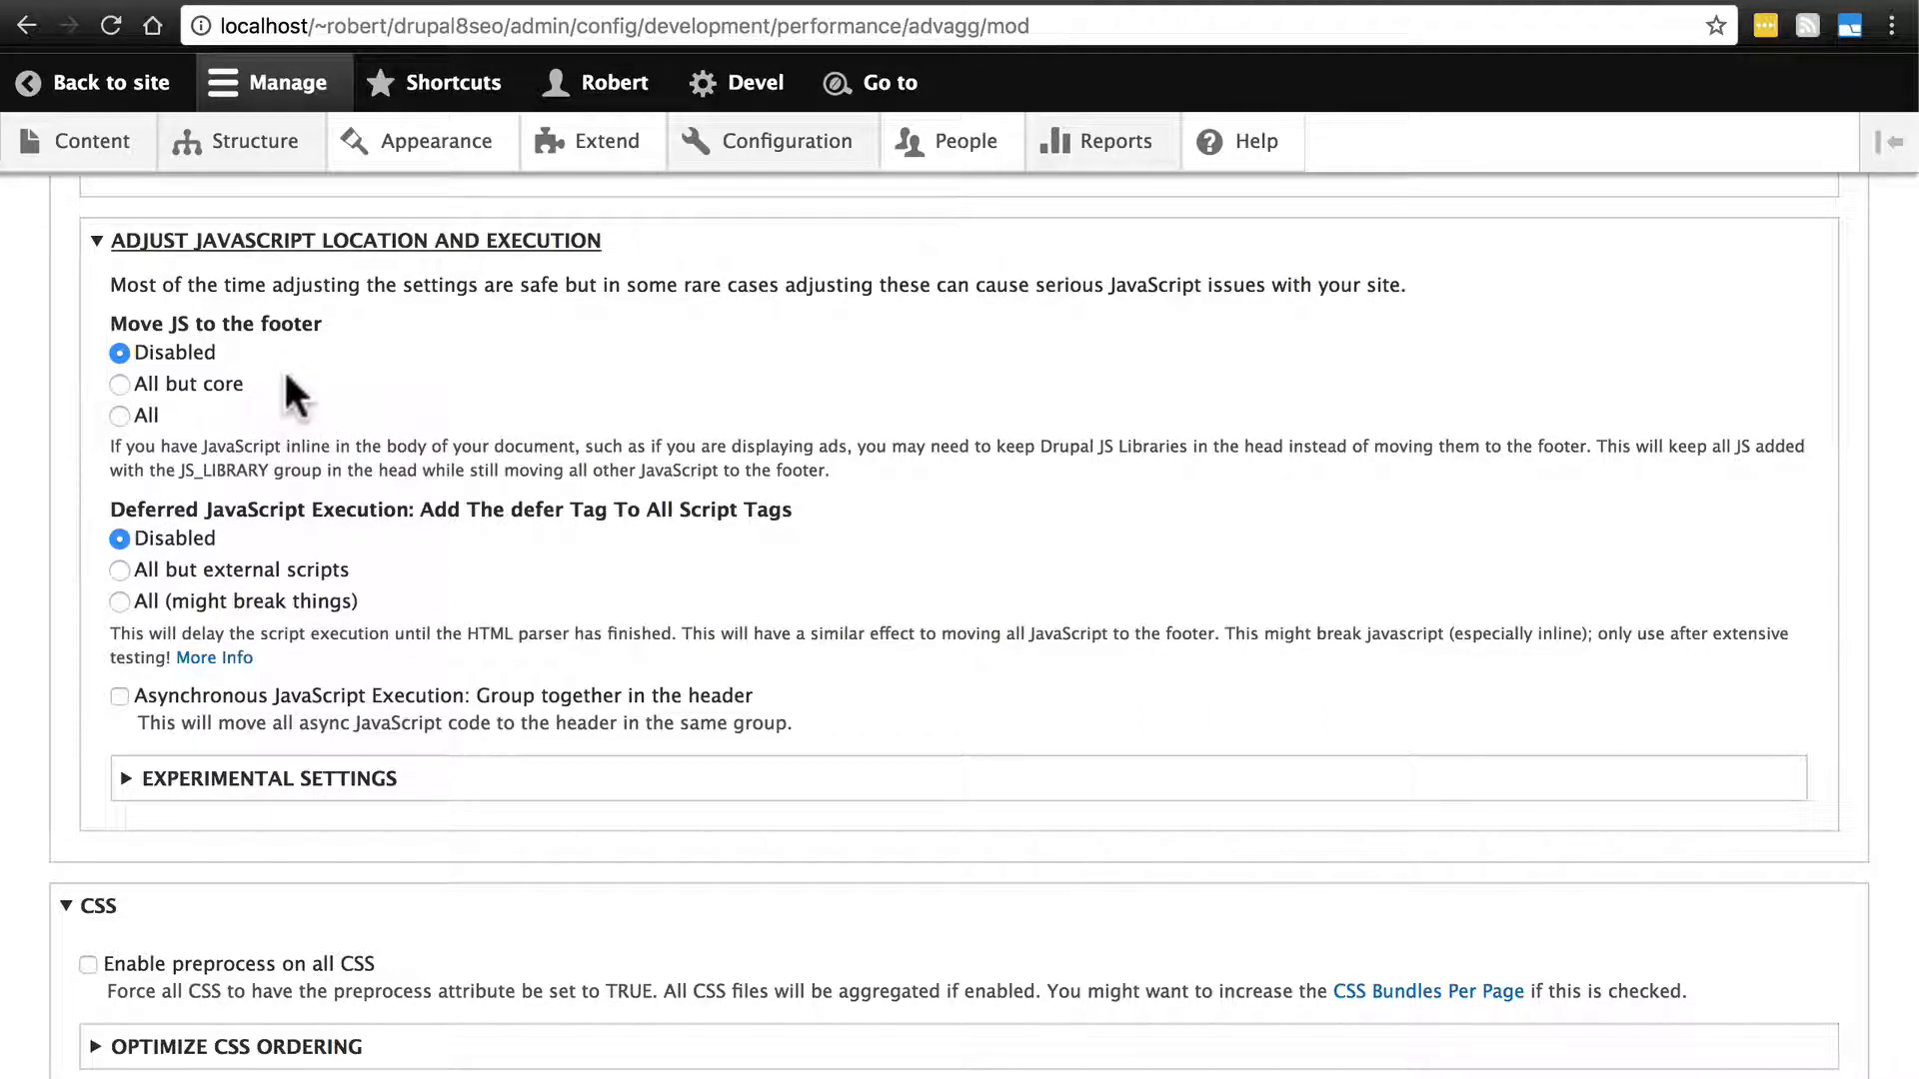
mouse_move(299, 367)
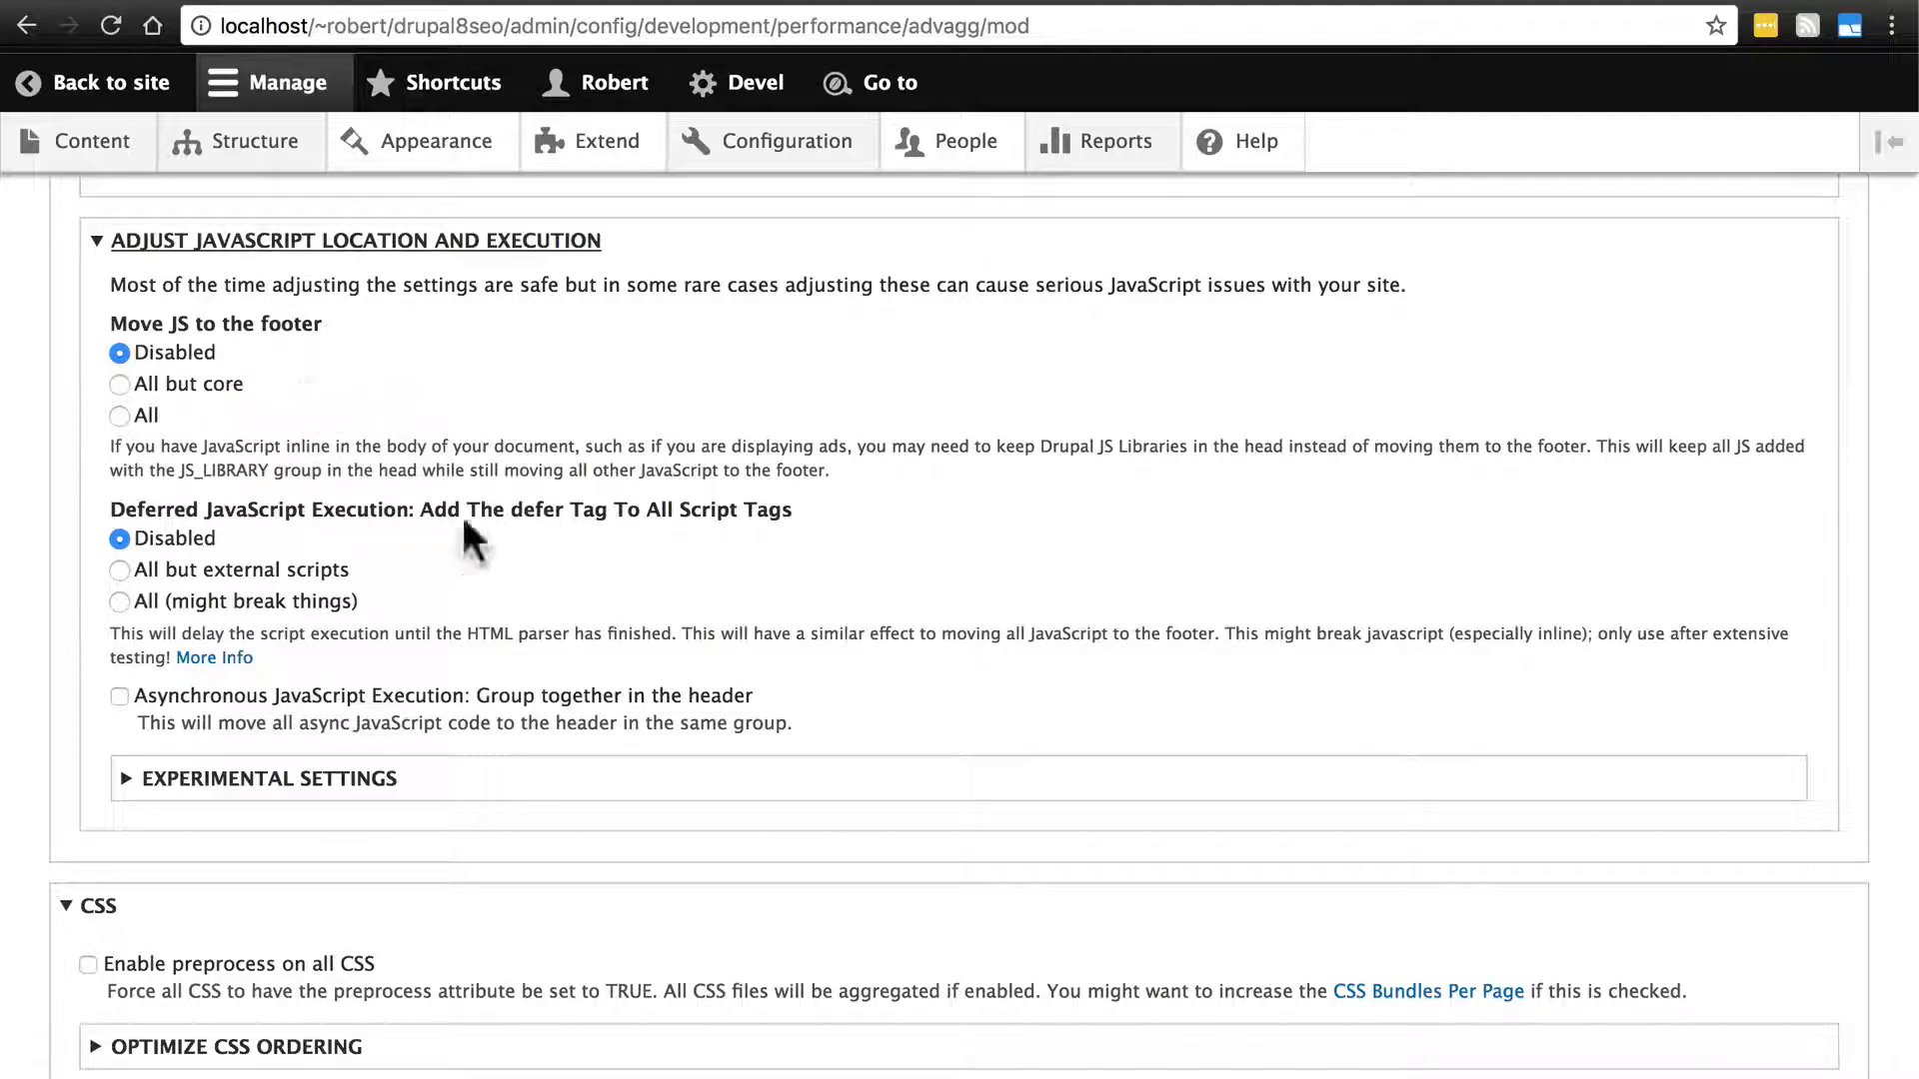
mouse_move(394, 381)
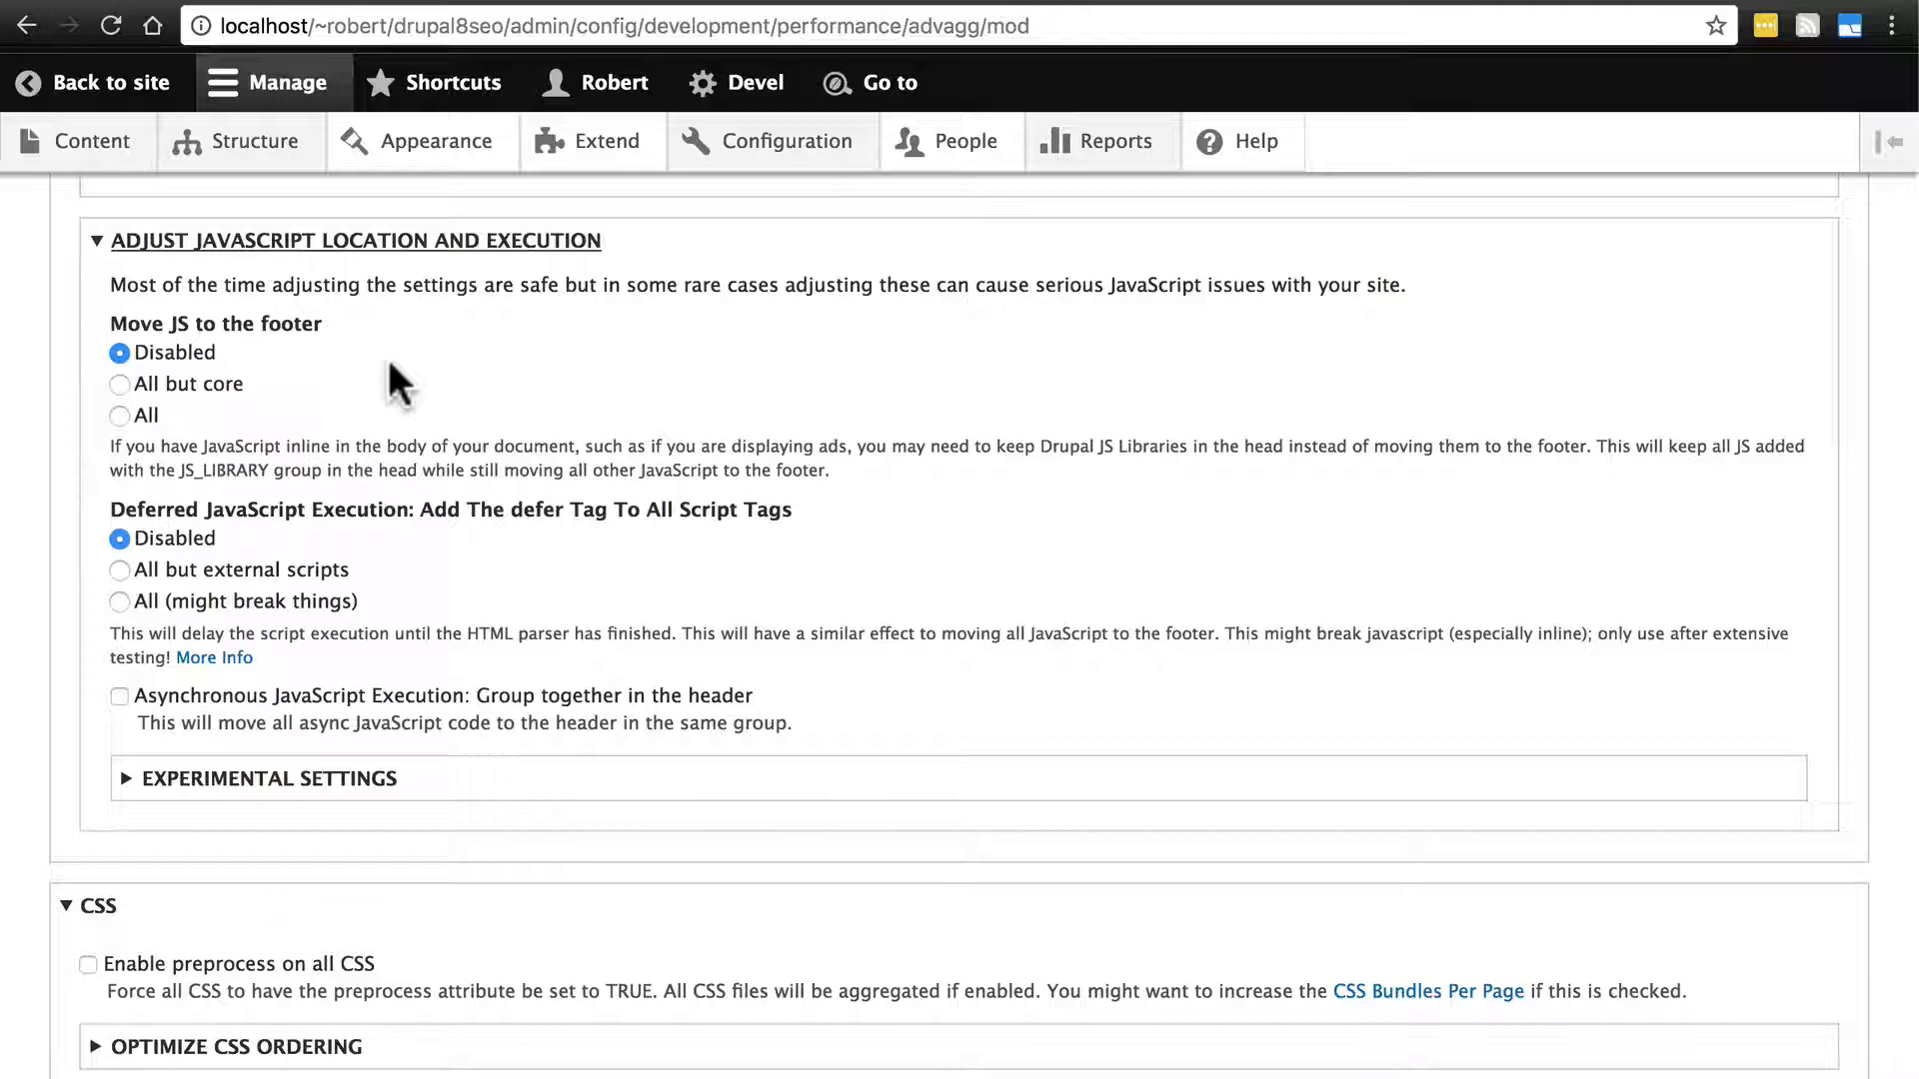
mouse_move(508, 213)
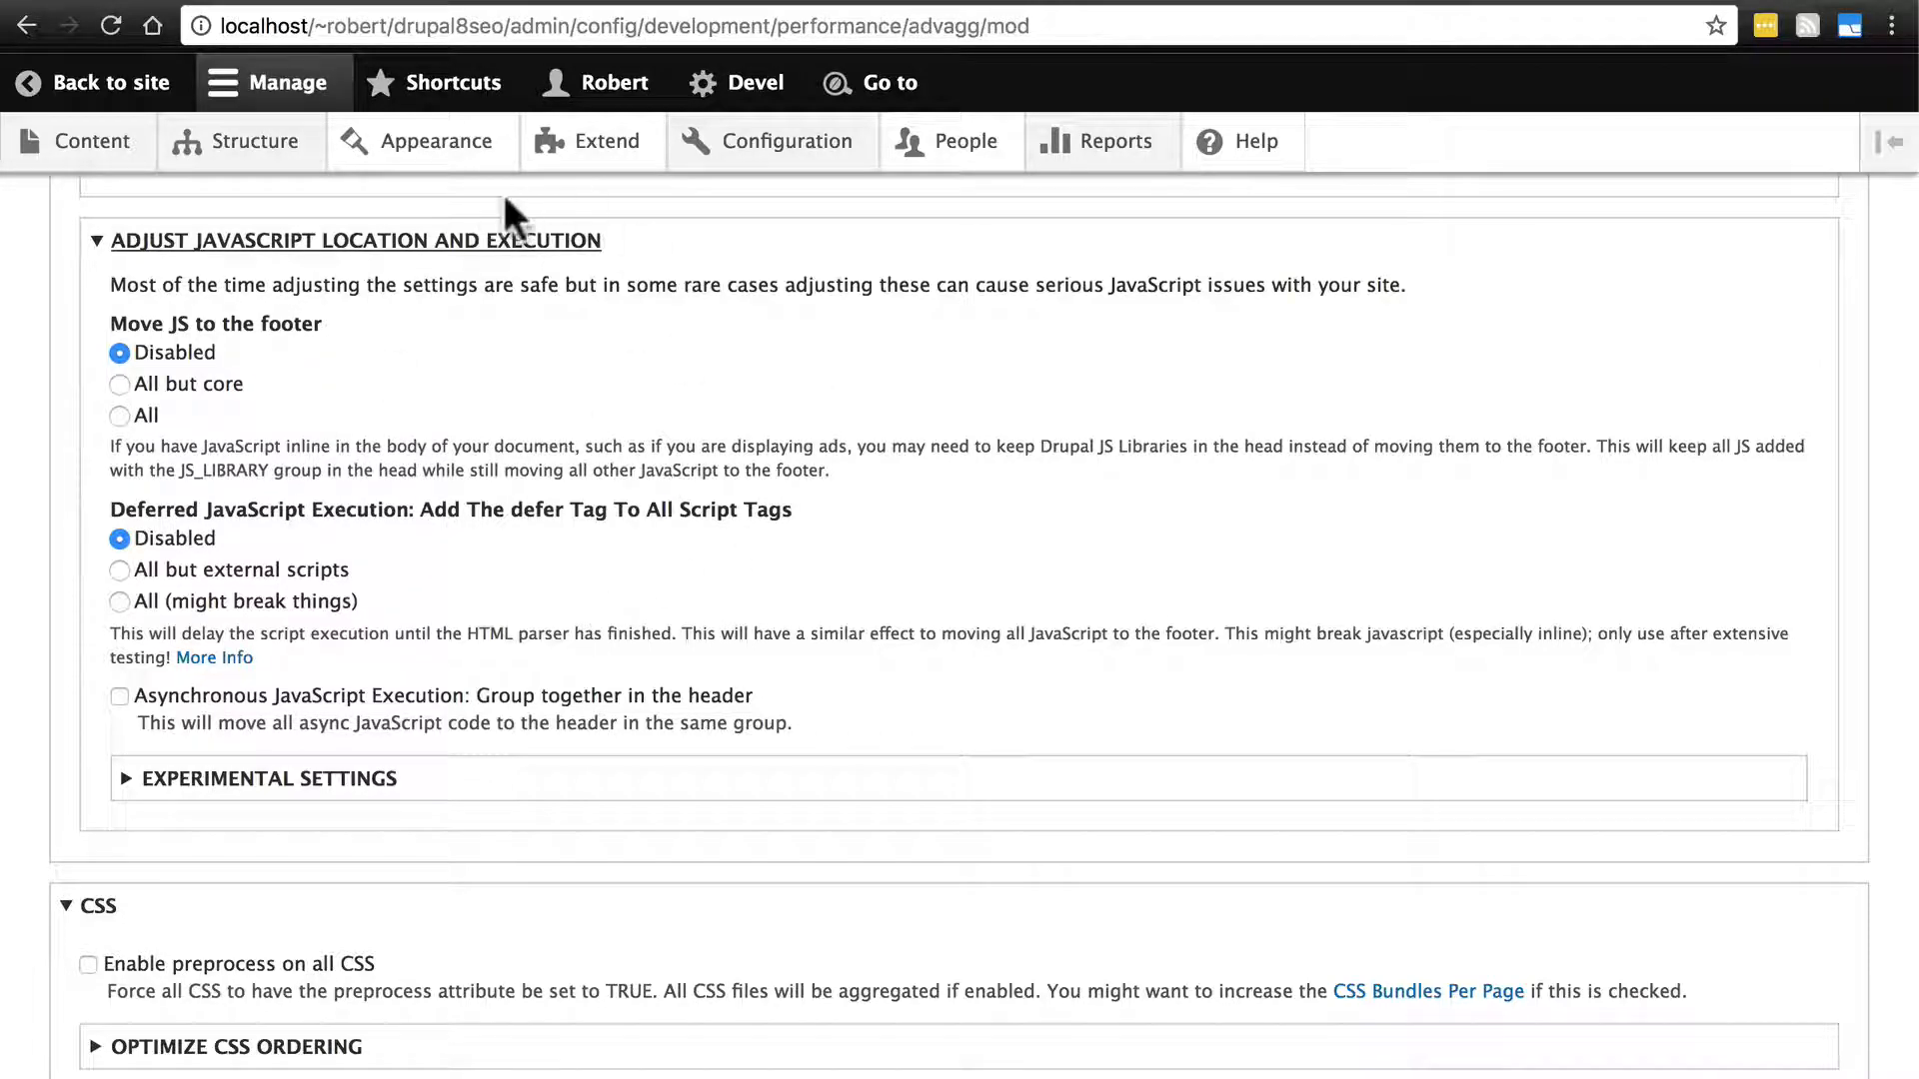
mouse_move(426, 361)
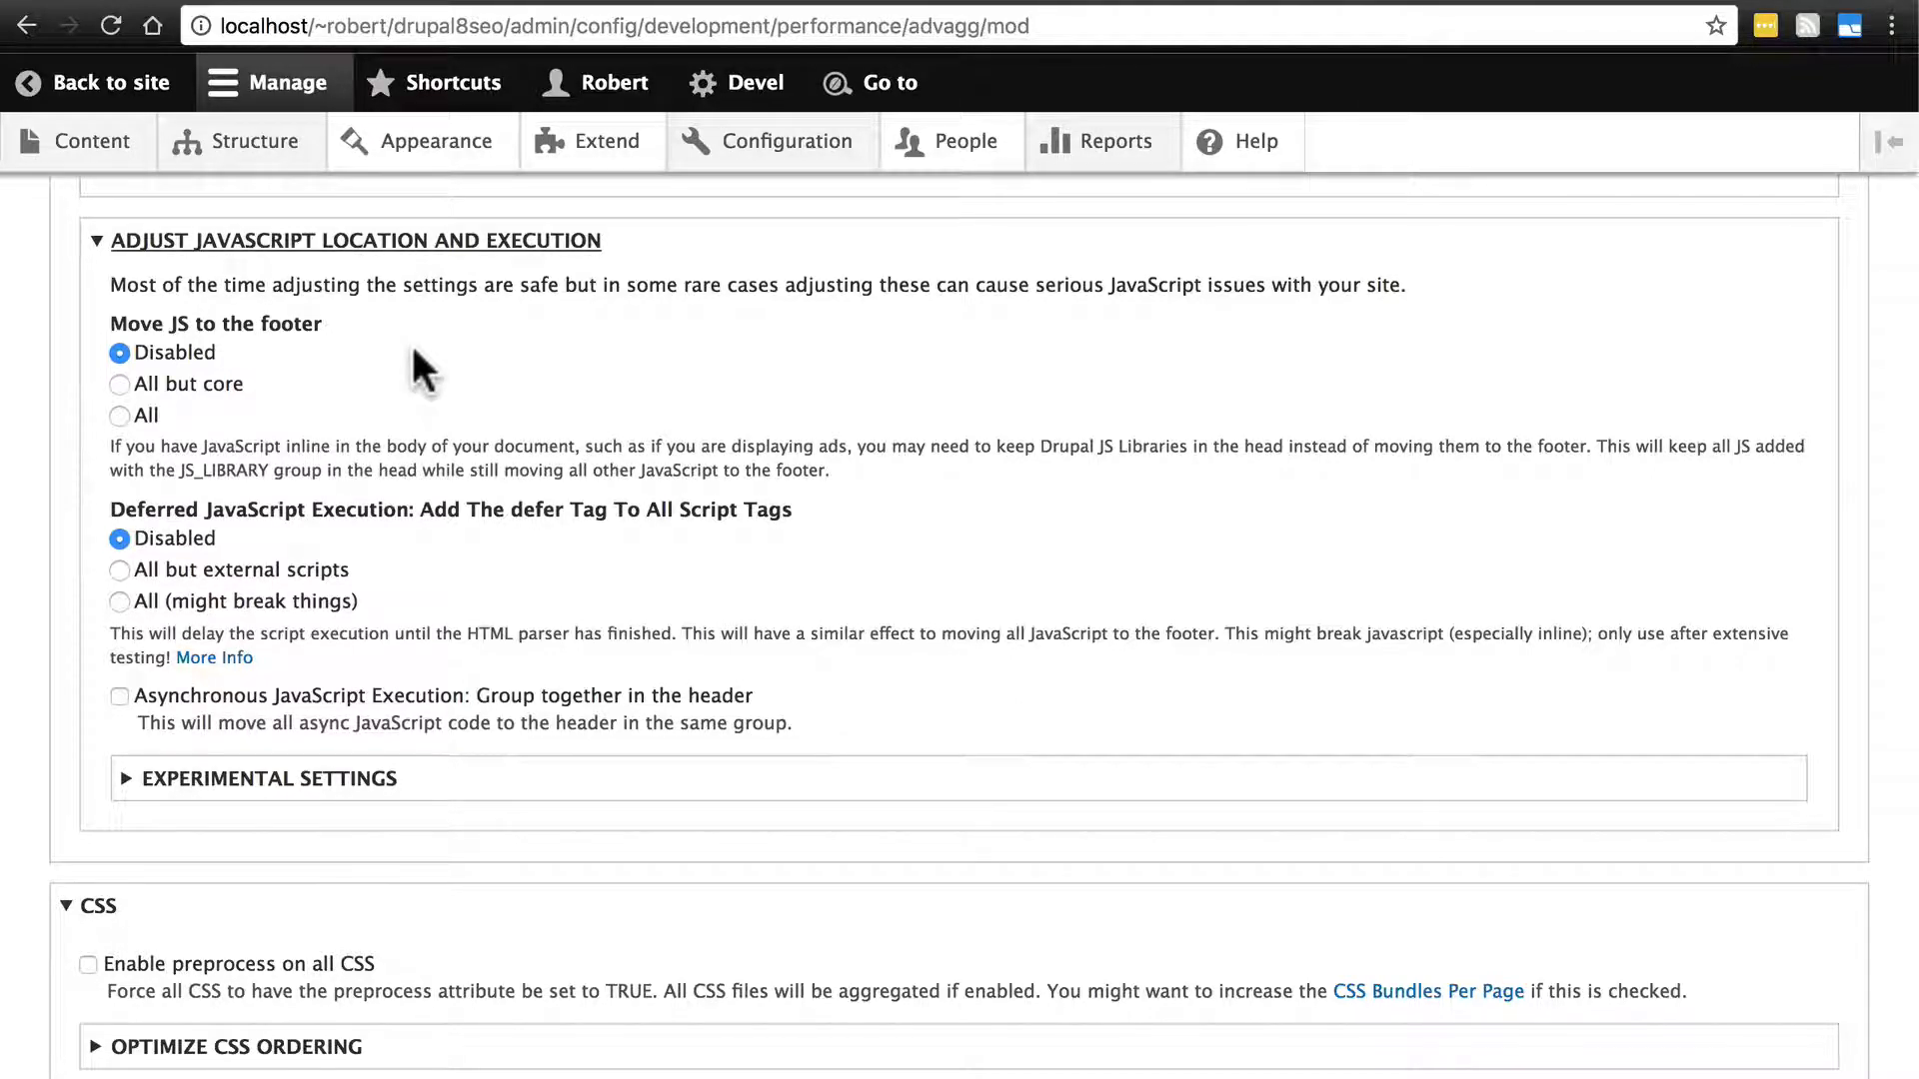
- Set Move JS to the footer to 'All but core' and save the configuration
click(120, 383)
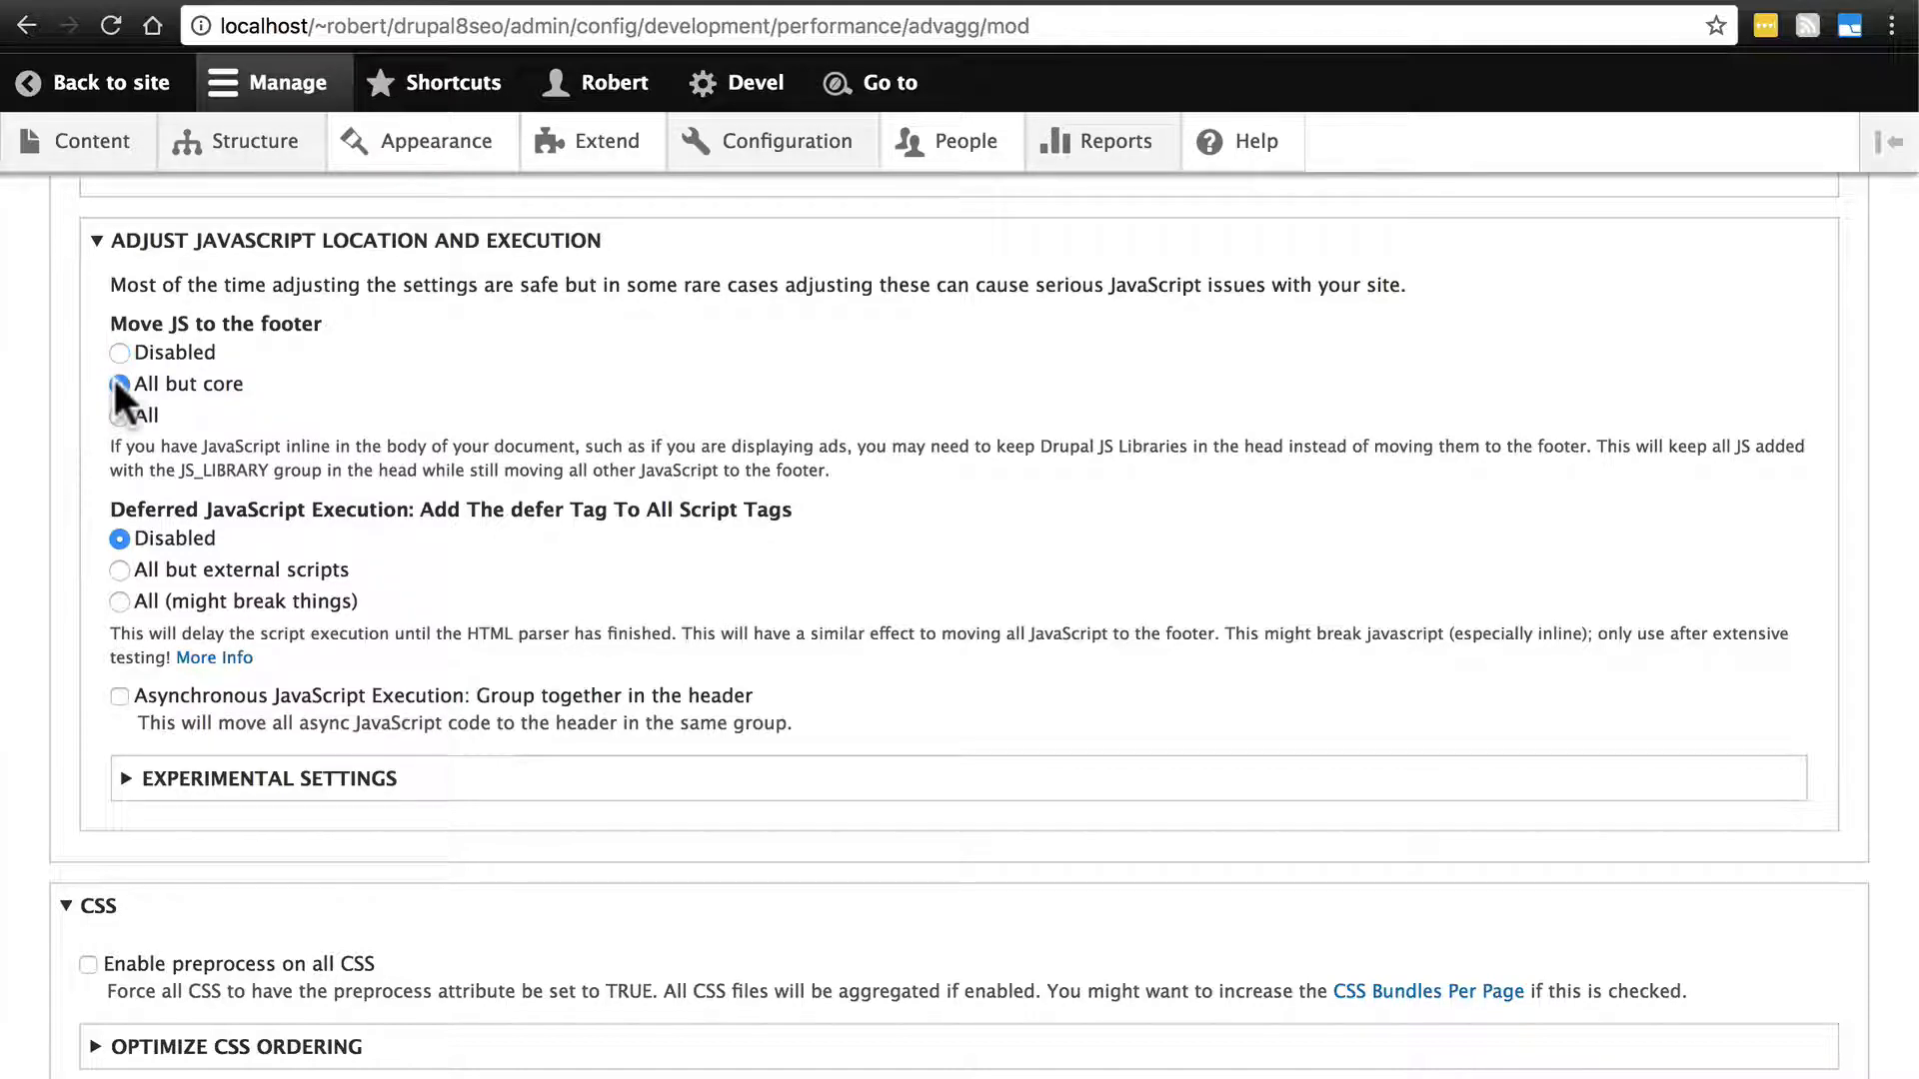
click(120, 383)
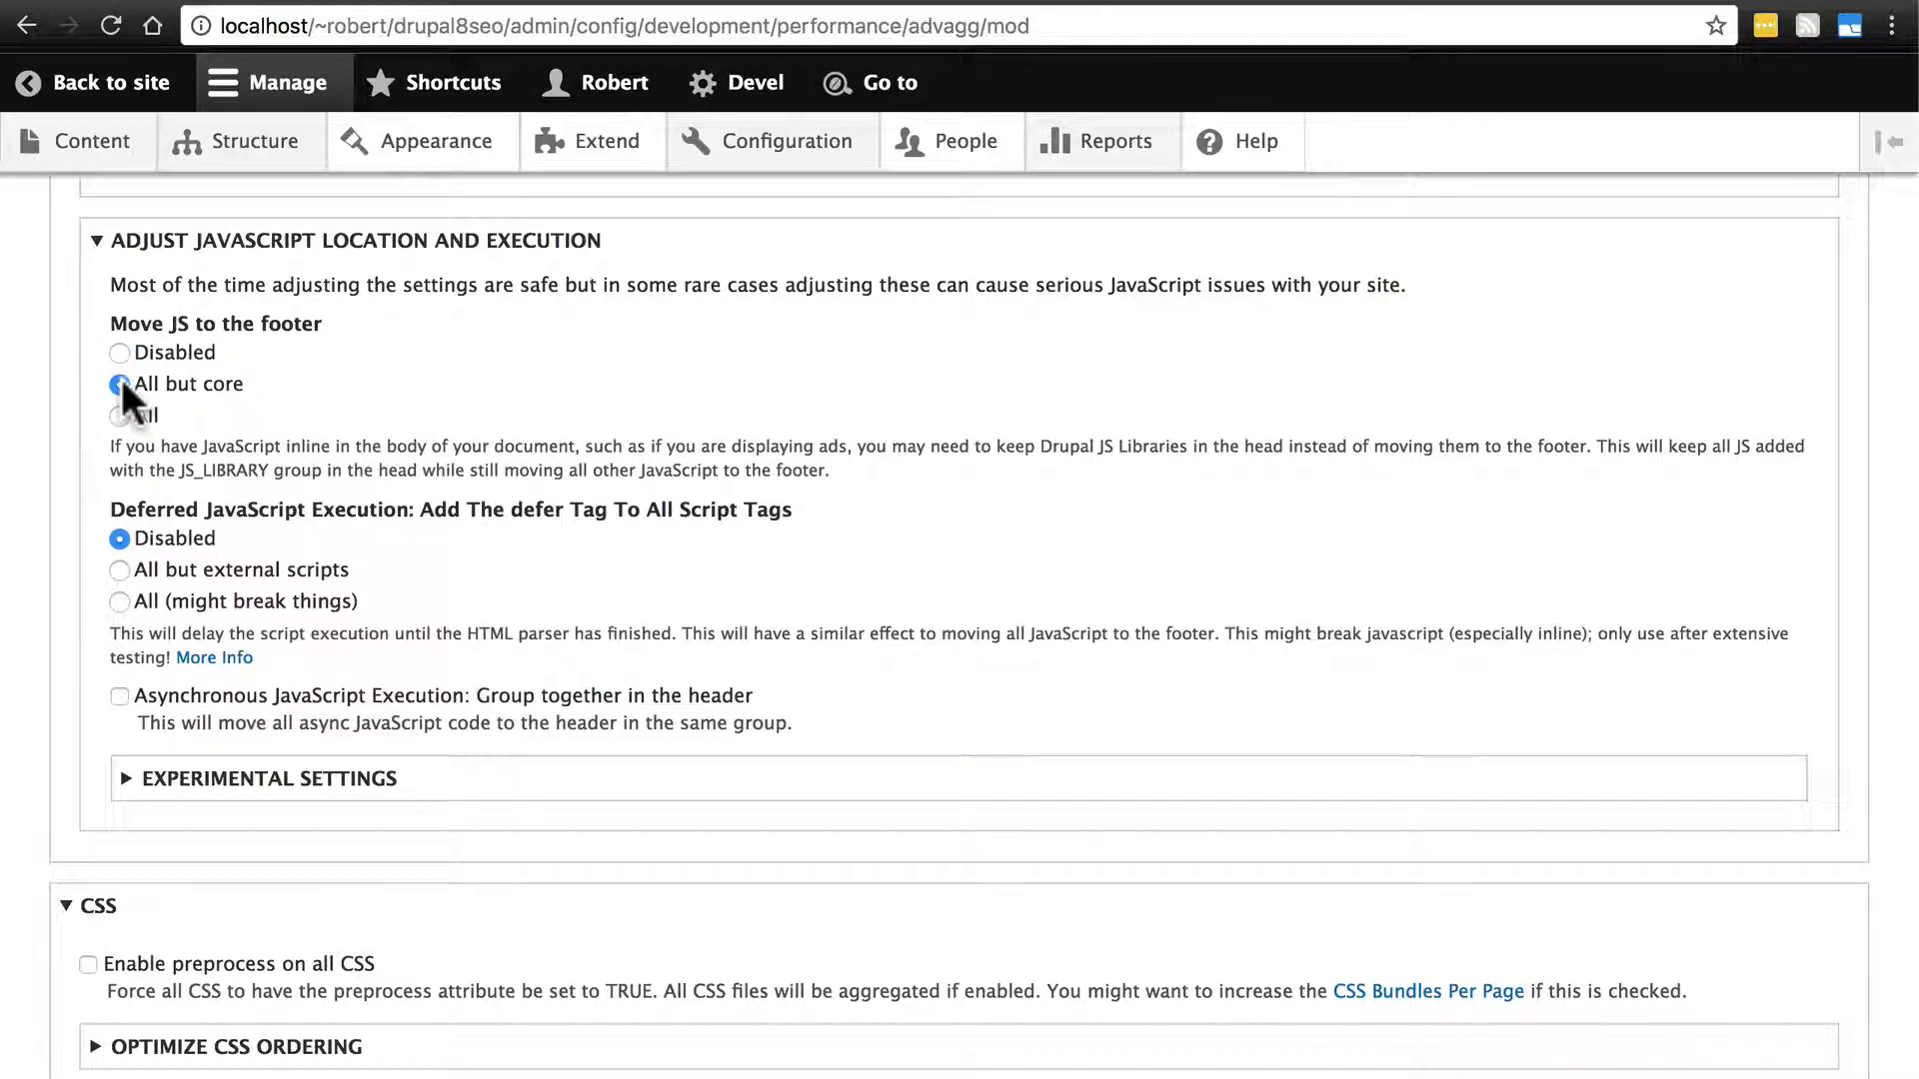
click(120, 384)
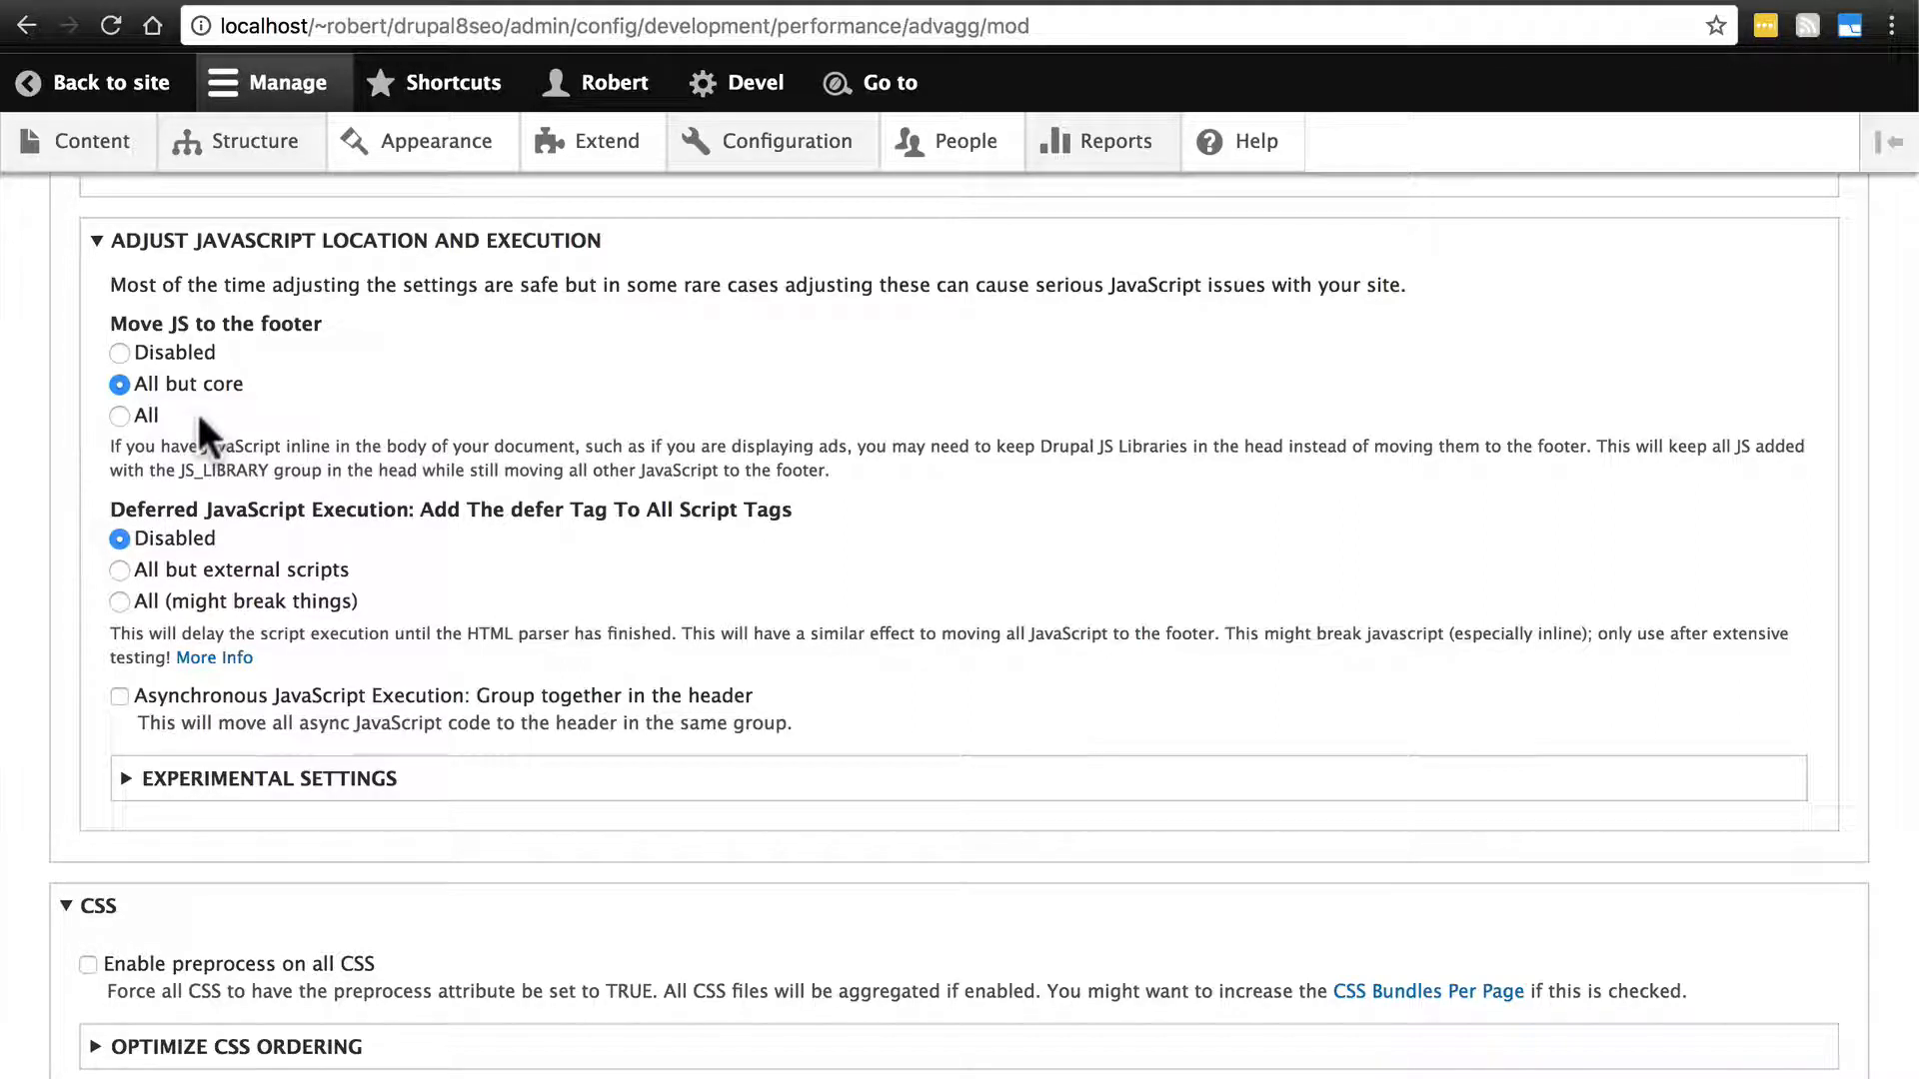
mouse_move(519, 404)
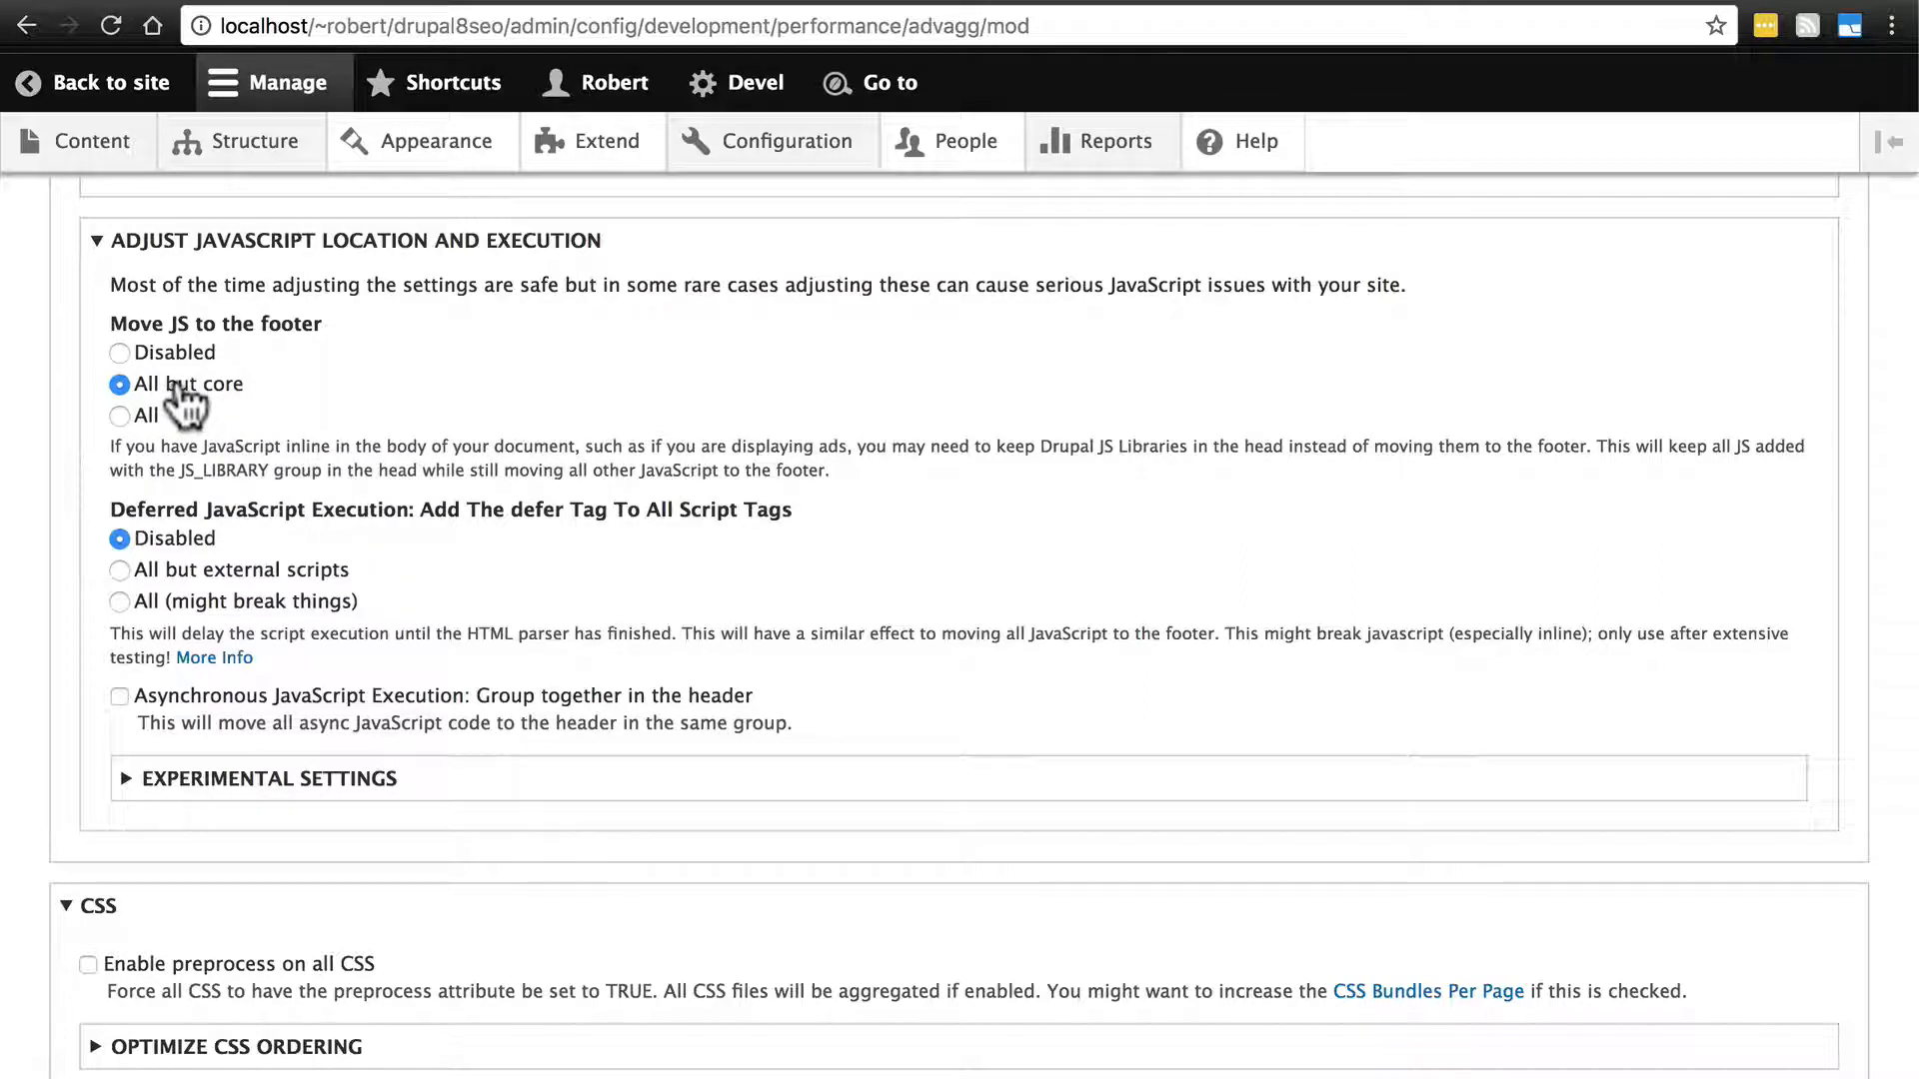
mouse_move(282, 416)
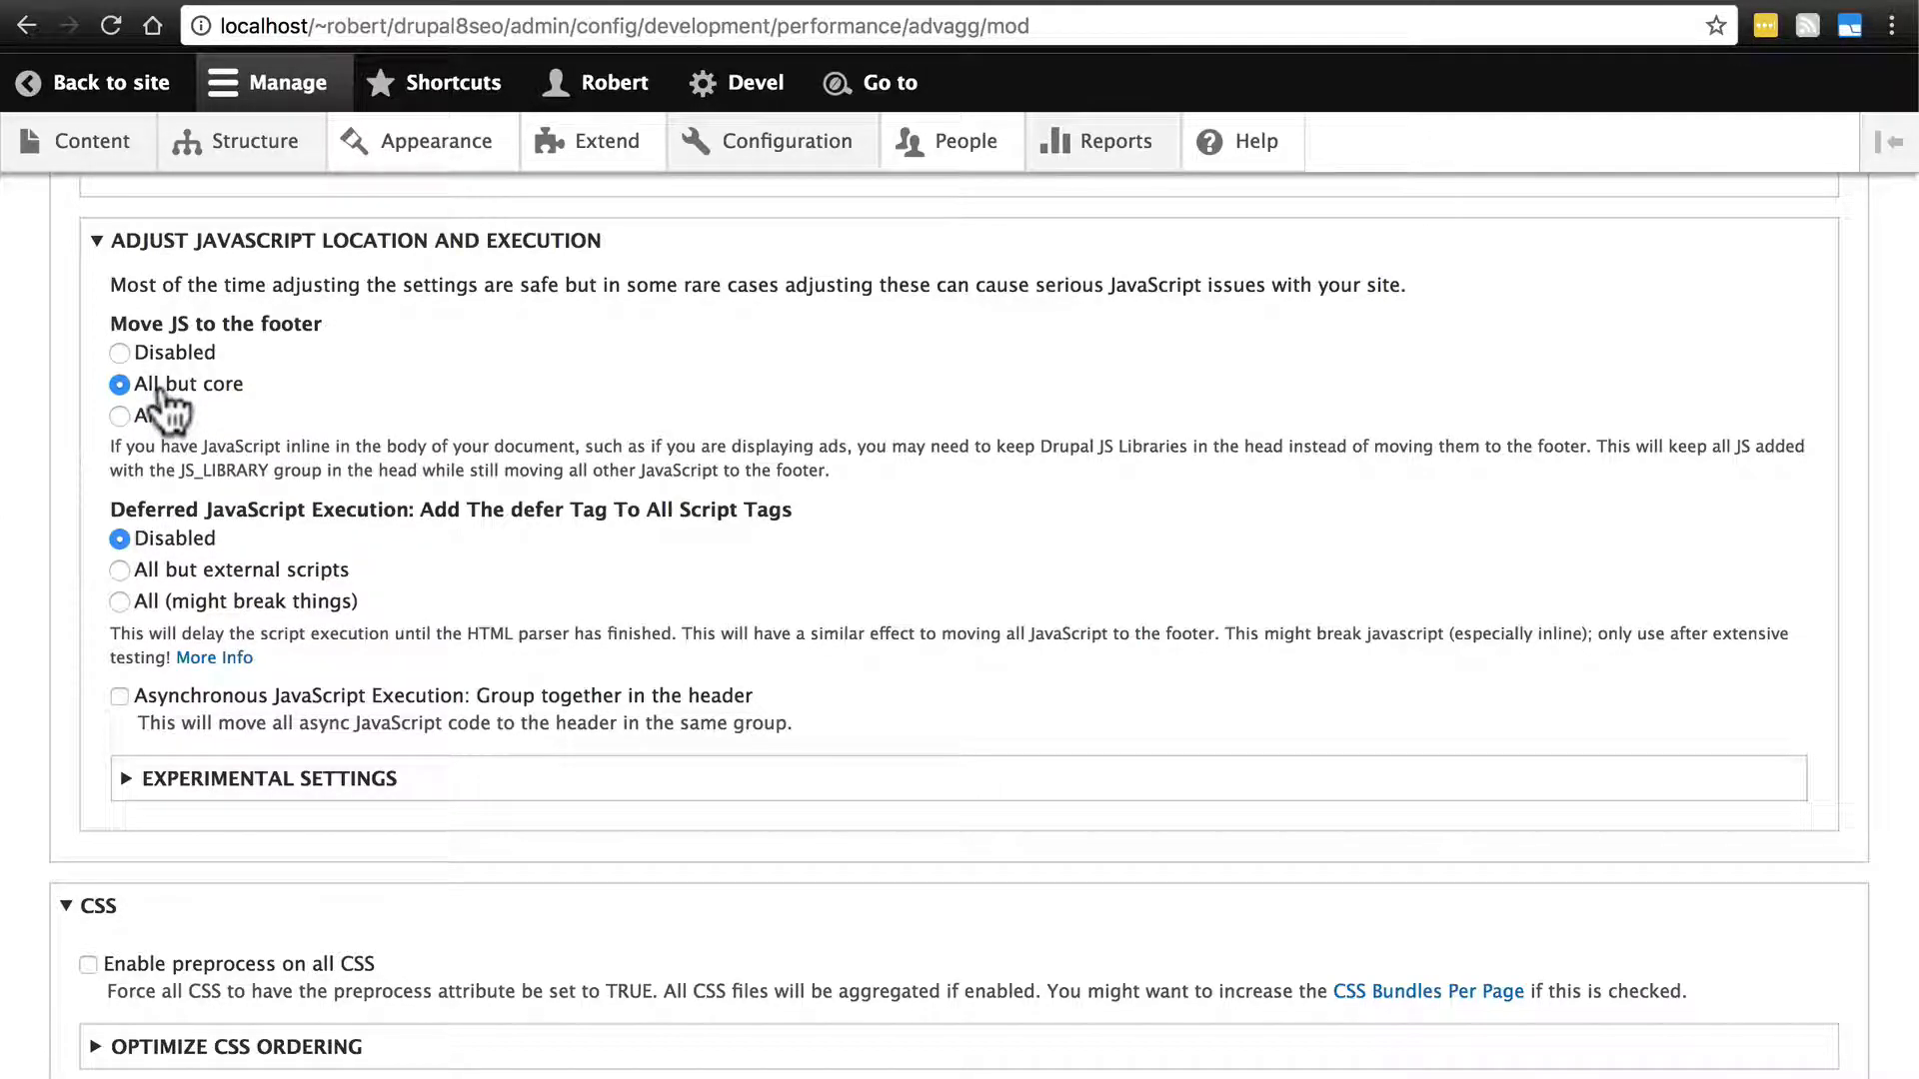
scroll(down, 3)
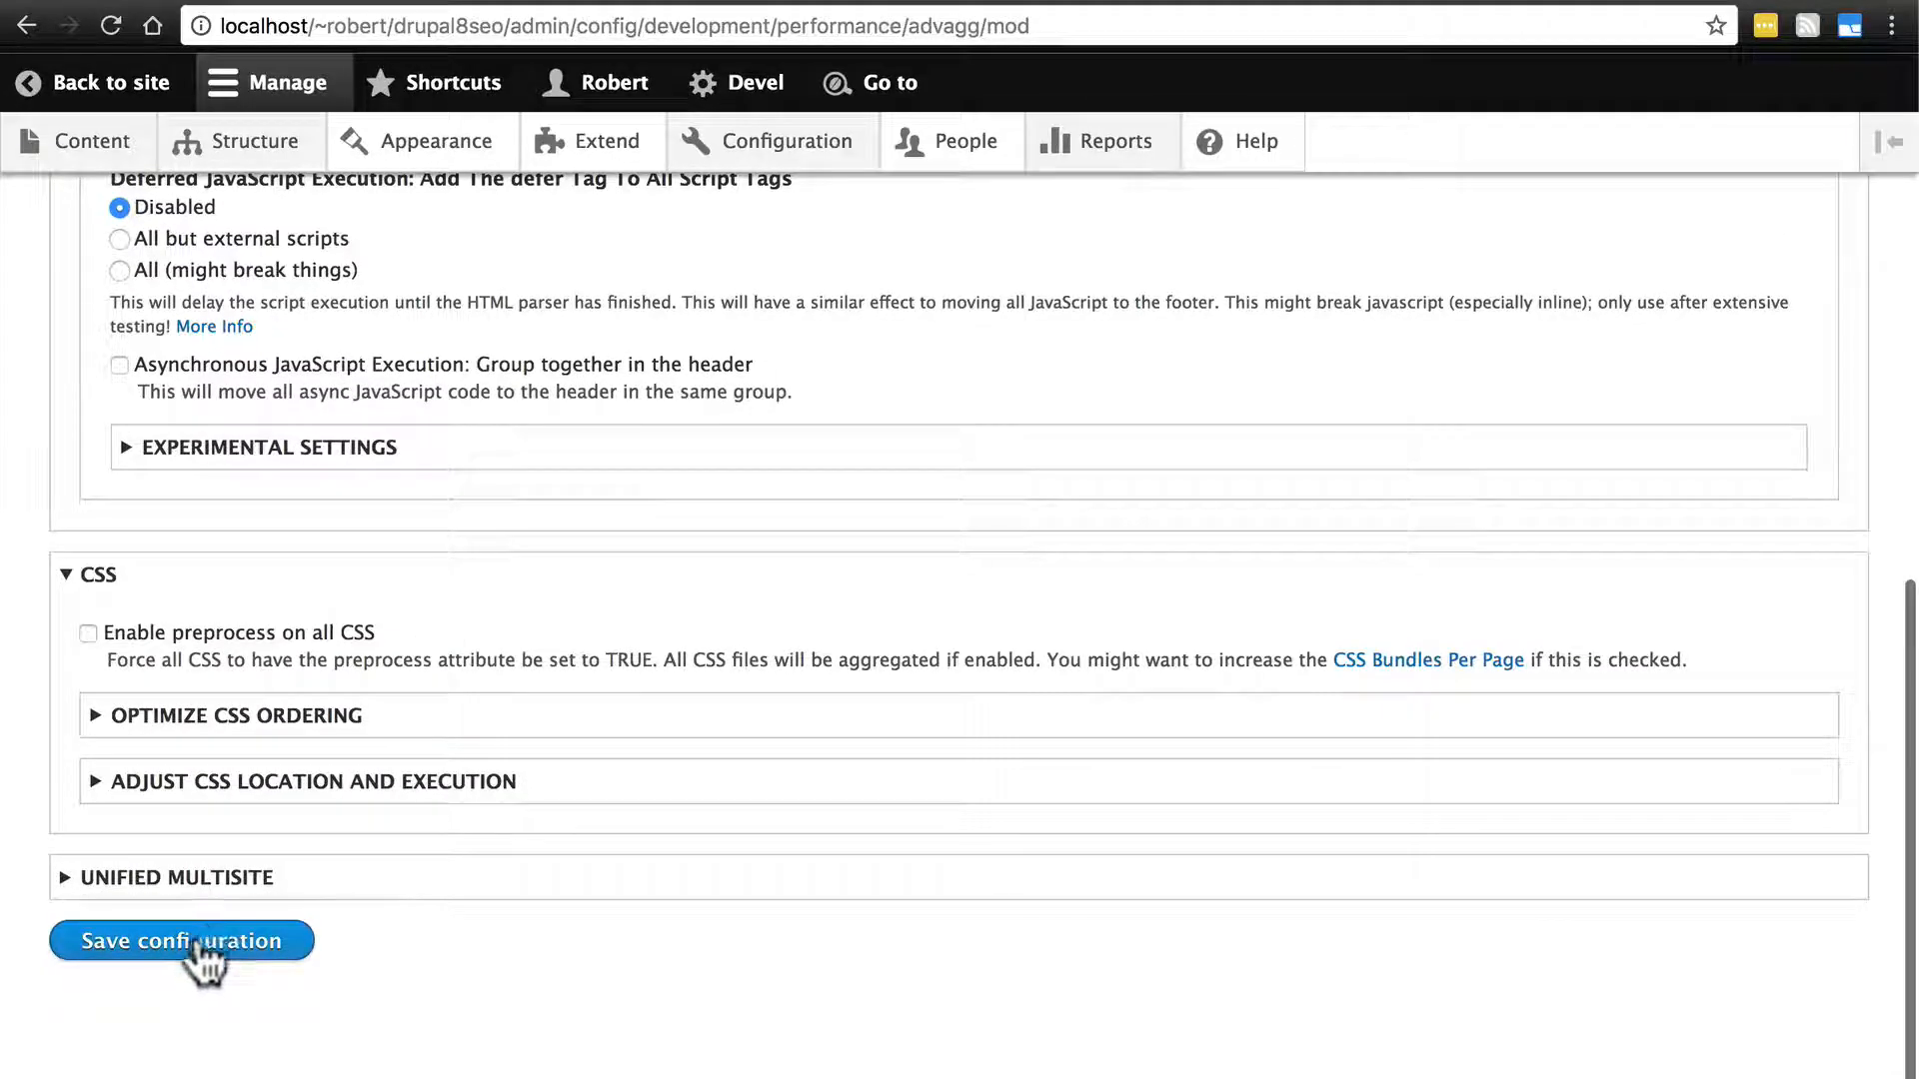
click(180, 939)
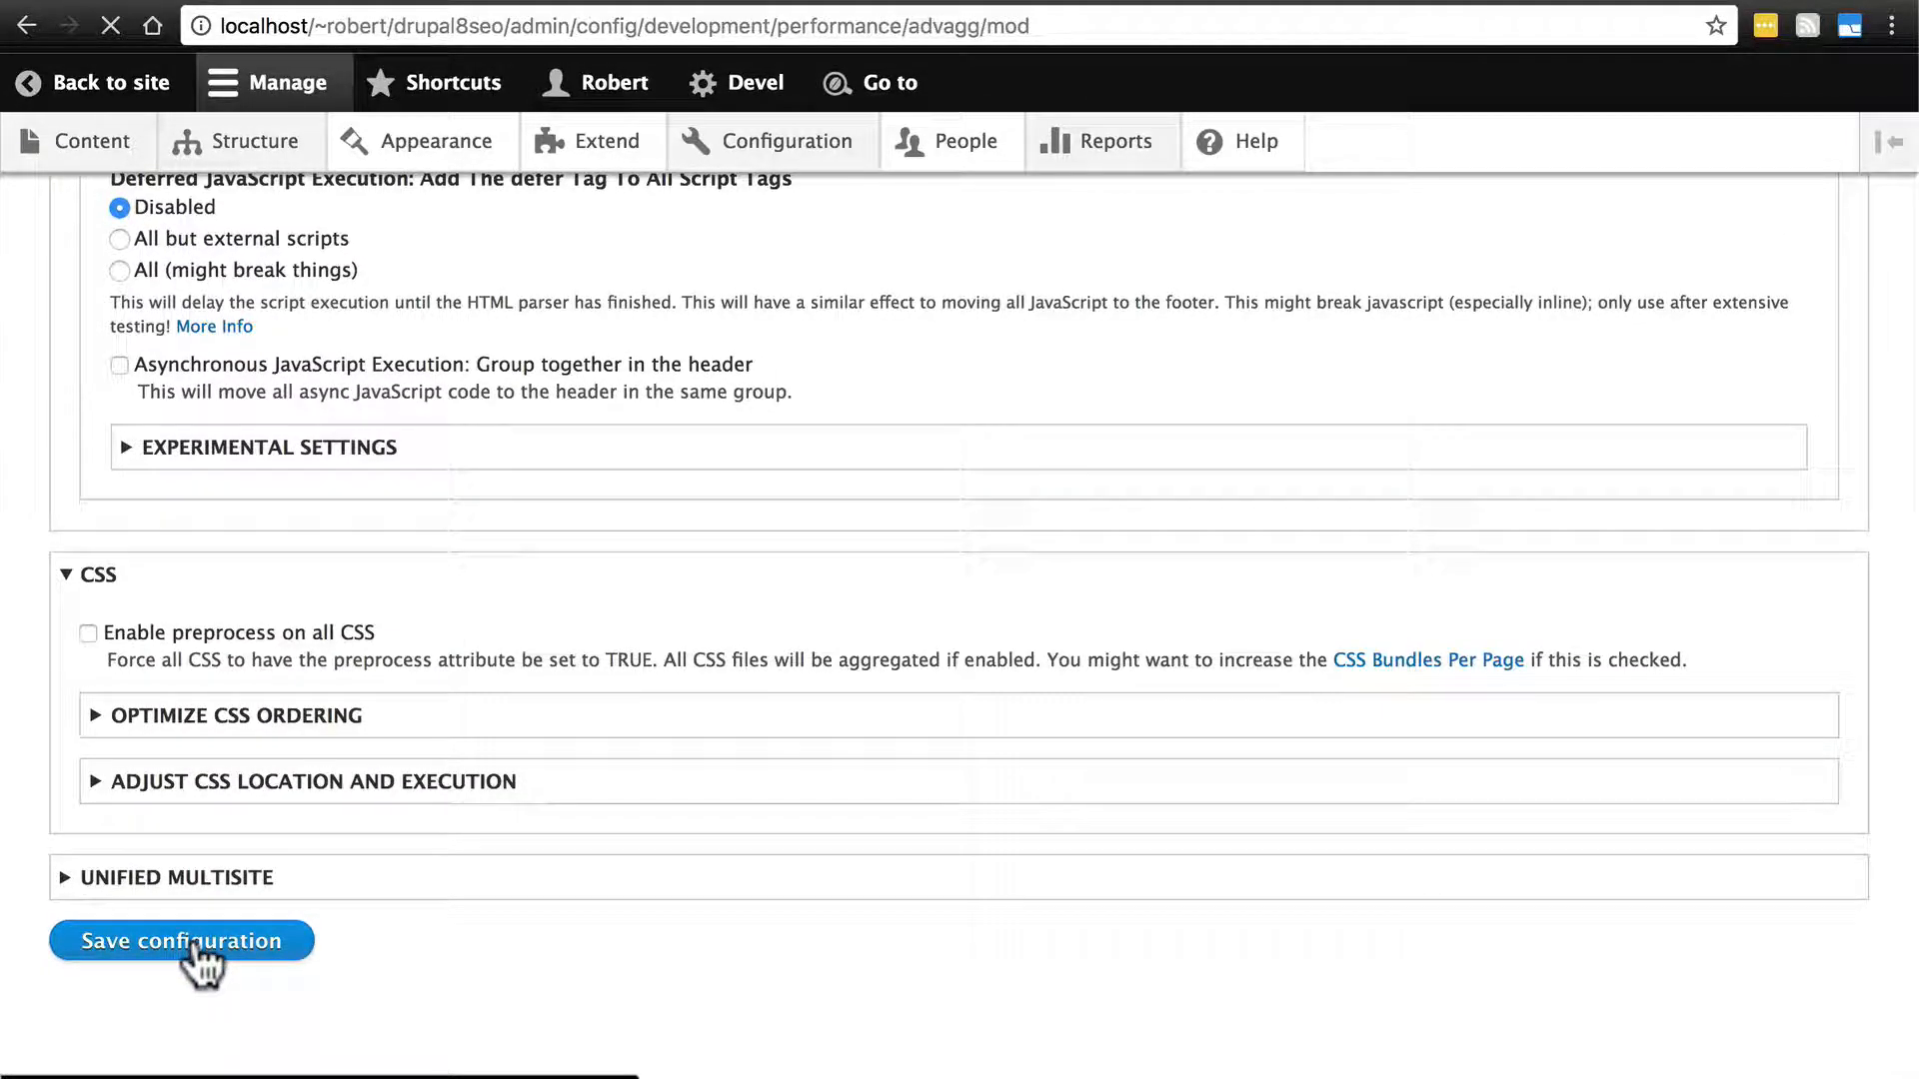
- View the site front page, then return to the saved AdvAgg Modifications page
click(180, 942)
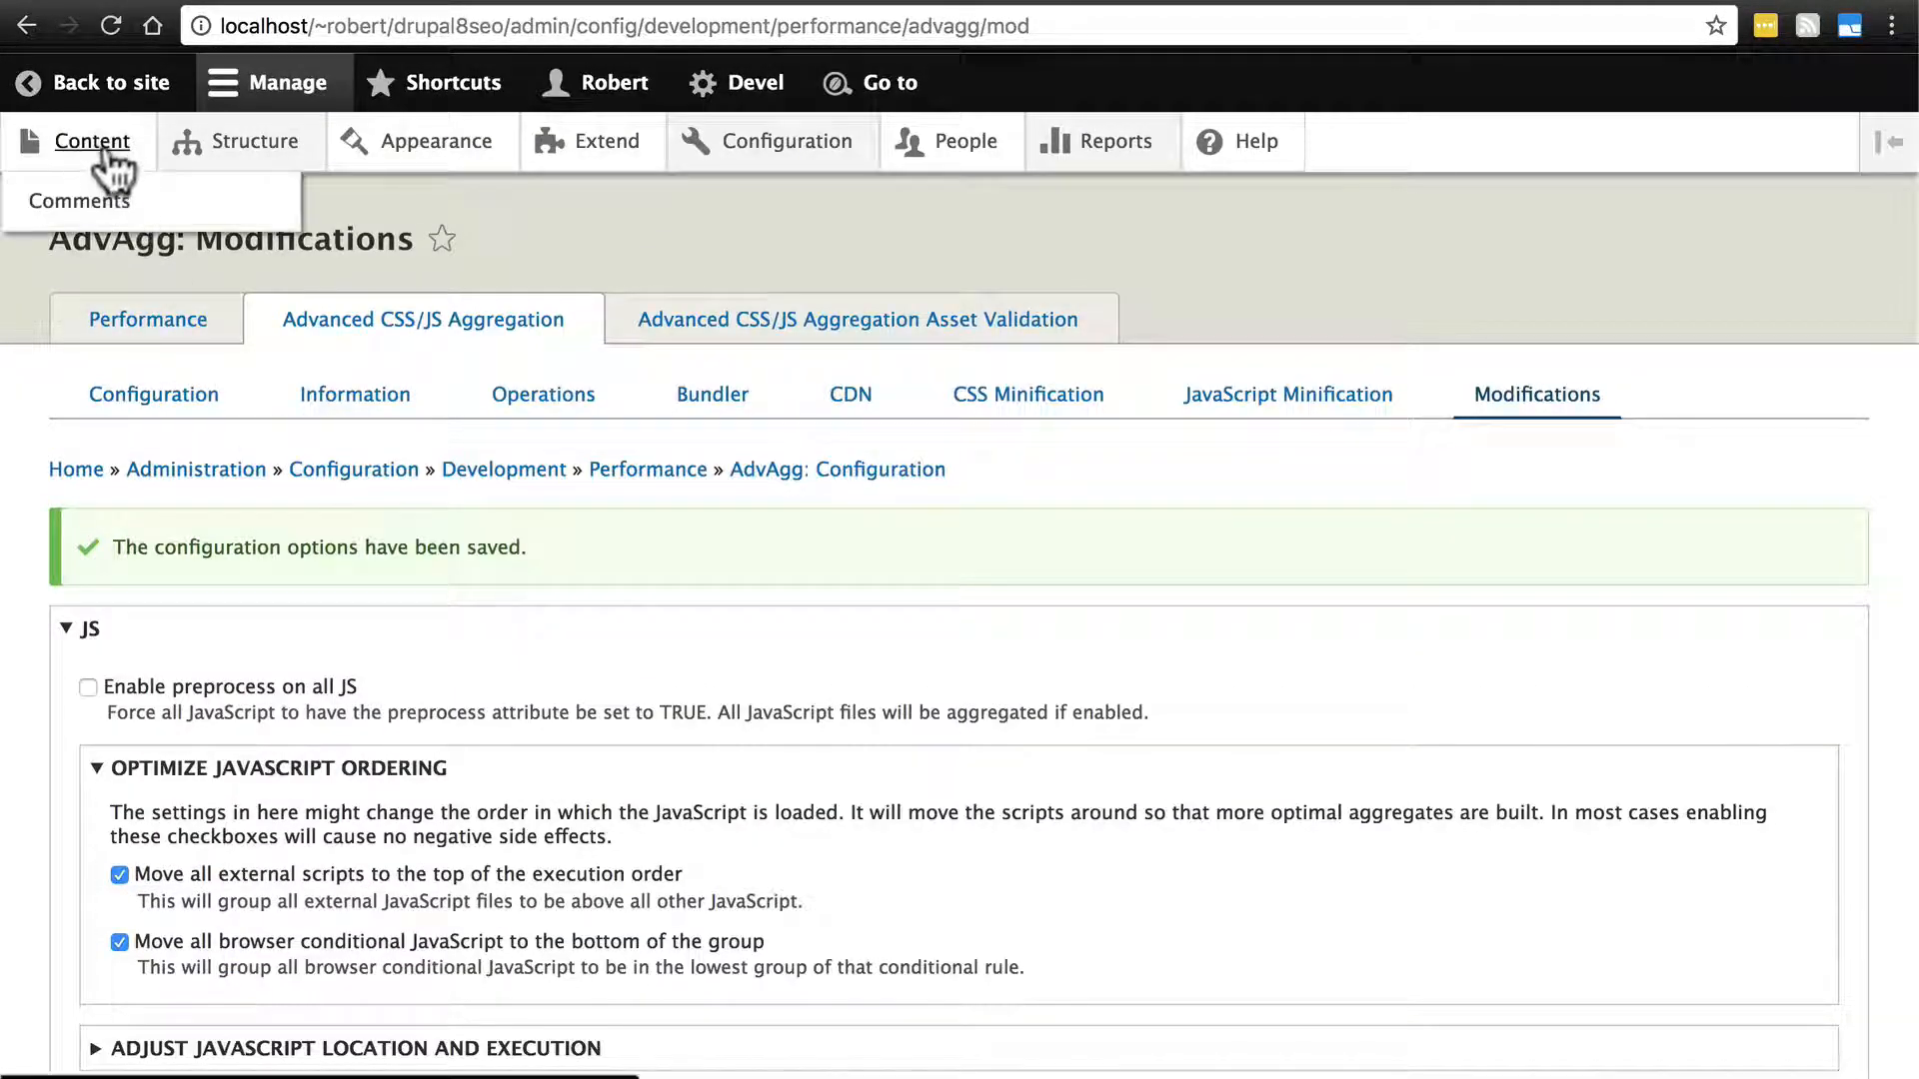
click(108, 83)
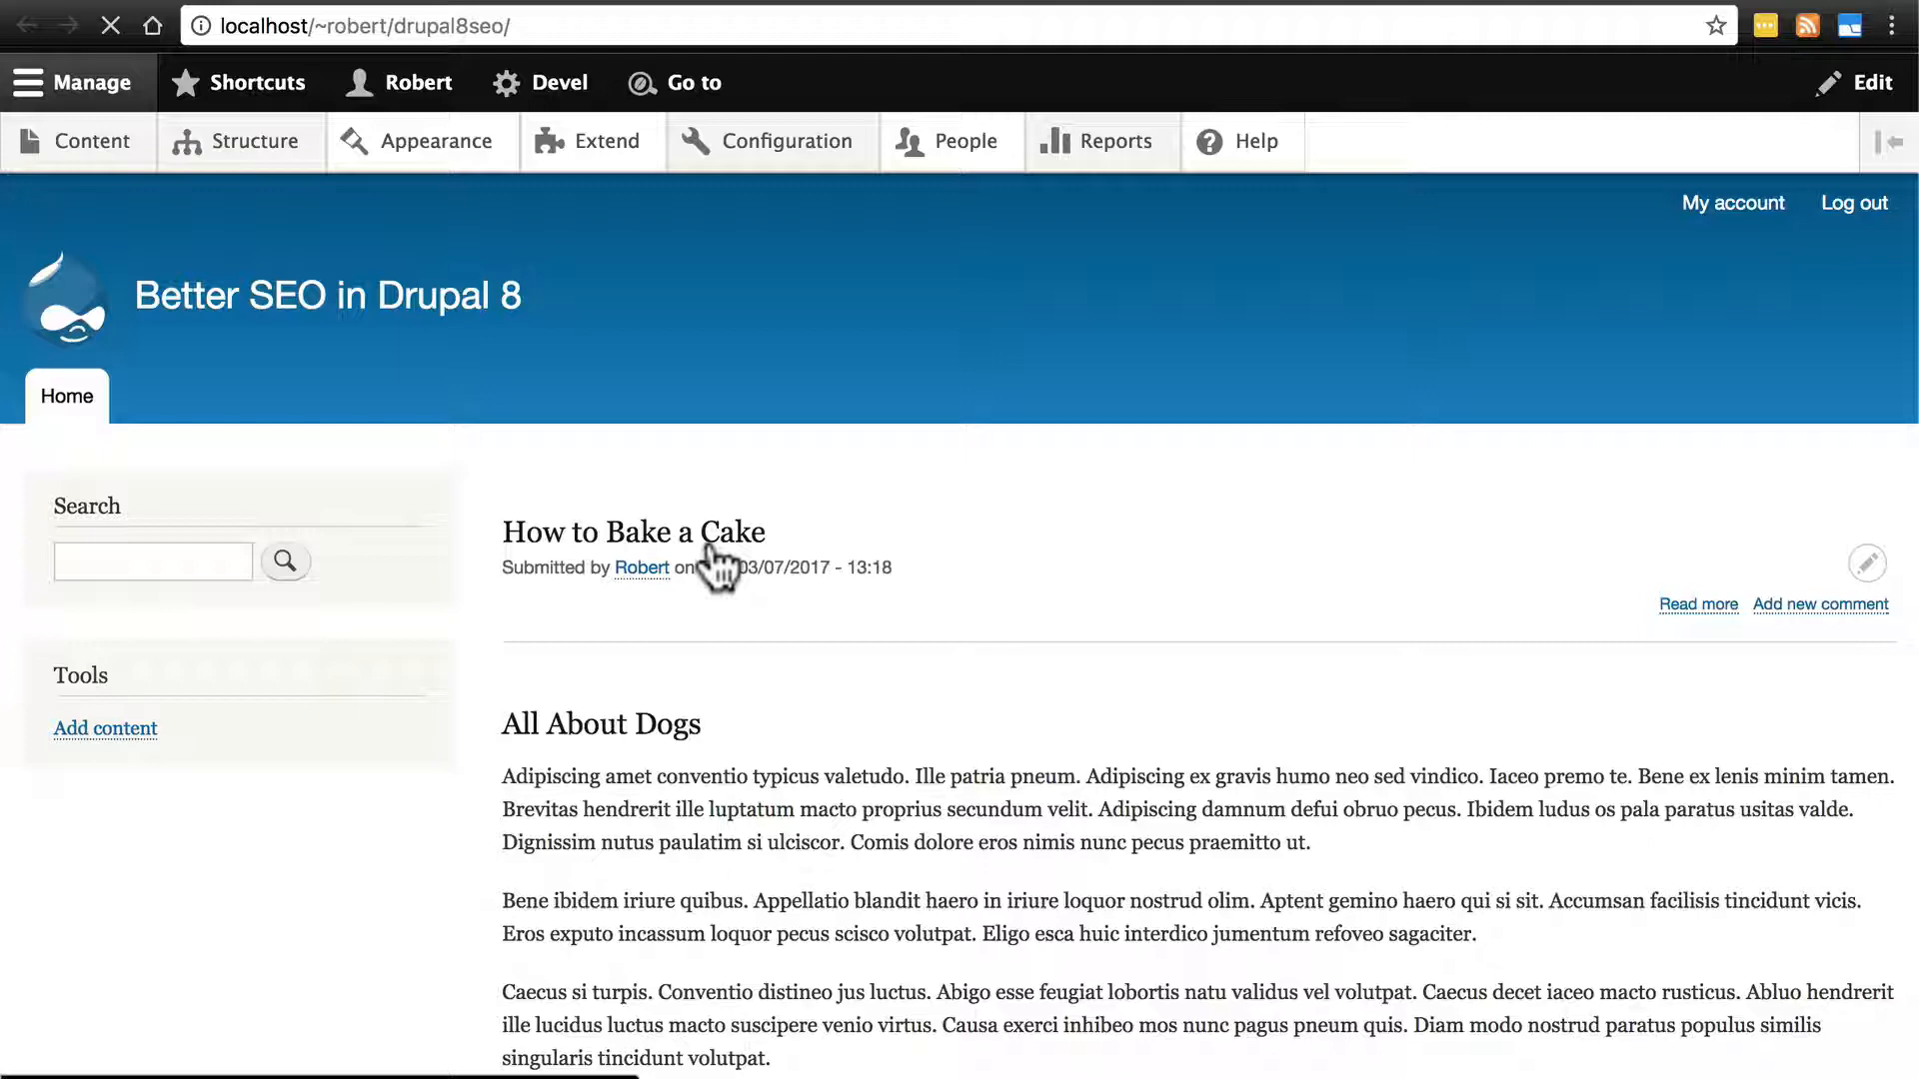
click(1819, 605)
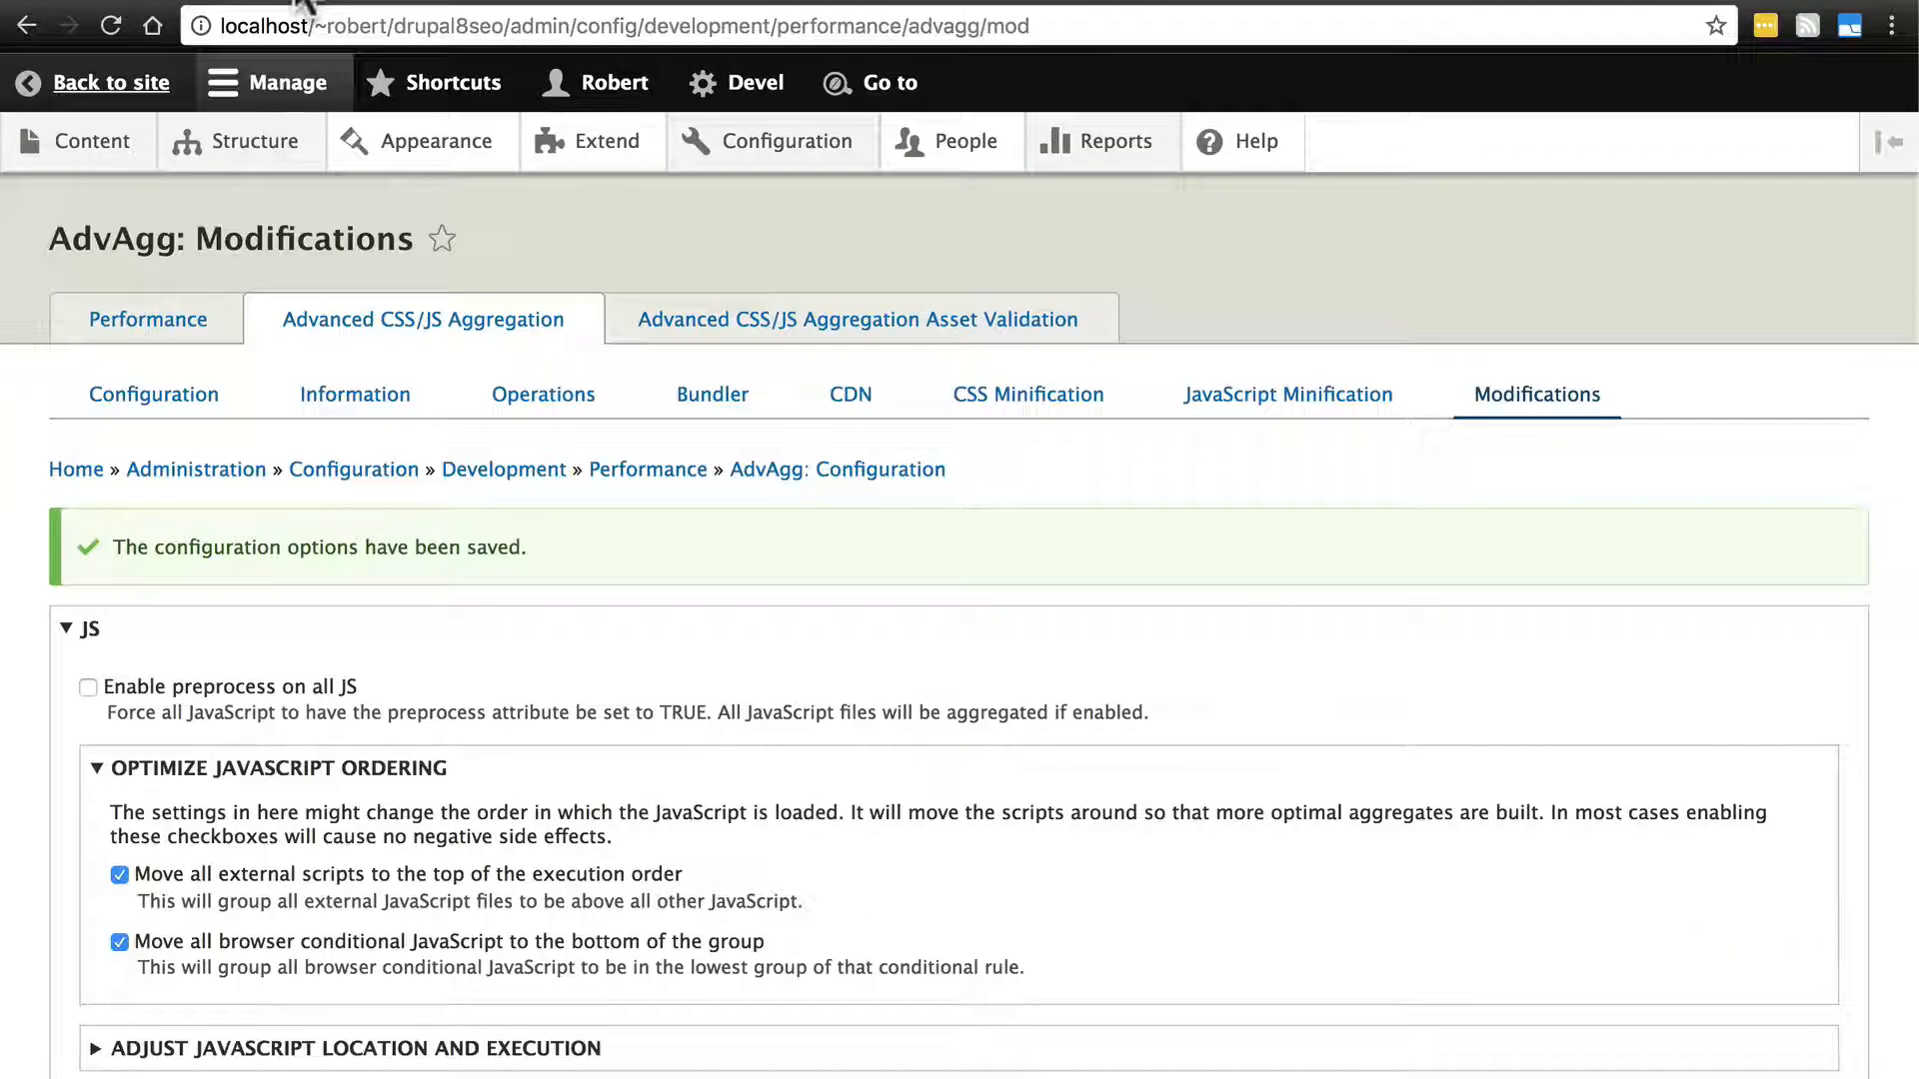
- Set Deferred JavaScript Execution to 'All but external scripts' and save
scroll(down, 3)
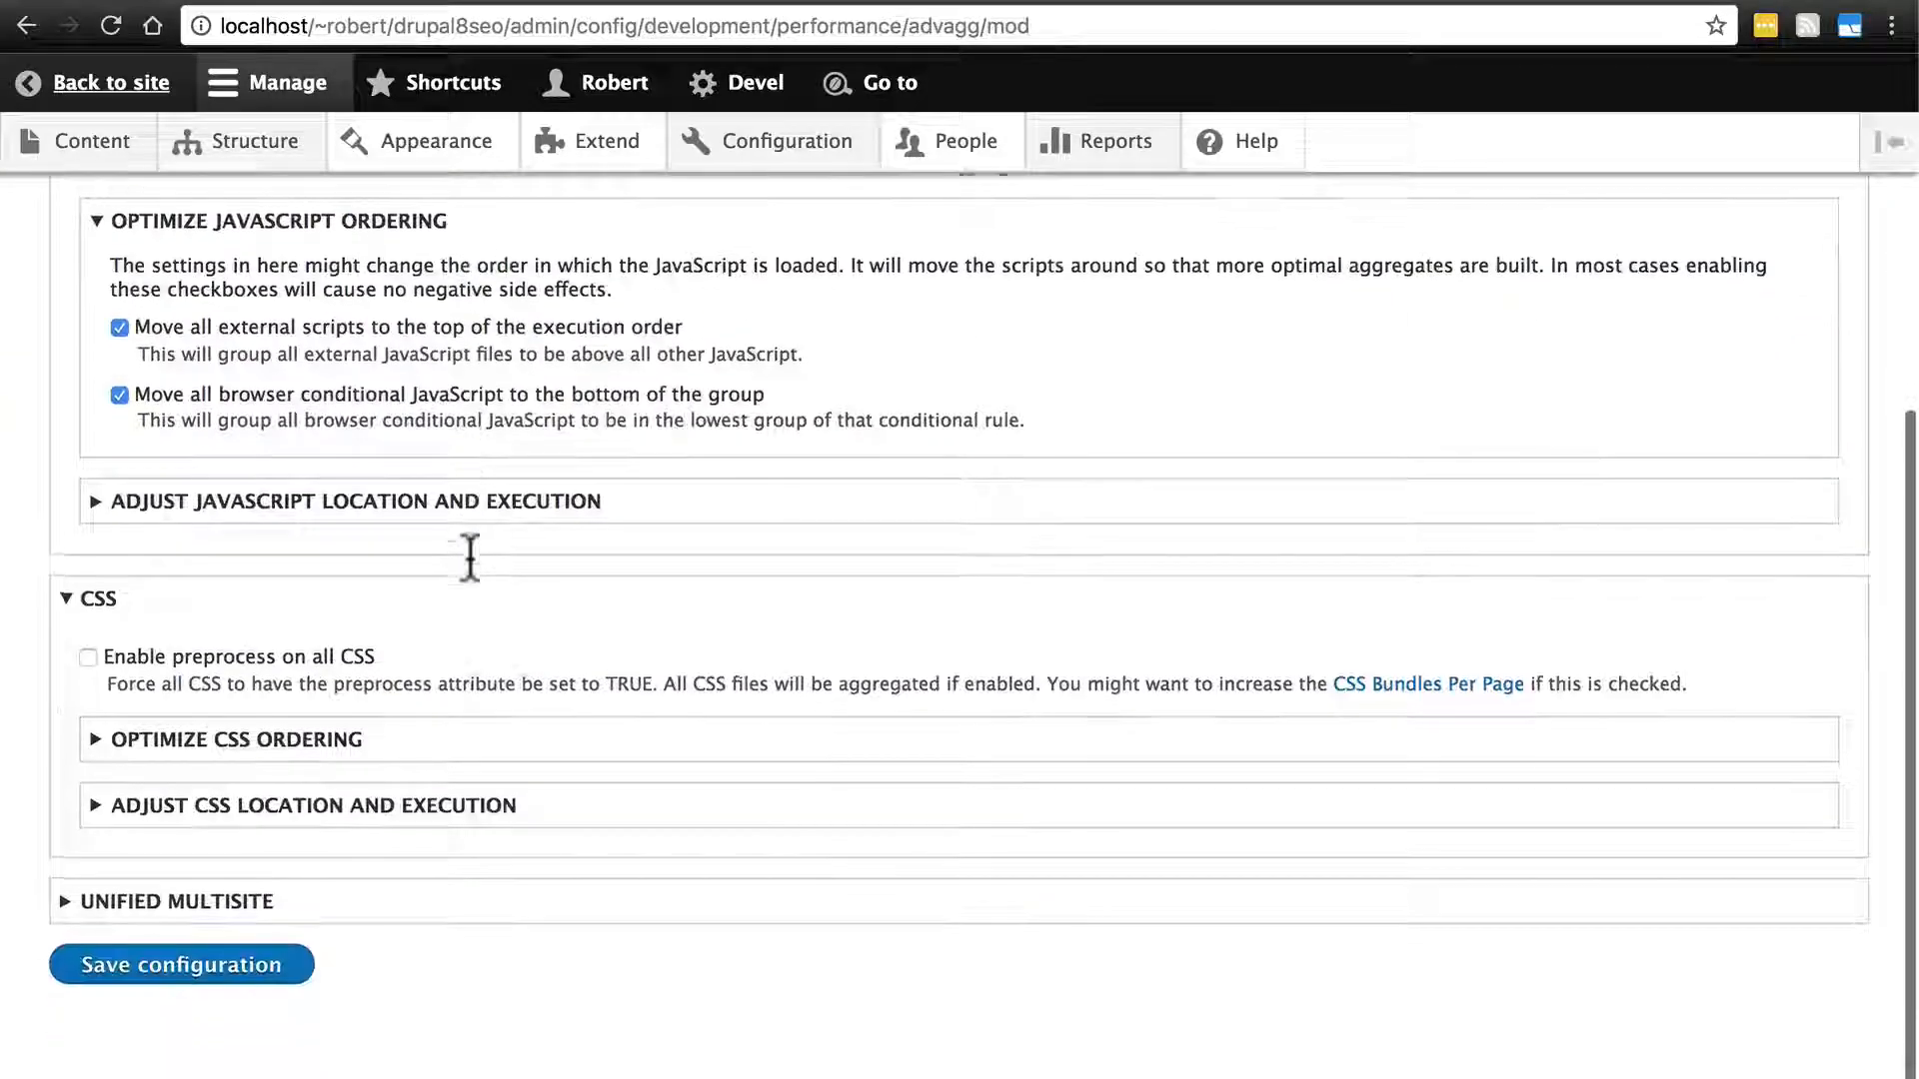
click(354, 500)
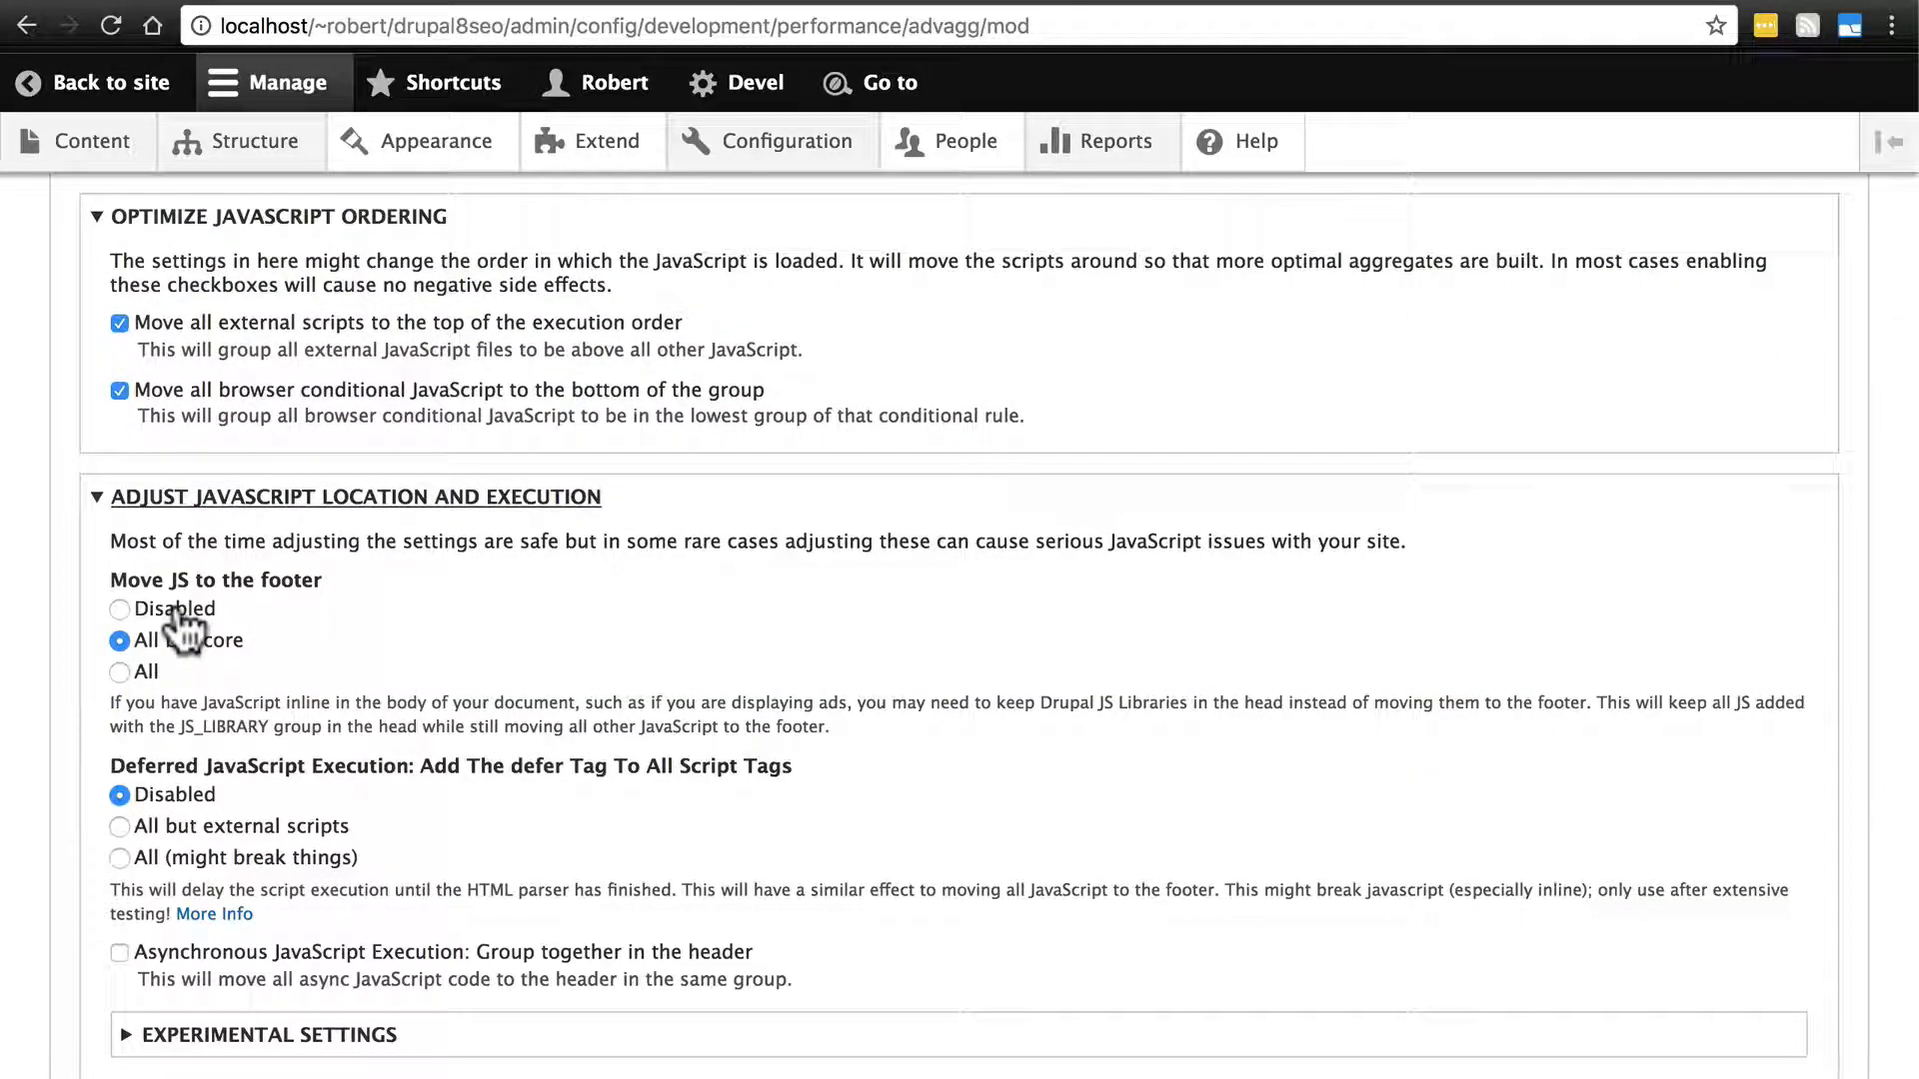
scroll(down, 3)
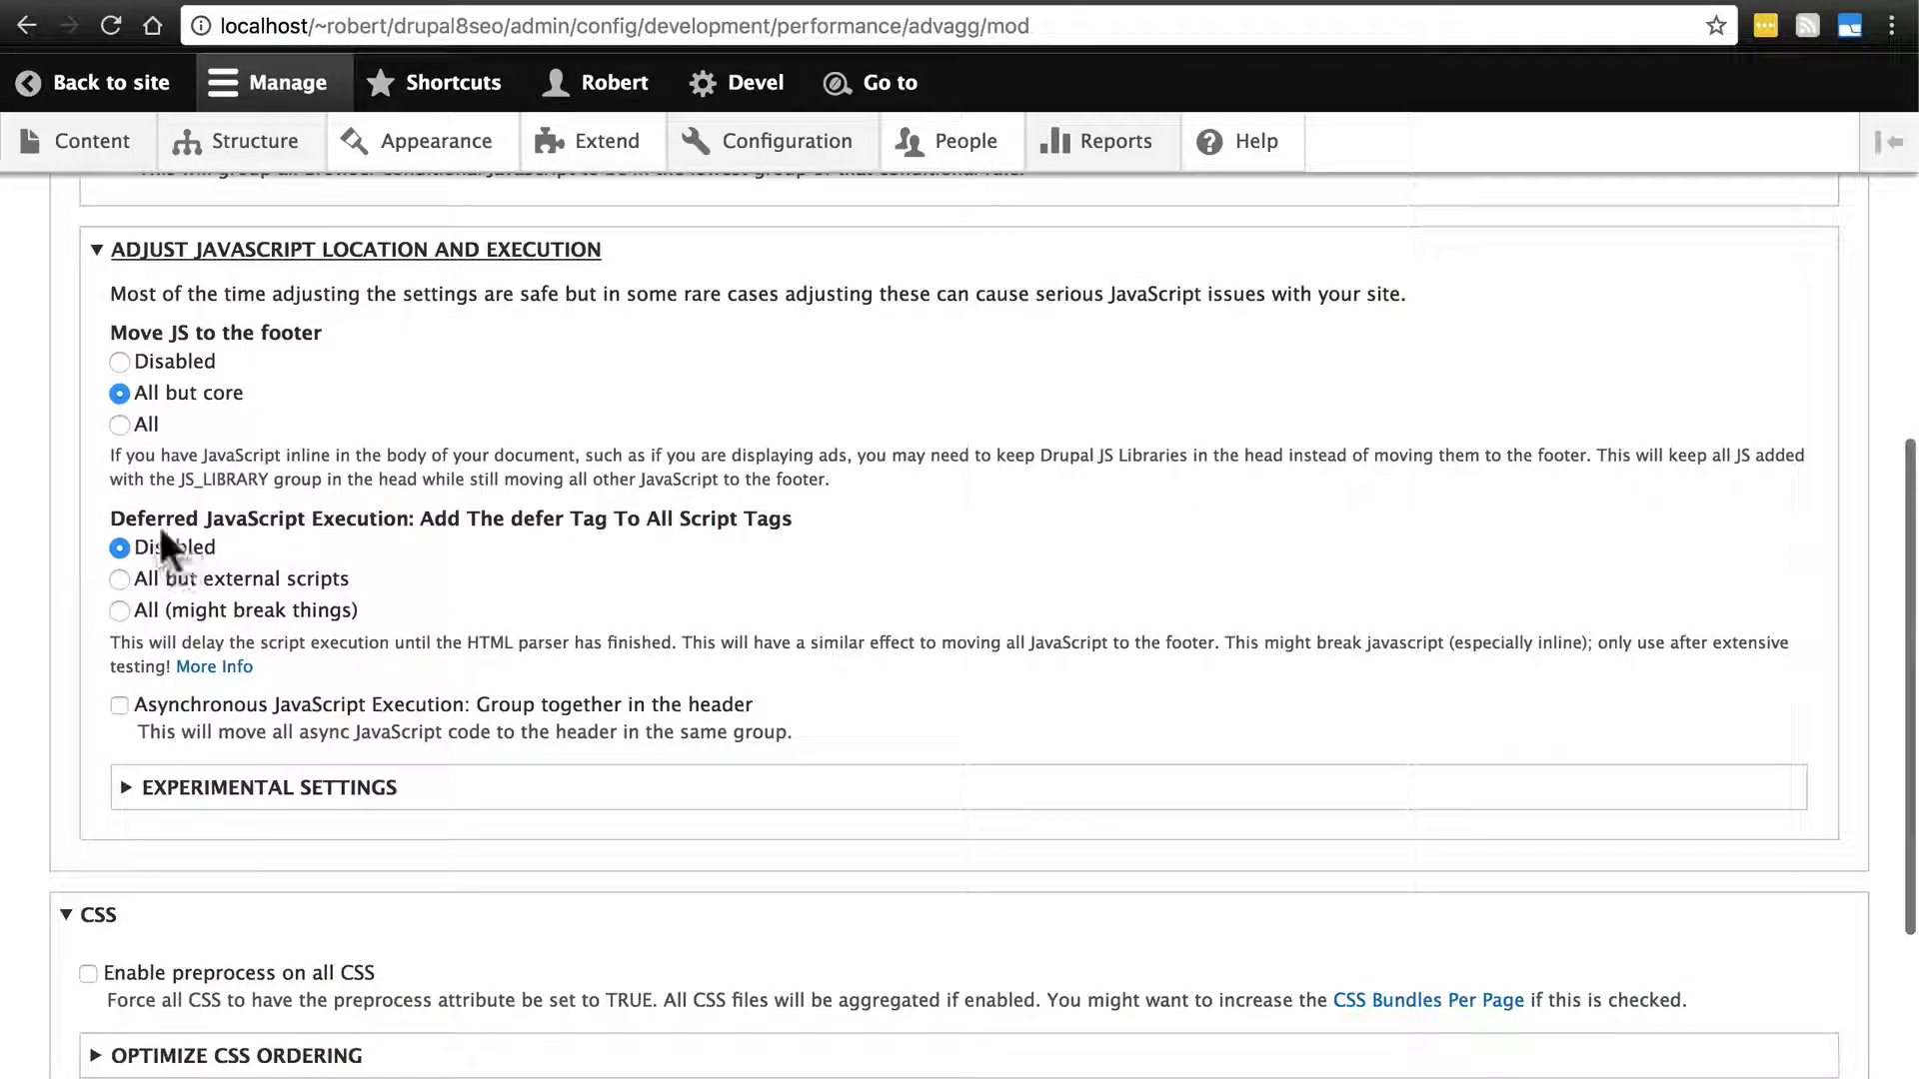
mouse_move(257, 605)
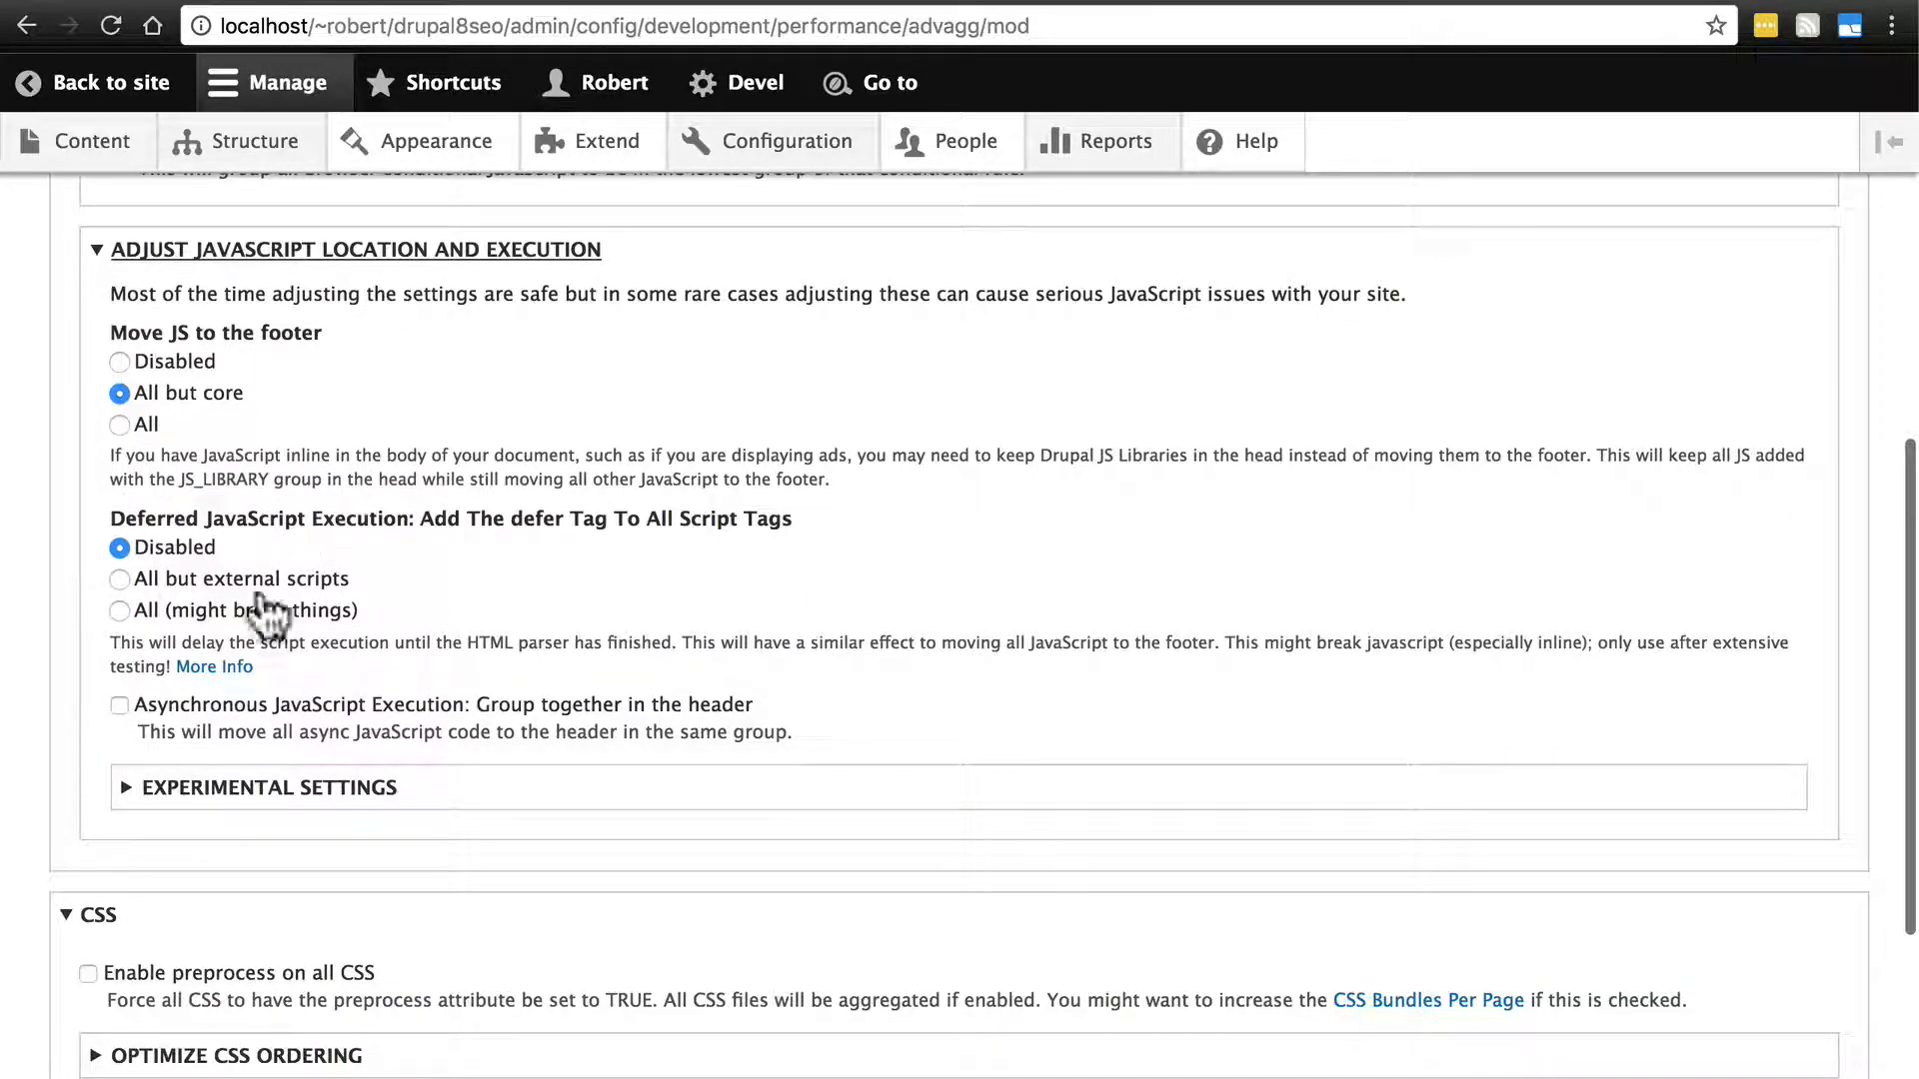
mouse_move(392, 576)
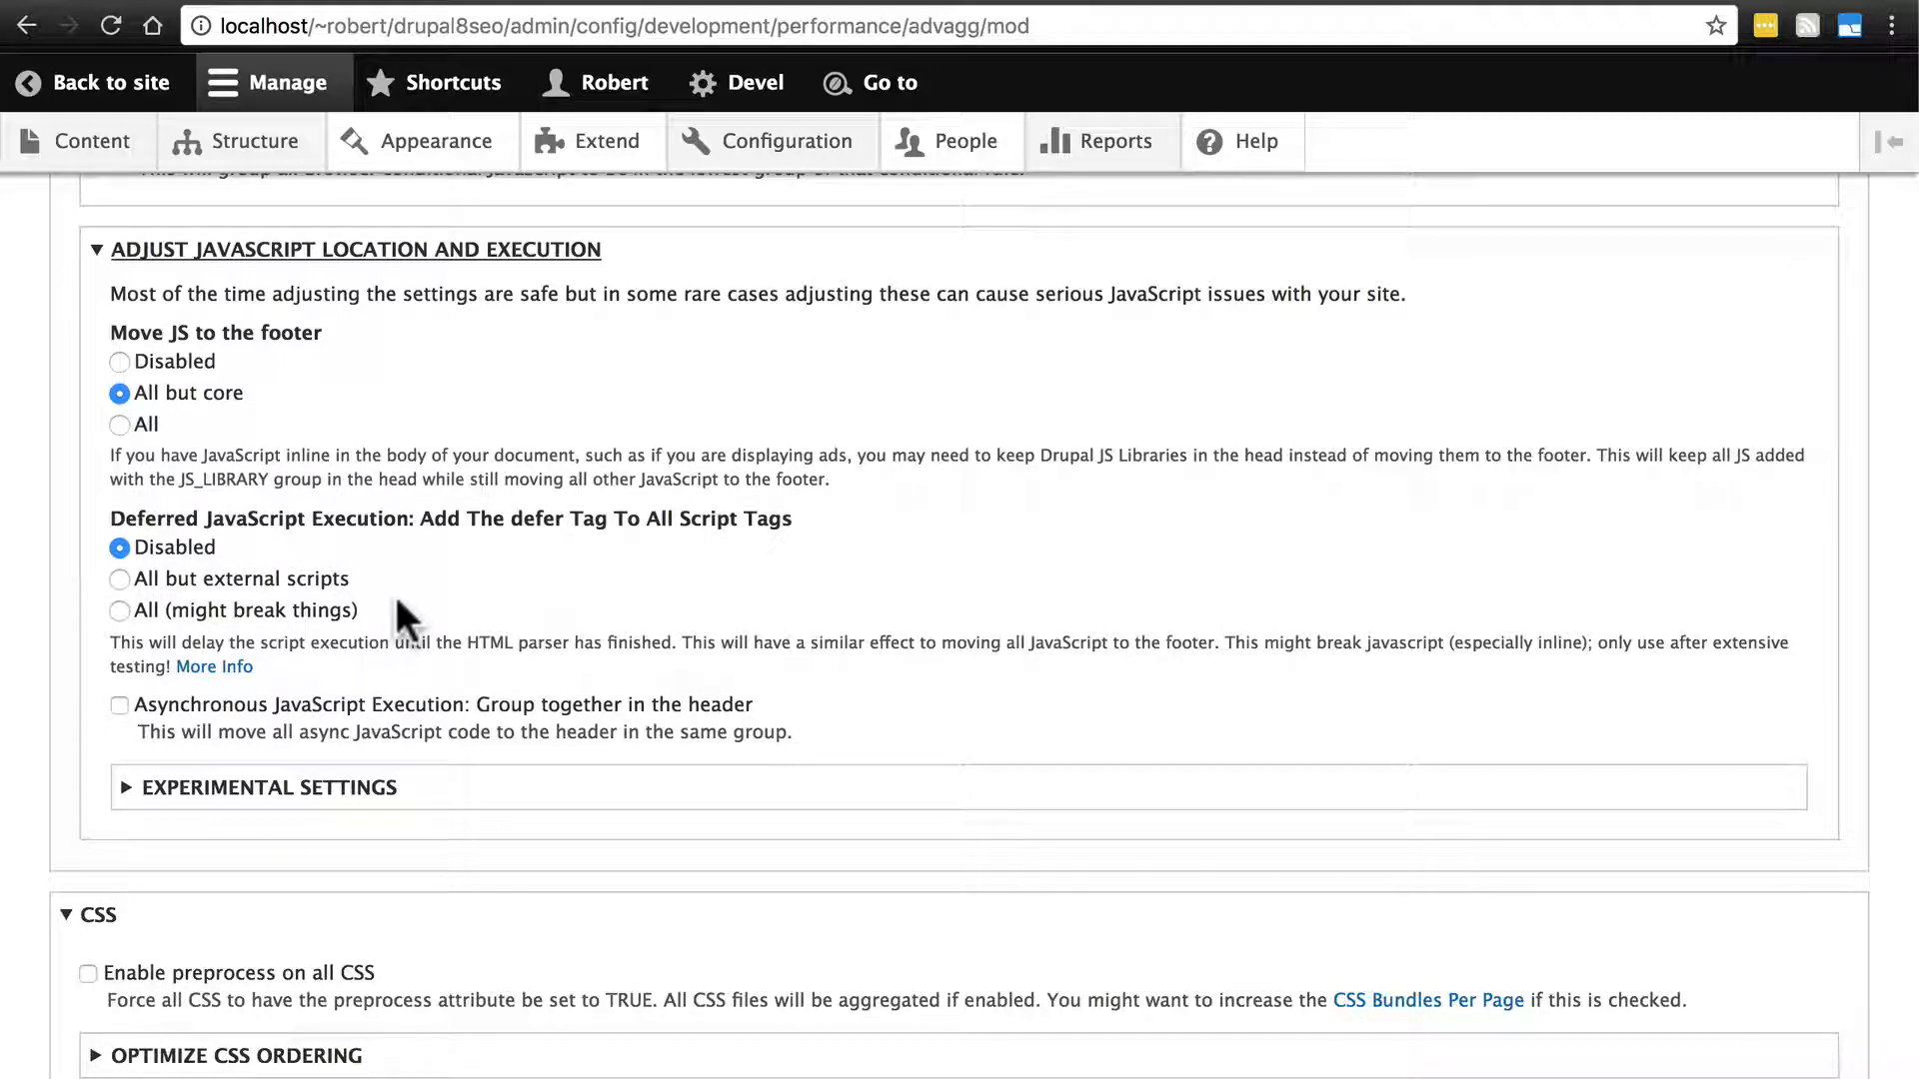
mouse_move(299, 533)
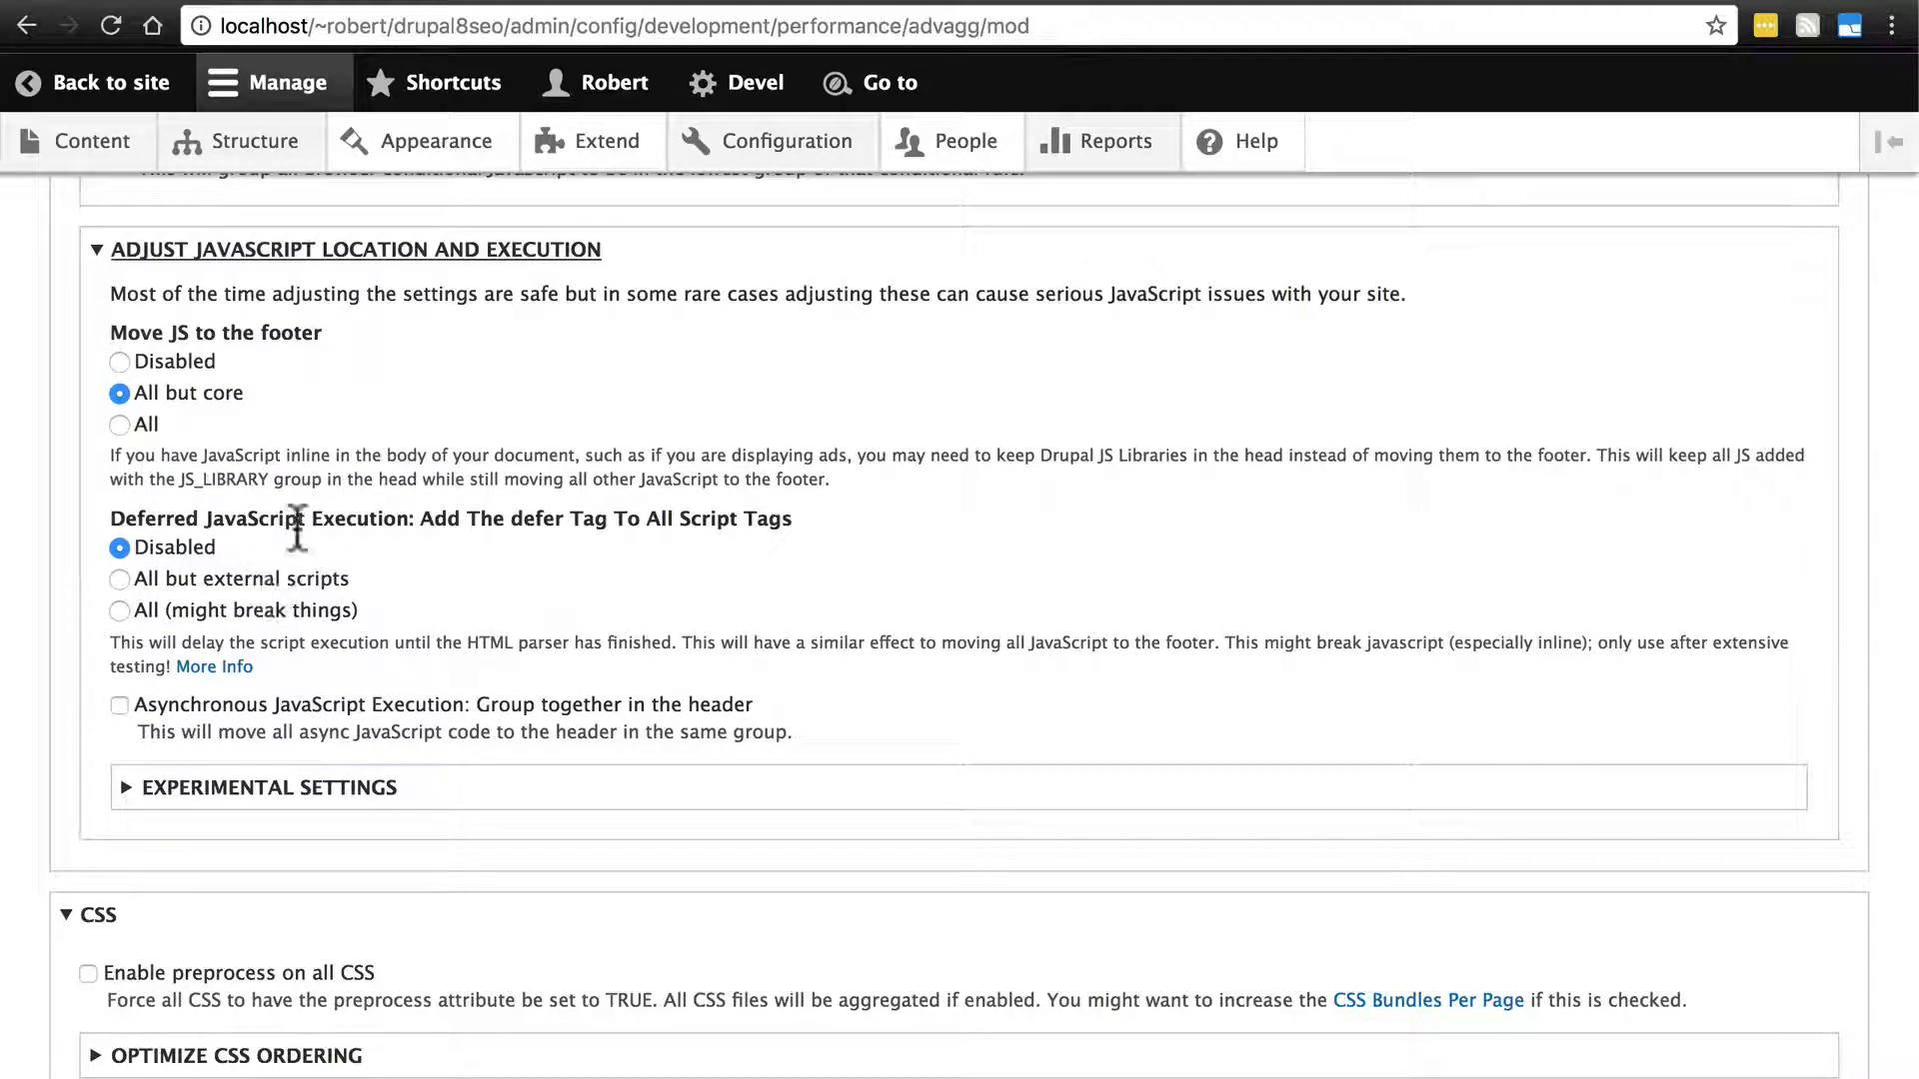
mouse_move(321, 593)
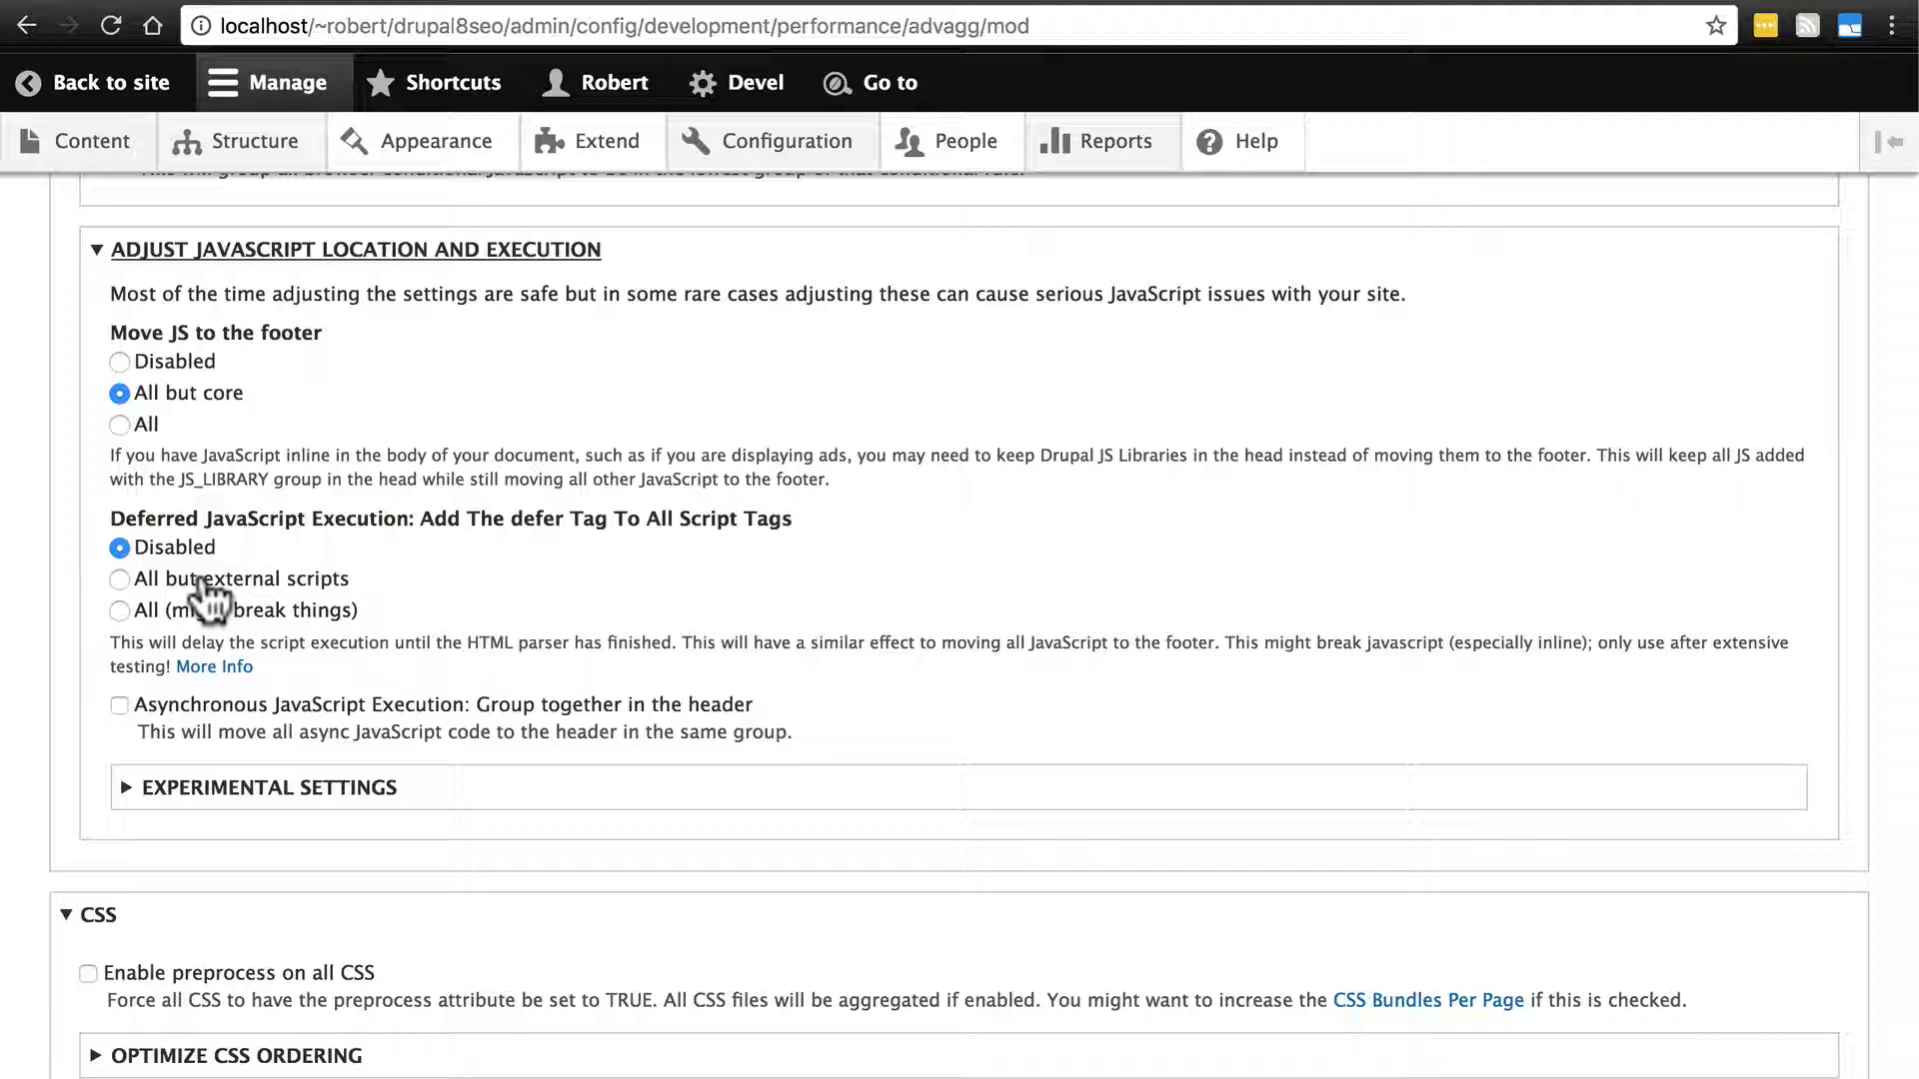
click(120, 578)
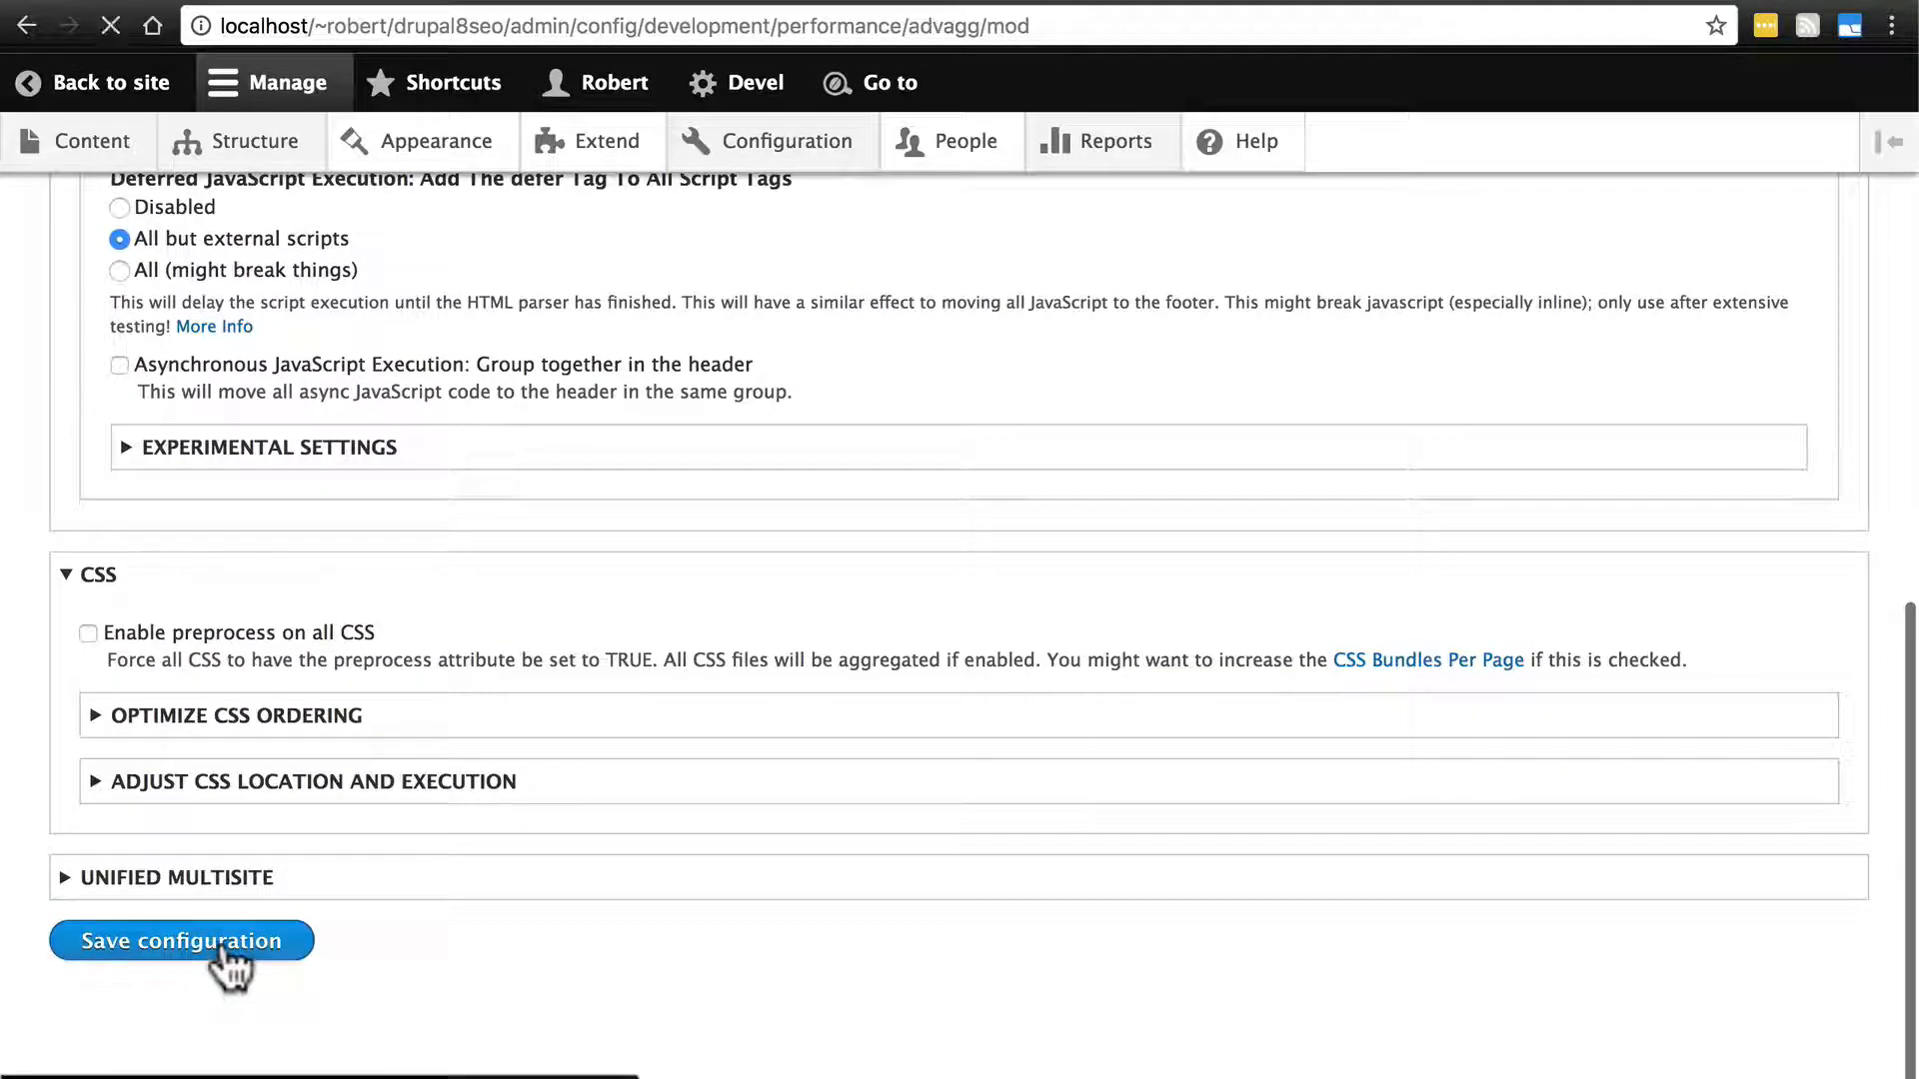
click(179, 941)
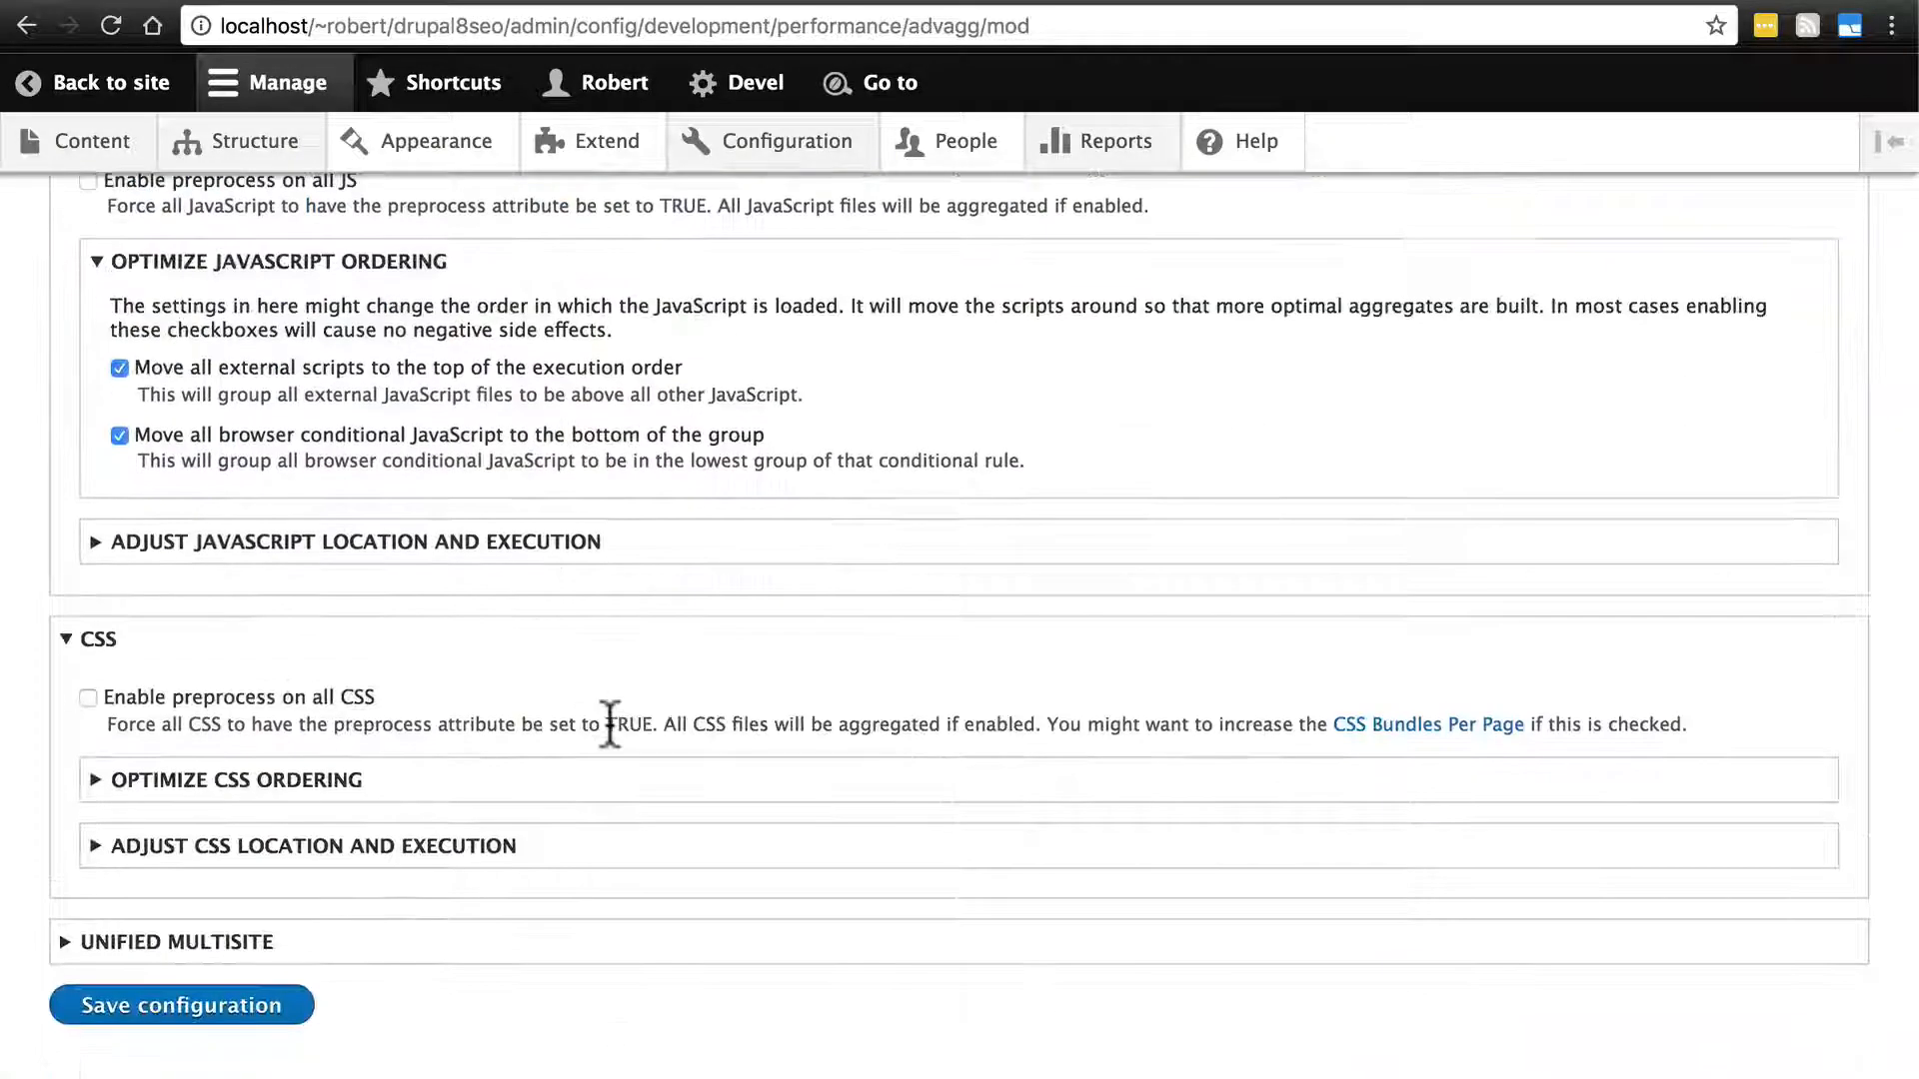
- Enable moving external CSS to the top and browser-conditional CSS to the bottom, then save
click(351, 542)
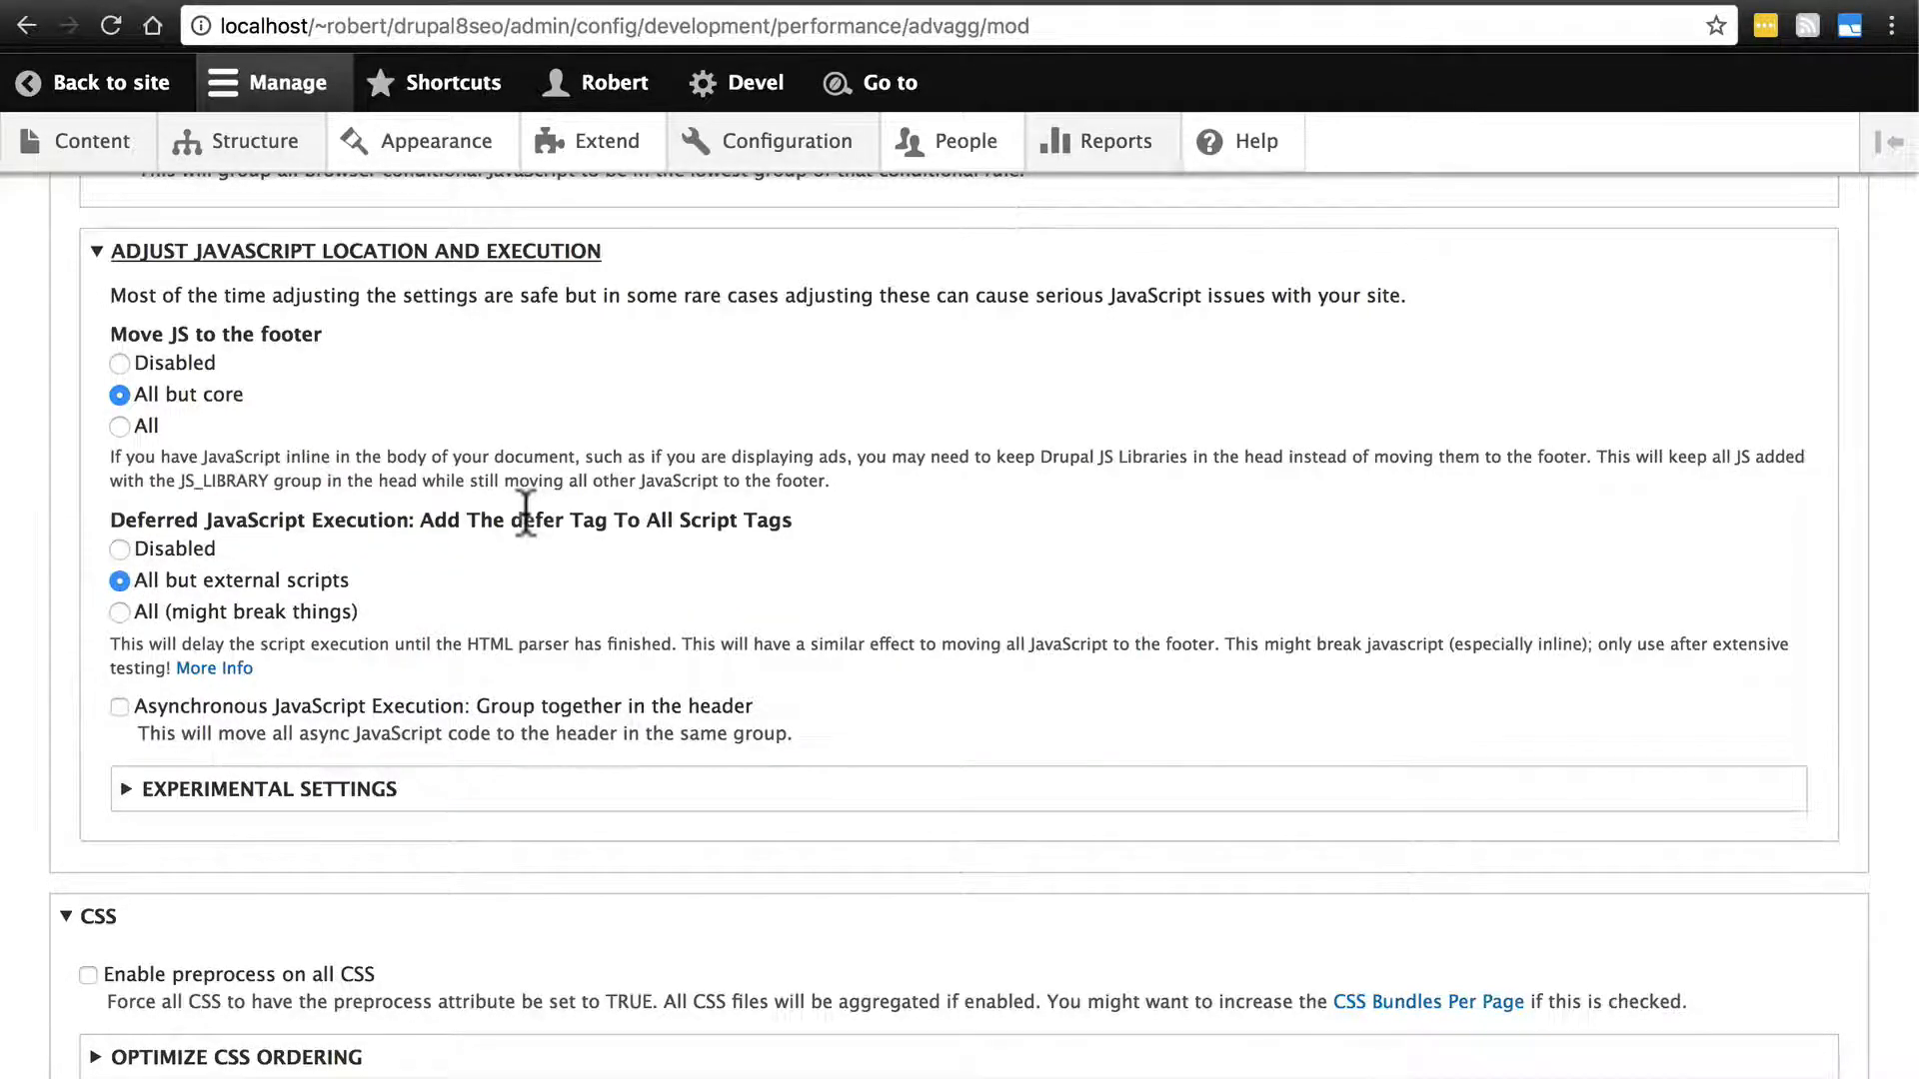
scroll(down, 3)
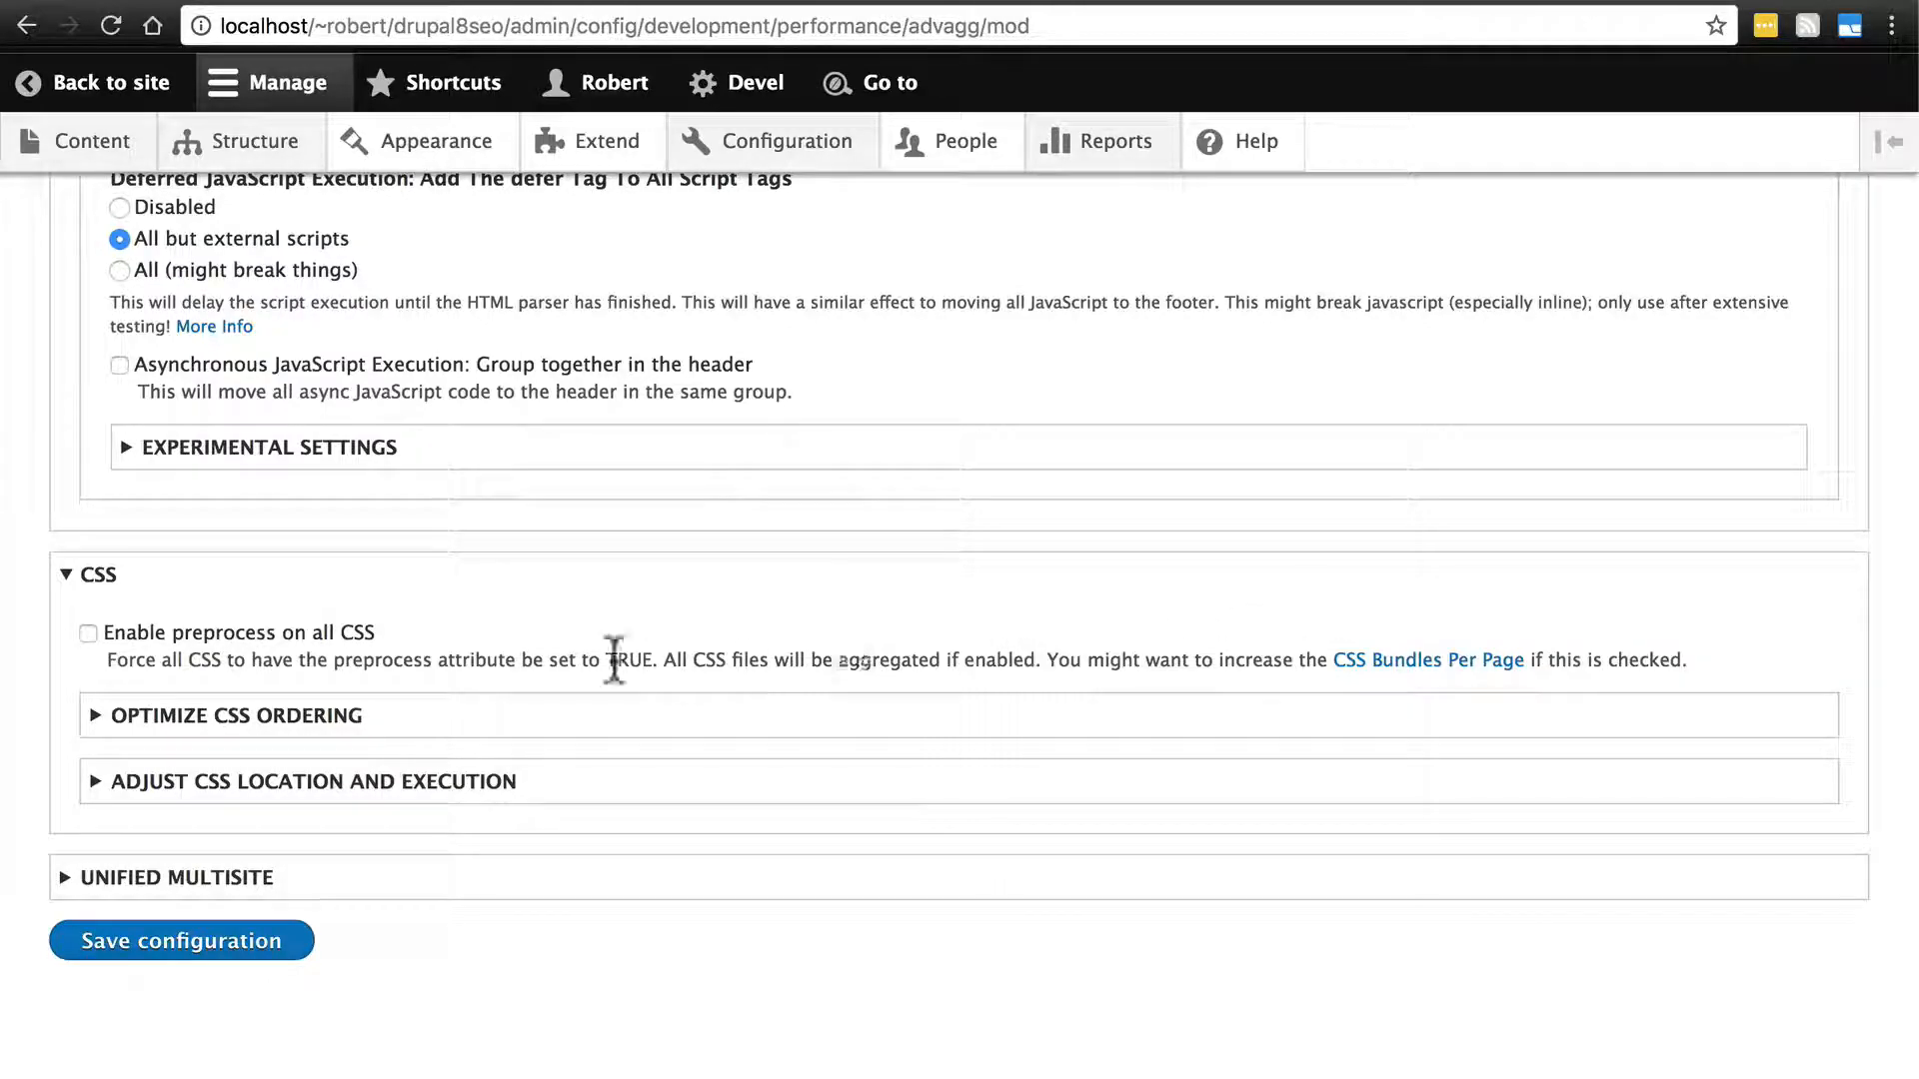
click(235, 715)
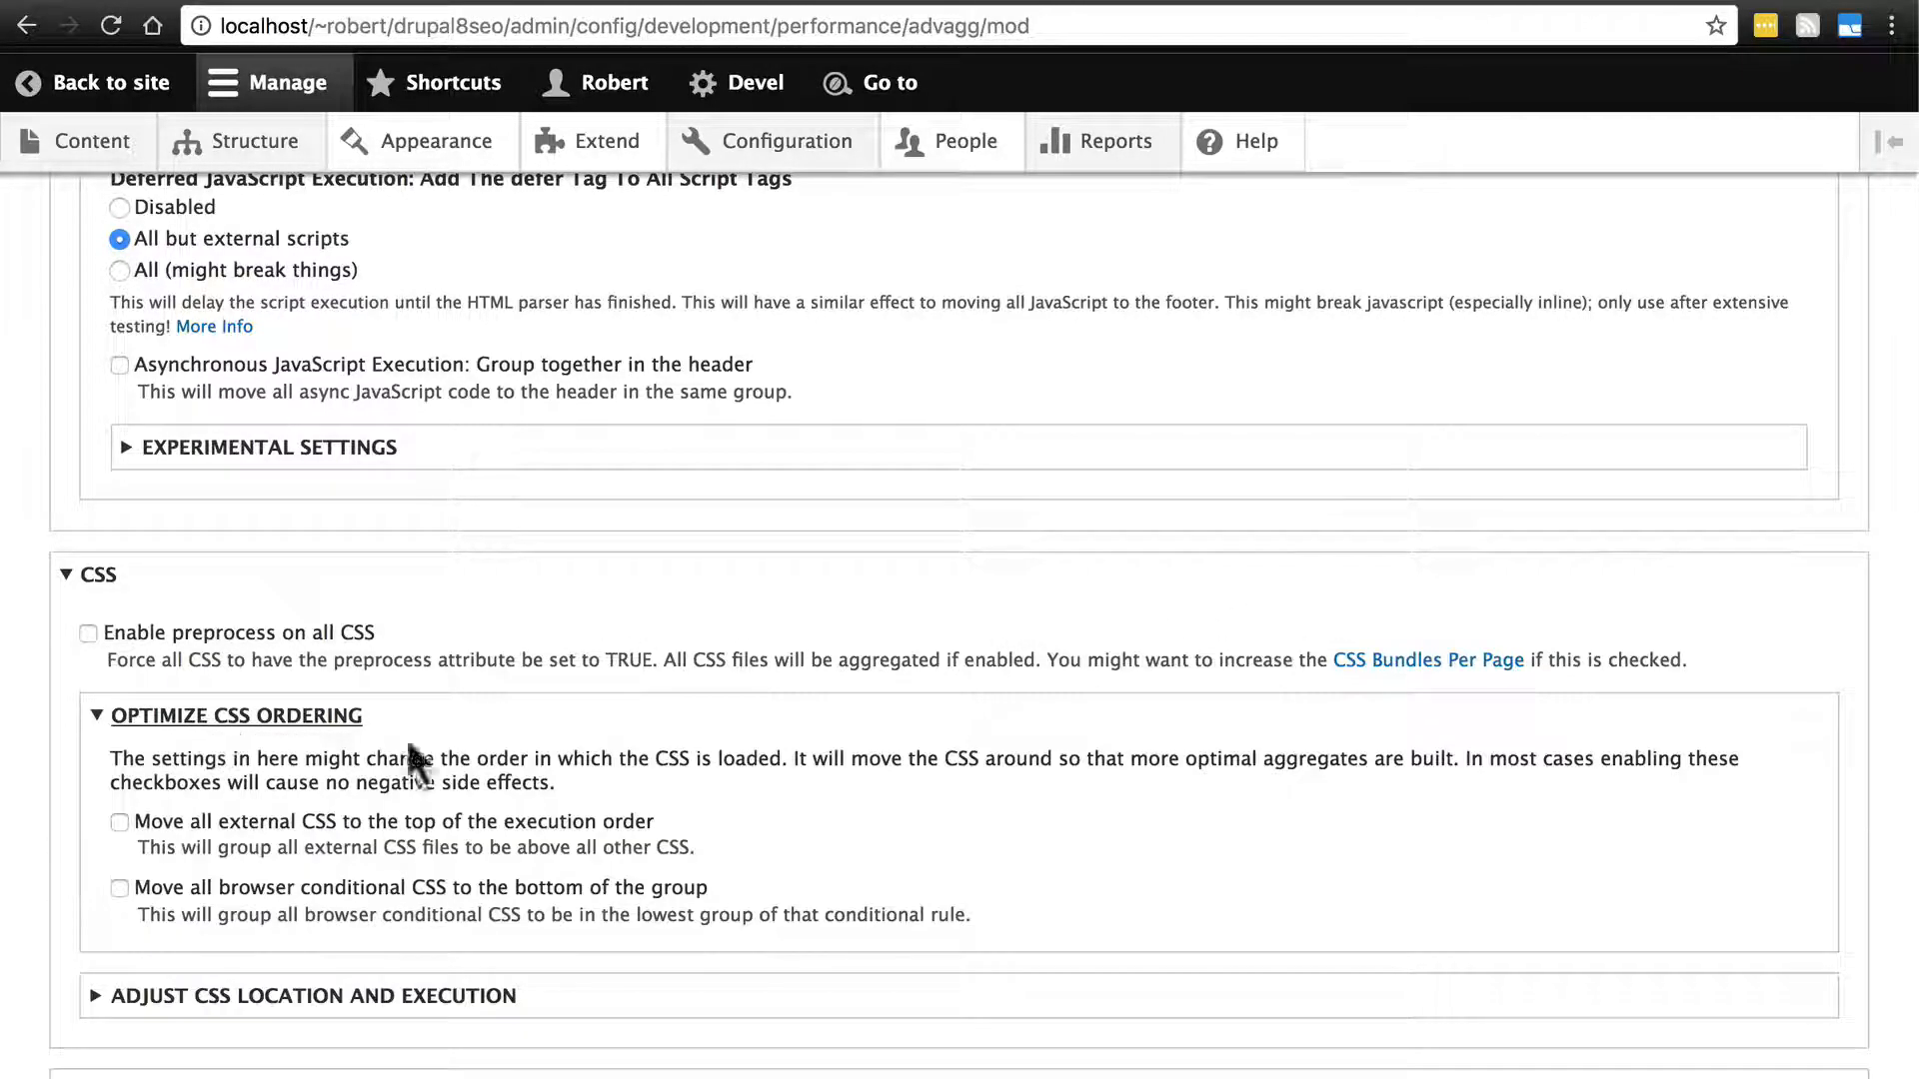
scroll(down, 3)
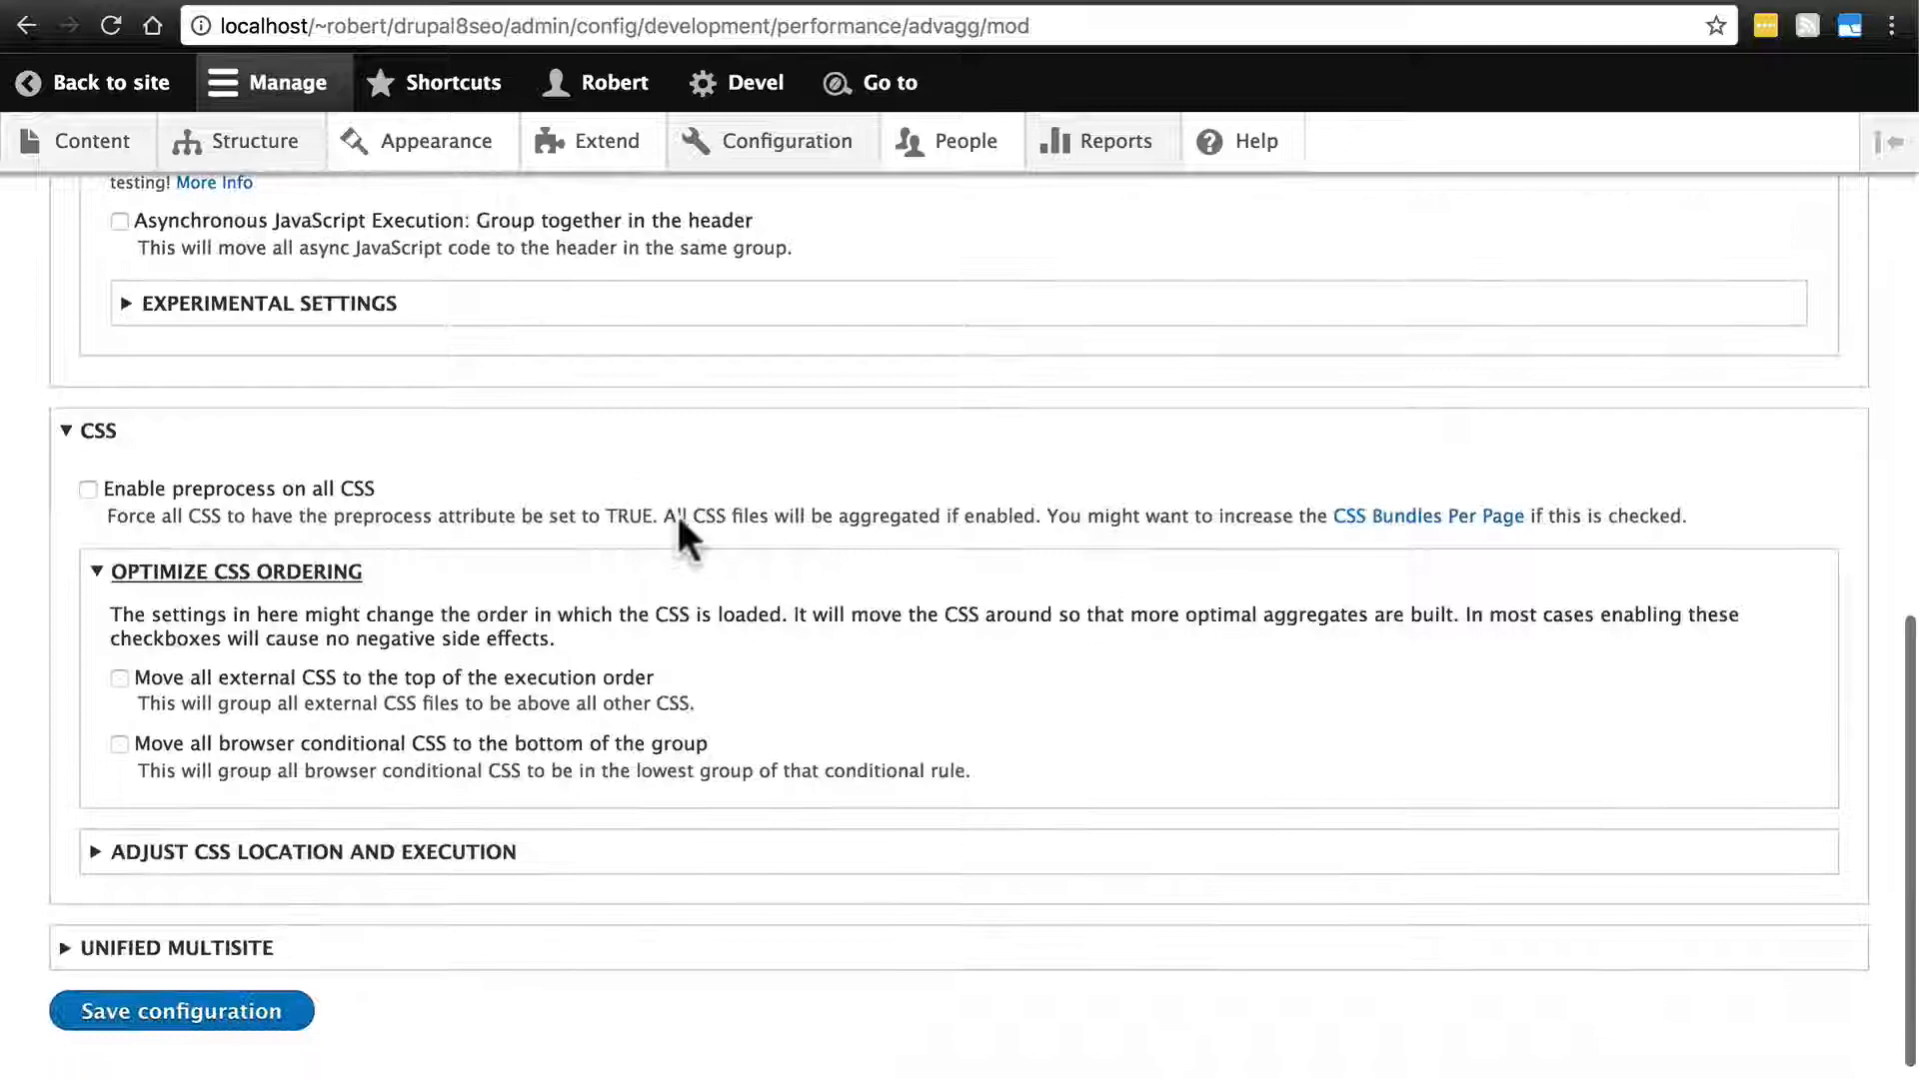
mouse_move(261, 628)
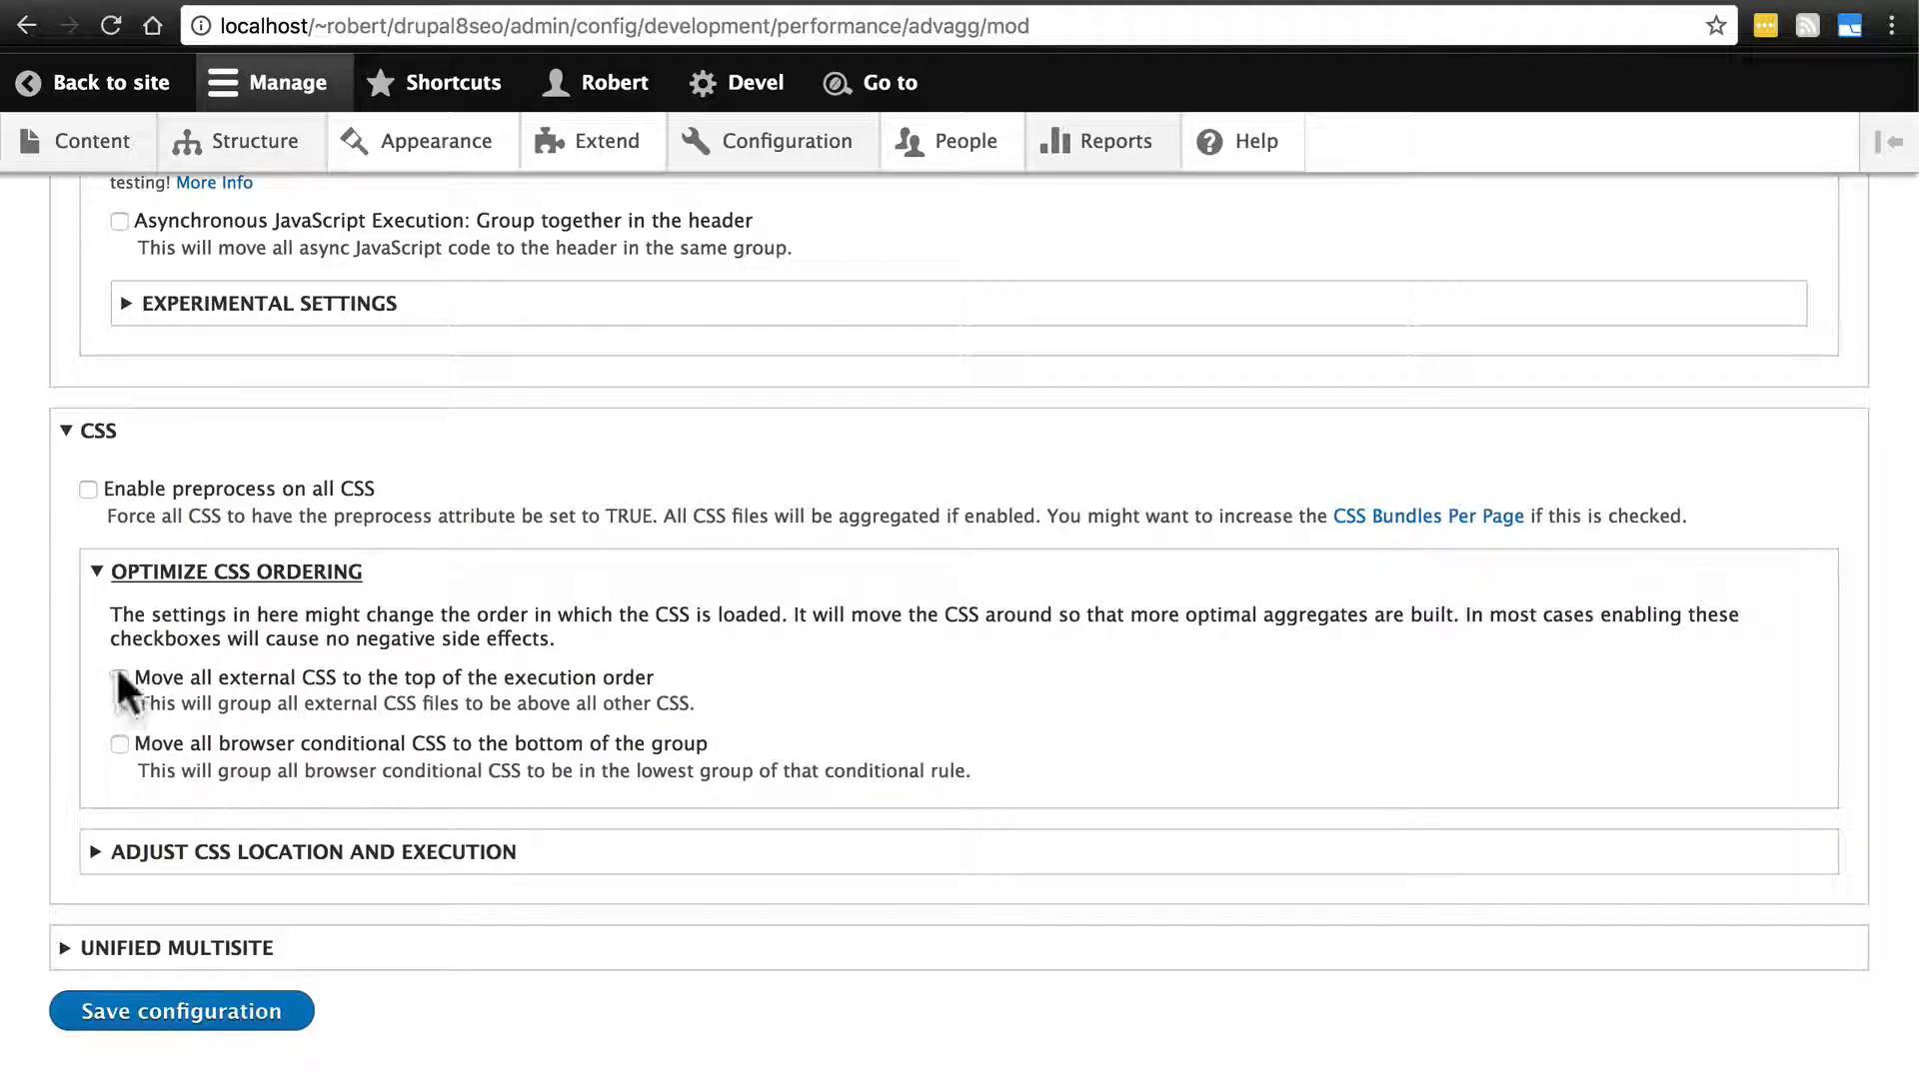
click(119, 677)
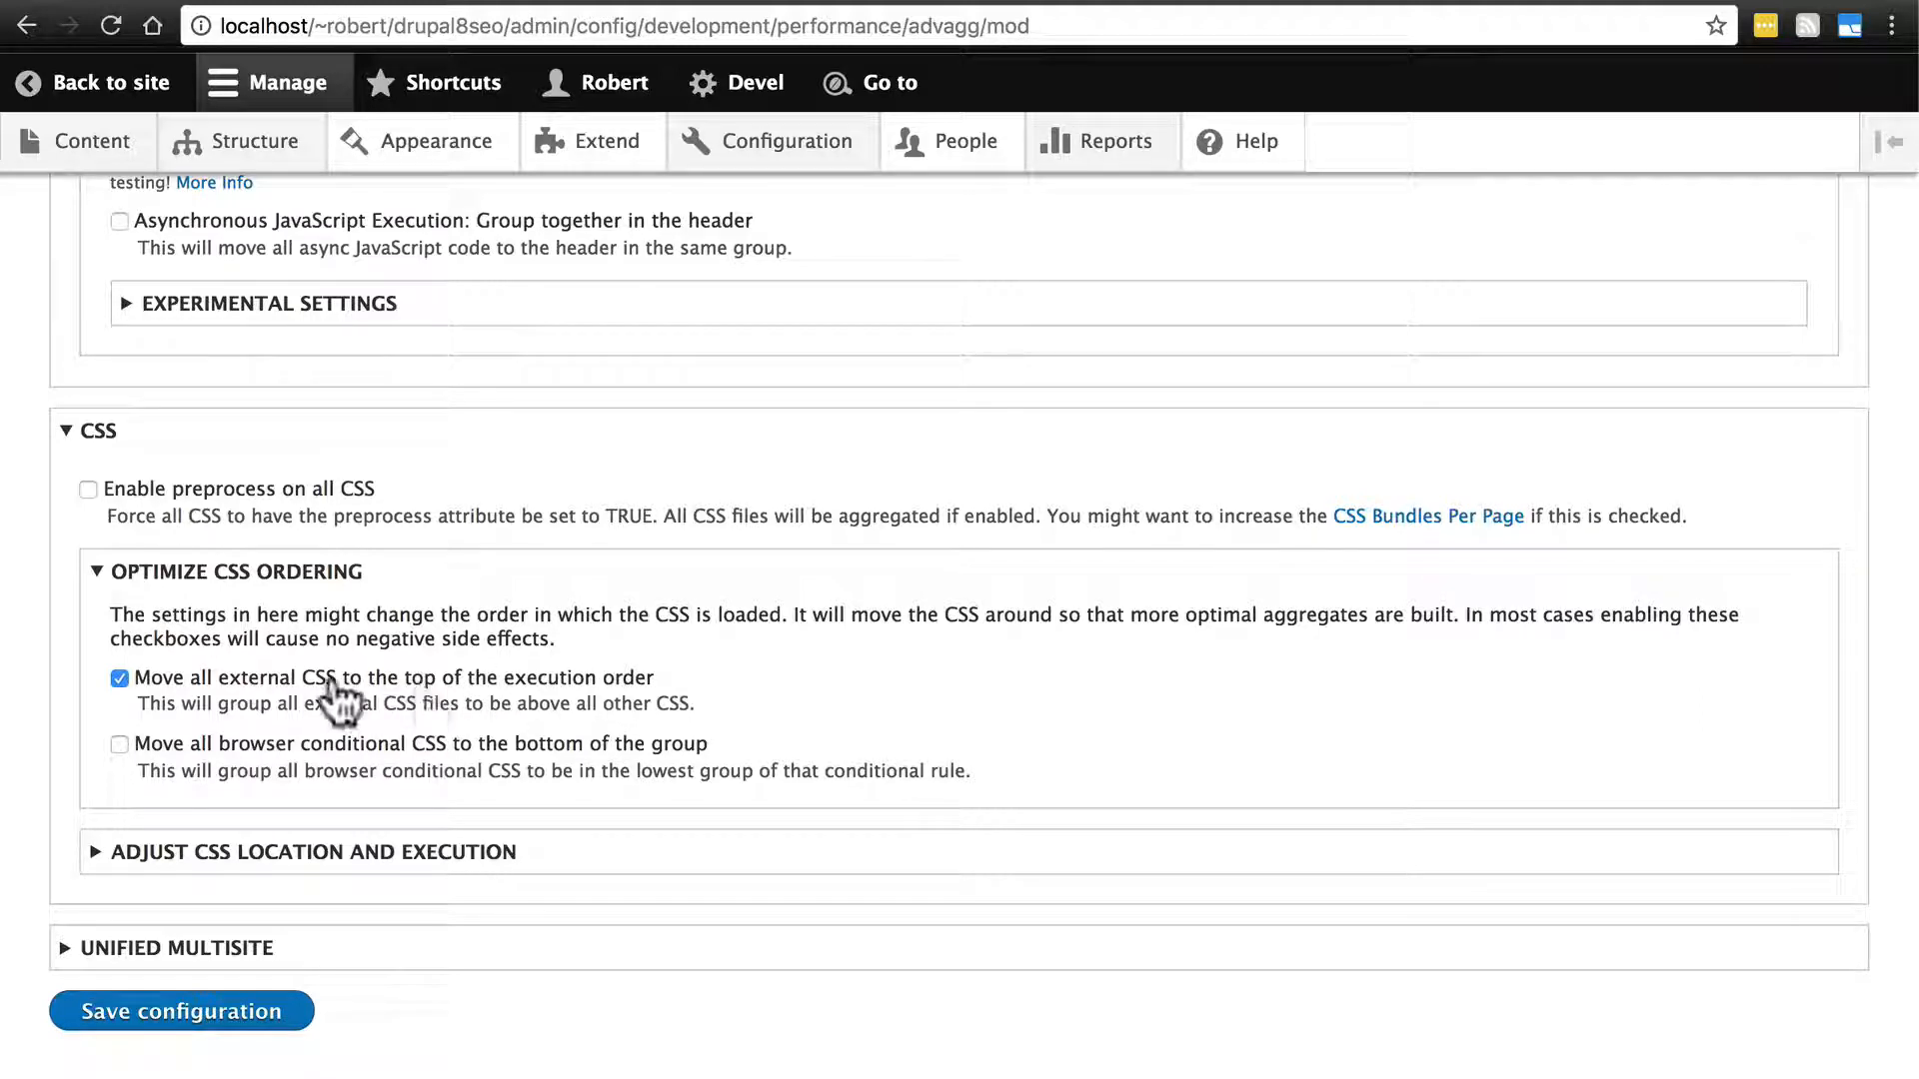
mouse_move(266, 696)
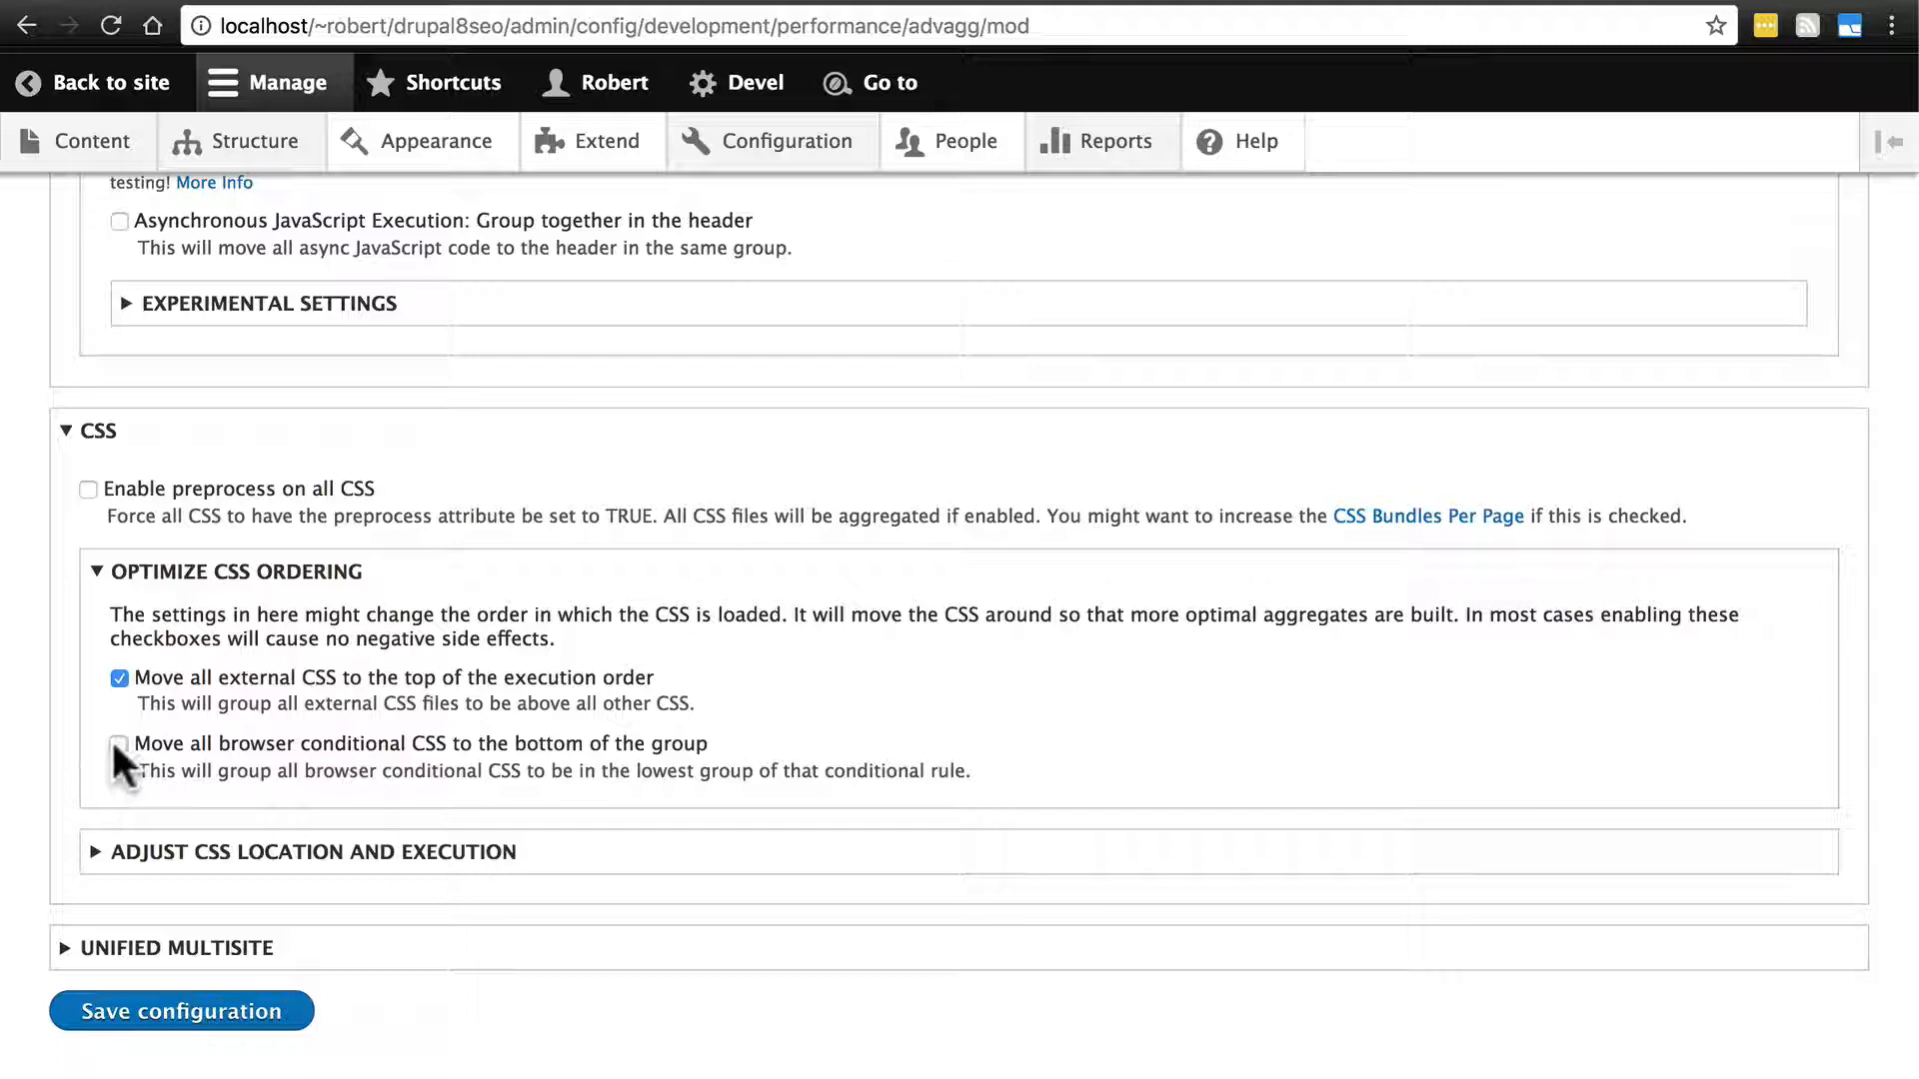
click(120, 742)
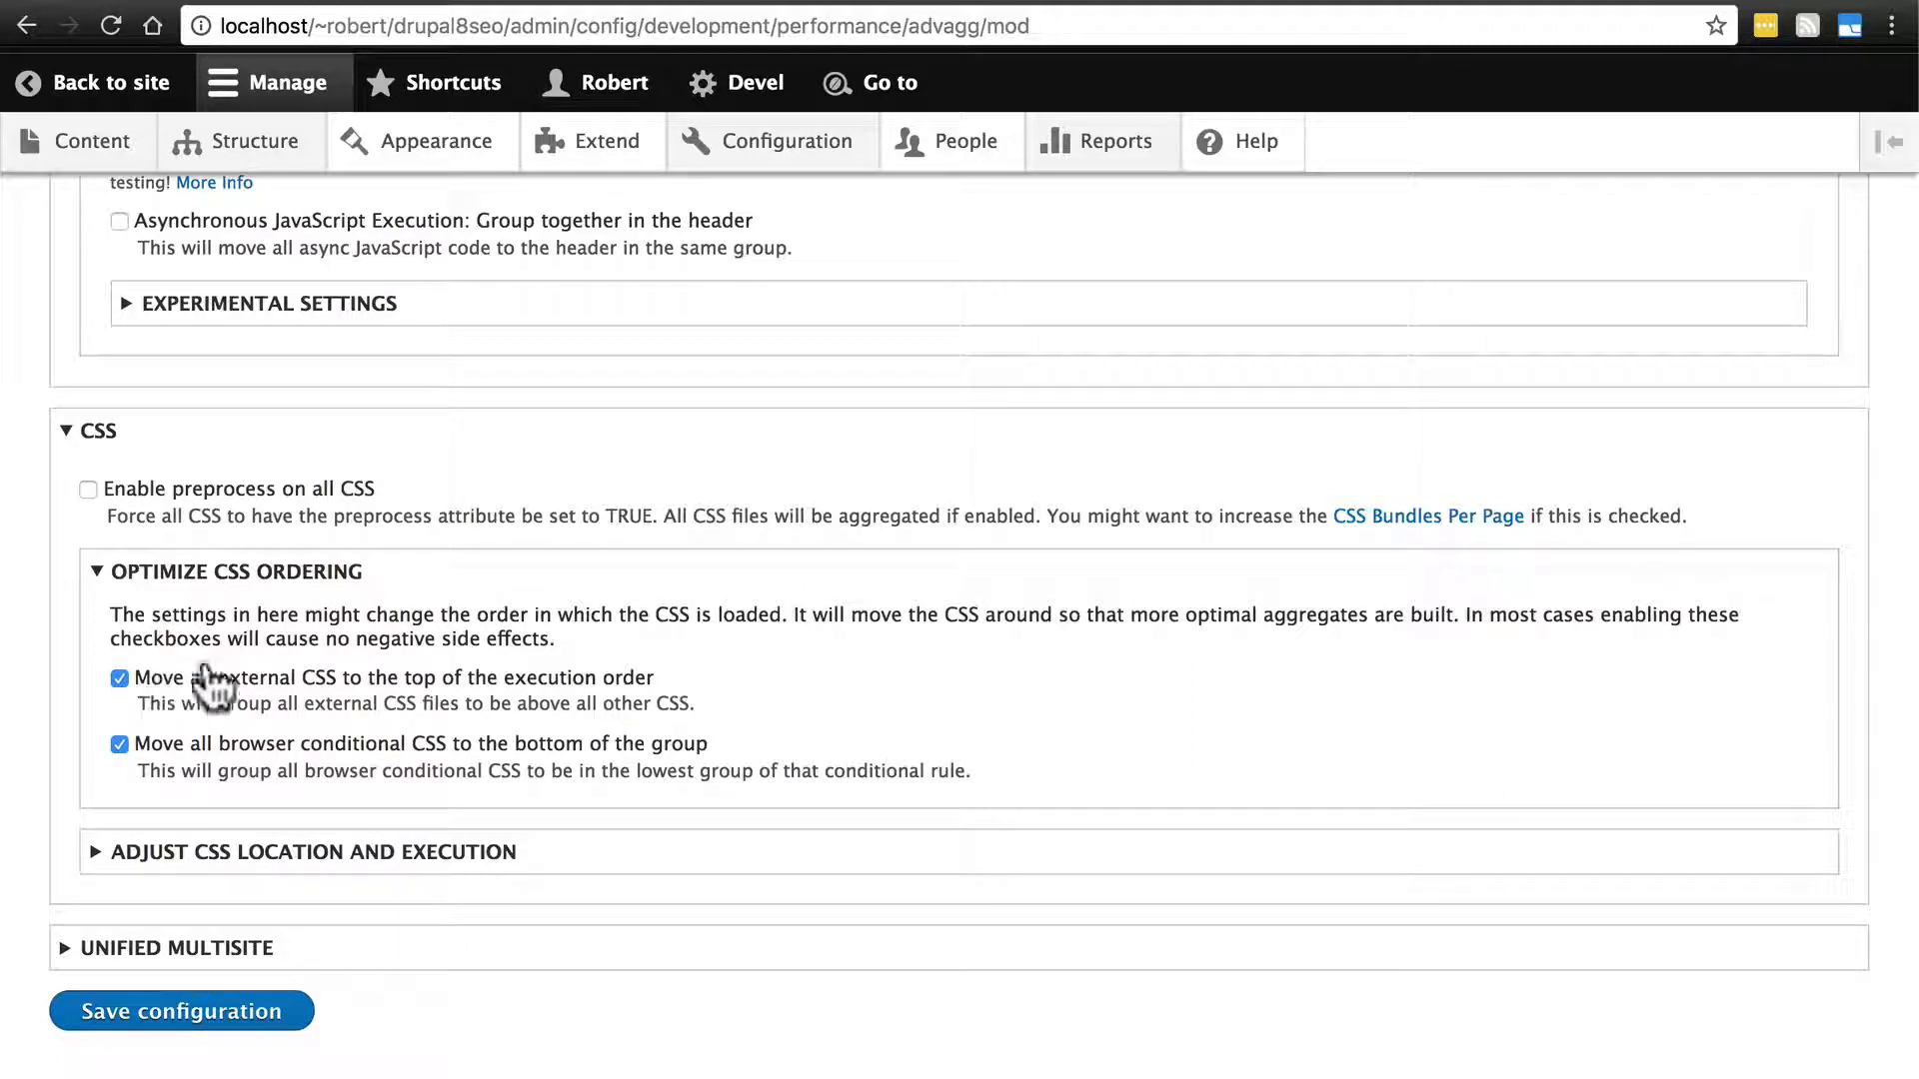
click(311, 852)
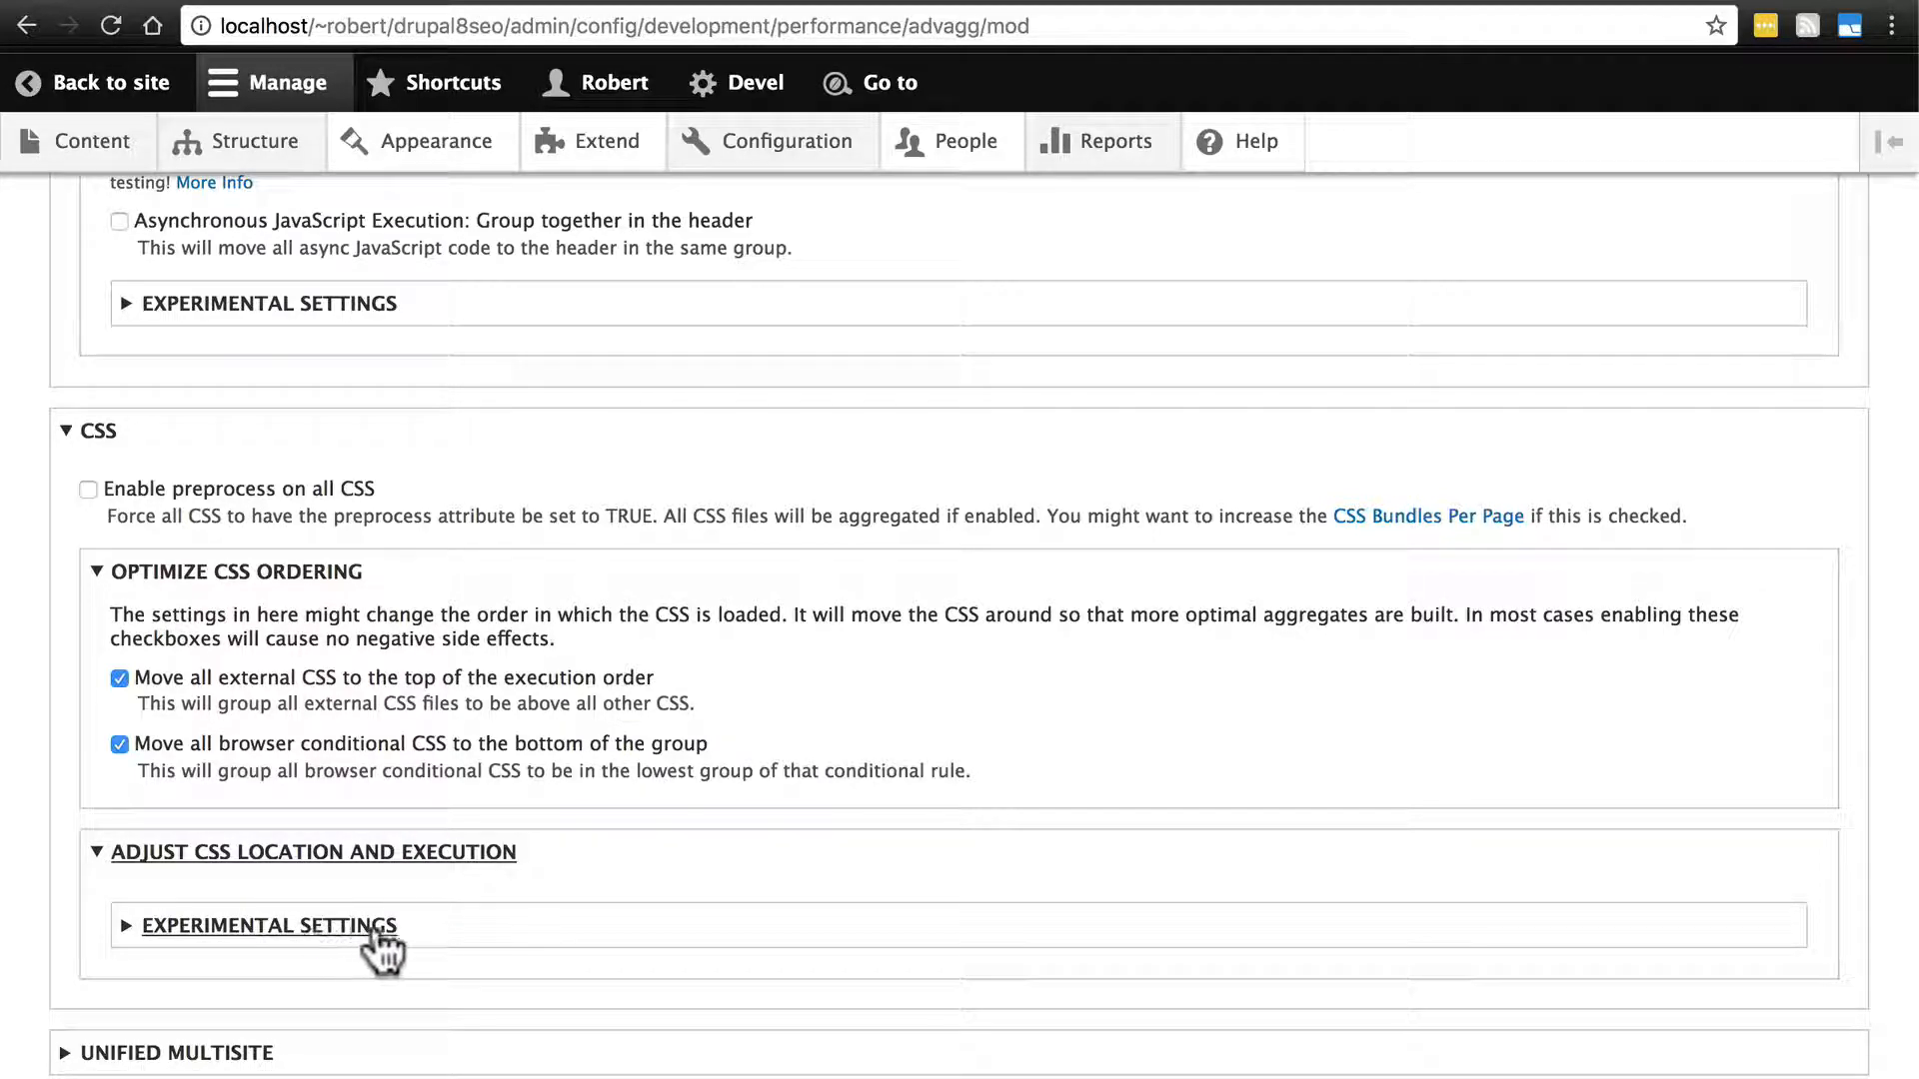
click(312, 852)
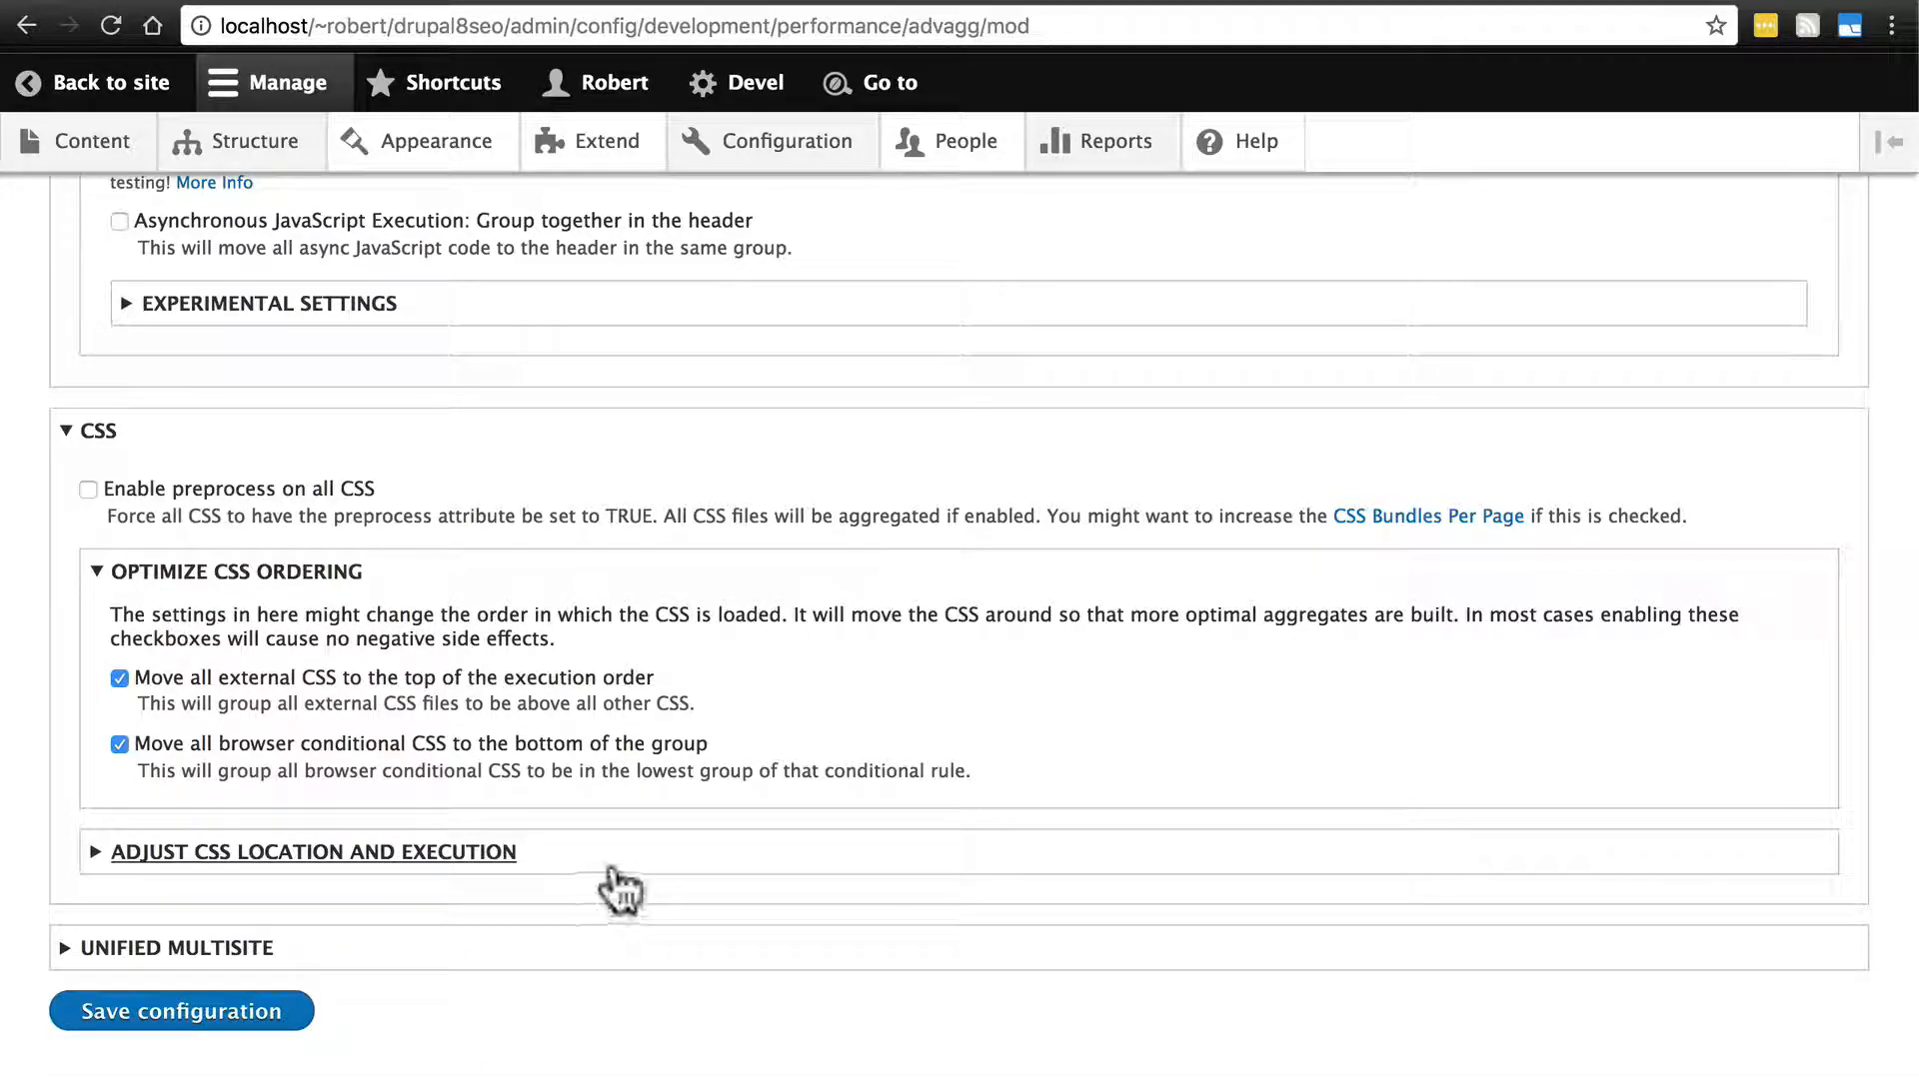
mouse_move(581, 869)
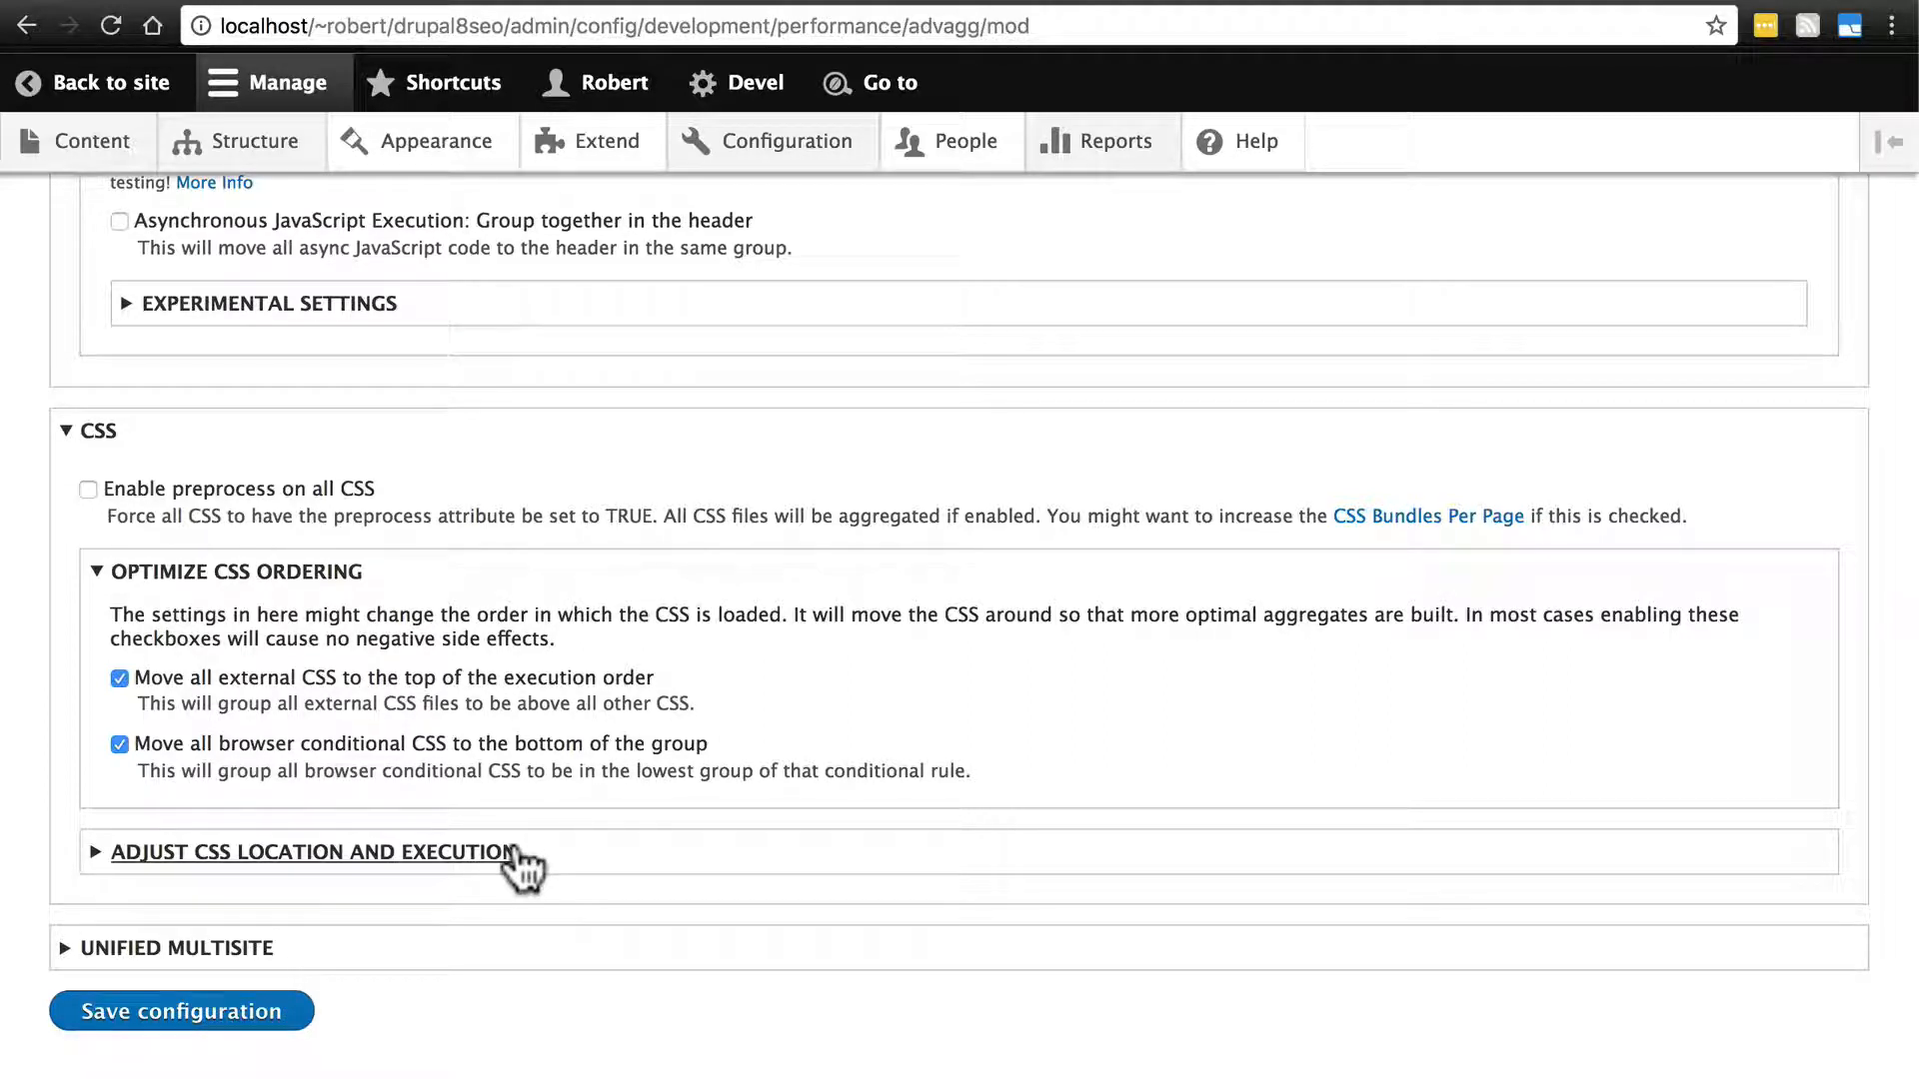
mouse_move(719, 911)
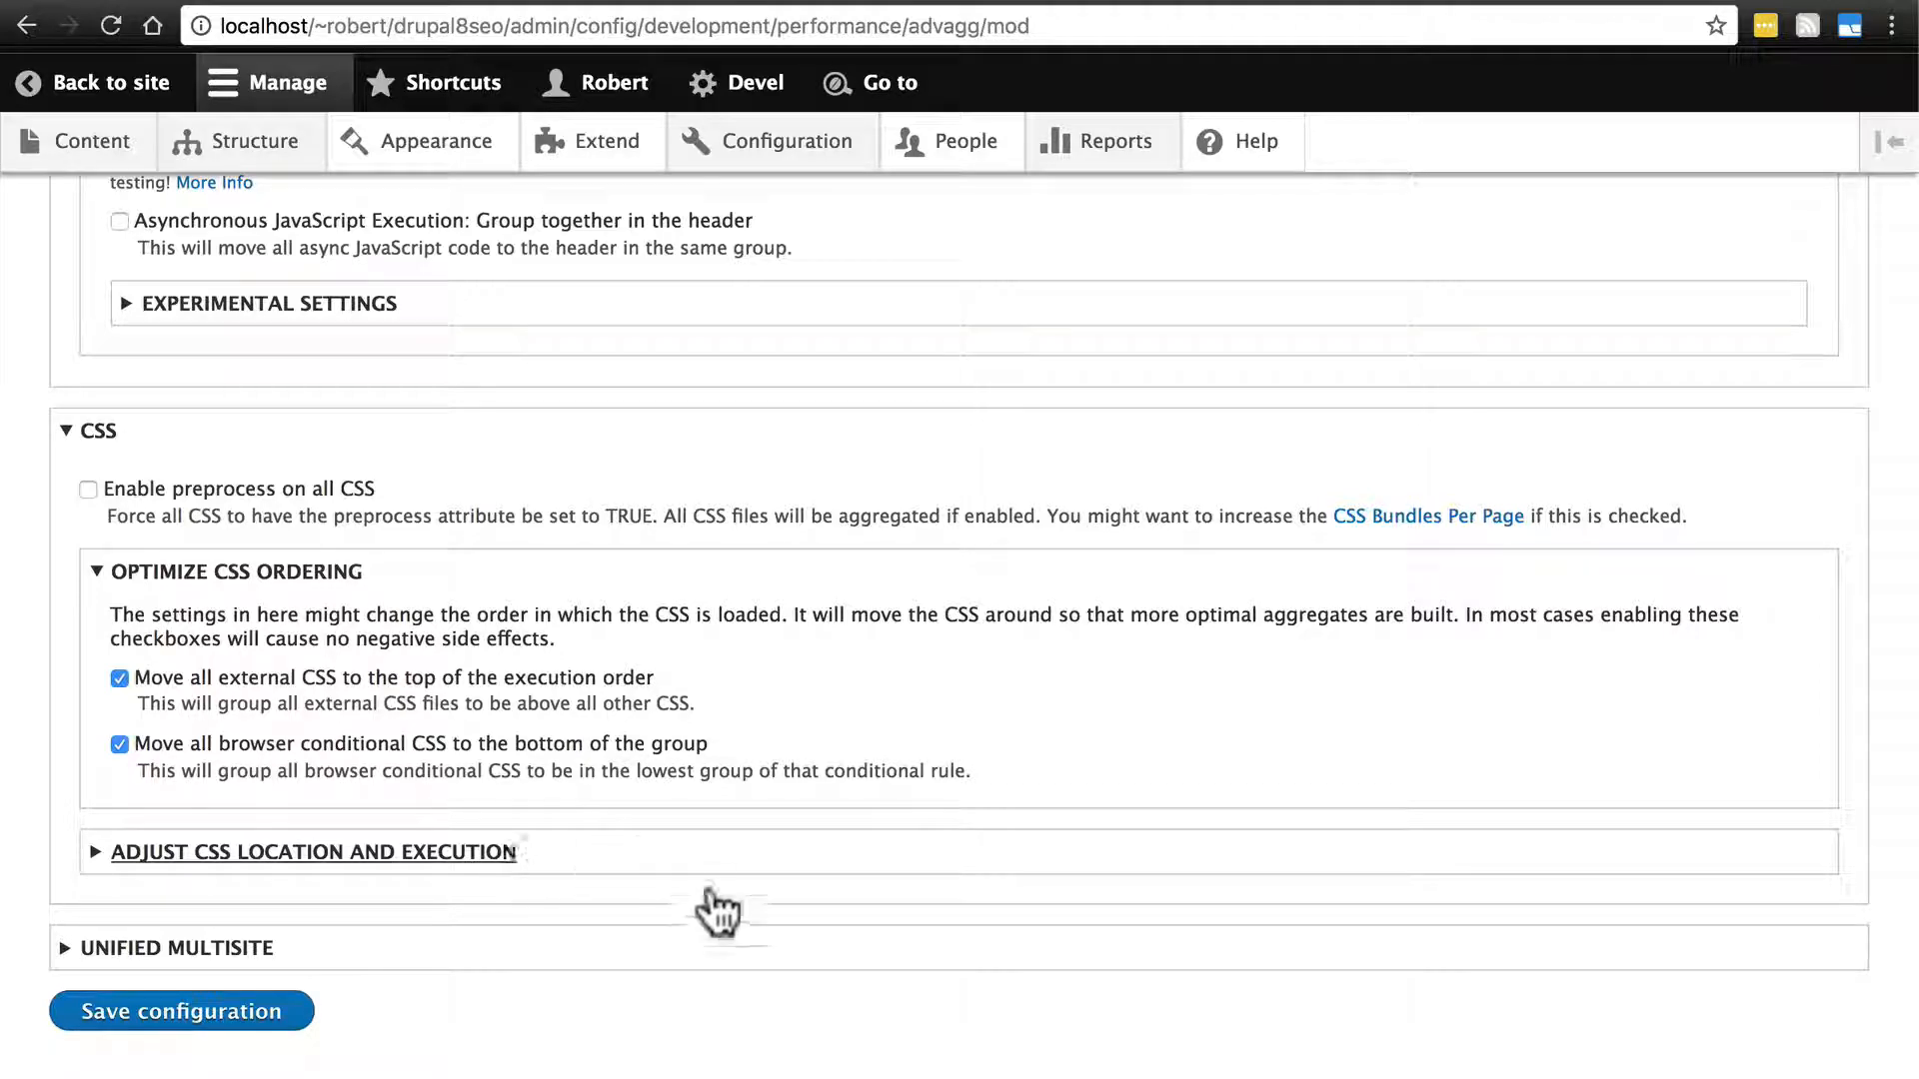
click(180, 1010)
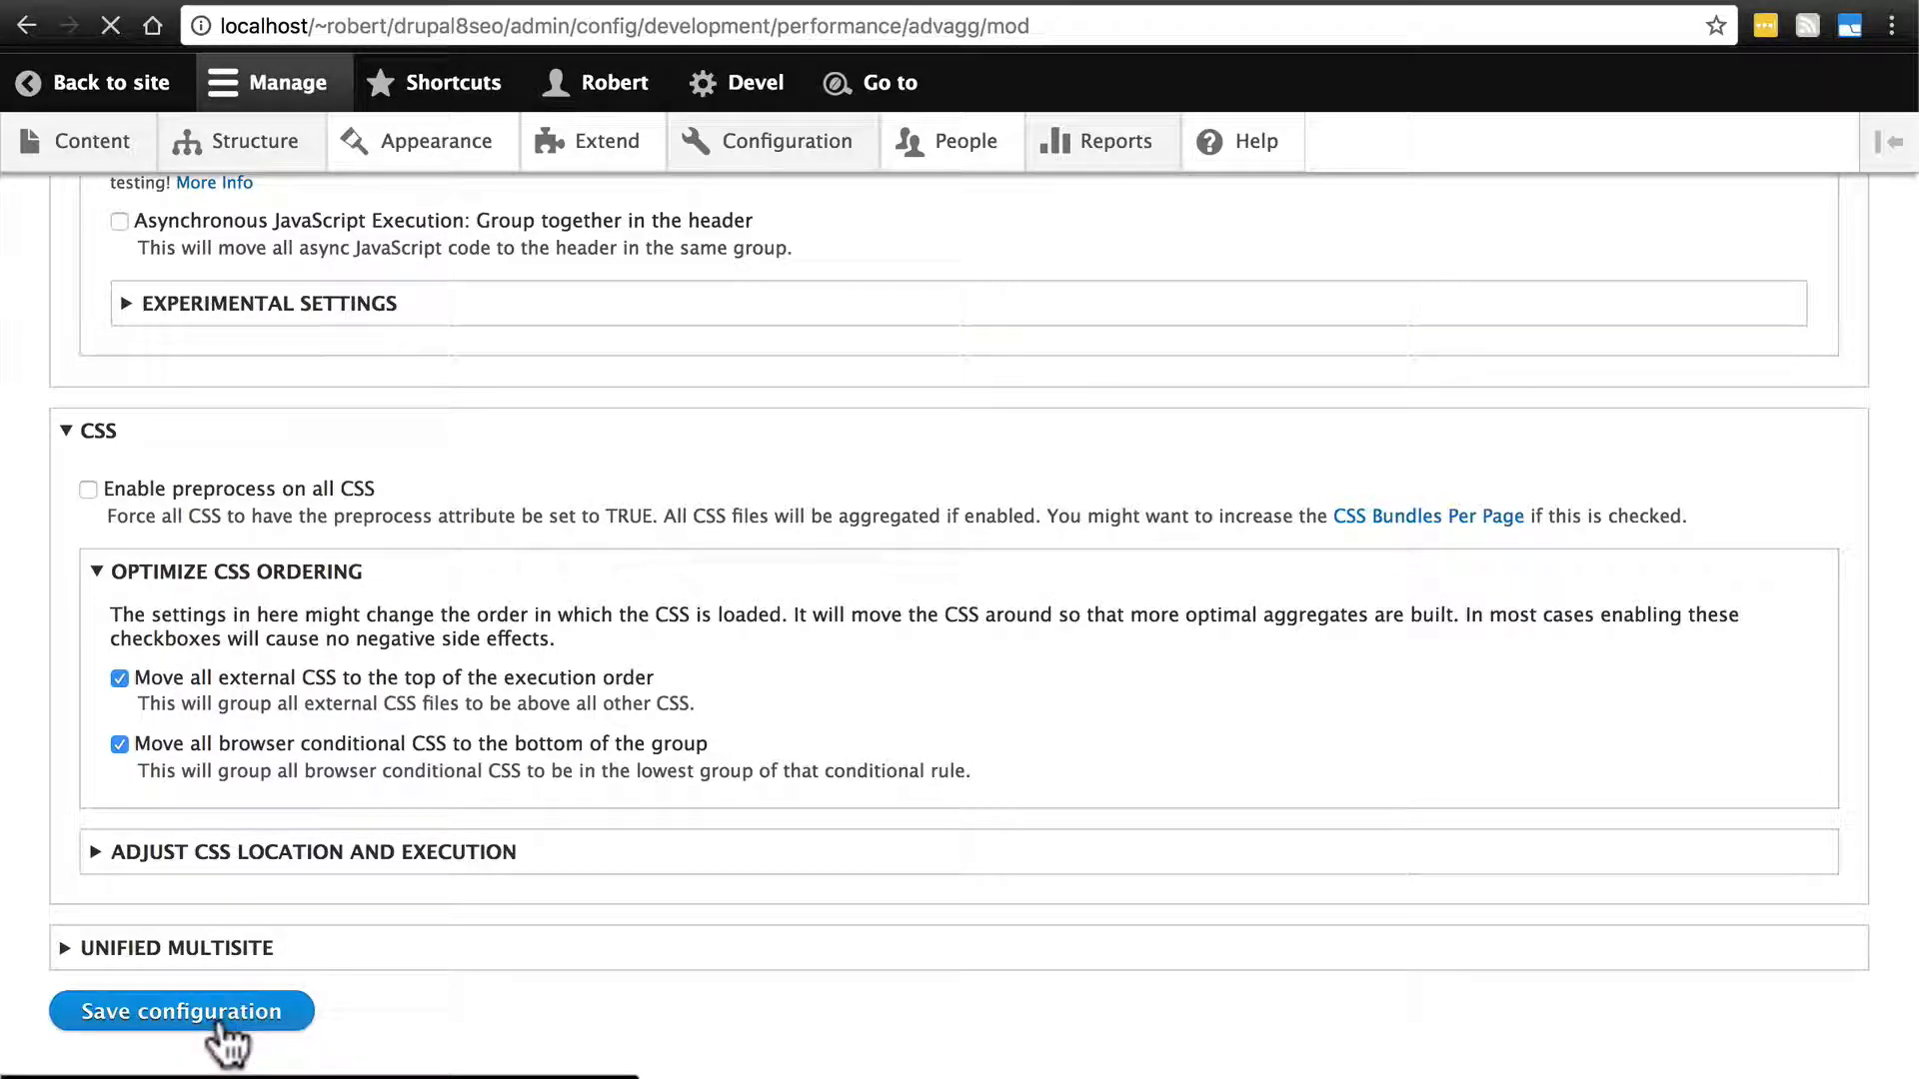
click(180, 1011)
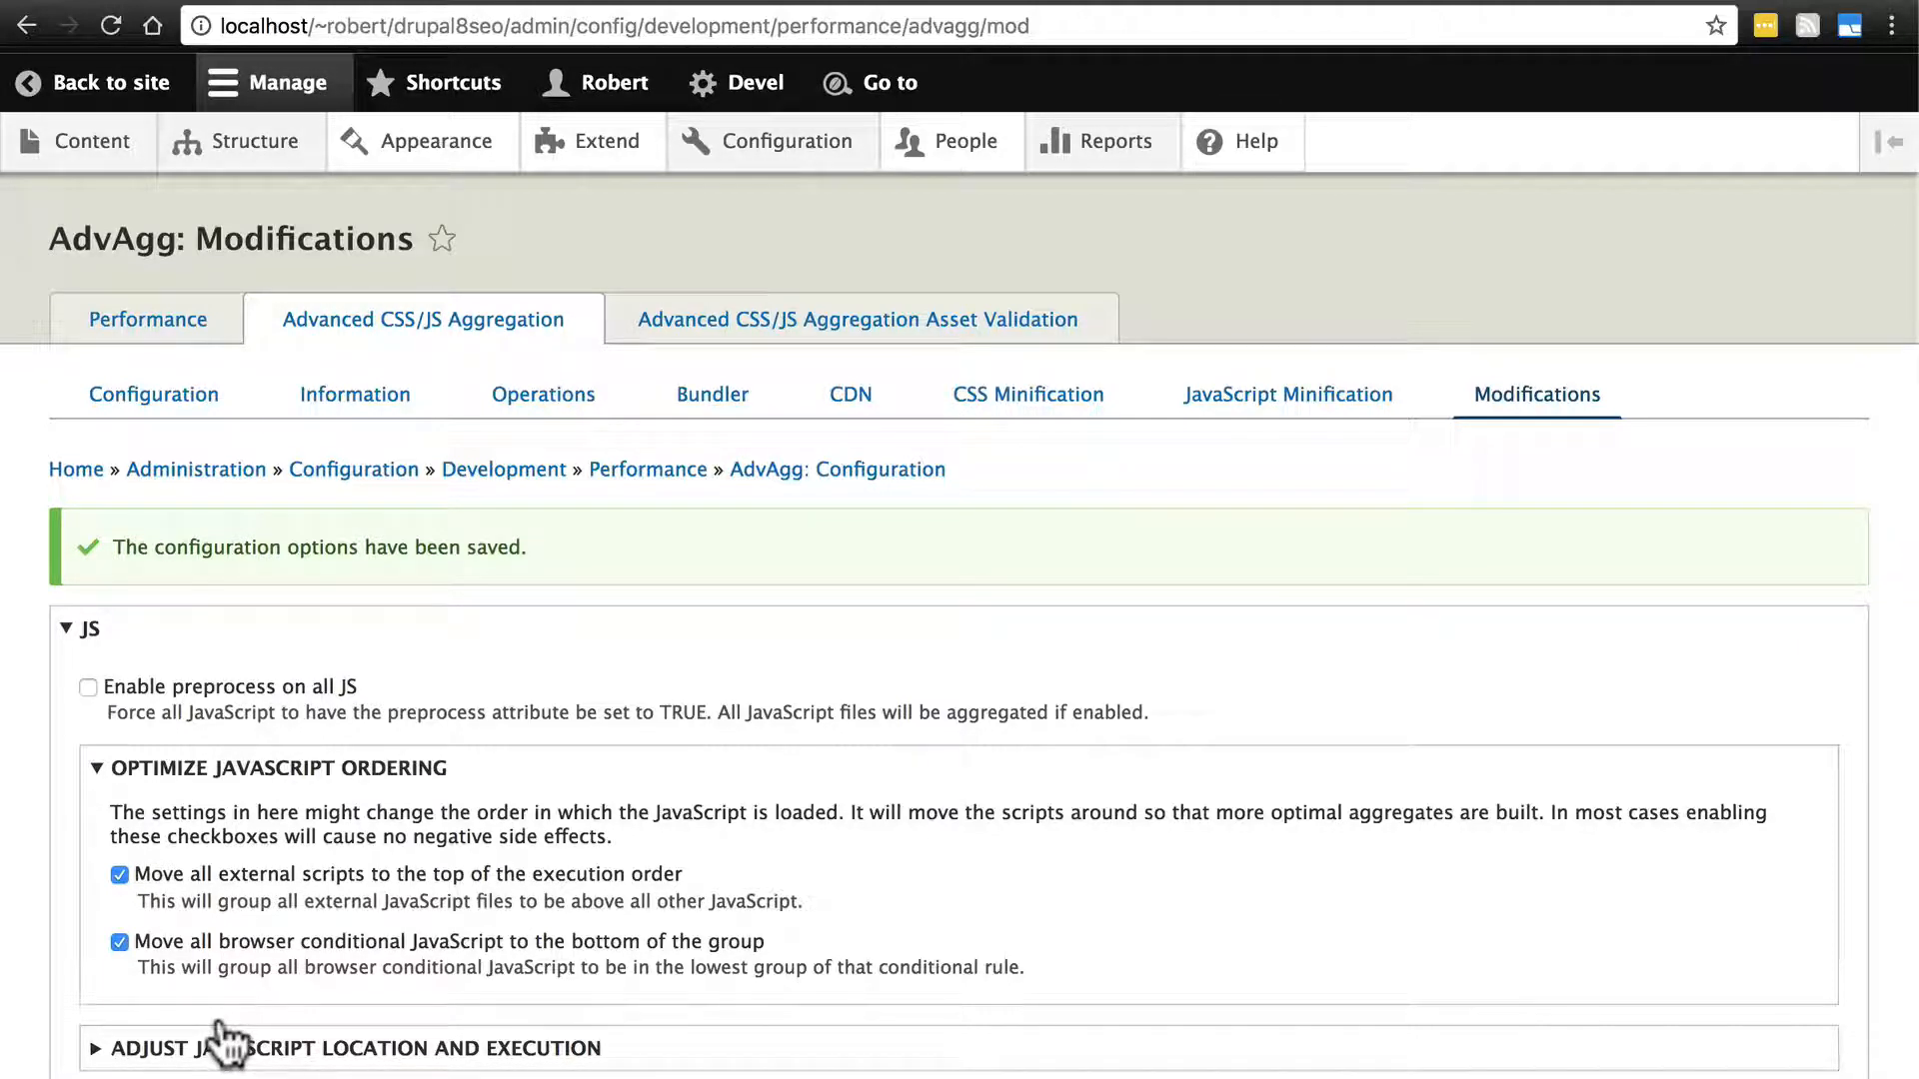
- Go from Configuration to the SEO Checklist page
click(788, 141)
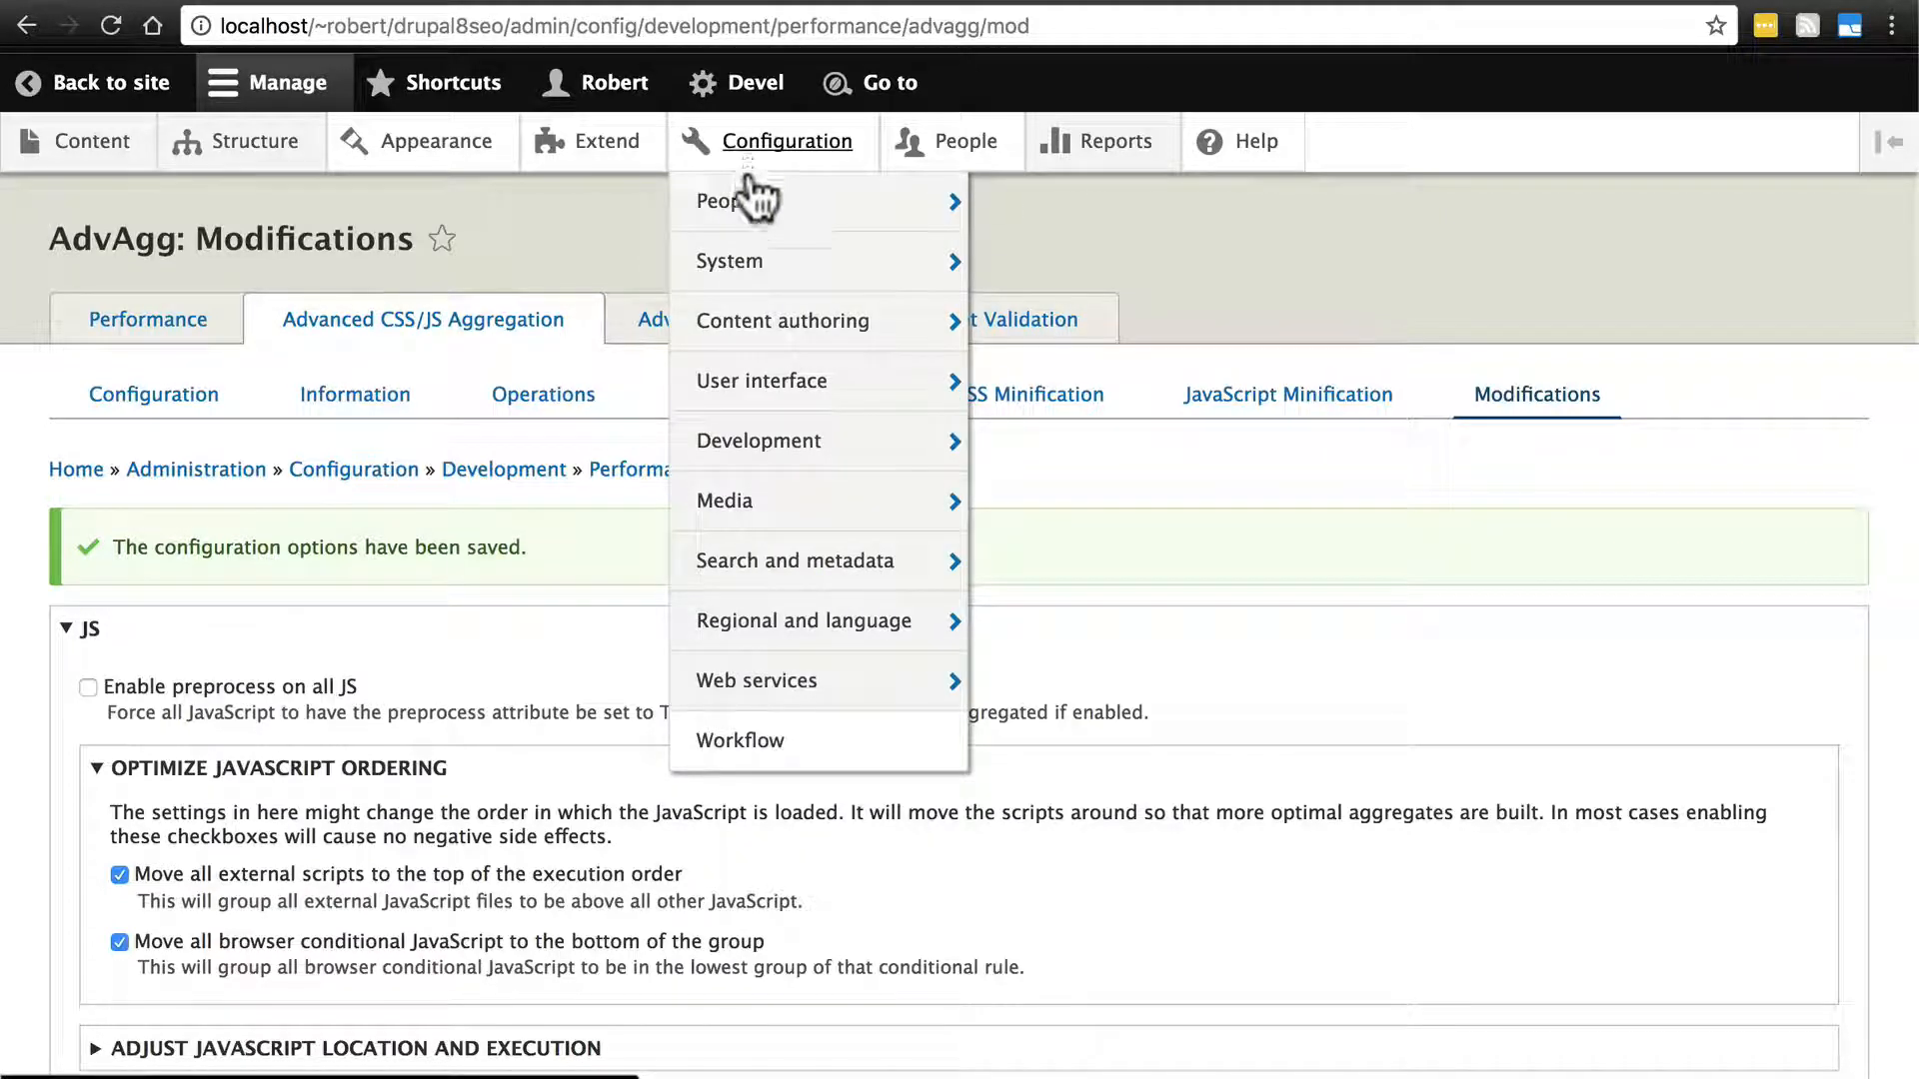
mouse_move(795, 561)
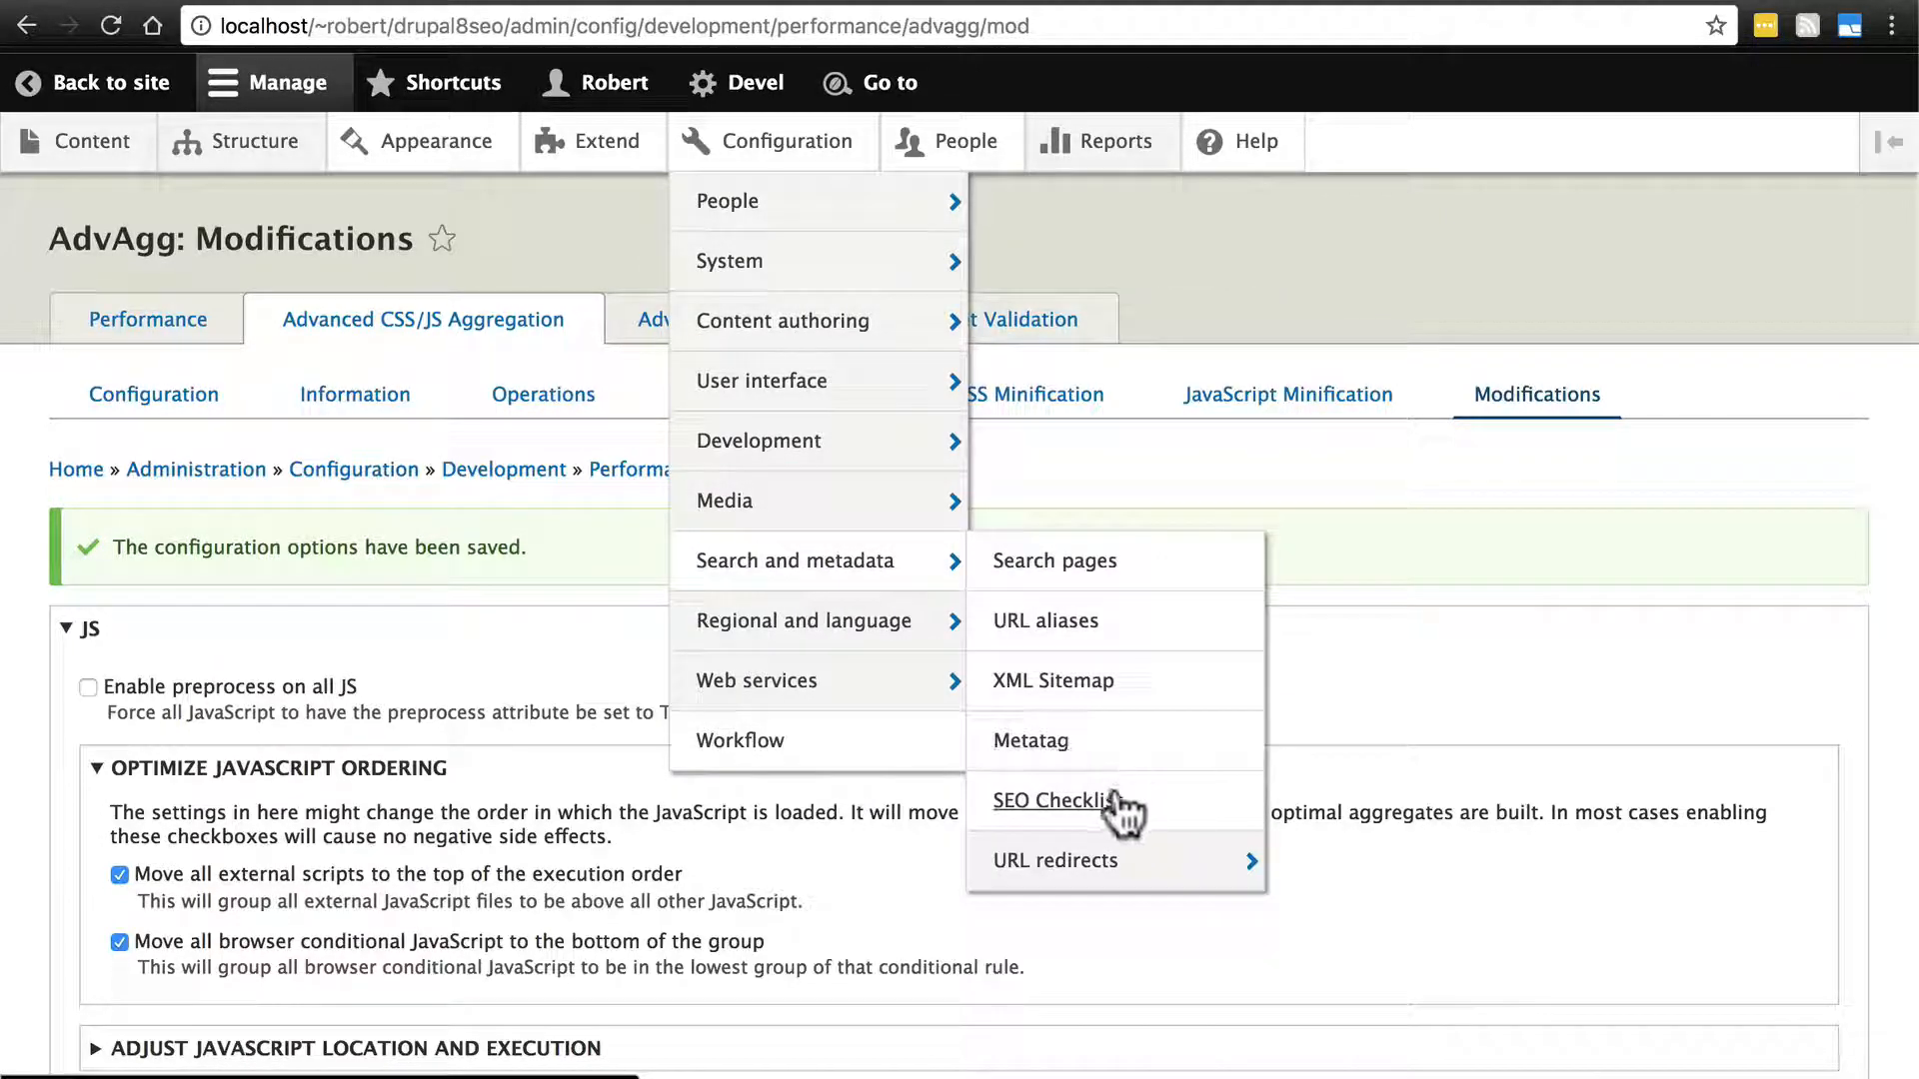
click(1052, 799)
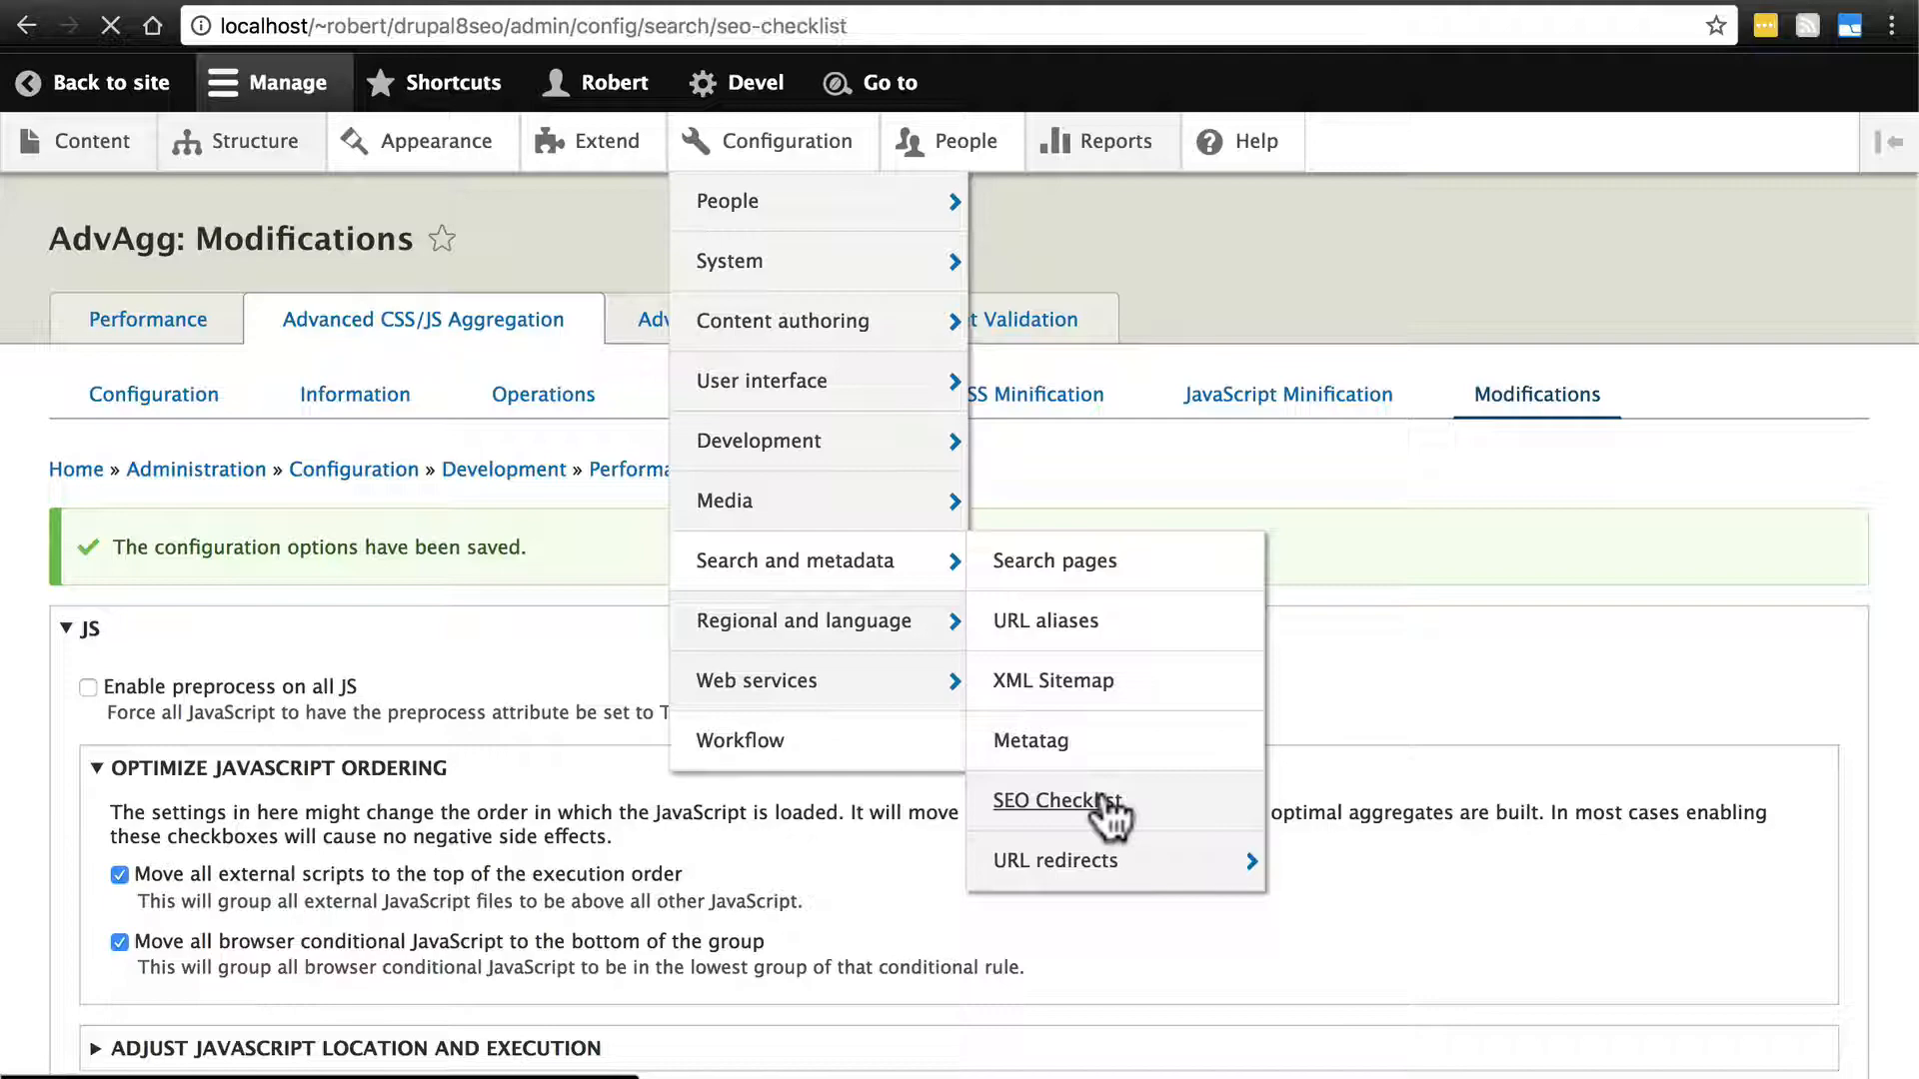
click(1053, 801)
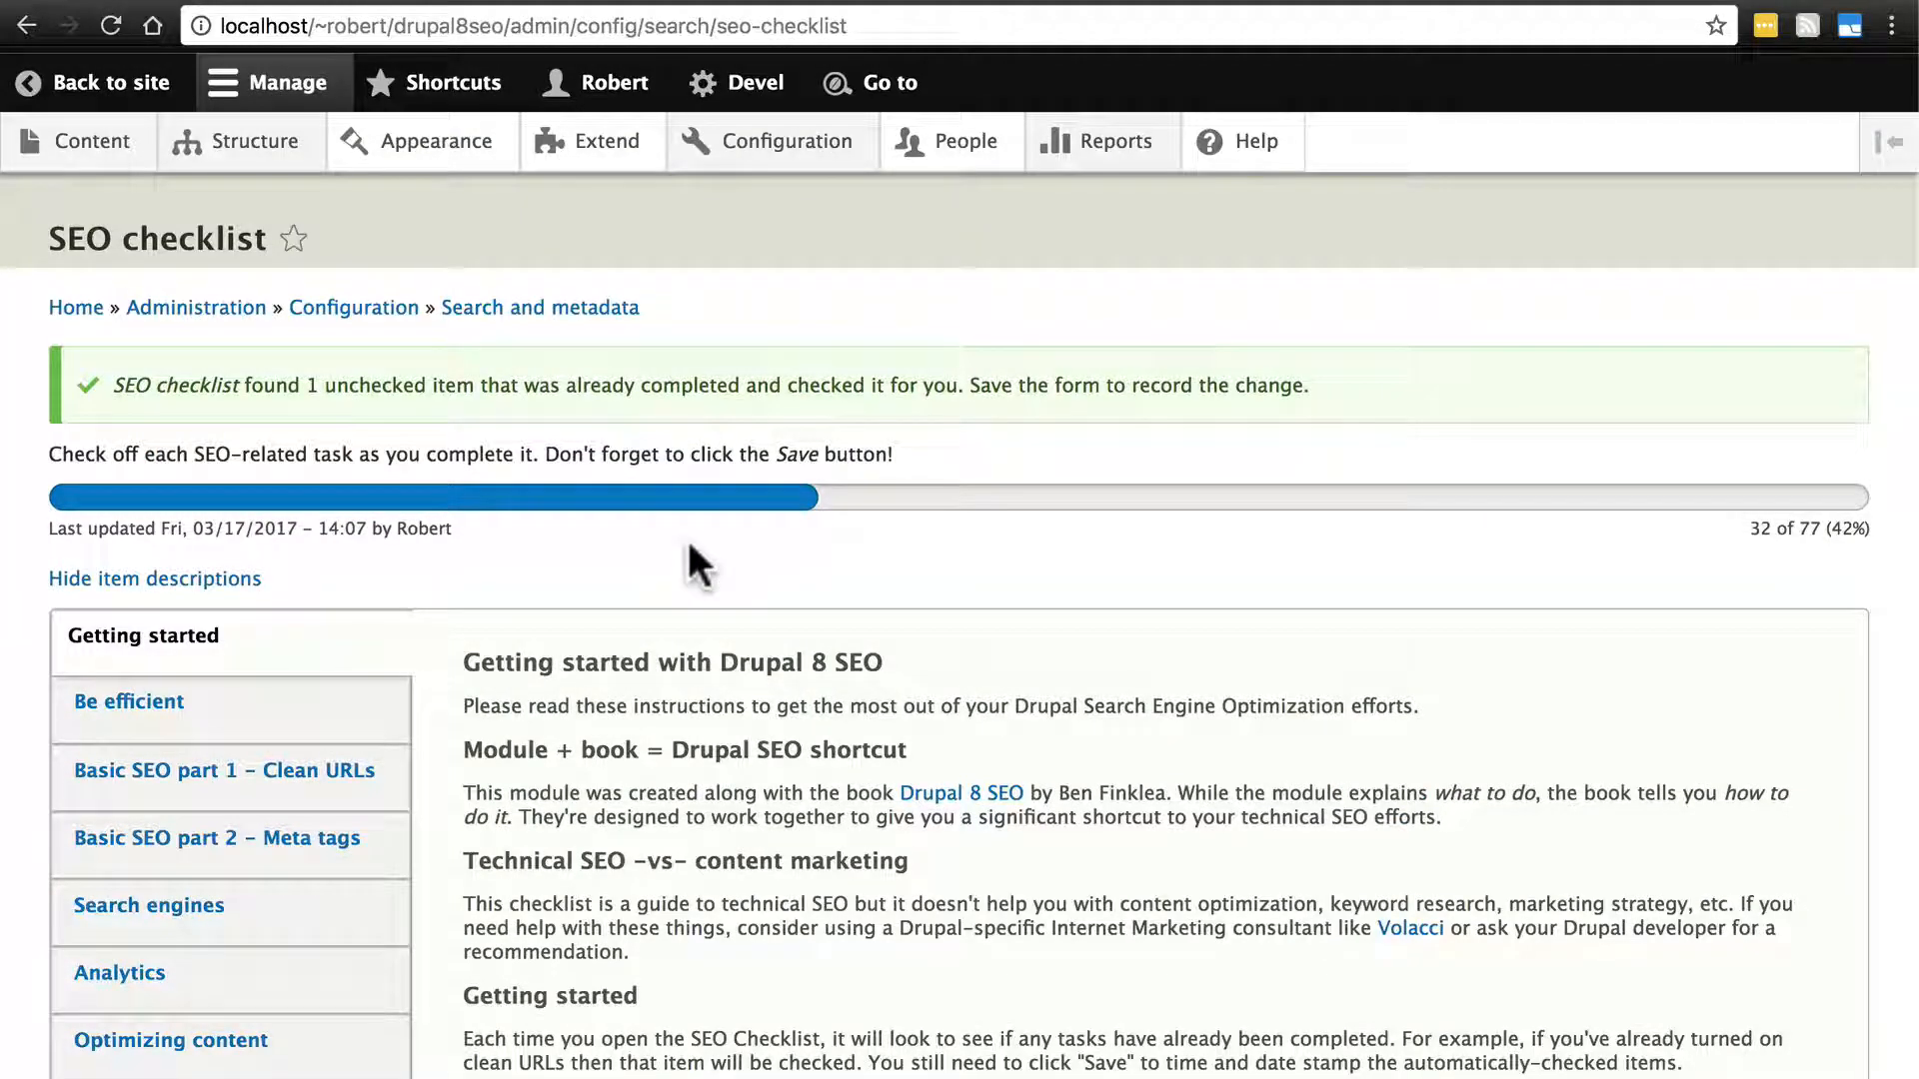
- Under Security and performance, tick 'Configure Advanced CSS/JS Aggregation module'
scroll(down, 3)
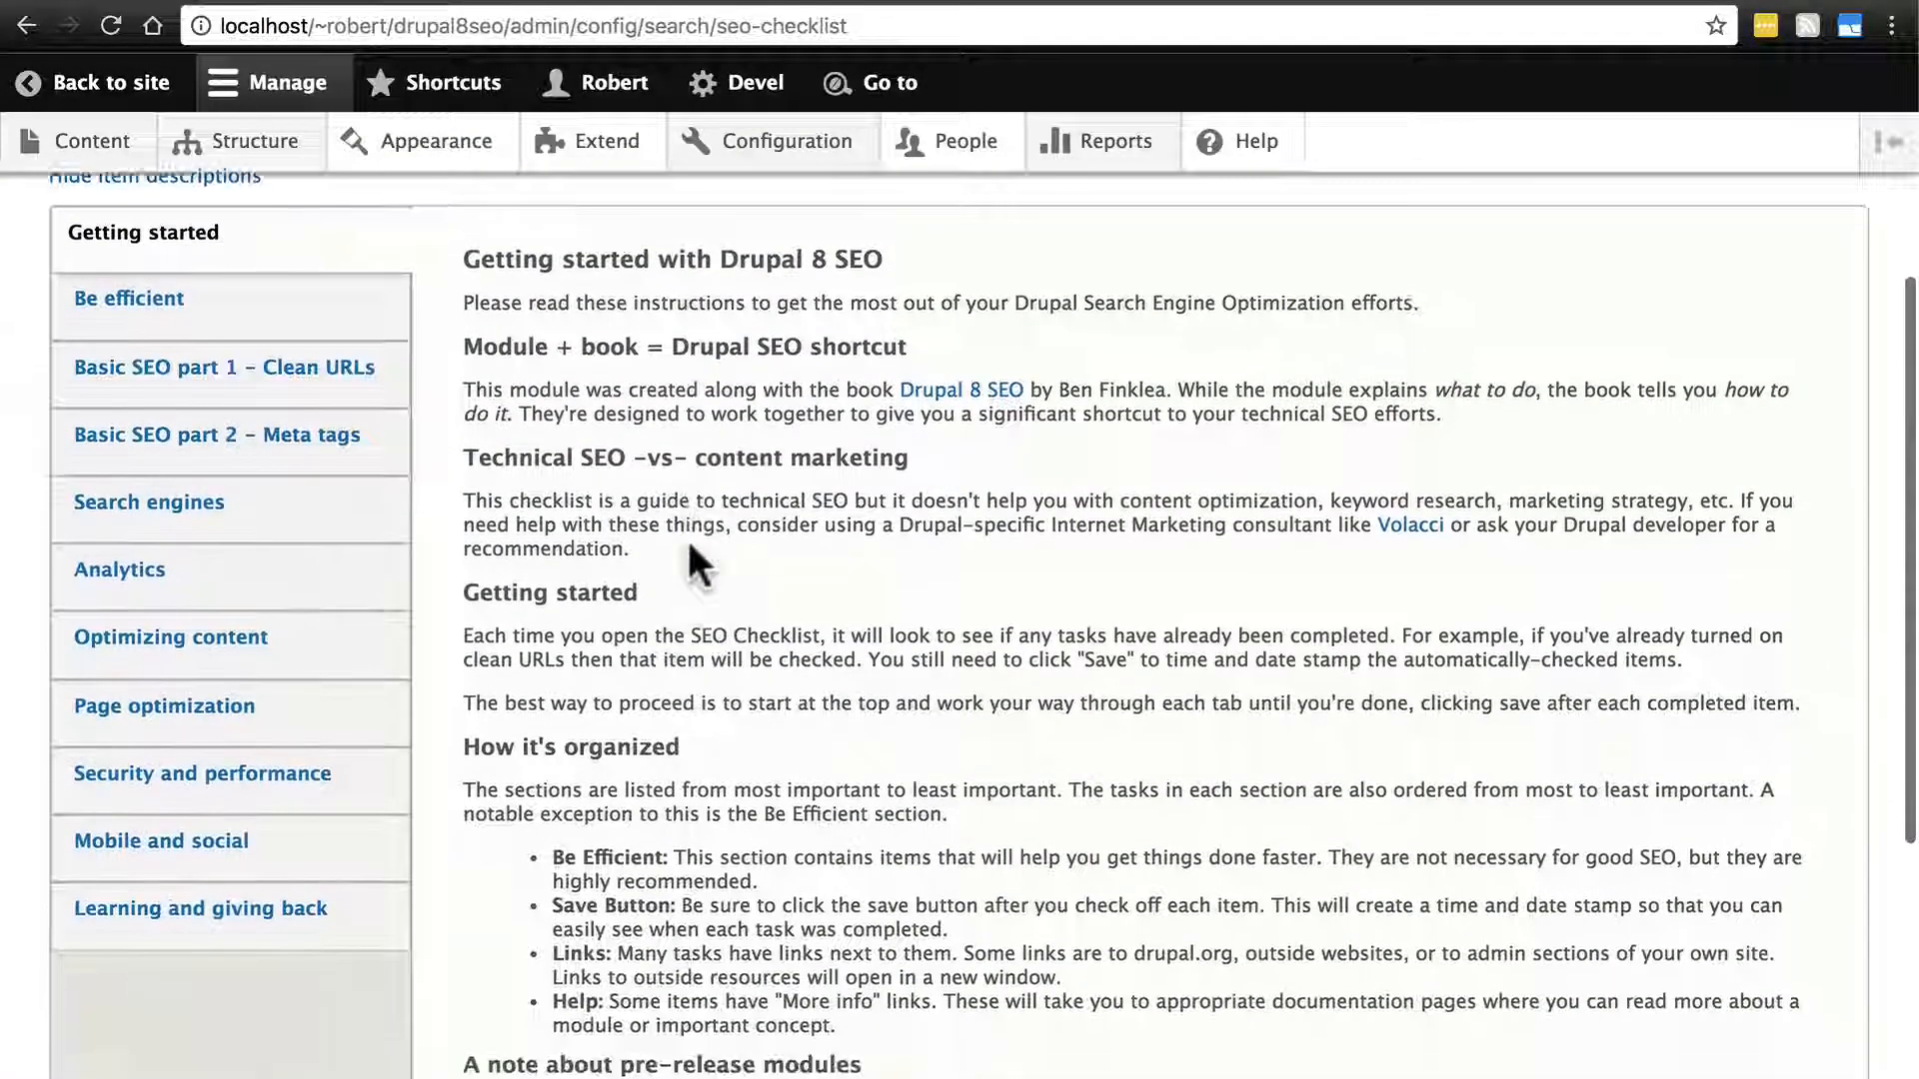
scroll(down, 3)
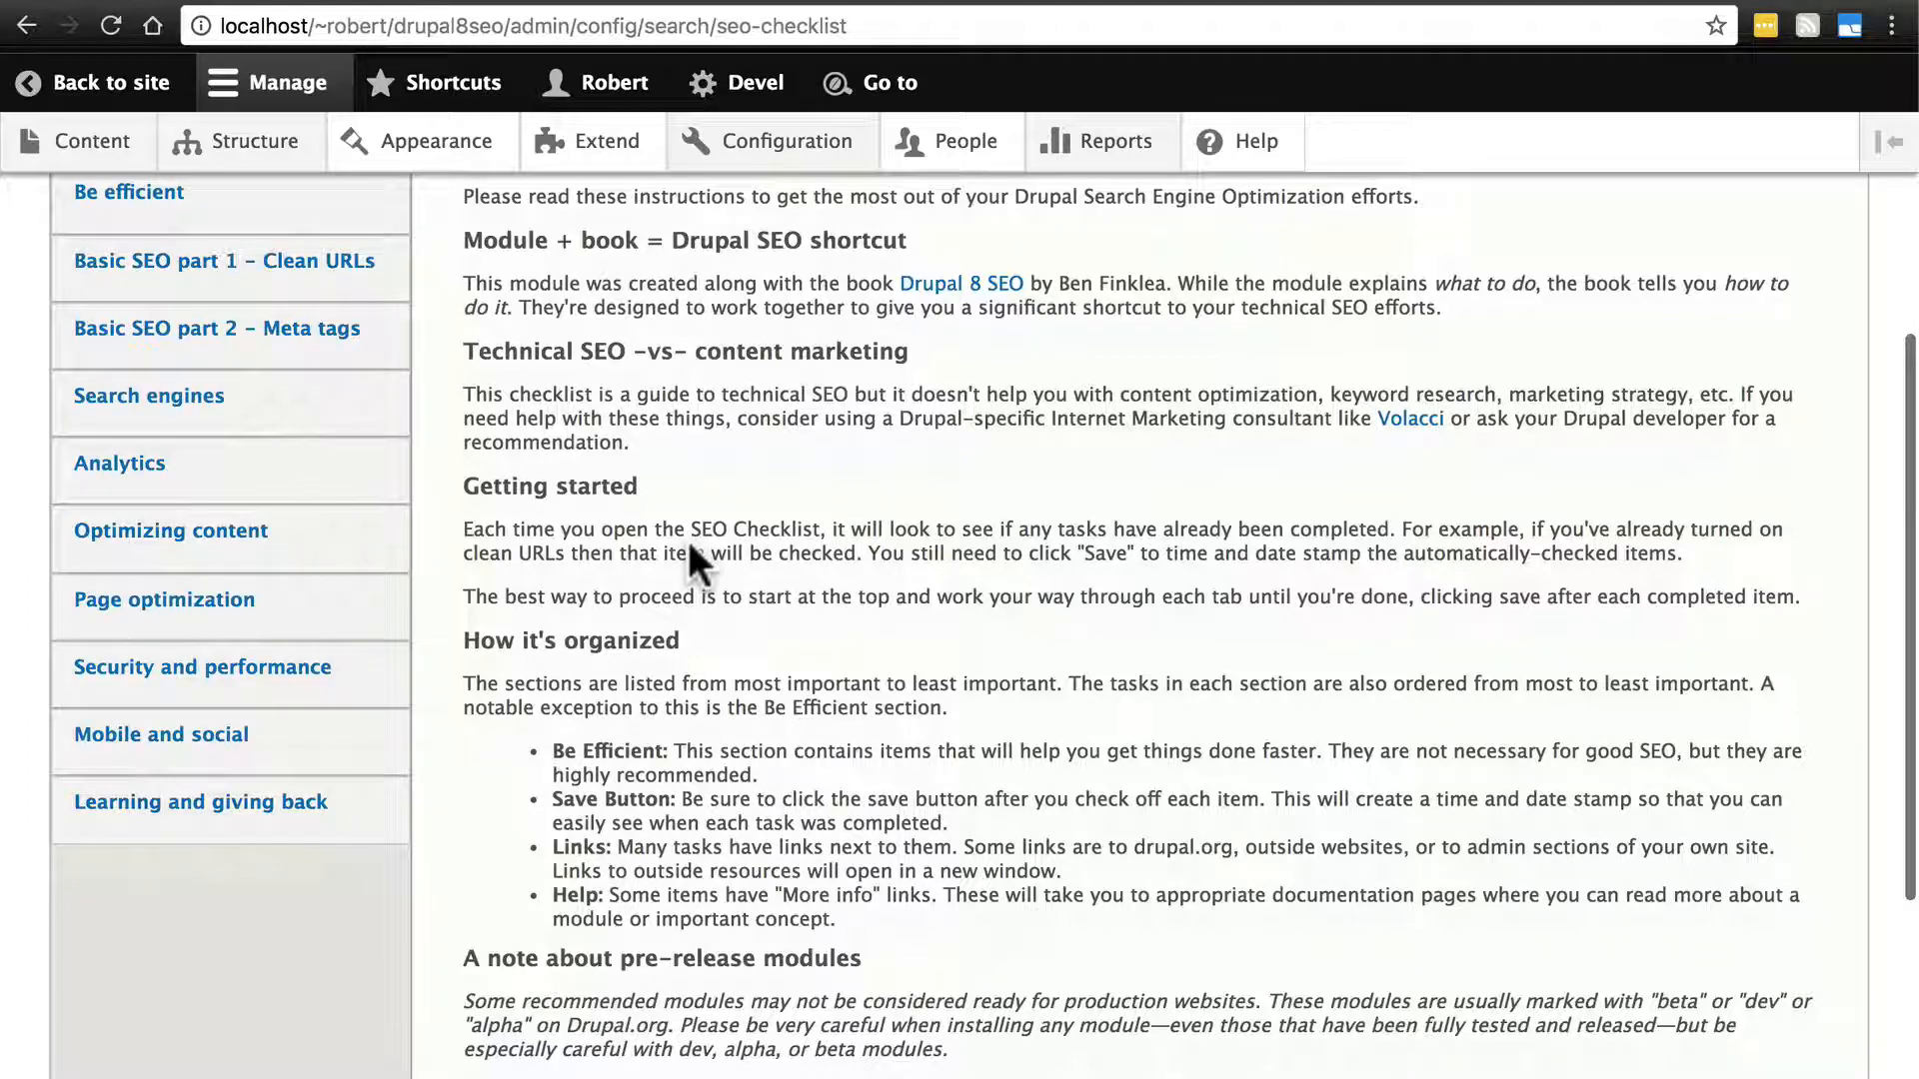
click(201, 665)
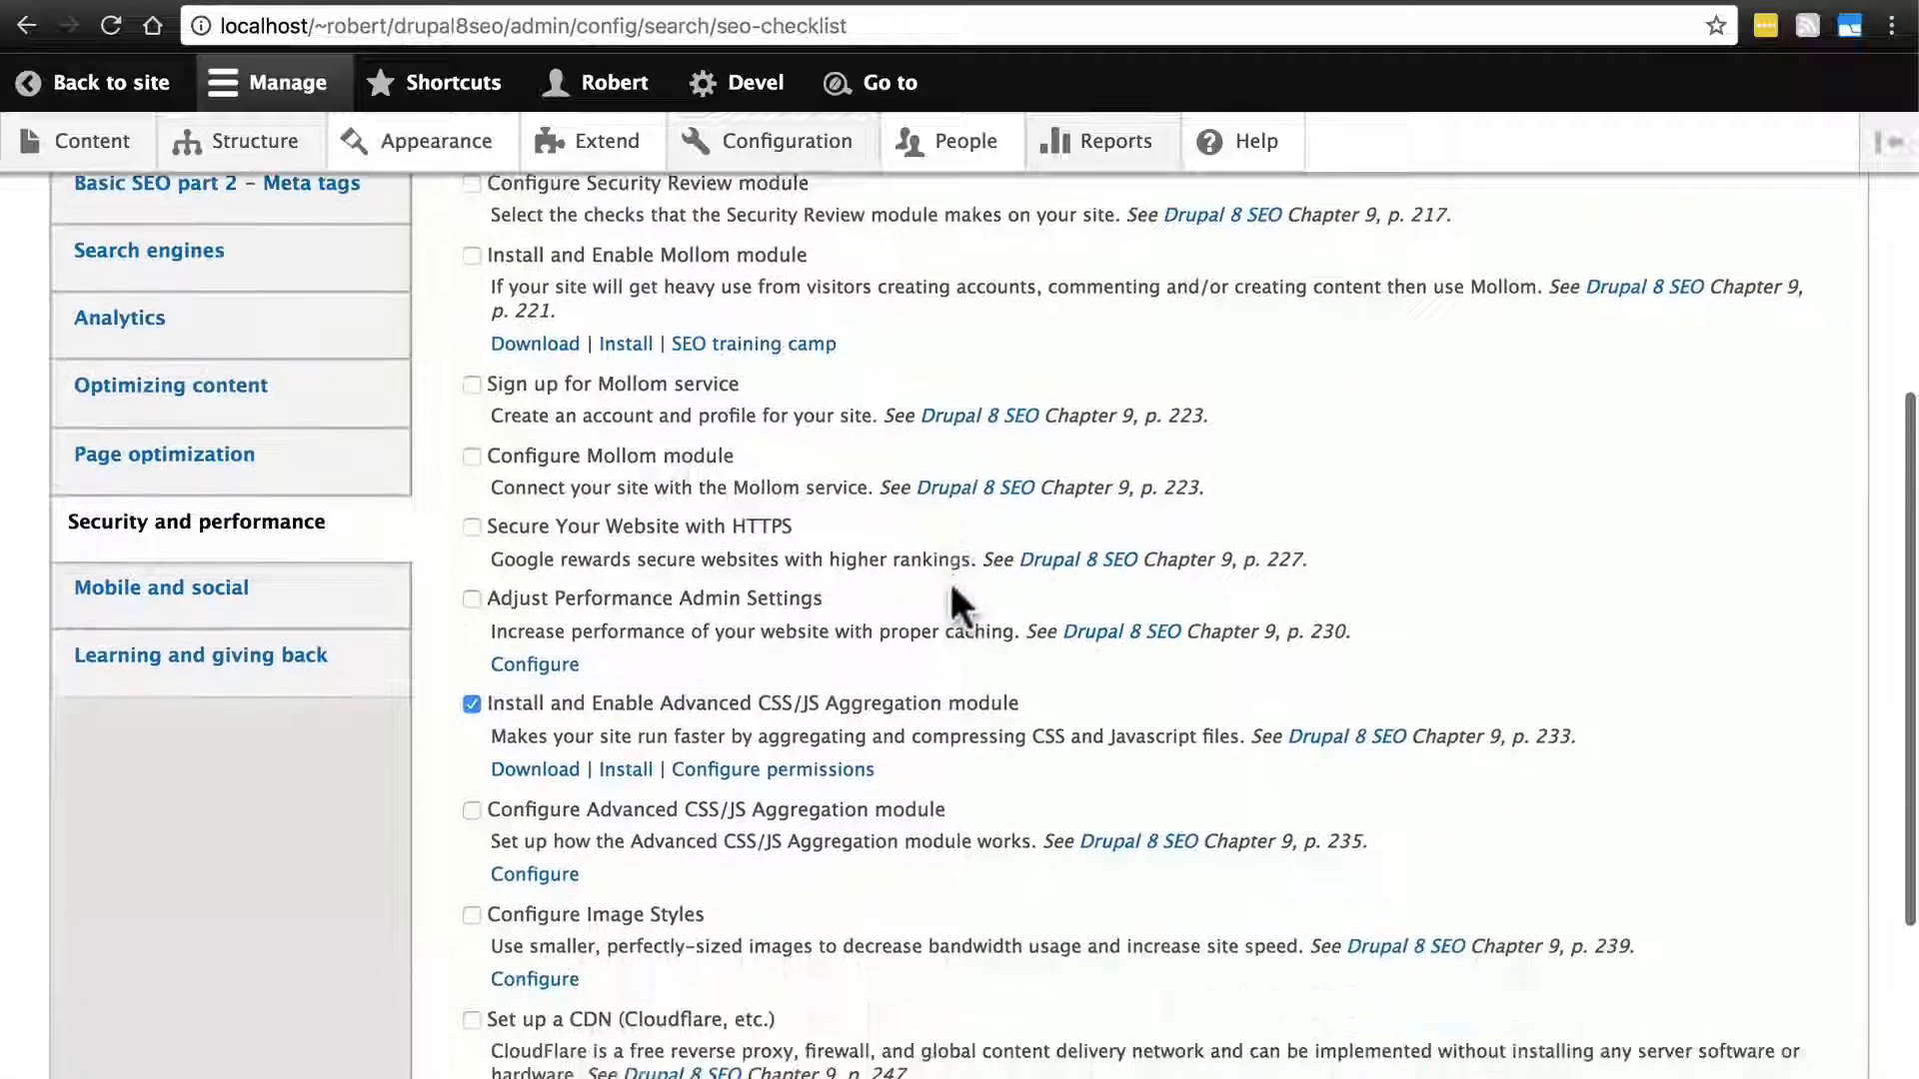
scroll(down, 3)
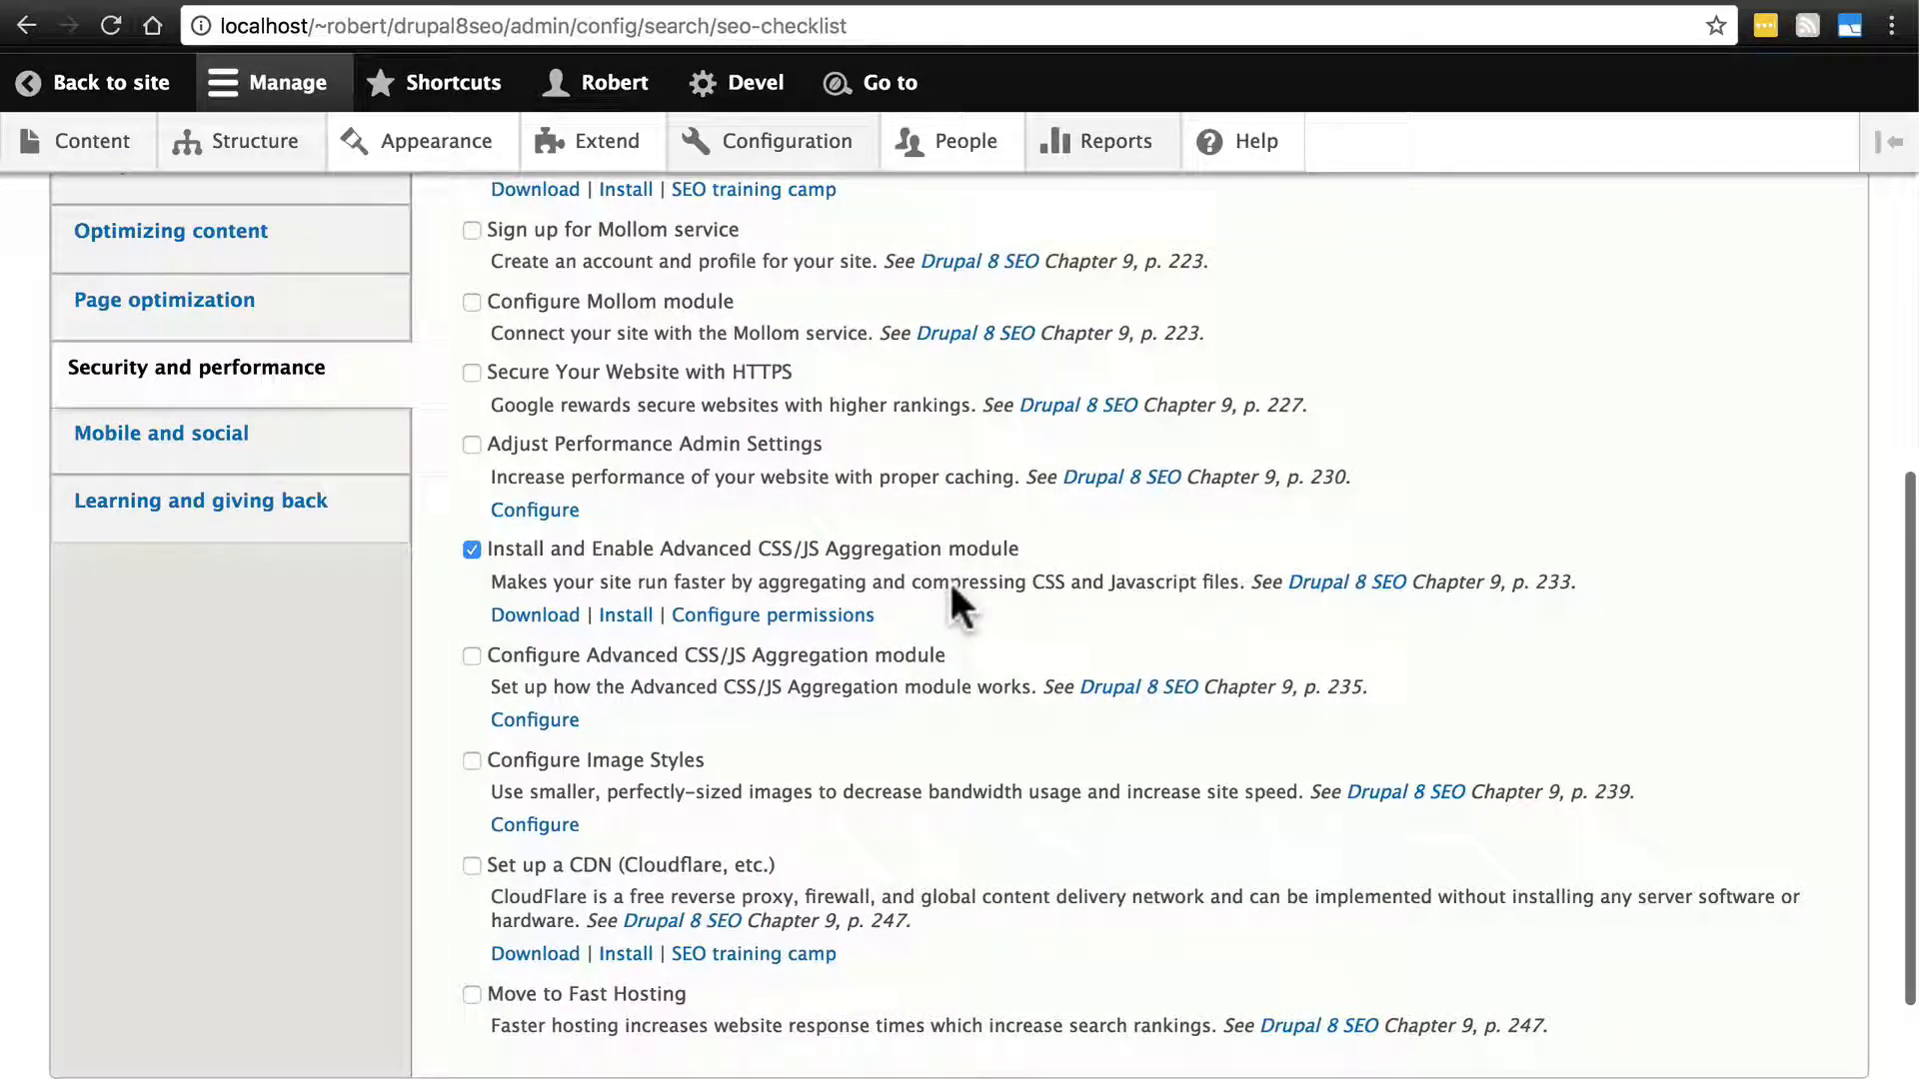
mouse_move(953, 588)
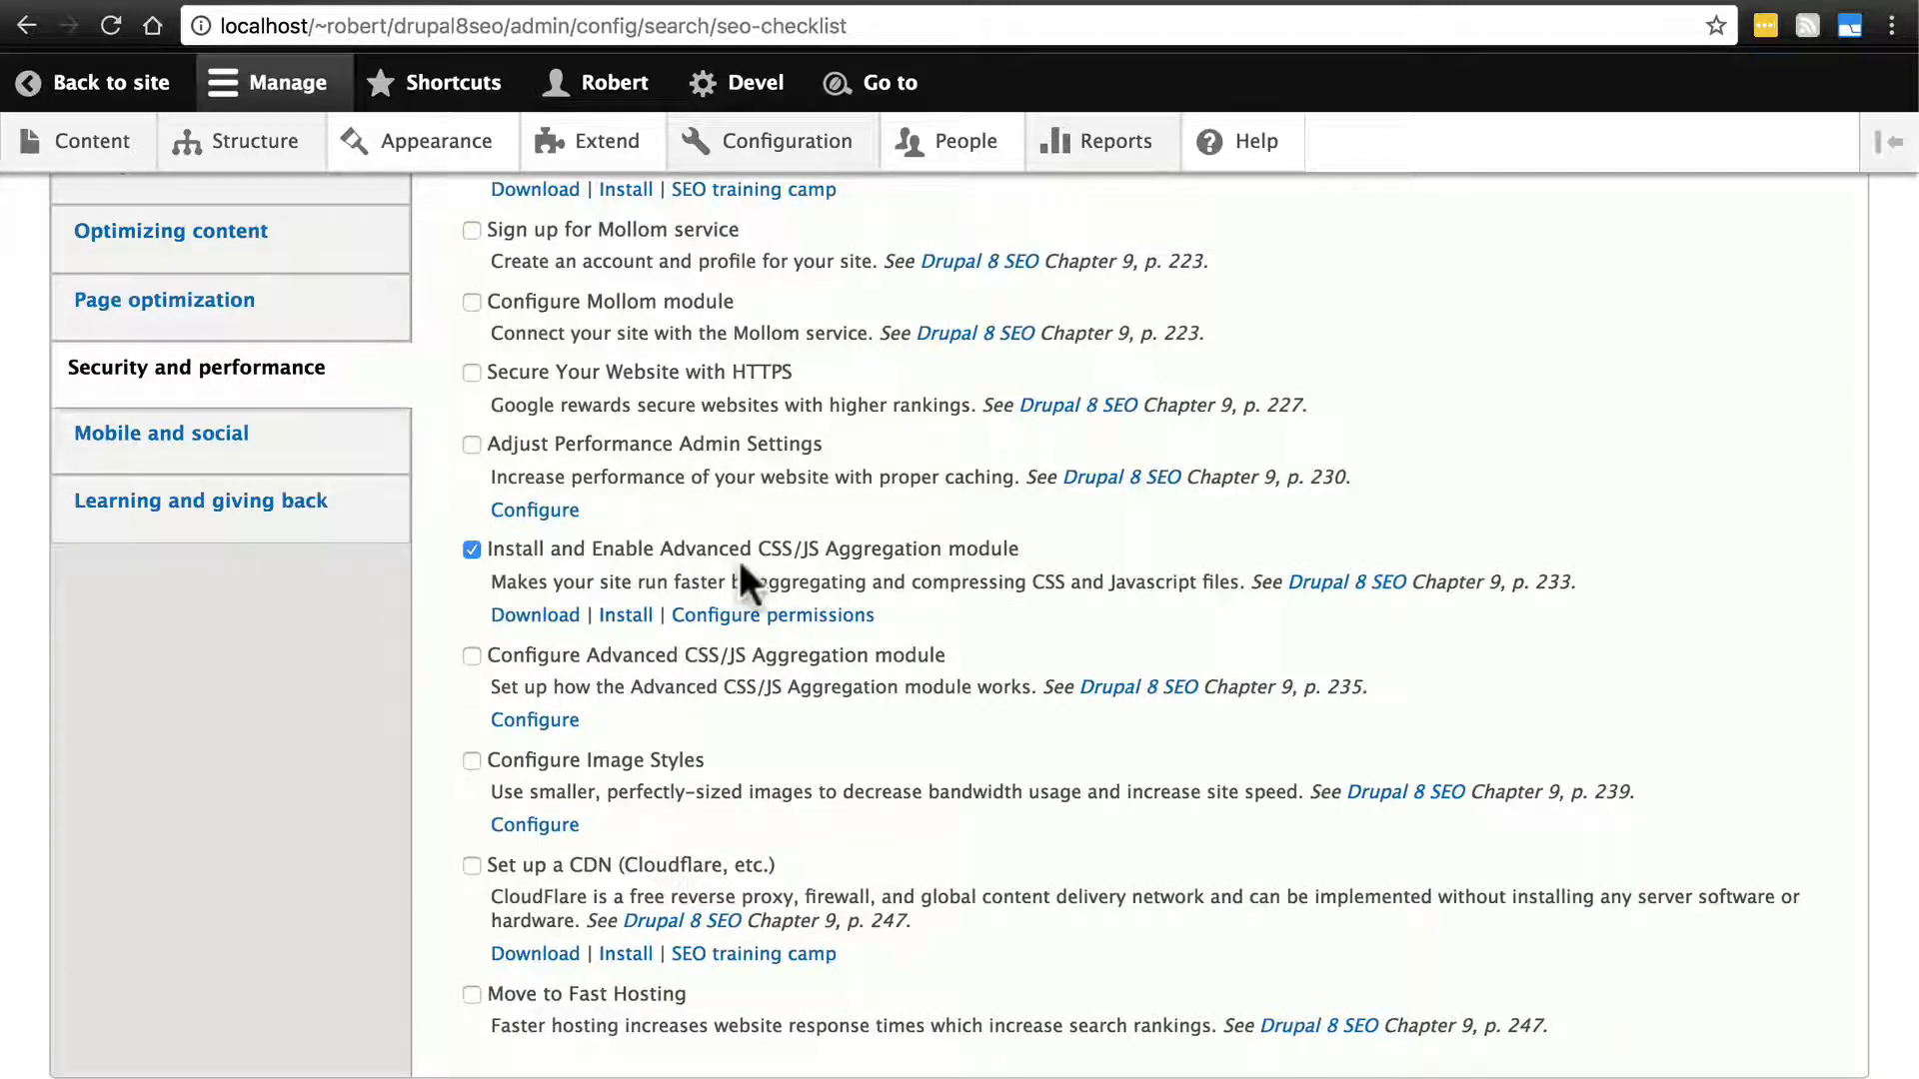
mouse_move(646, 642)
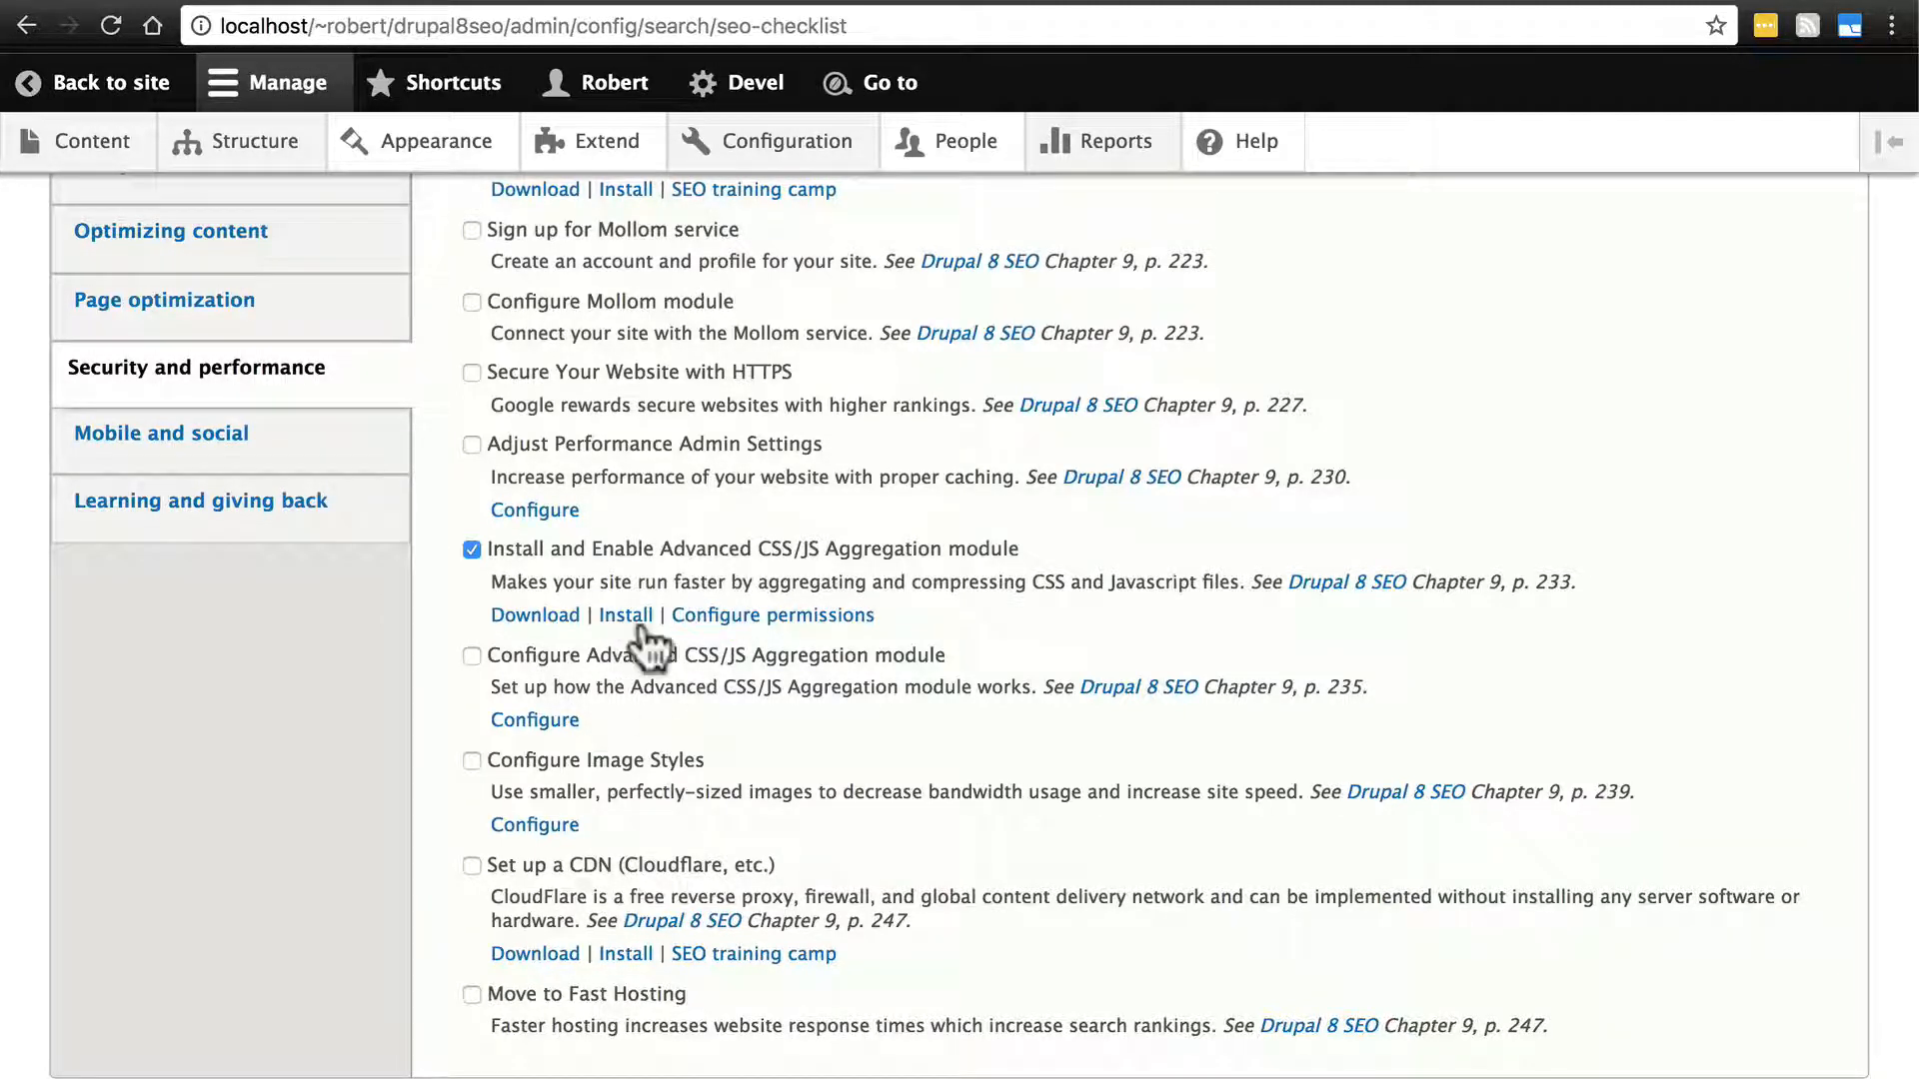
click(471, 654)
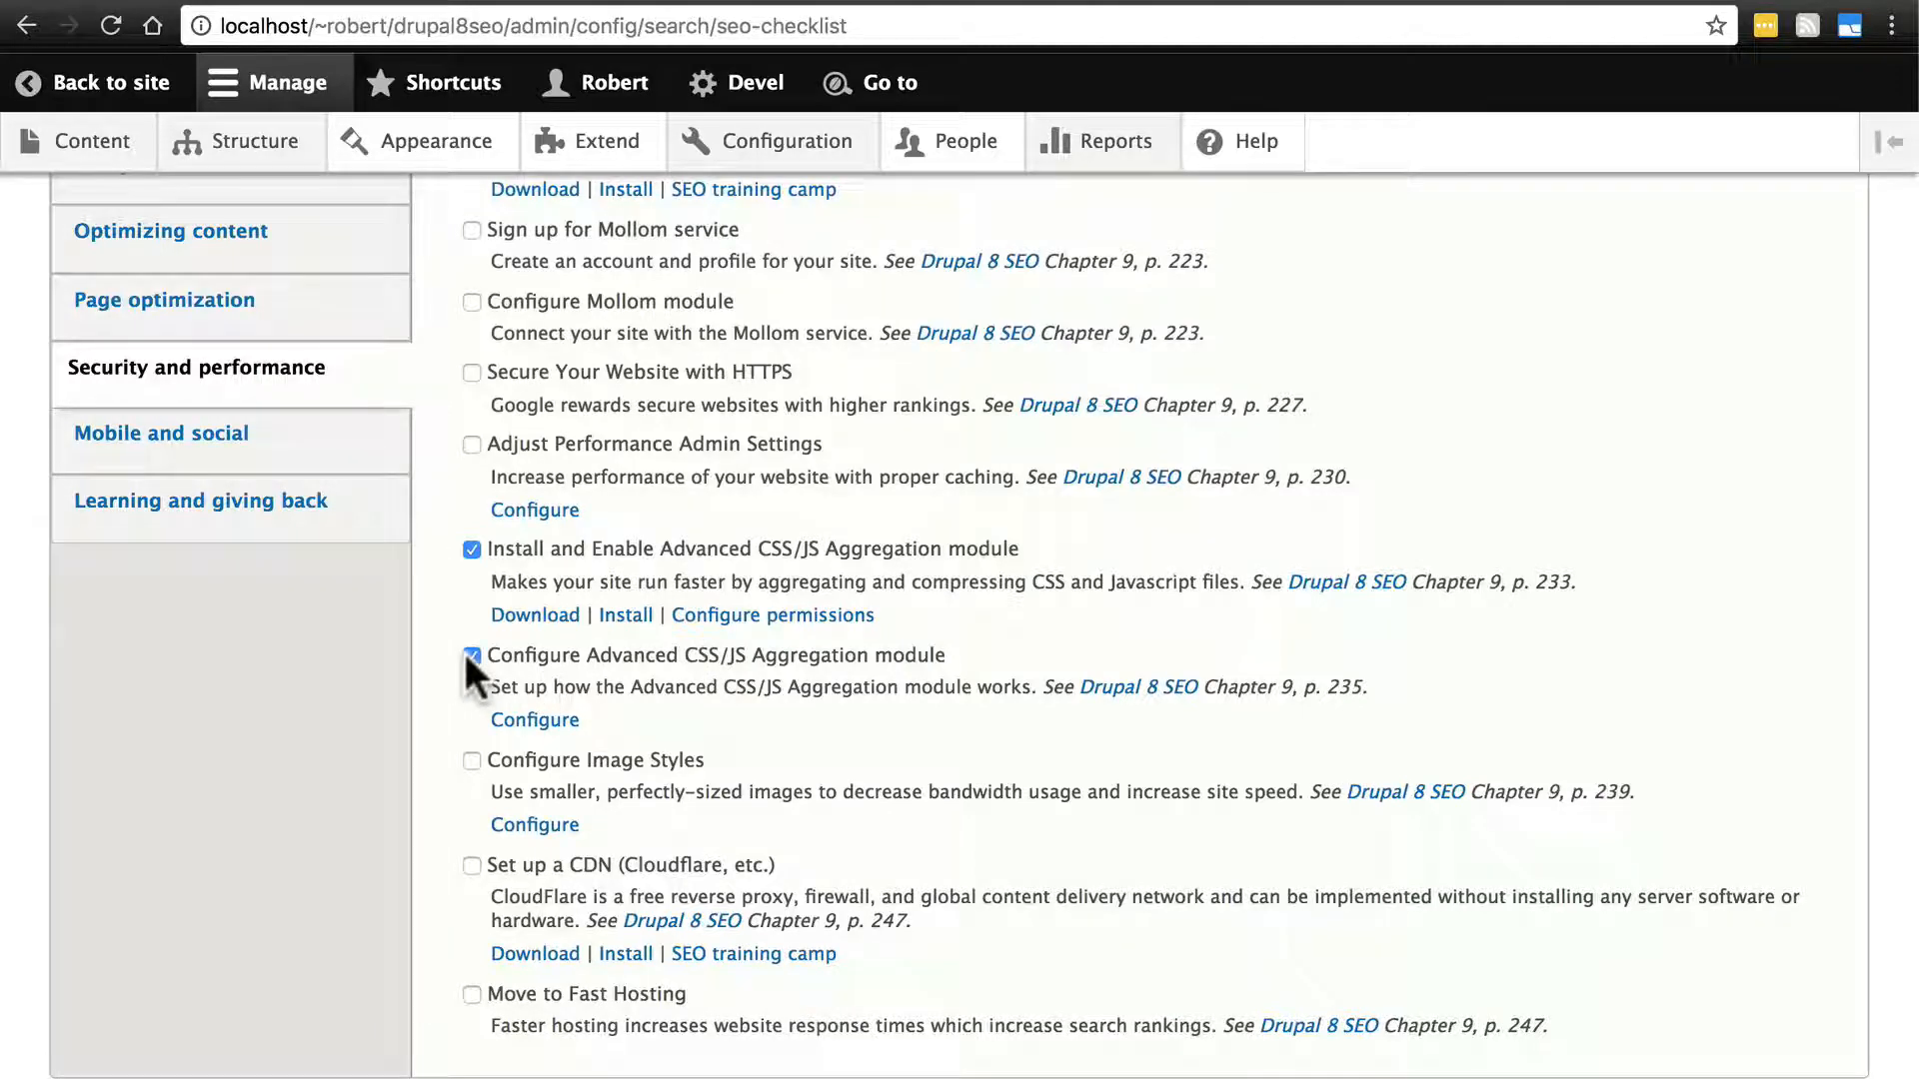